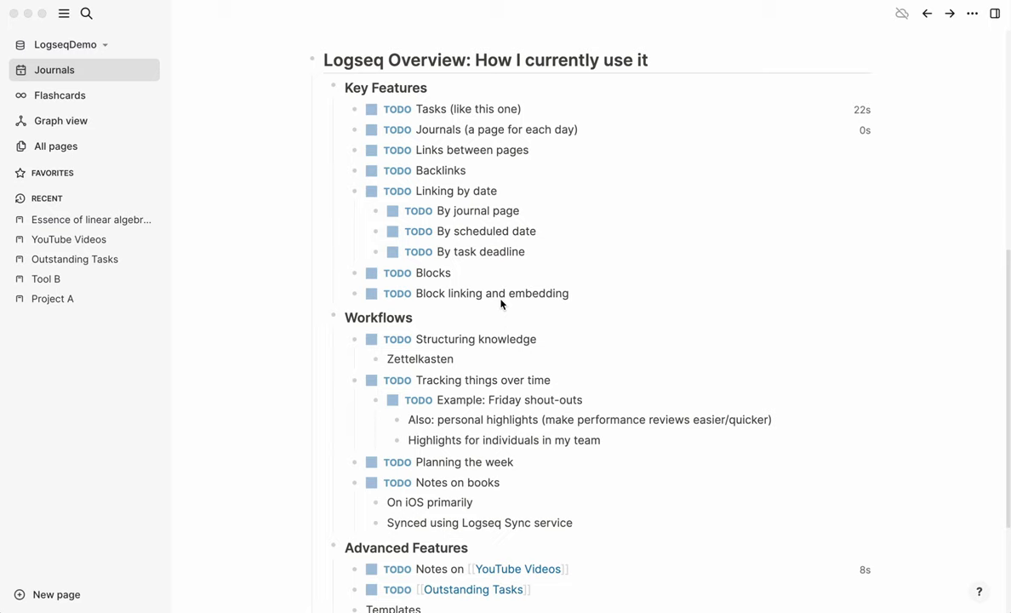
mouse_move(475, 166)
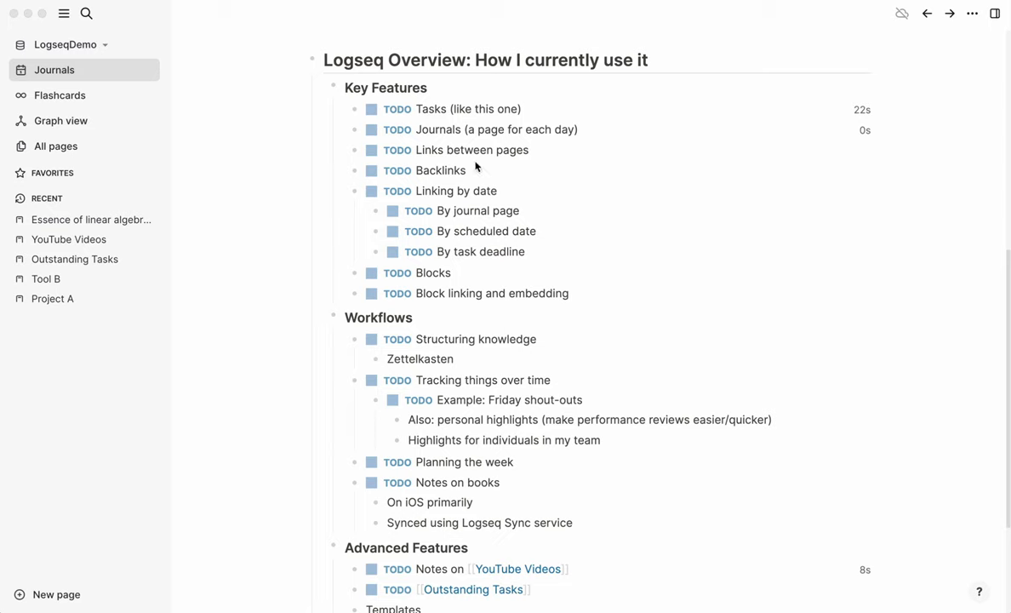
mouse_move(532, 160)
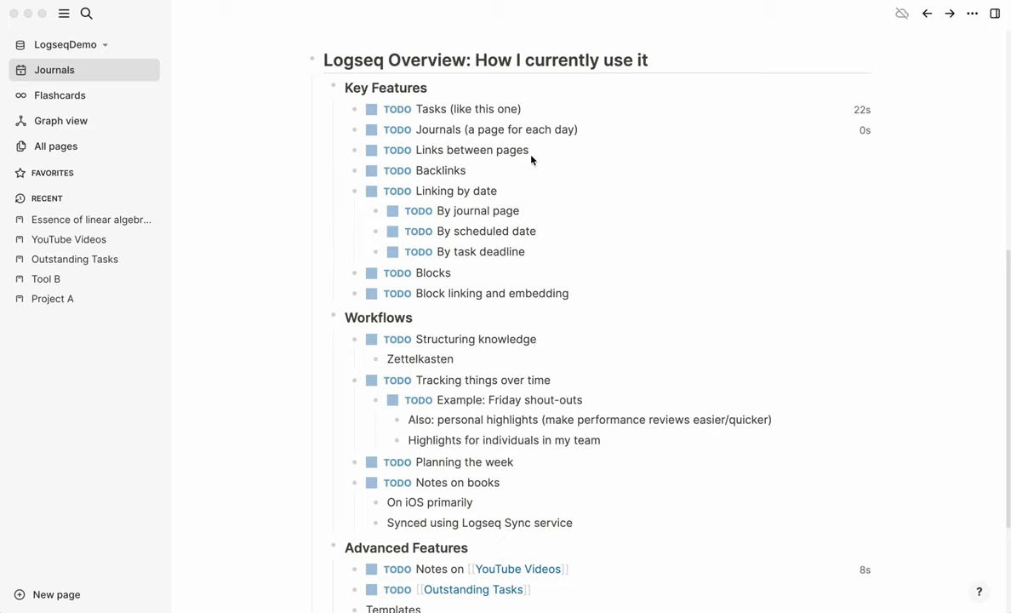
mouse_move(588, 194)
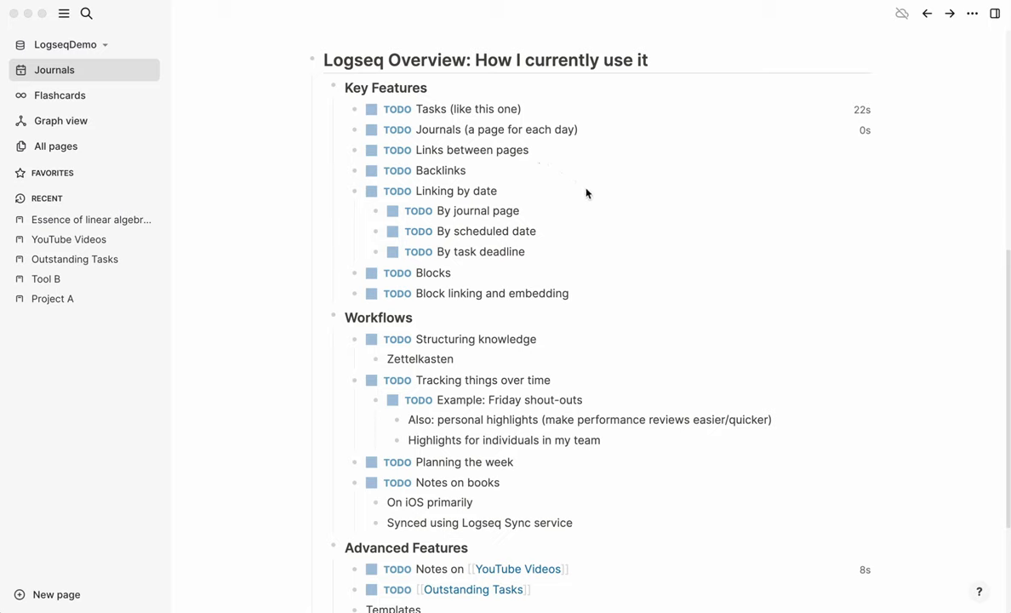
mouse_move(444, 190)
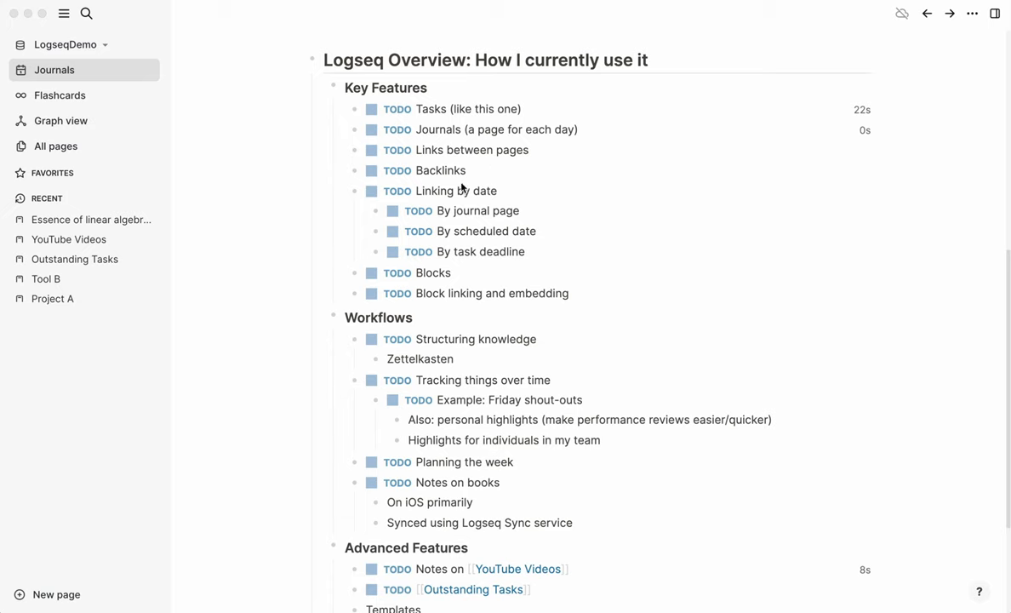
mouse_move(410, 339)
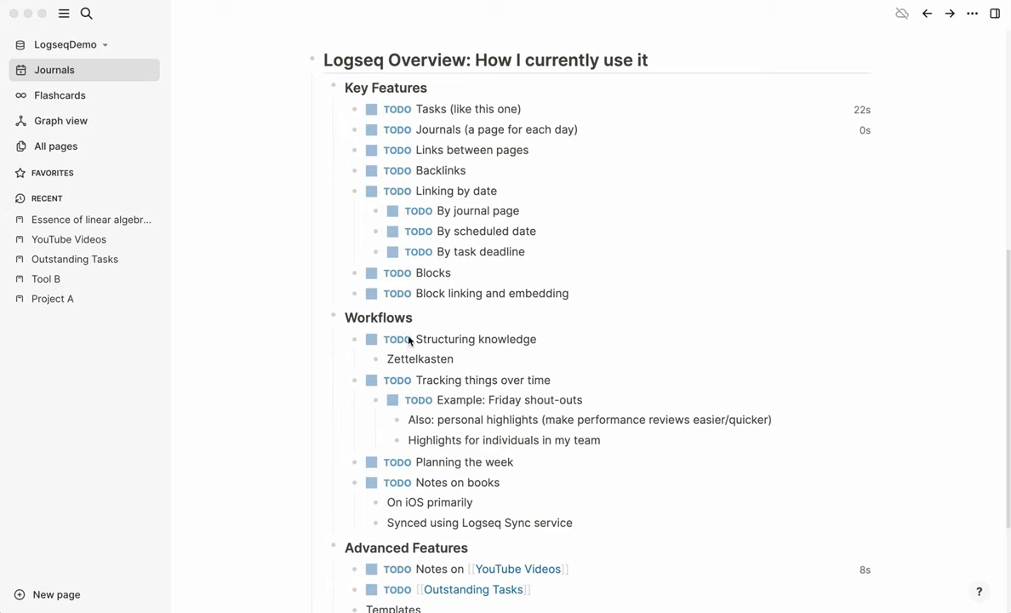
mouse_move(480, 506)
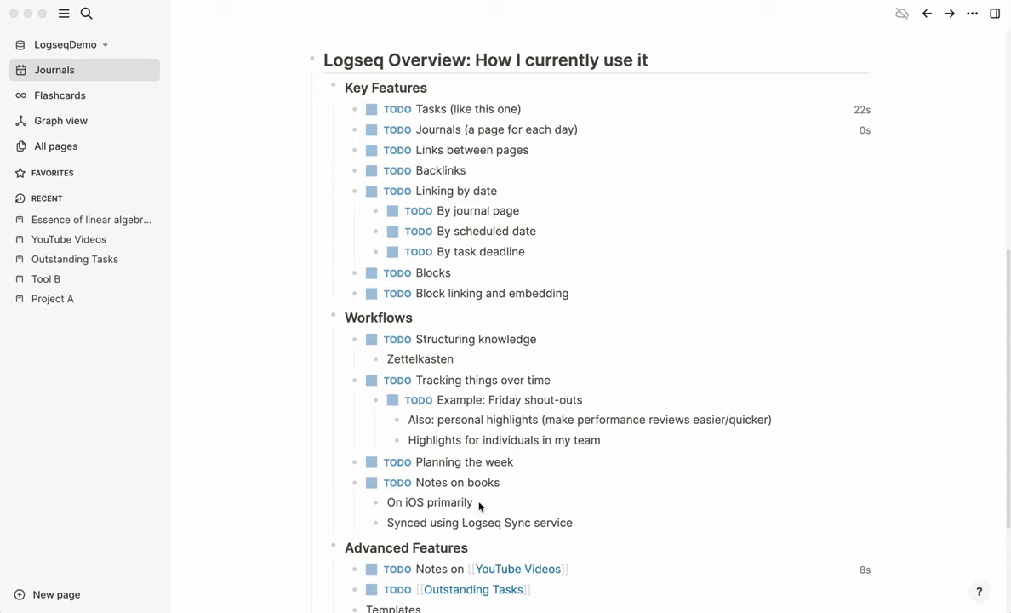
mouse_move(518, 581)
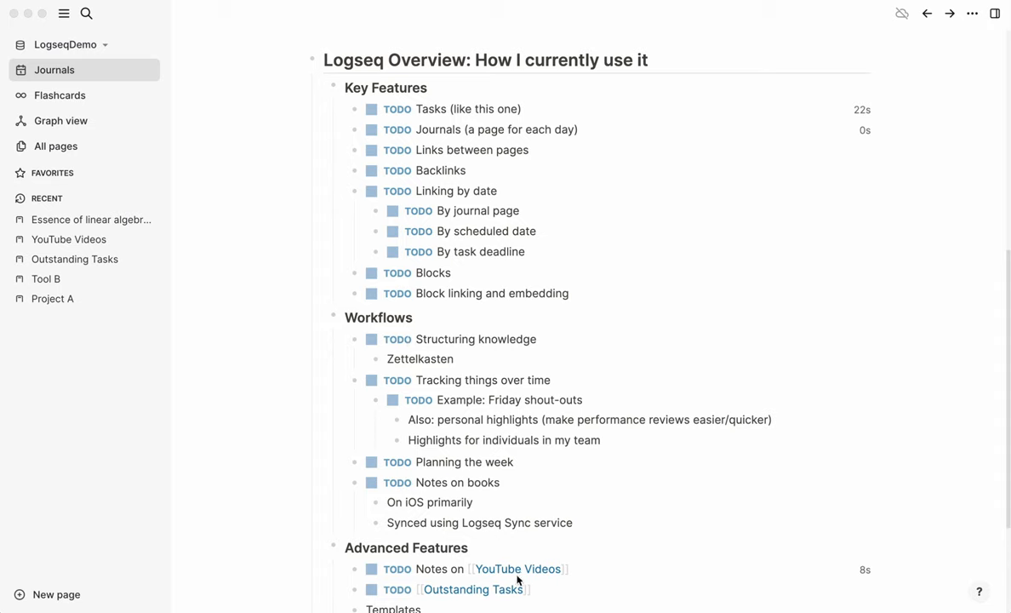
mouse_move(535, 197)
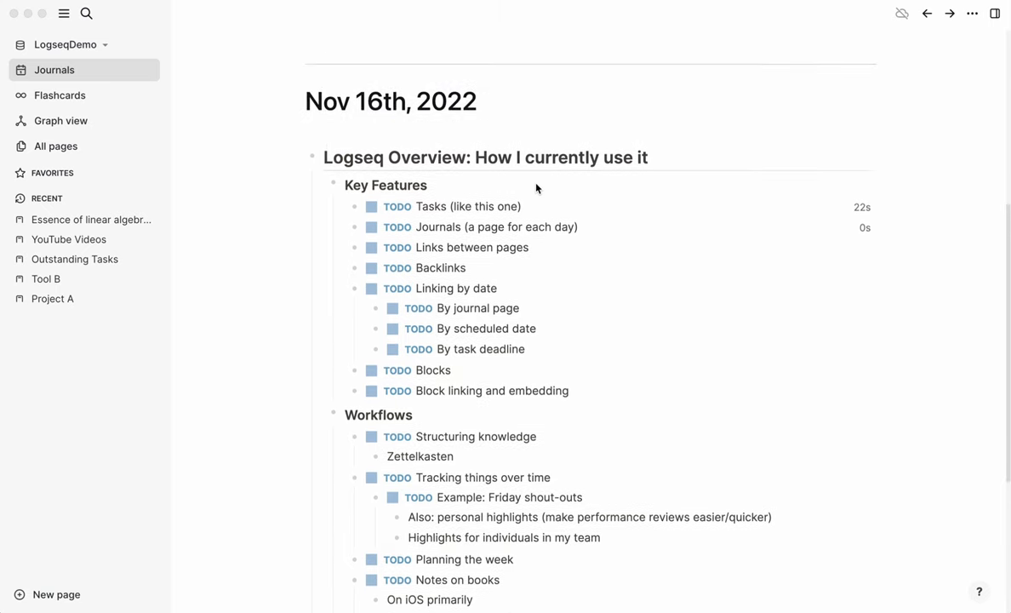
mouse_move(70, 71)
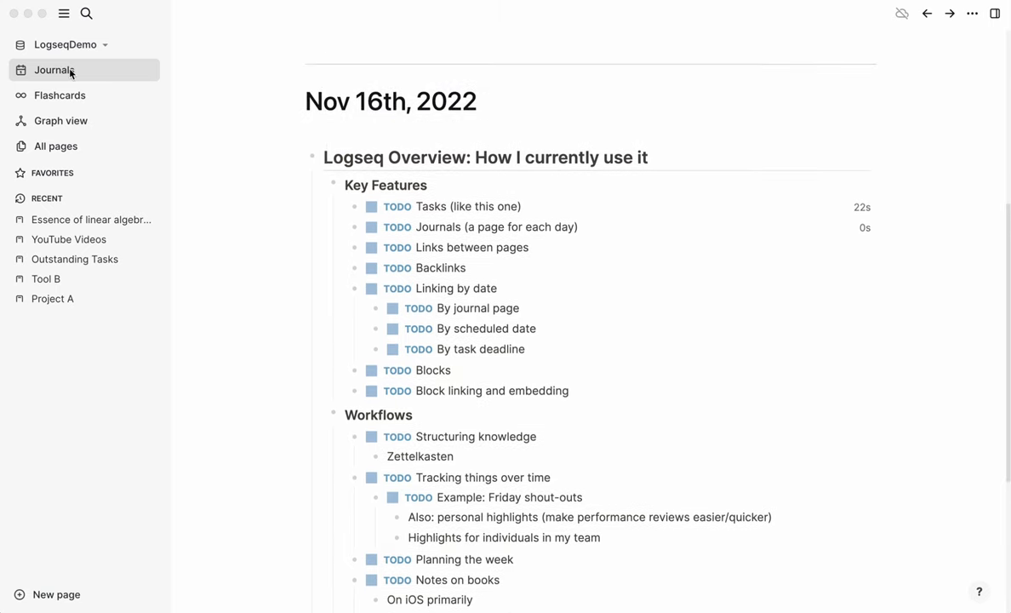
mouse_move(381, 156)
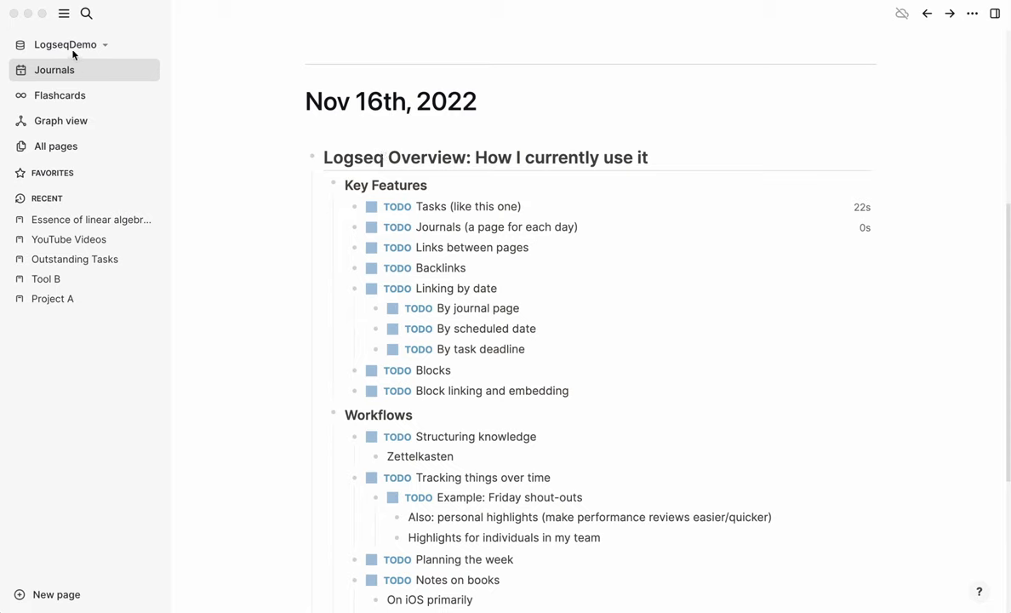
mouse_move(568, 273)
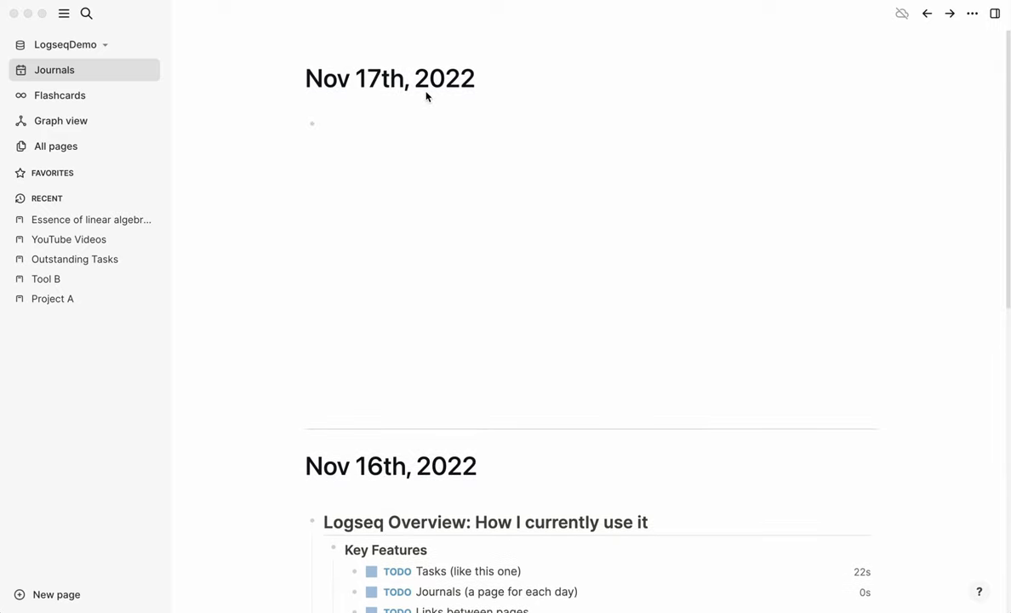
mouse_move(374, 140)
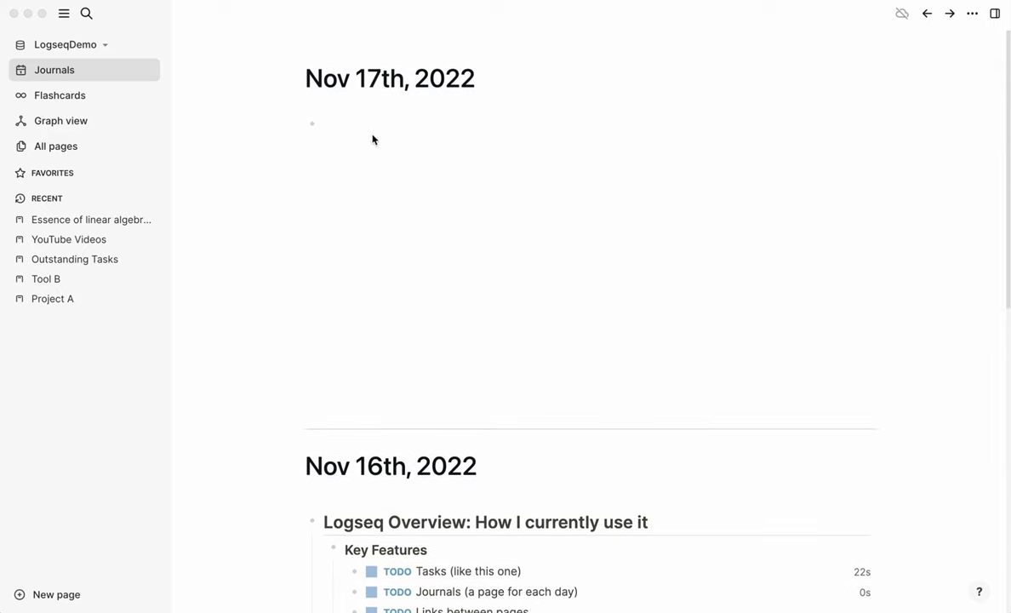
scroll("down", 3)
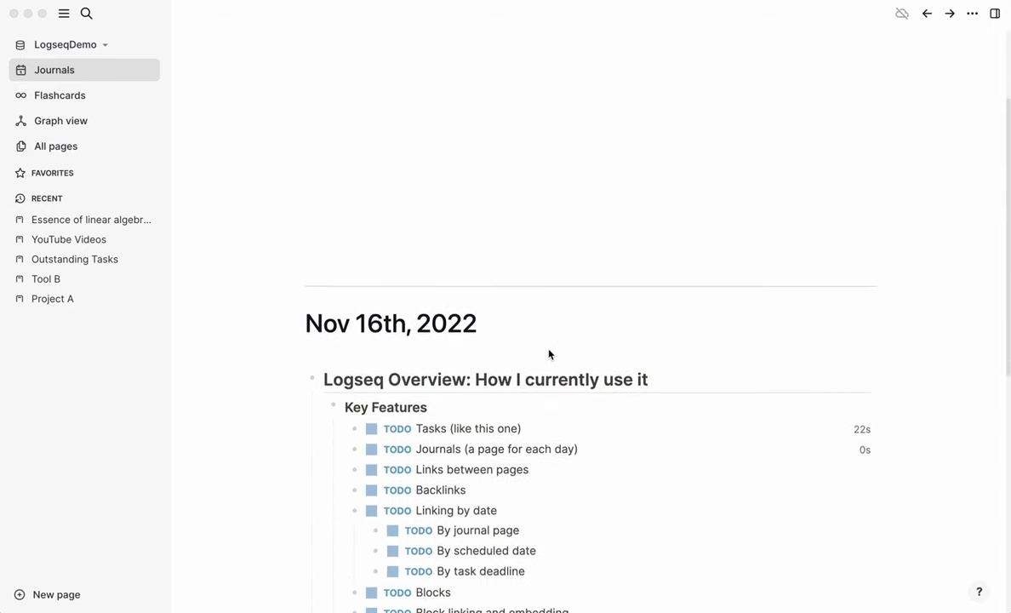
scroll("down", 3)
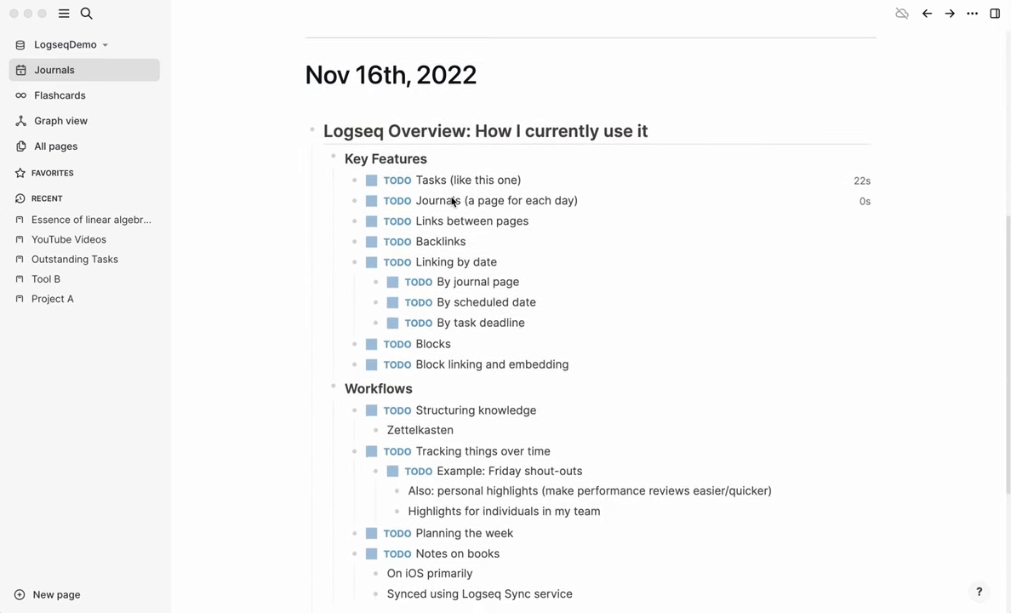
left_click(468, 131)
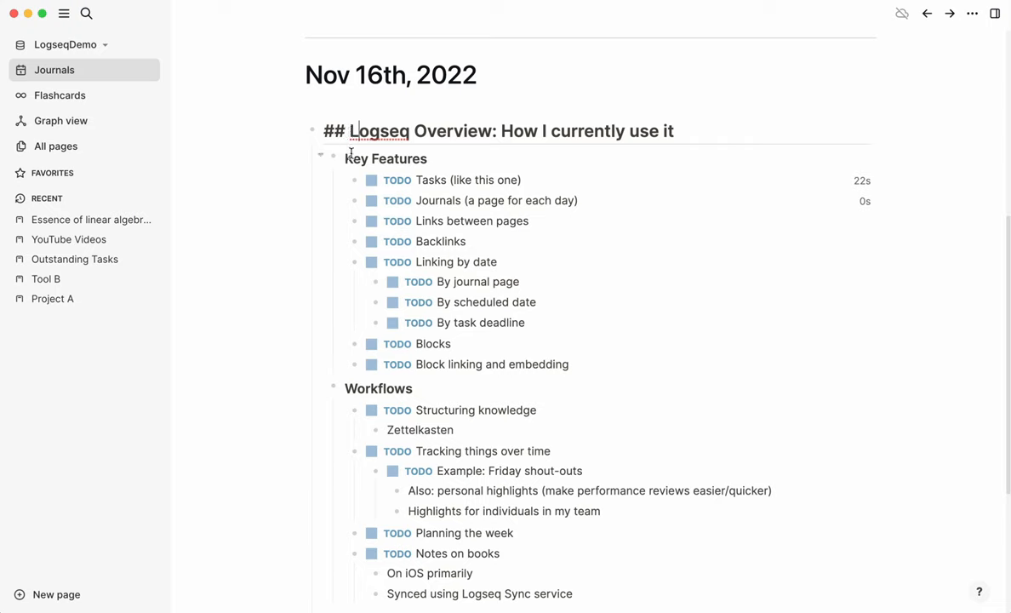
left_click(382, 158)
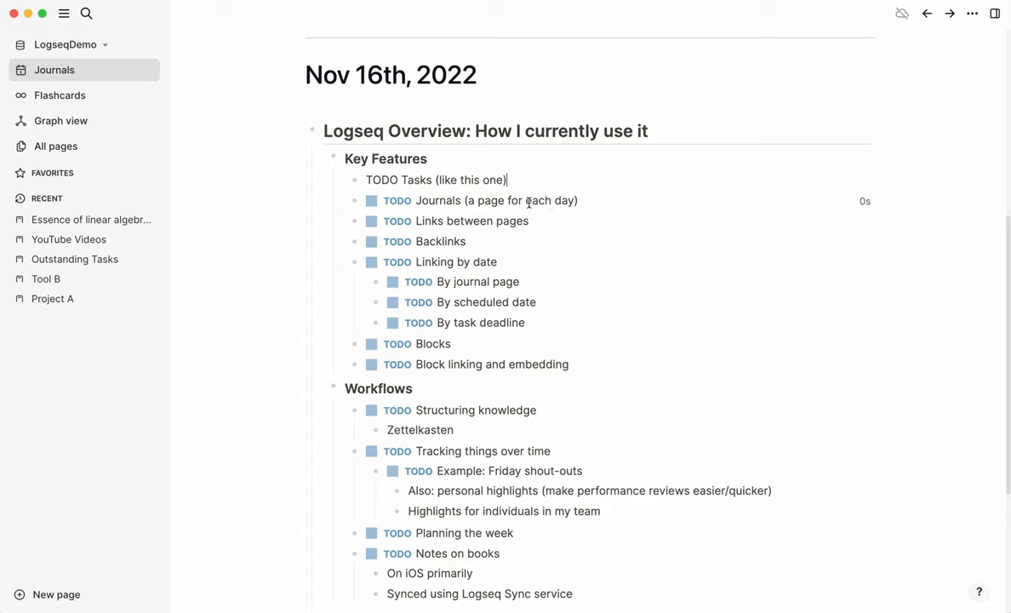
mouse_move(544, 187)
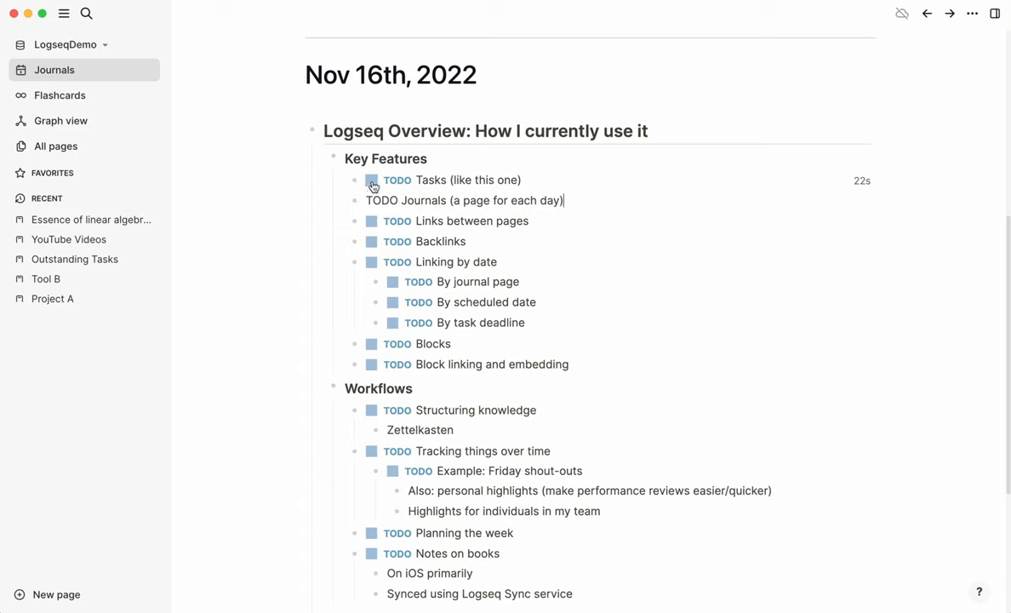
Step: Check off Tasks and Journals, and add a DONE 'A task' block between them
left_click(372, 179)
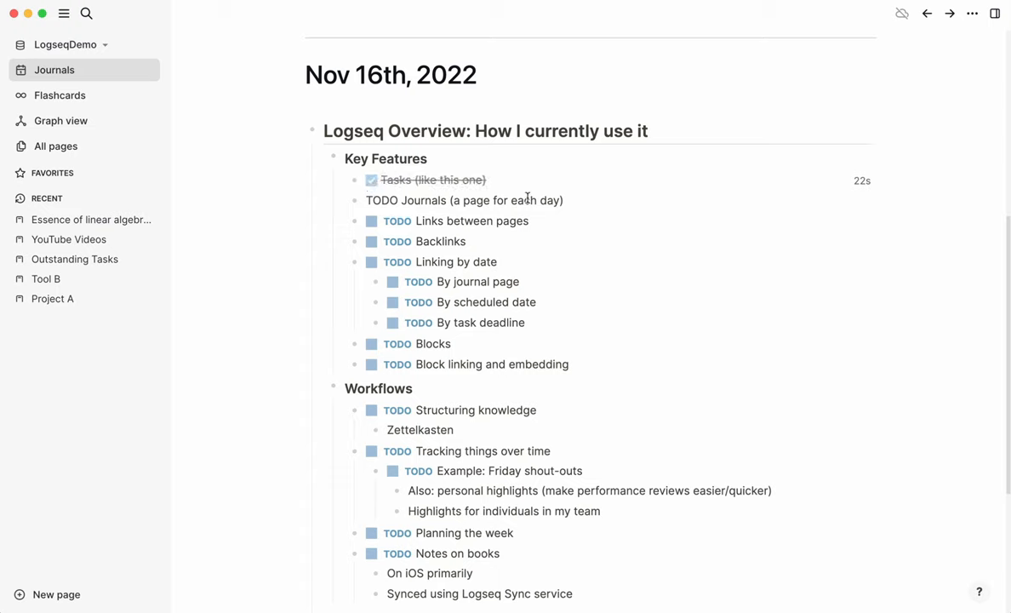
mouse_move(574, 182)
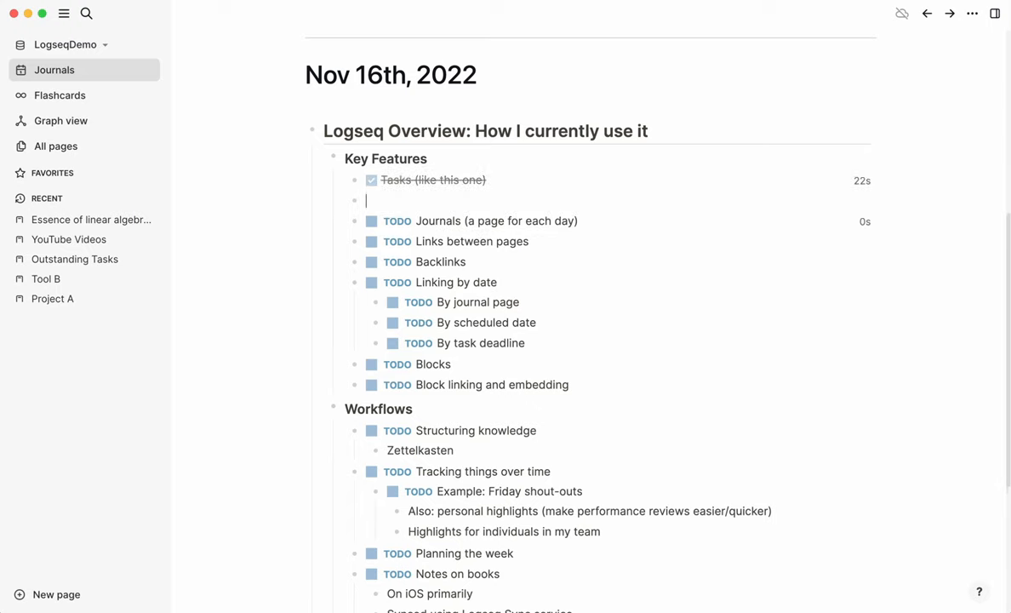
type("/")
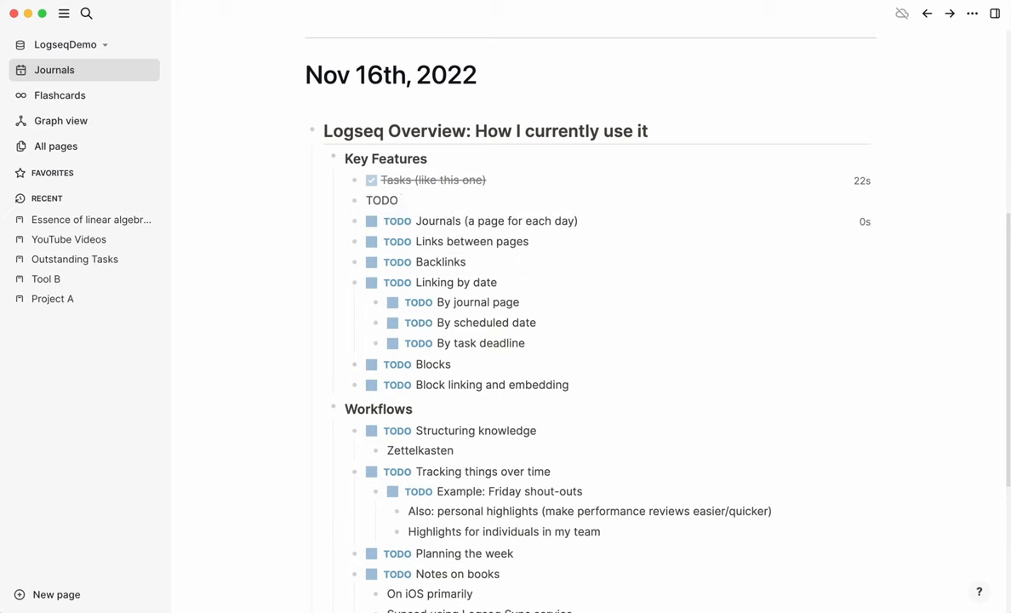
left_click(382, 200)
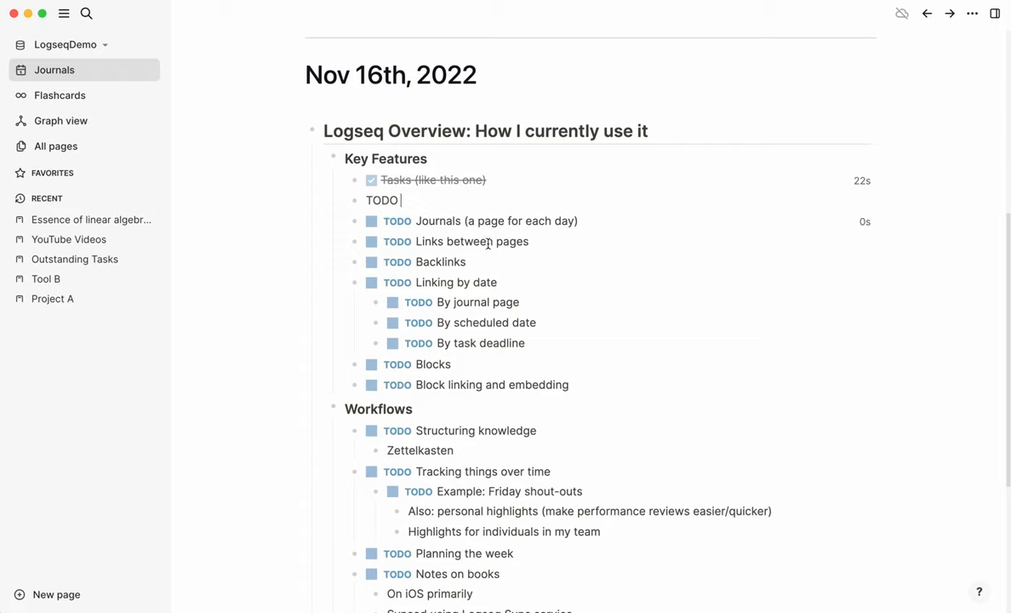
type("A task")
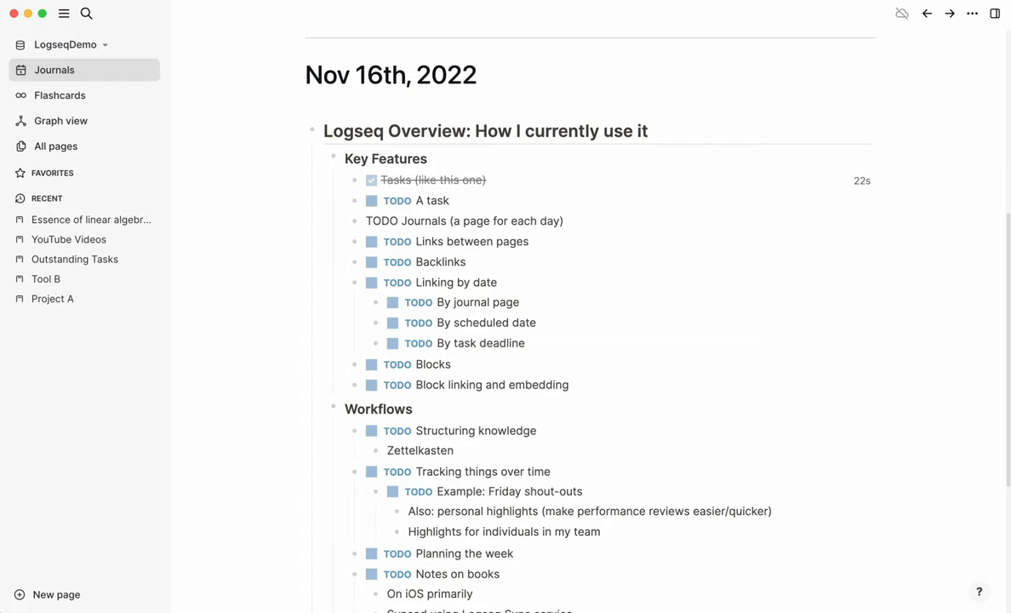
left_click(371, 200)
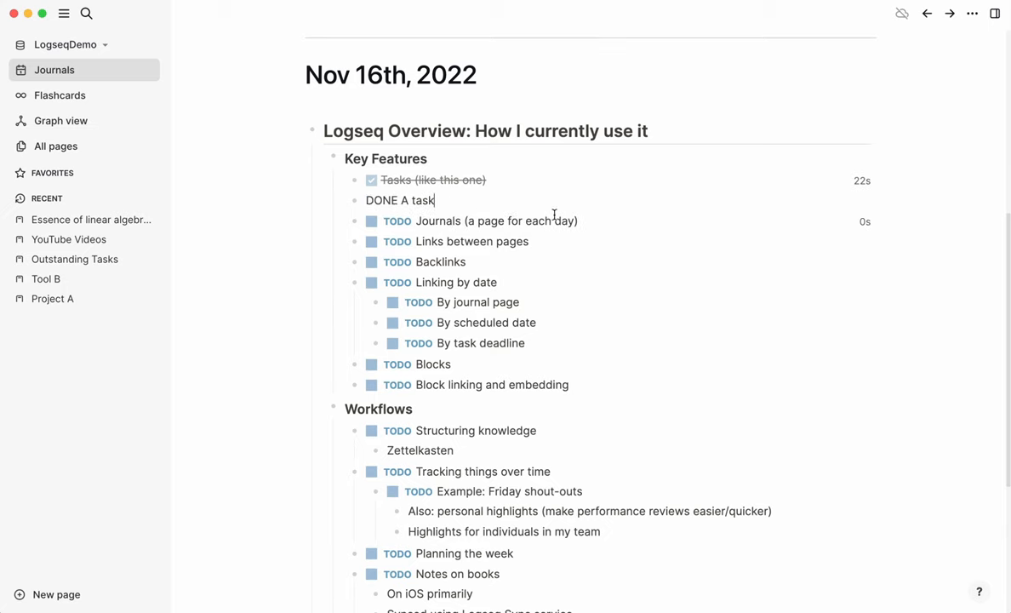
mouse_move(461, 224)
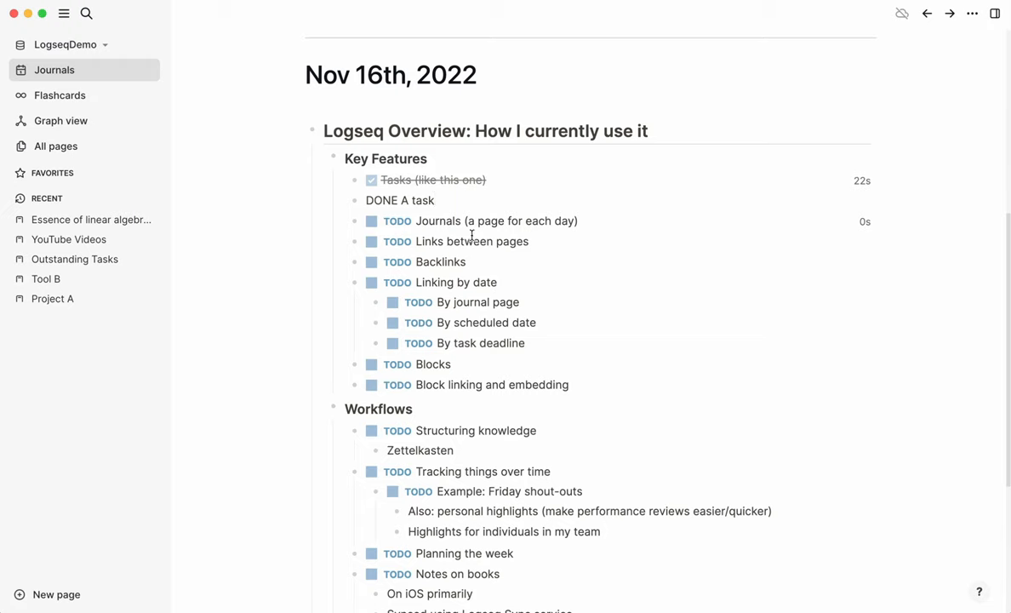
mouse_move(415, 225)
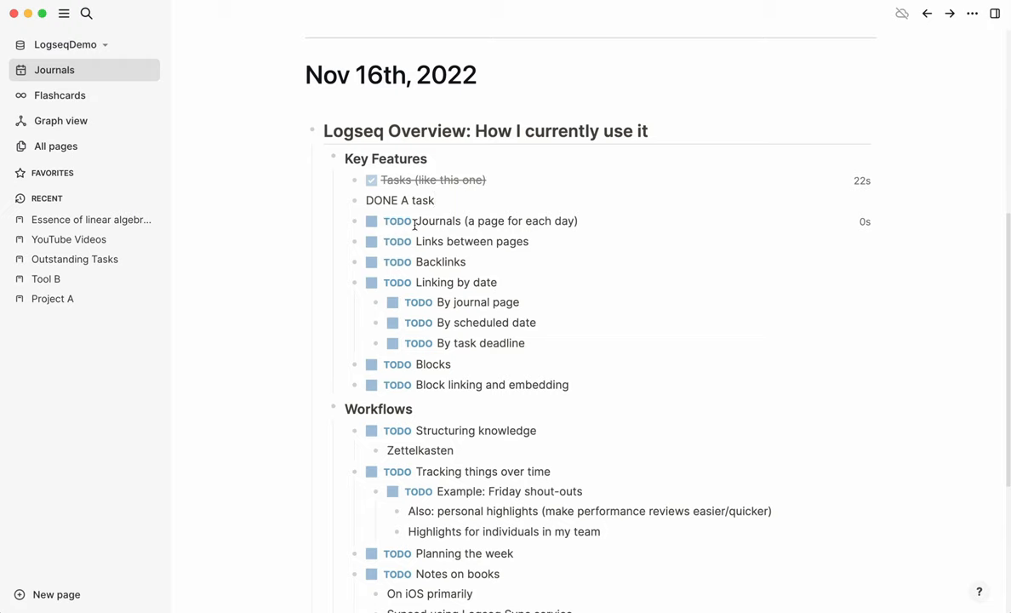
left_click(371, 222)
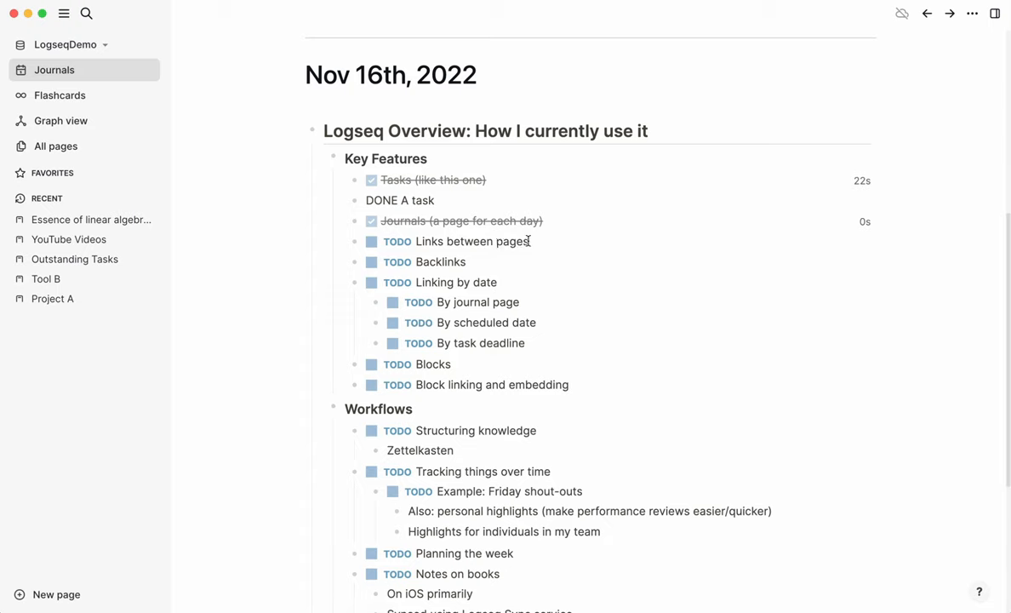
mouse_move(544, 245)
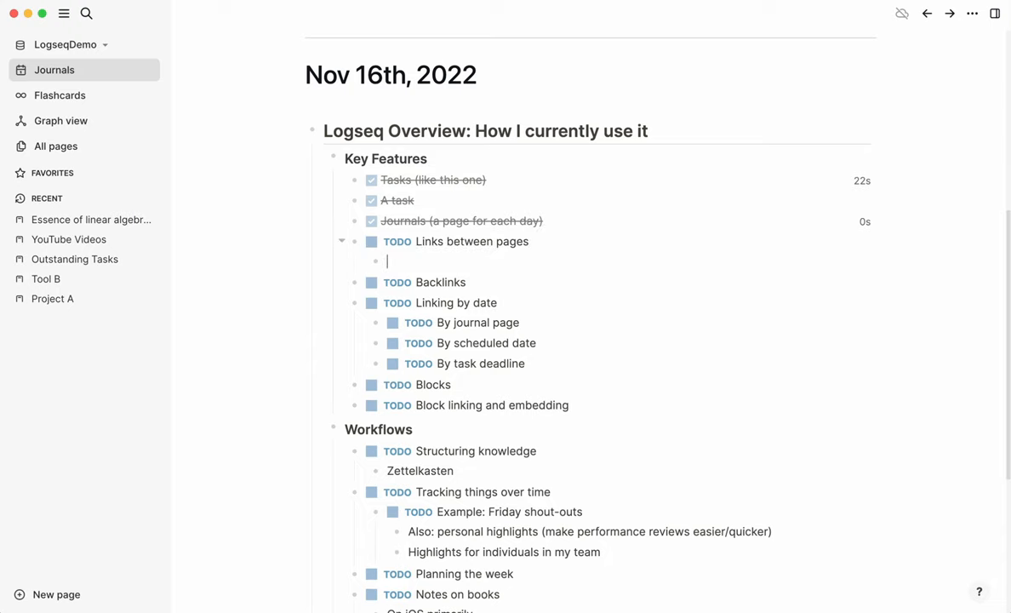
Step: Add a [[Tool B]] link under Links between pages and open the Tool B page
type("[[")
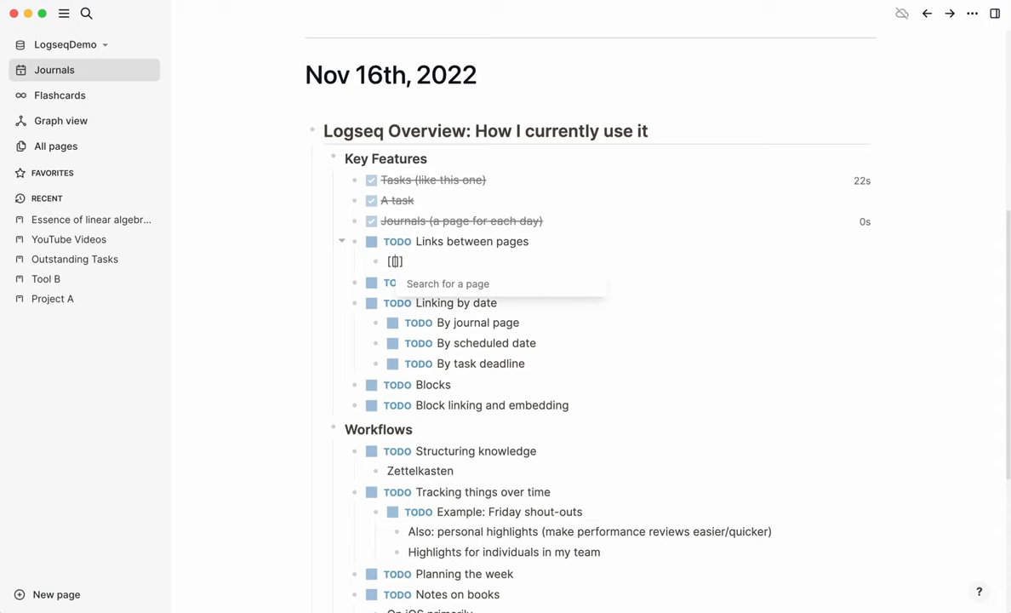
type("Tool")
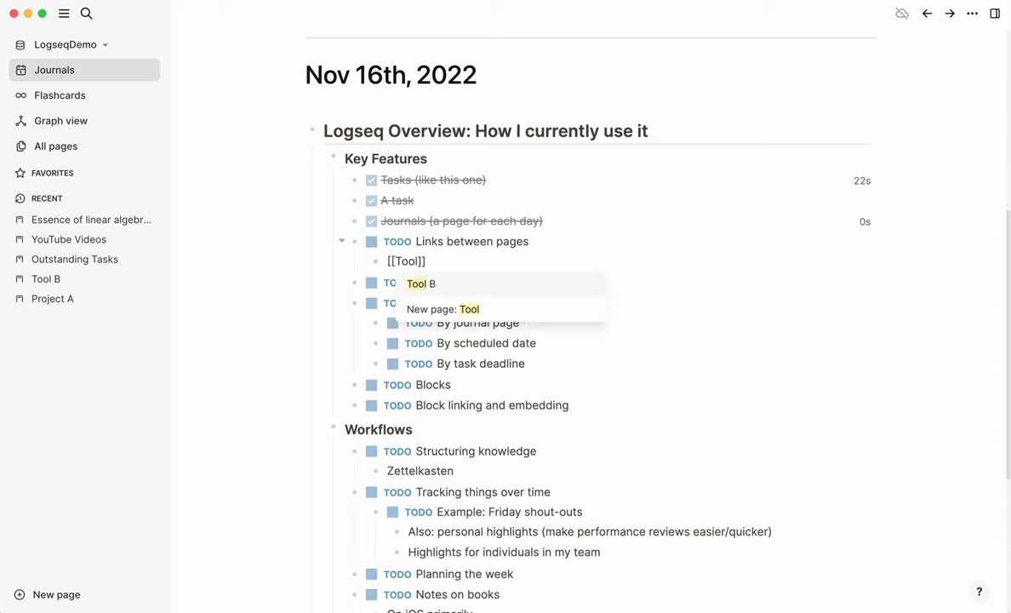
left_click(421, 283)
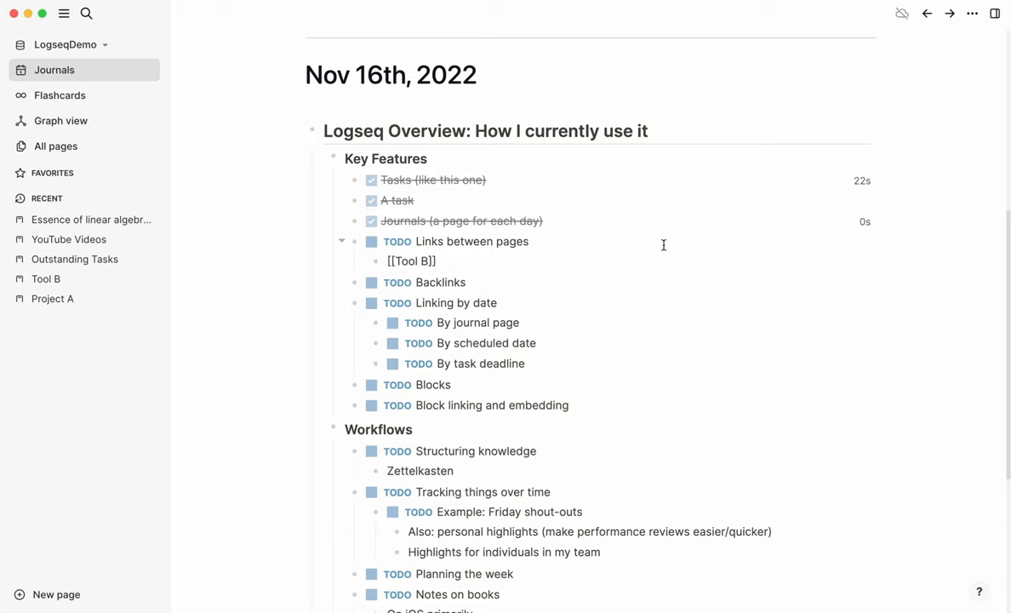
left_click(424, 281)
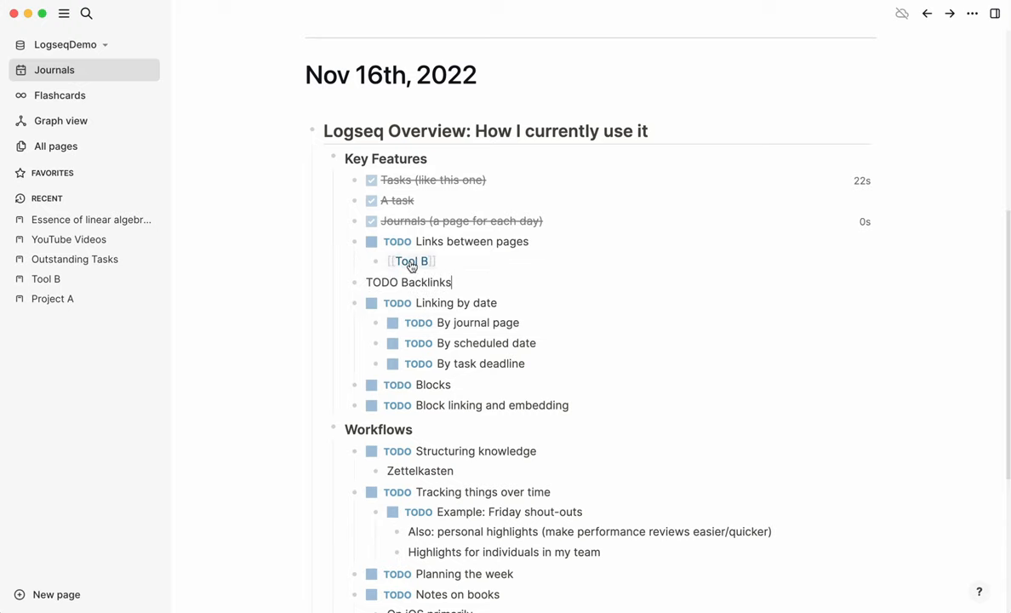
left_click(411, 261)
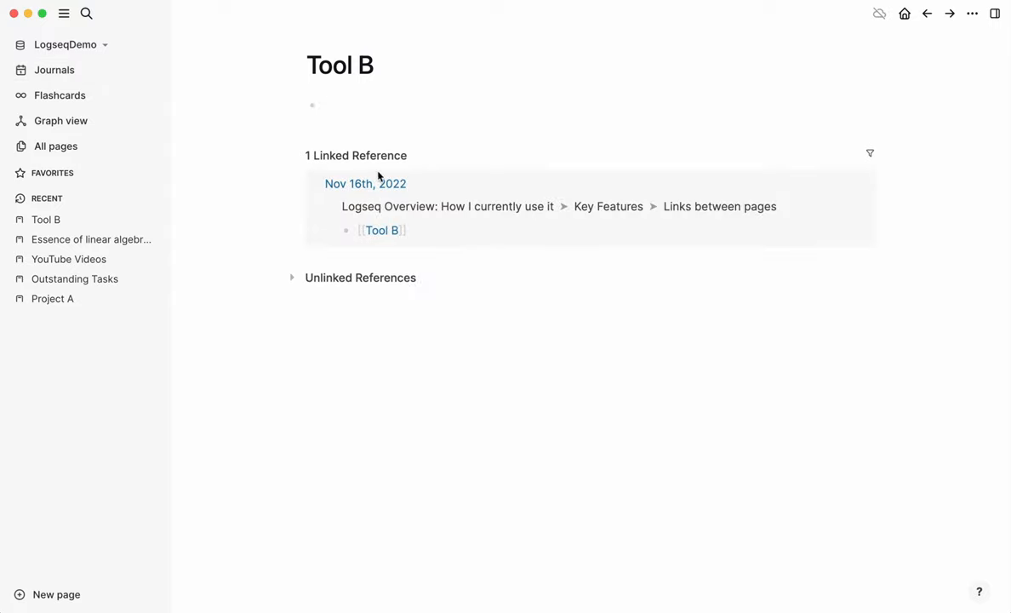
Step: Check off Links between pages in the Nov 16th journal, revisit Tool B, then return to Journals
left_click(365, 183)
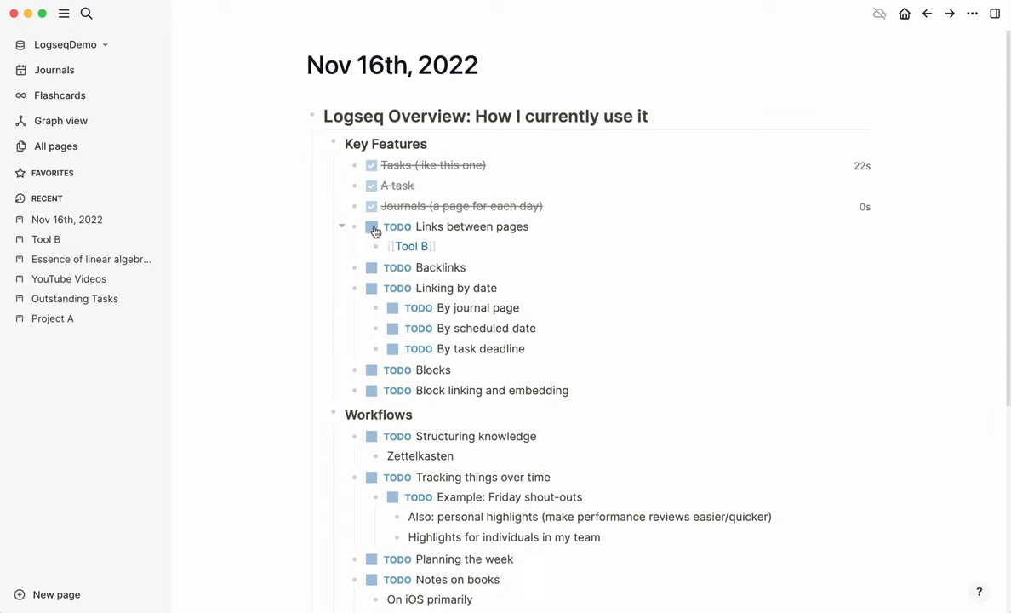
left_click(372, 227)
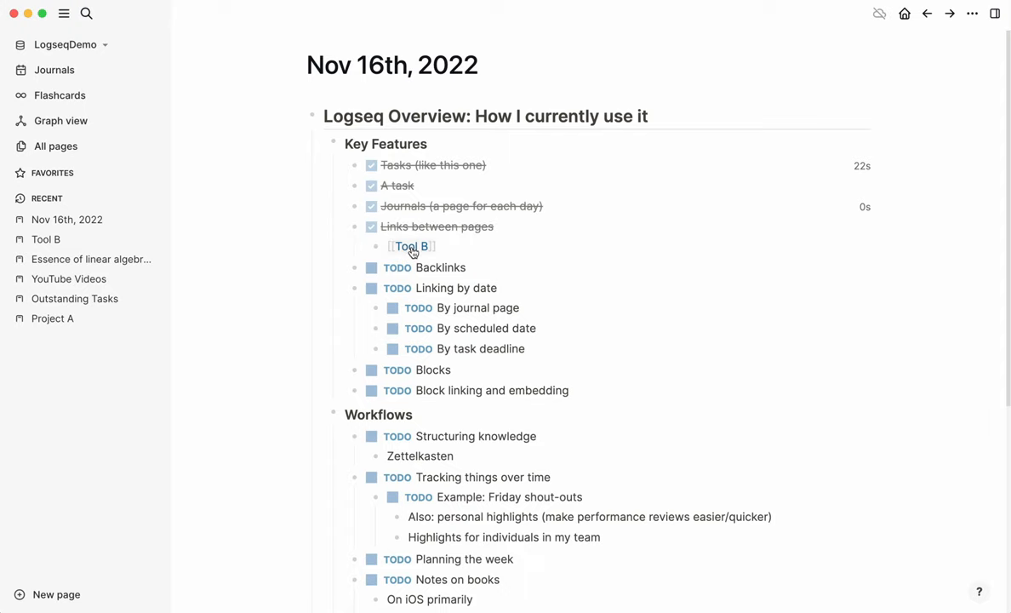
left_click(409, 247)
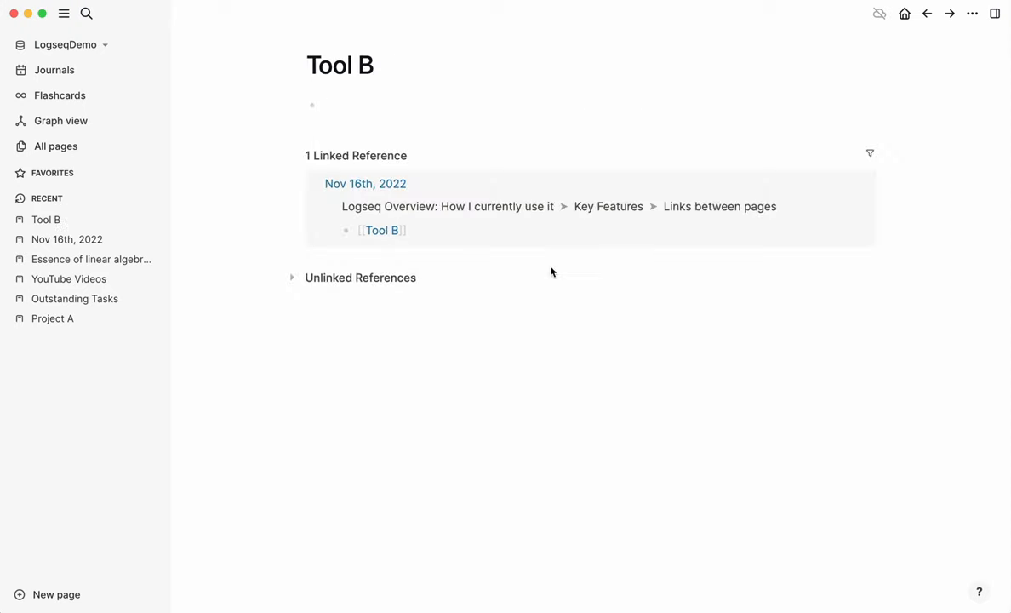
left_click(340, 105)
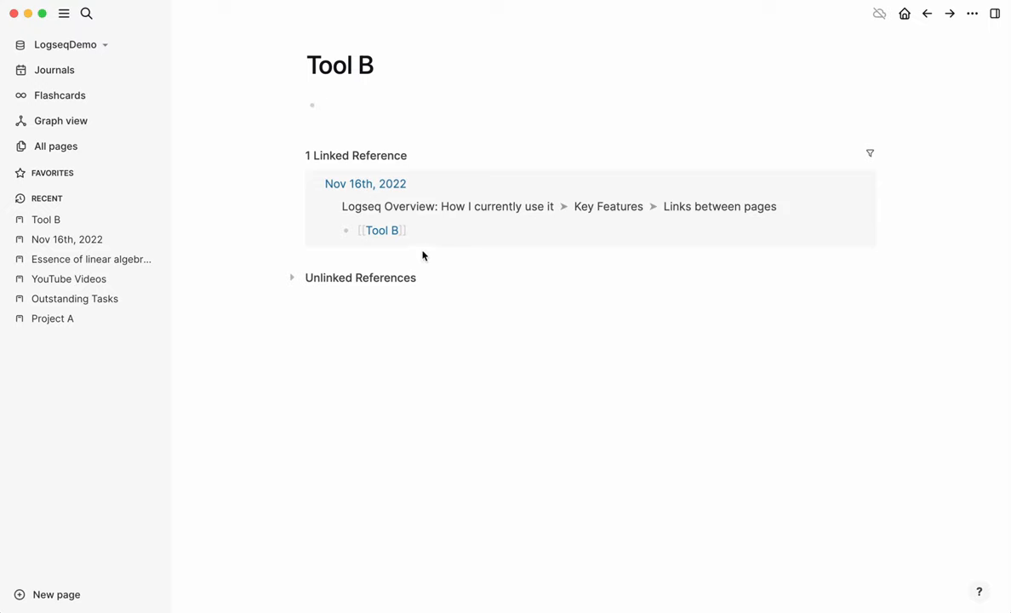
left_click(327, 104)
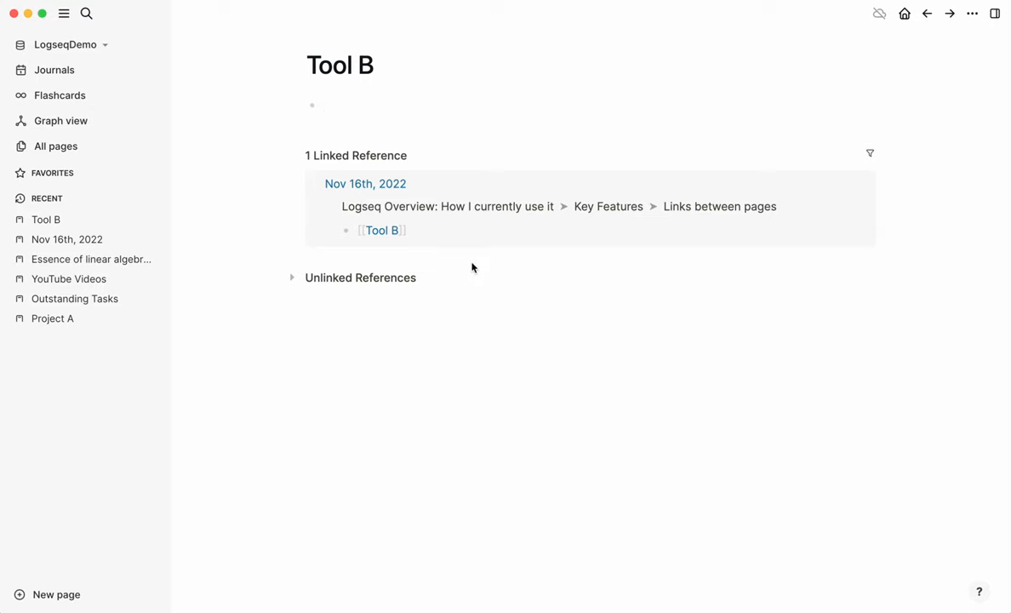
left_click(332, 104)
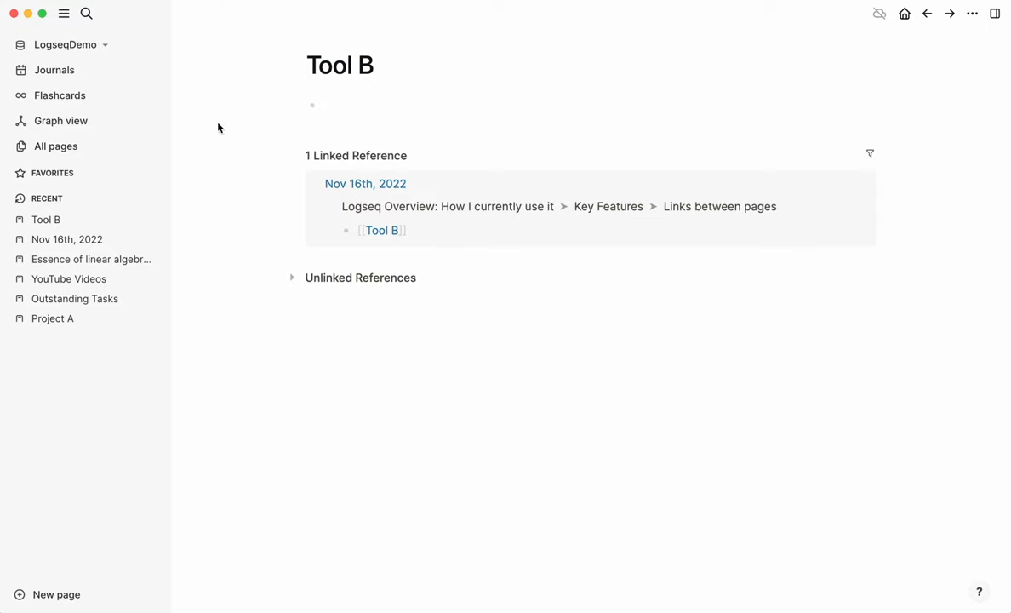
left_click(55, 69)
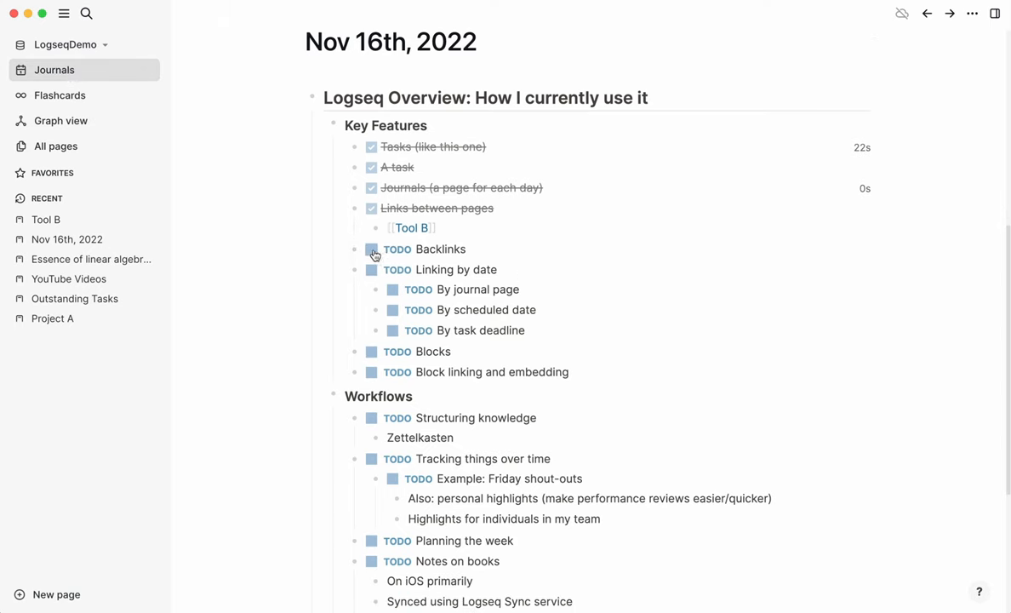
Step: Check off Backlinks and link 'By journal page' to the Nov 17th, 2022 page
left_click(372, 248)
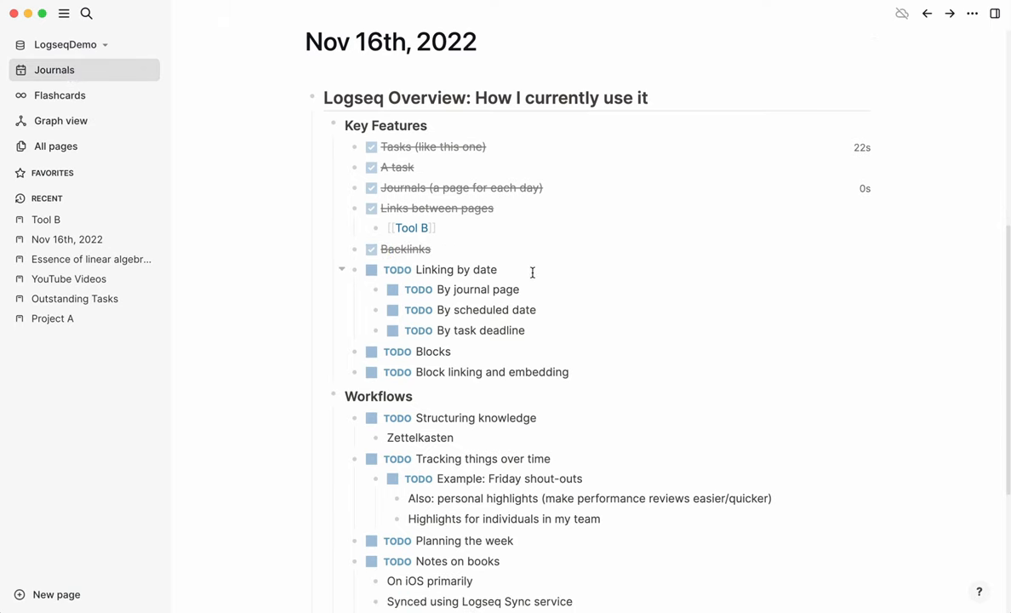
mouse_move(538, 271)
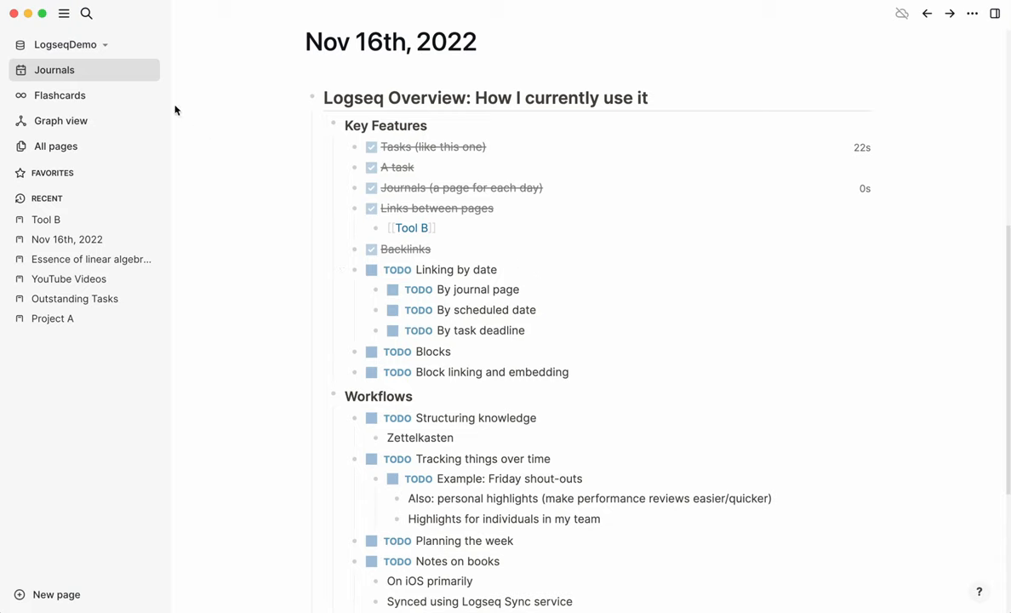
mouse_move(548, 270)
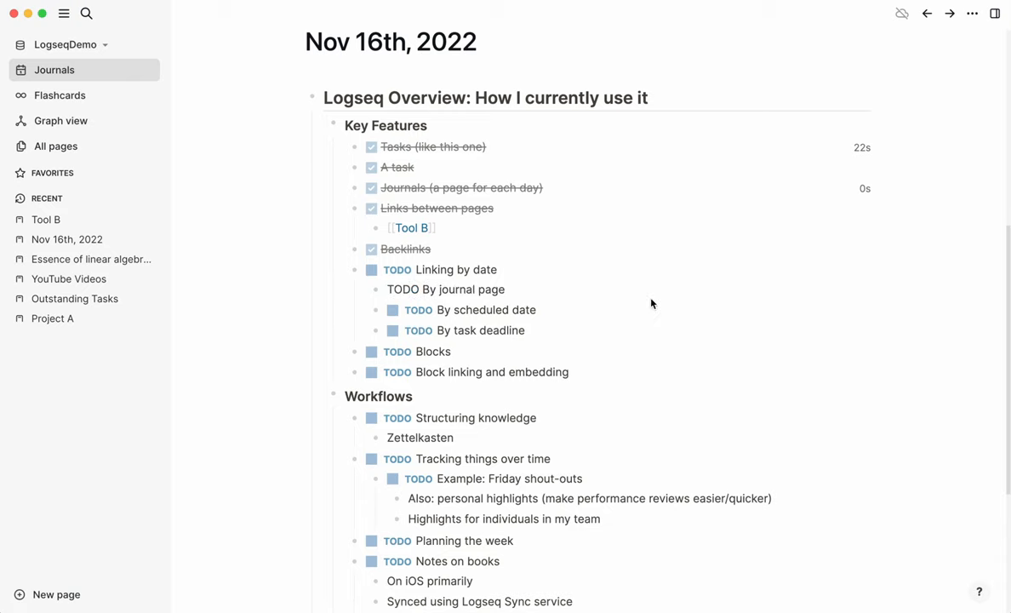
type("[[")
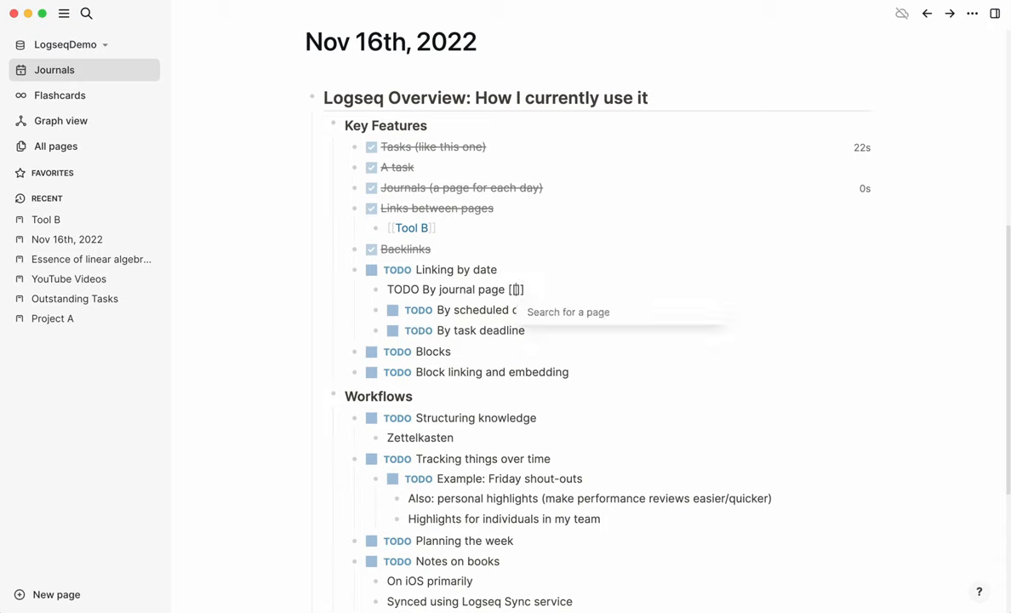
type("2022")
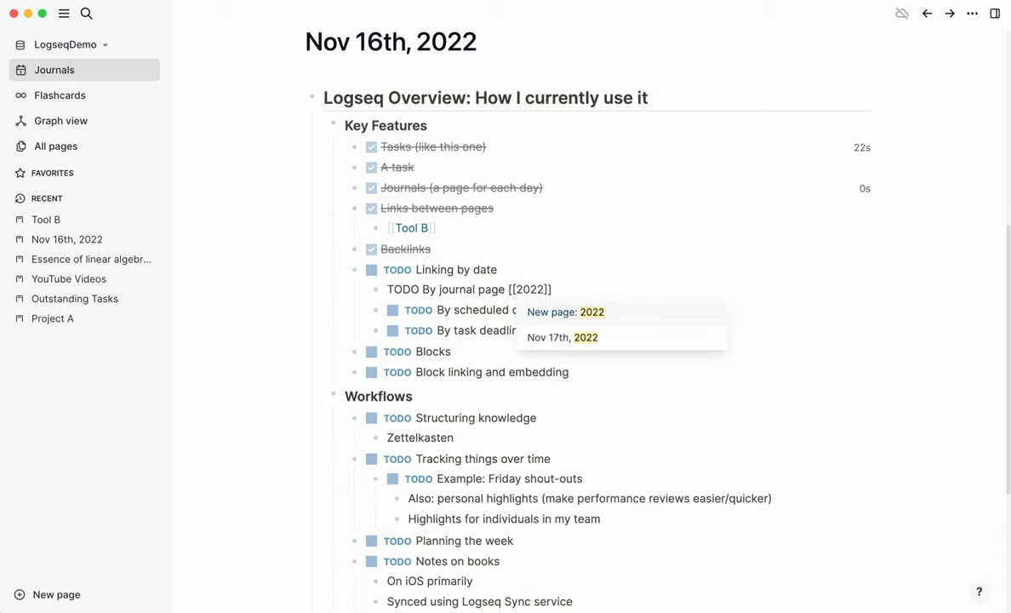
left_click(562, 336)
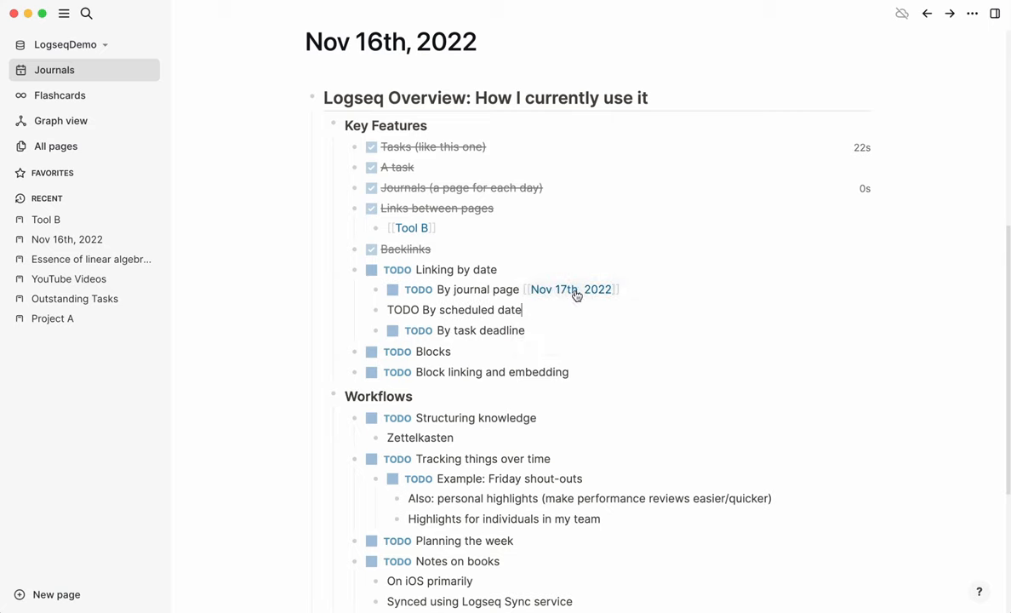
mouse_move(680, 285)
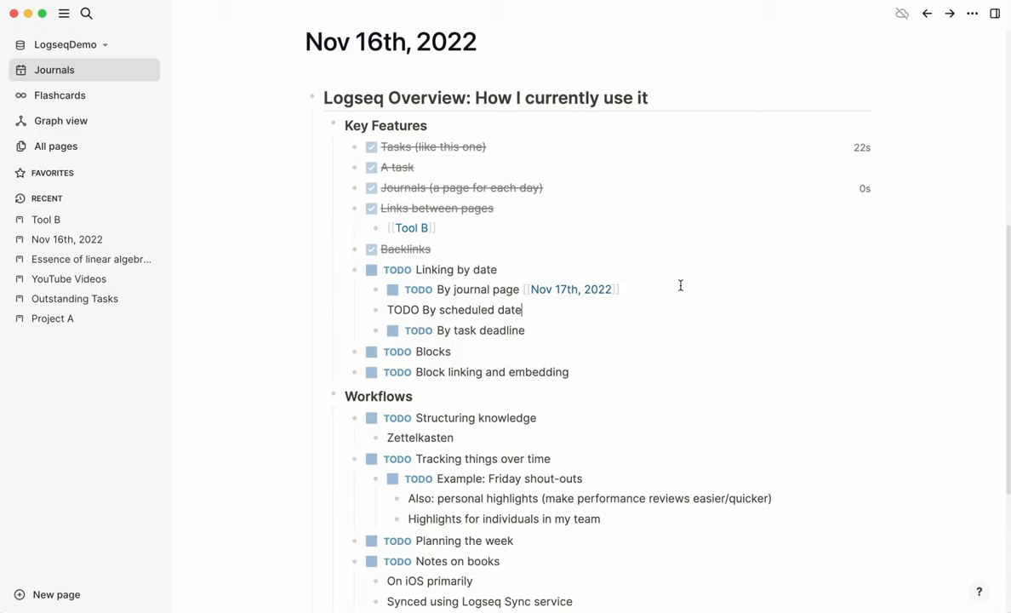
mouse_move(572, 297)
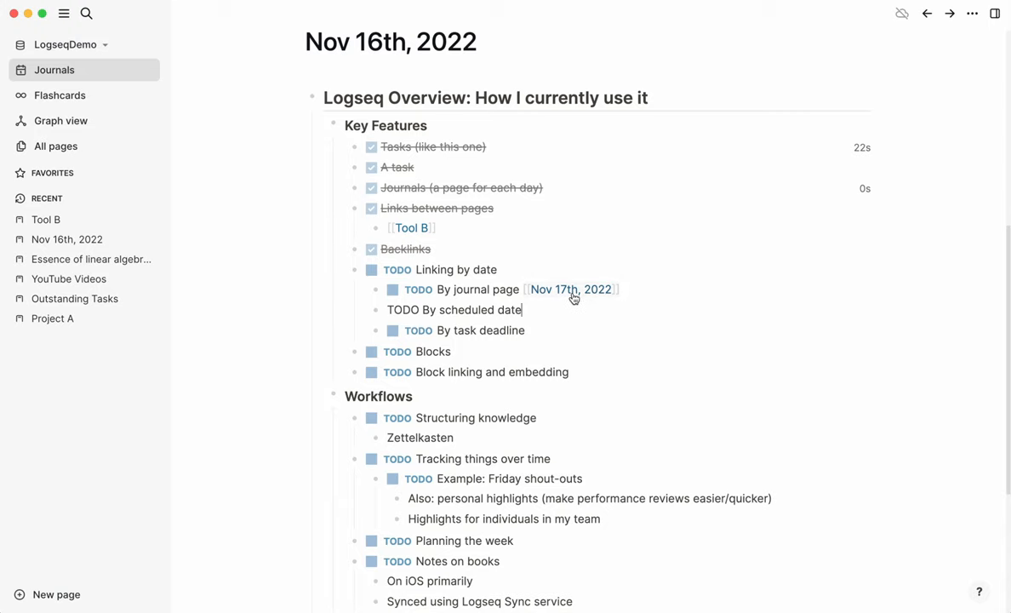
scroll("down", 3)
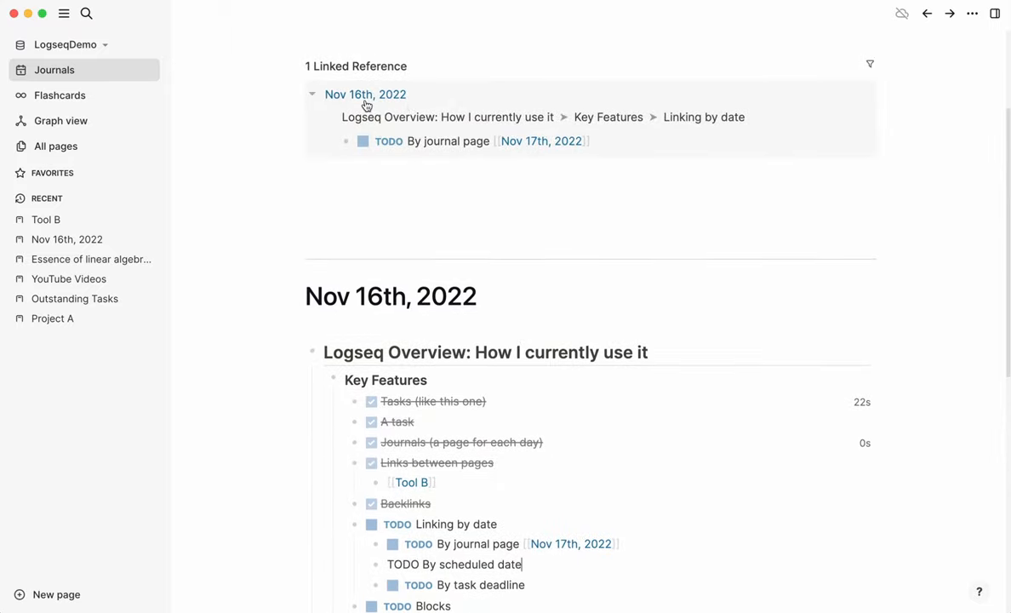
scroll("down", 3)
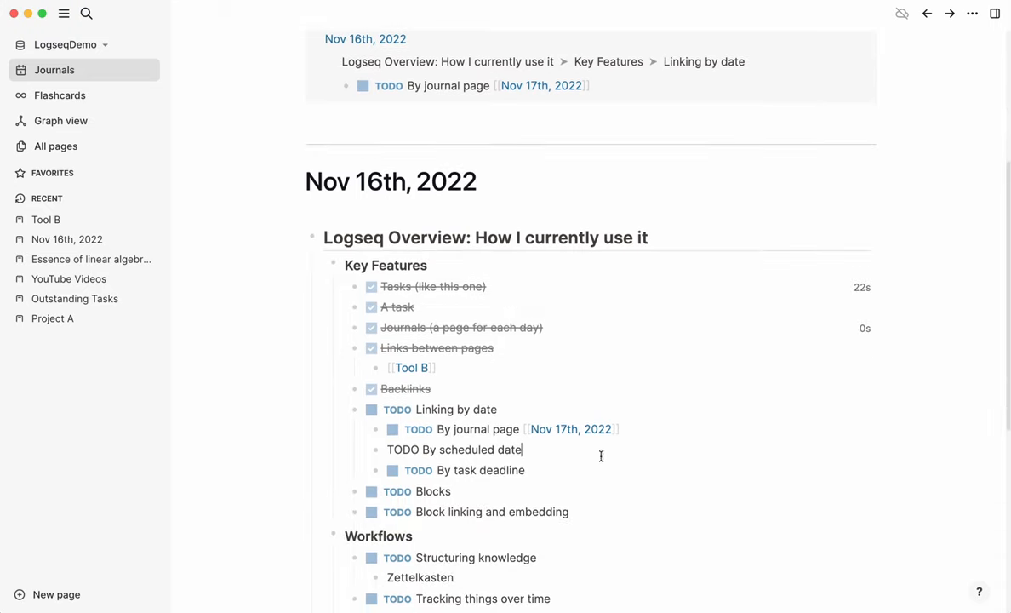
left_click(510, 428)
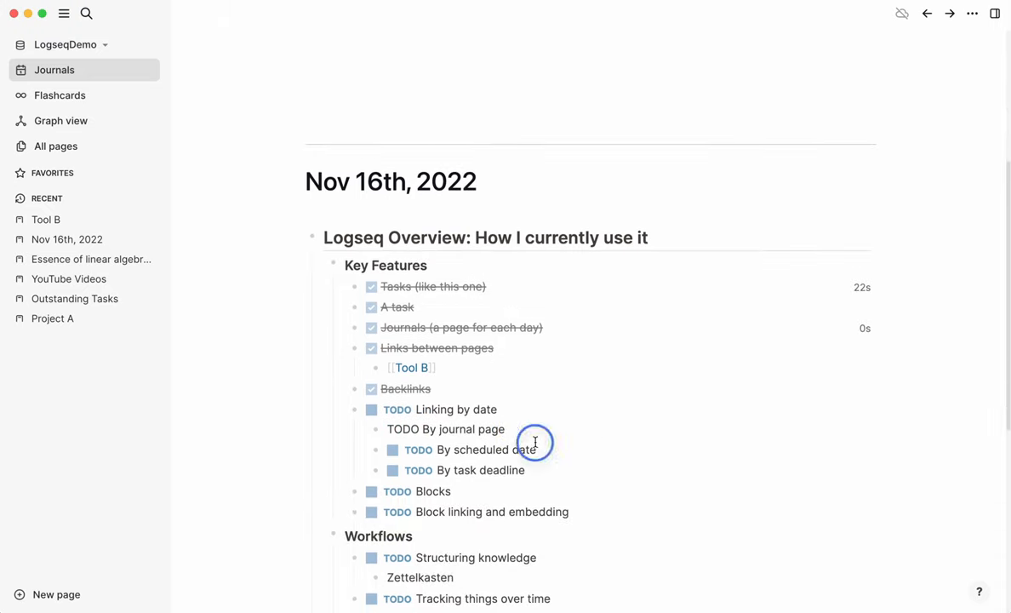
Step: Check off By journal page and schedule By scheduled date for November 17th
left_click(390, 428)
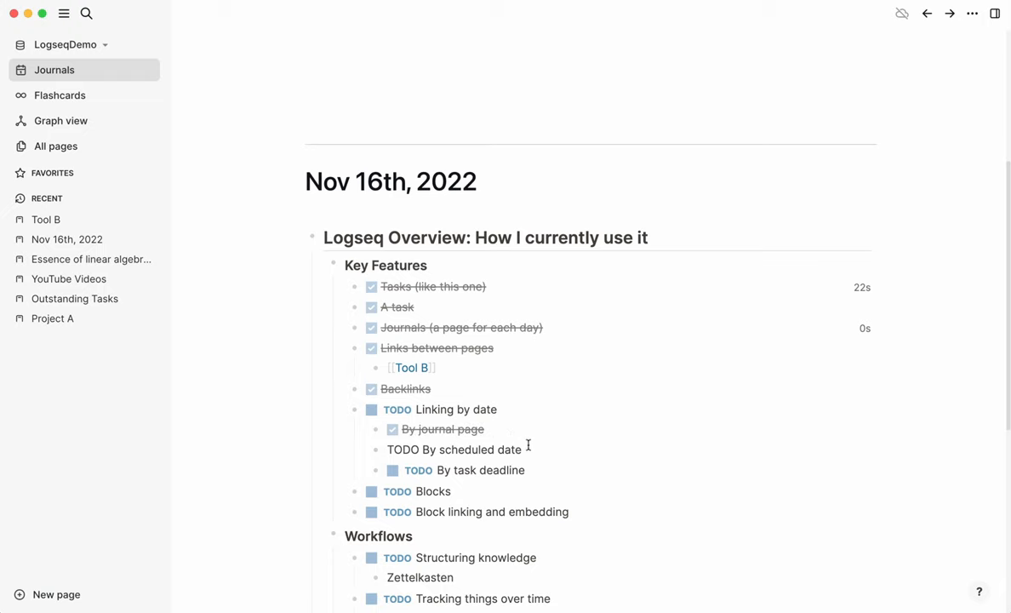
mouse_move(677, 446)
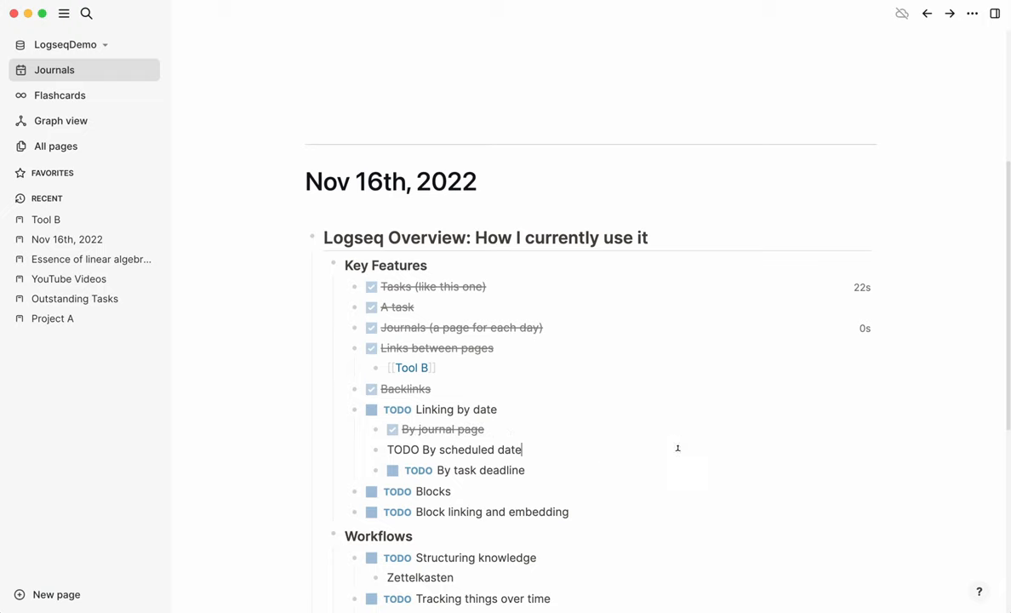
type("/sch")
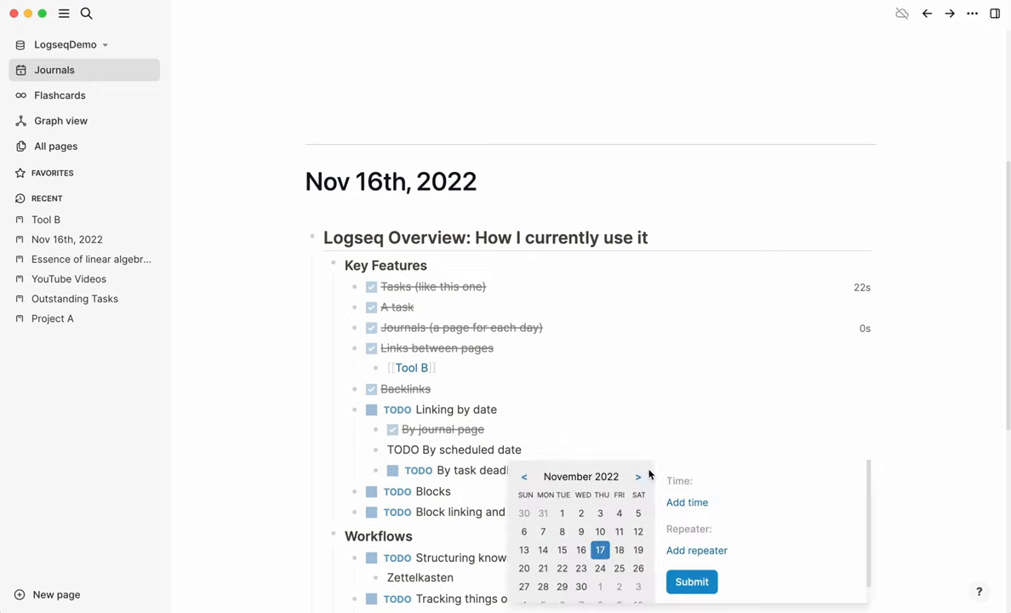
mouse_move(691, 582)
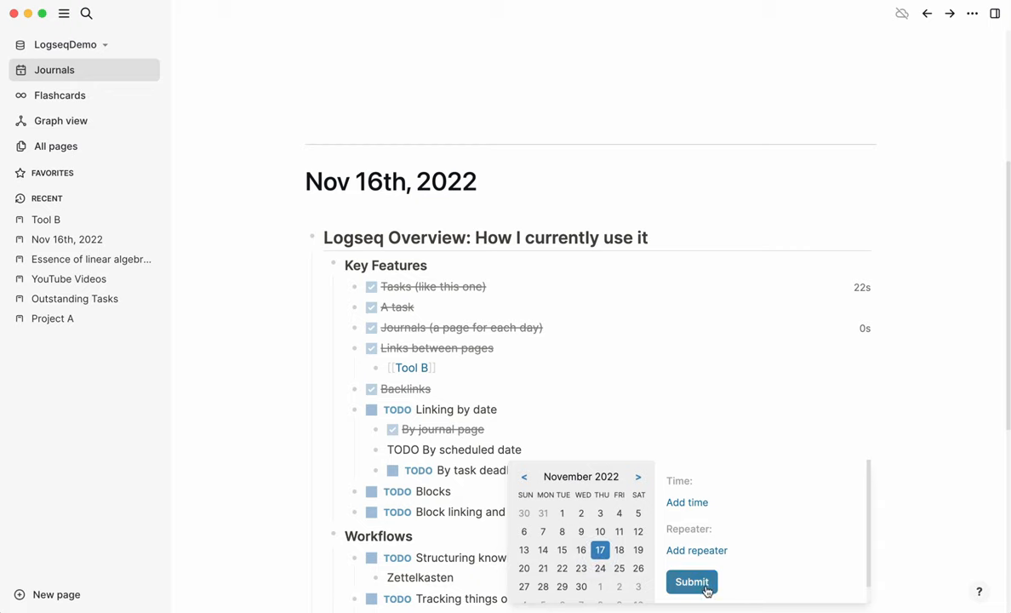
left_click(690, 582)
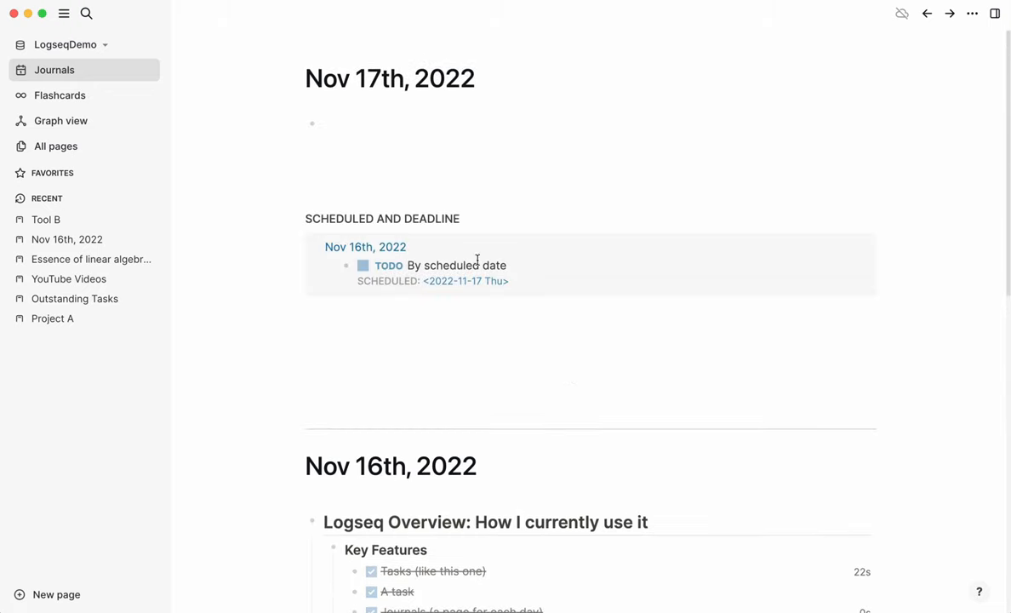
mouse_move(389, 281)
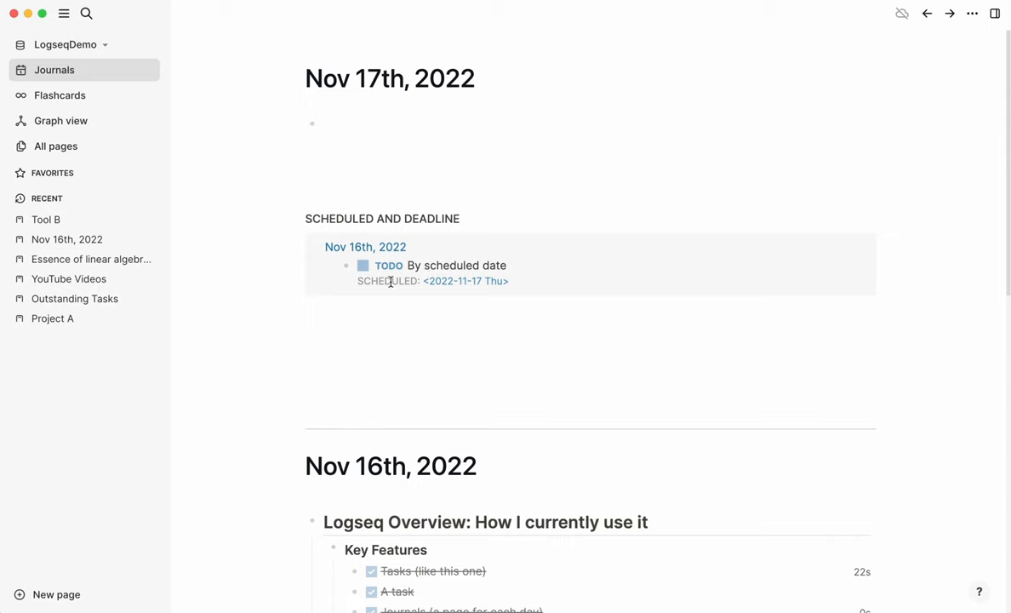
Step: Check off the By scheduled date task
scroll("down", 3)
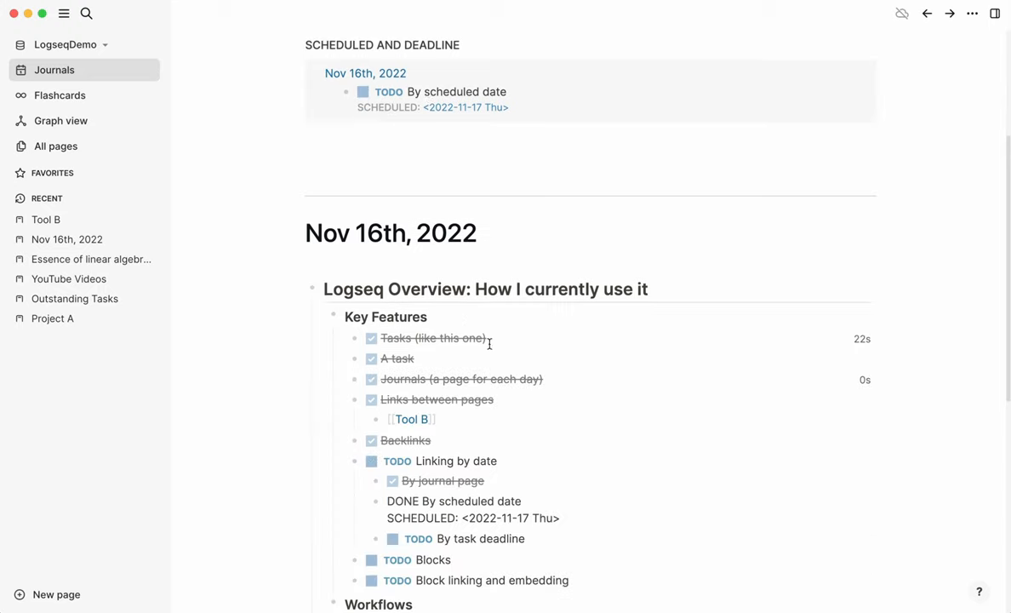
left_click(360, 92)
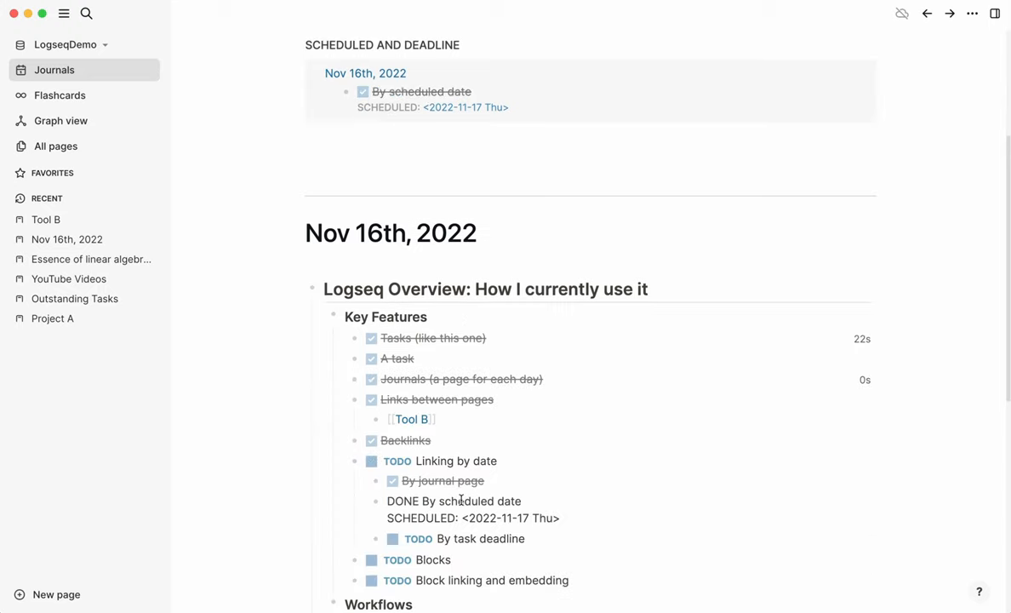
scroll("down", 3)
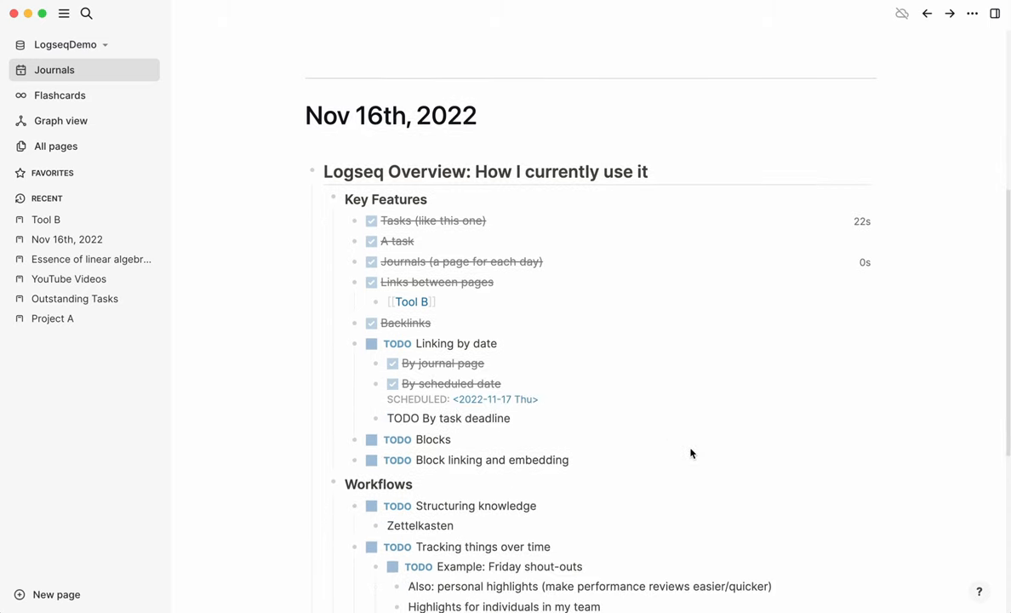
Step: Give By task deadline a Nov 17th, 2022 deadline and check off Blocks
type("/d")
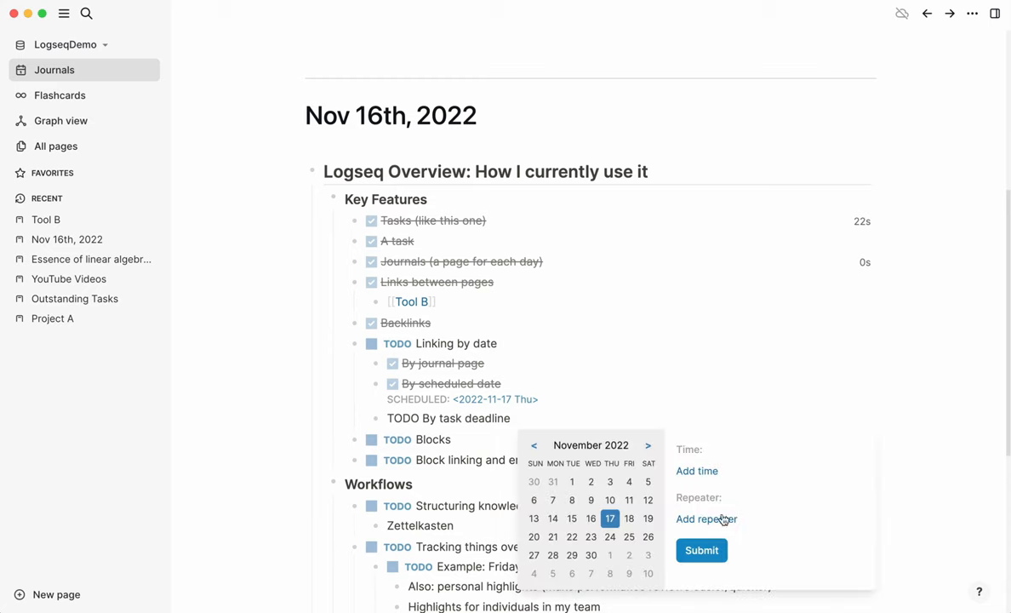
left_click(610, 517)
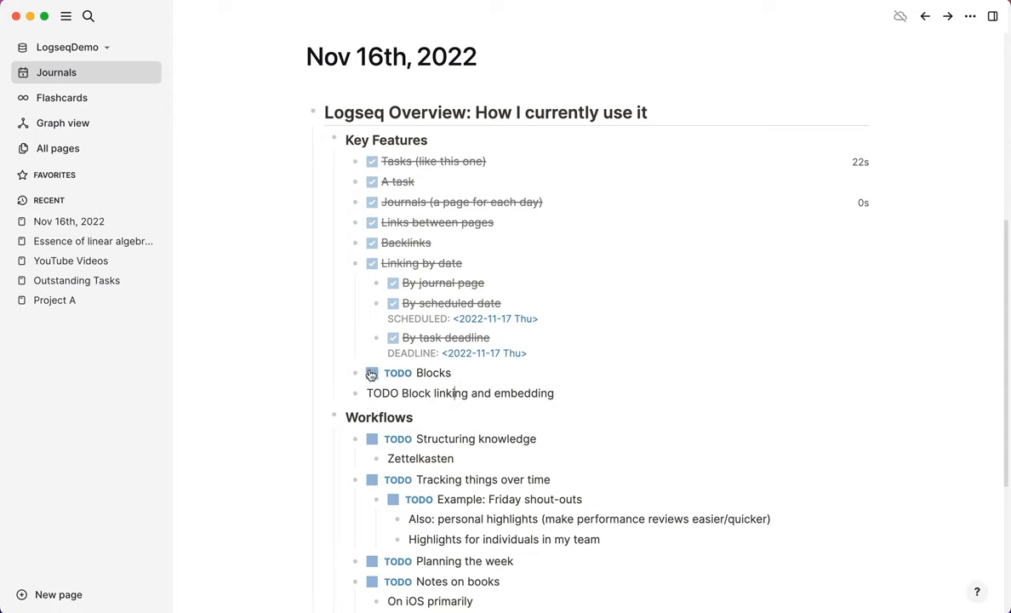
left_click(372, 373)
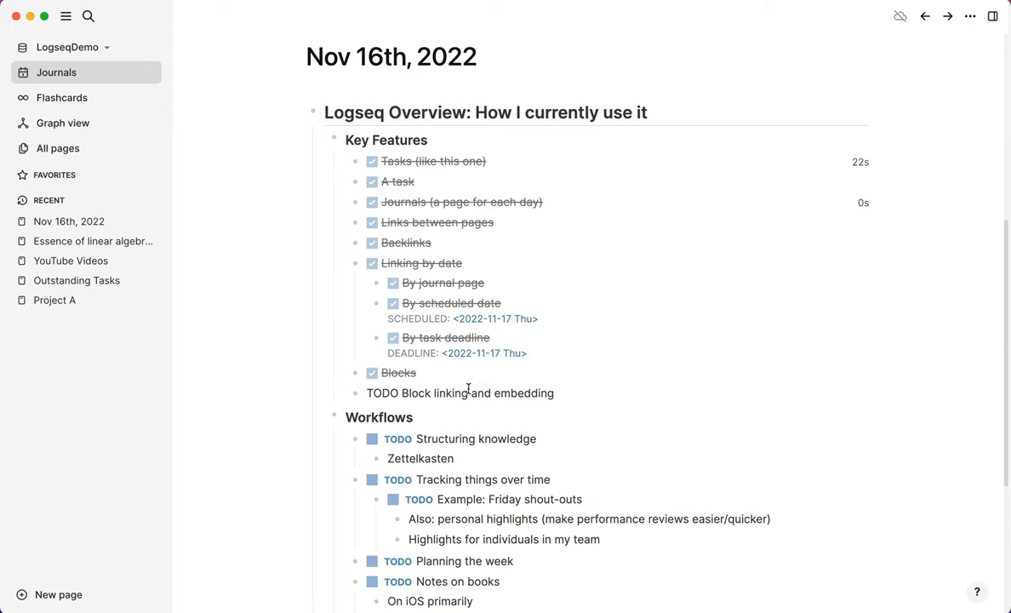
mouse_move(473, 393)
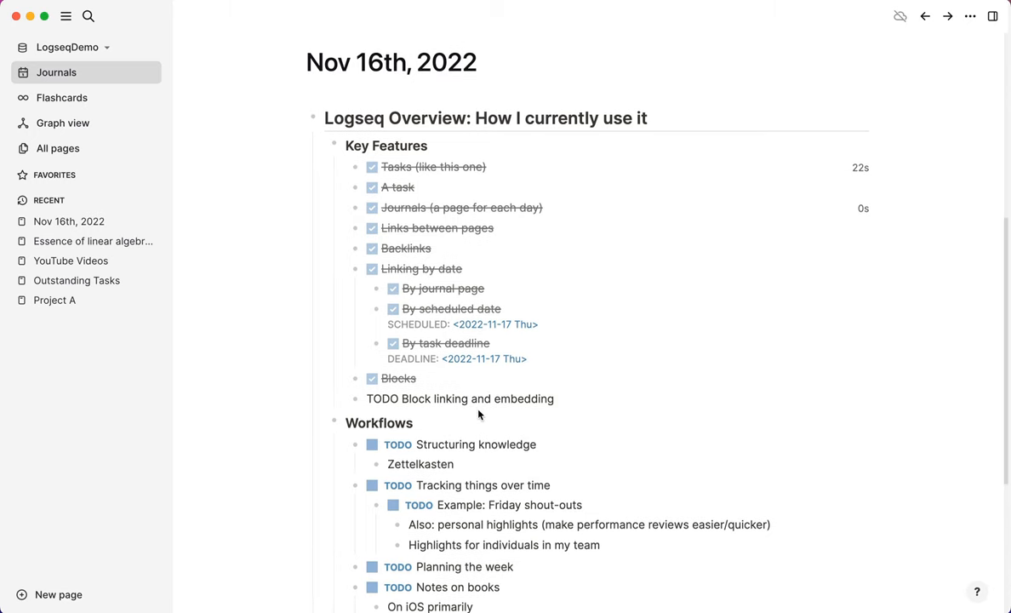
Step: Insert a block reference to Advanced Features in the Nov 17th journal, then go back
scroll("down", 3)
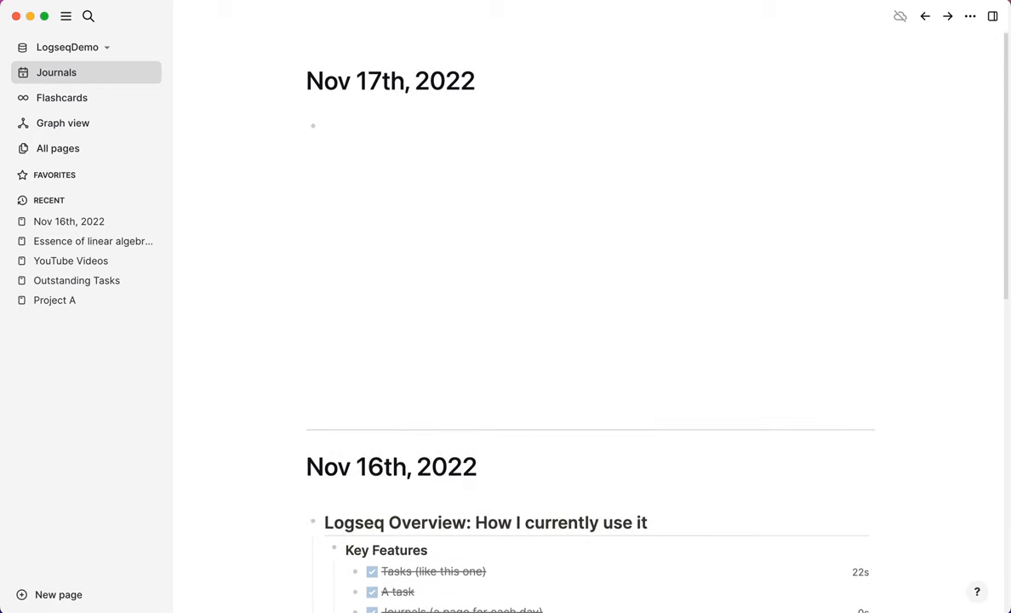
type("/block")
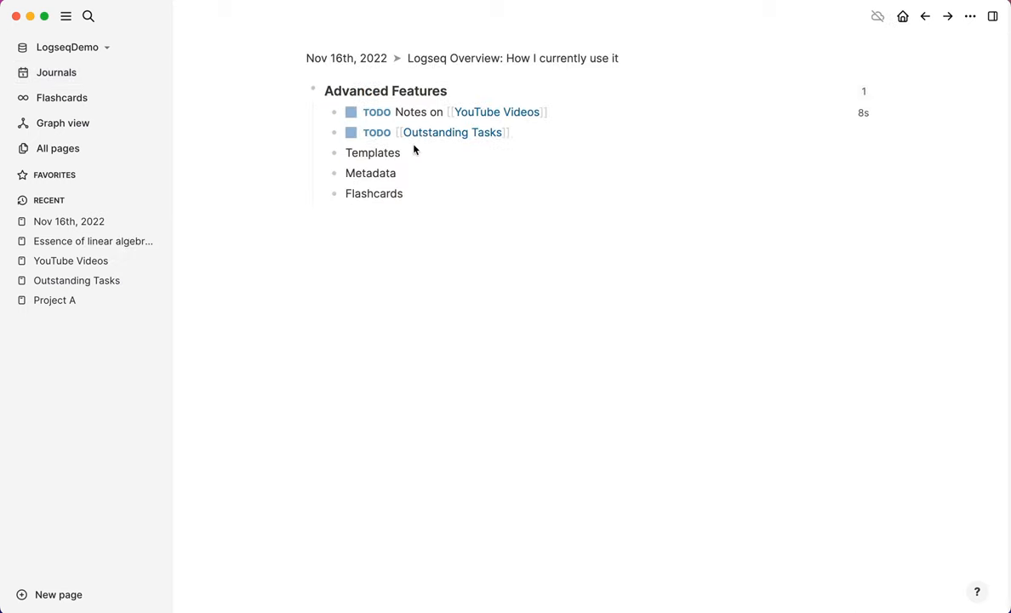
mouse_move(280, 66)
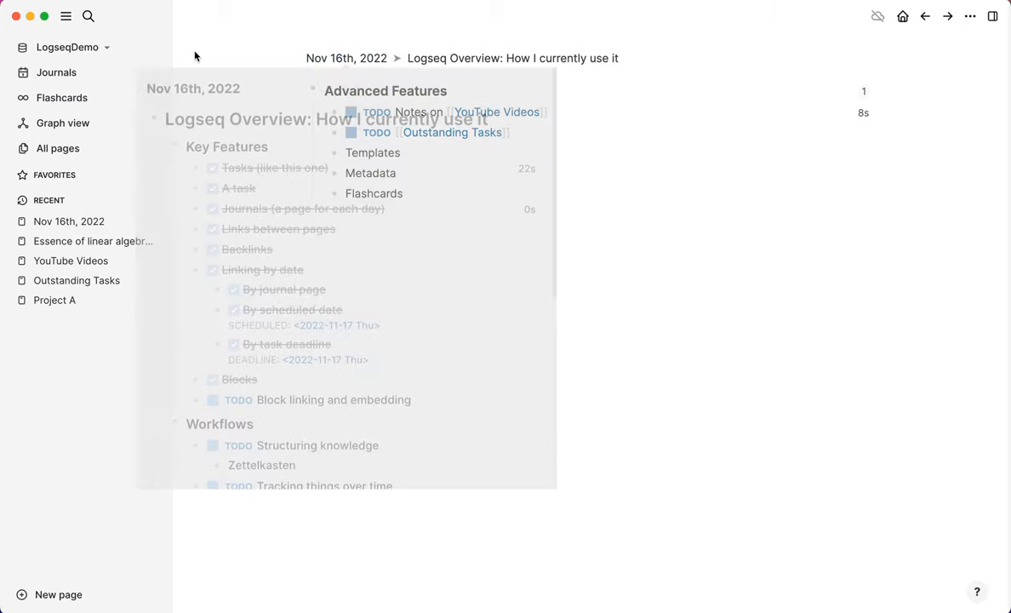
left_click(926, 17)
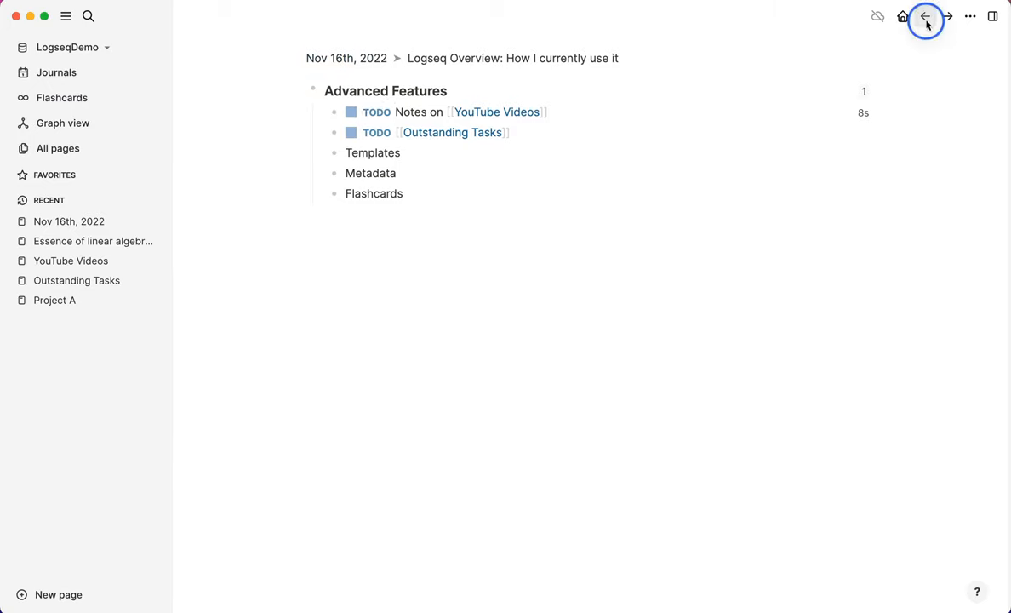
left_click(925, 16)
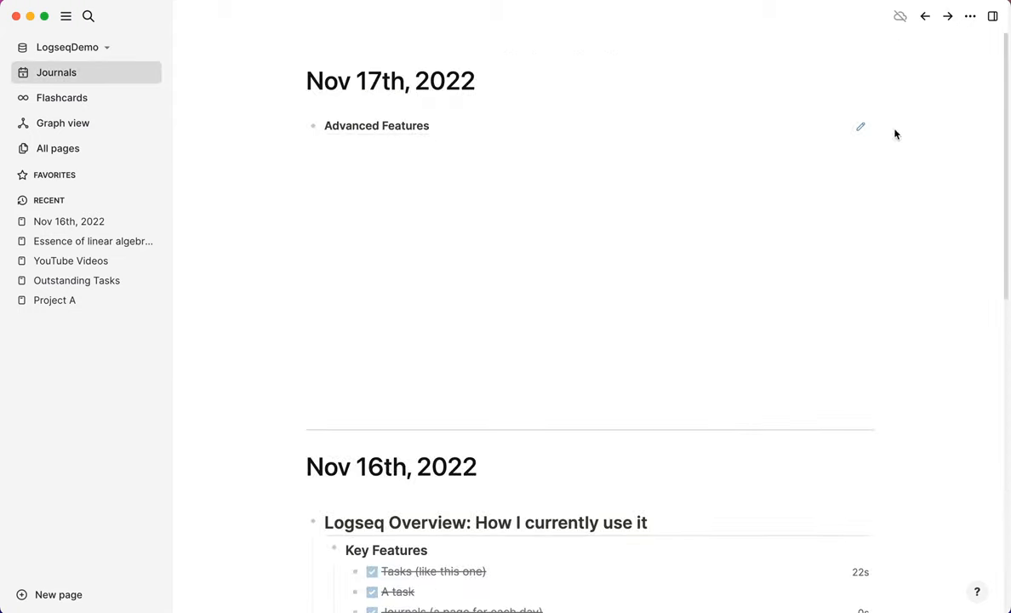
Step: Insert a Block embed of the Advanced Features block into the Nov 17th journal block
left_click(376, 125)
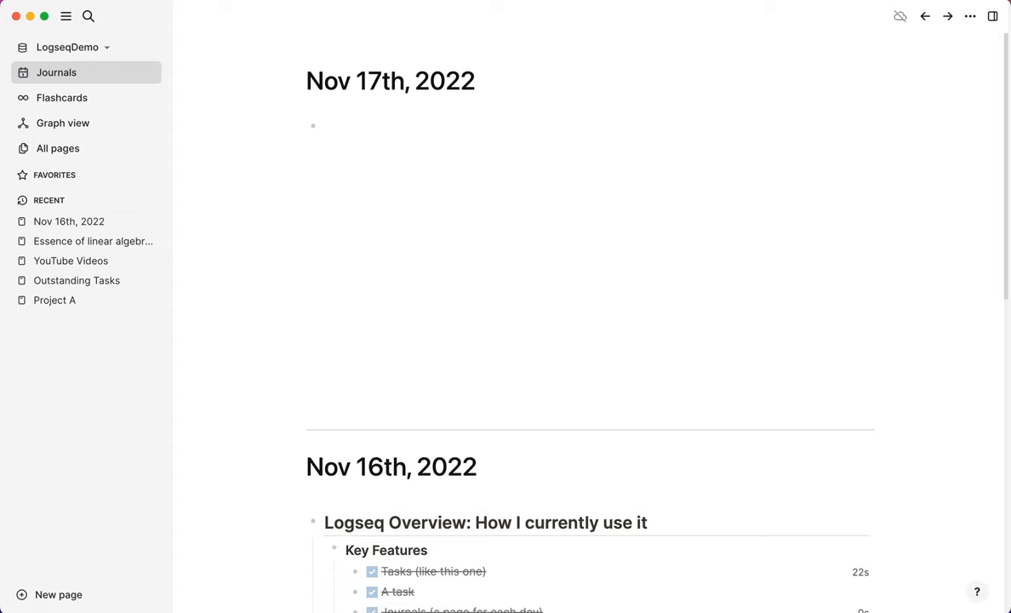
type("/bloc")
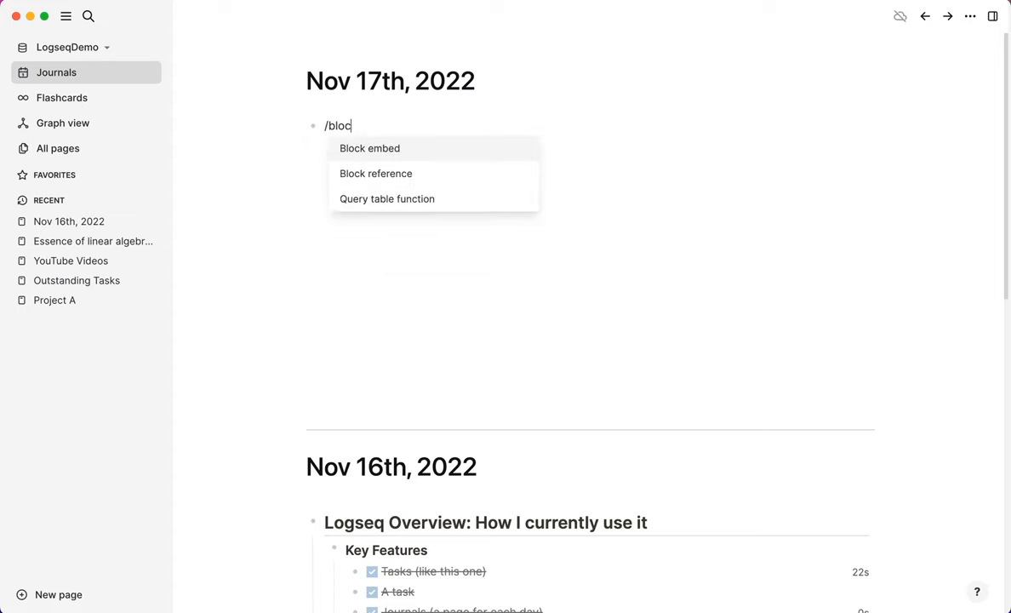
left_click(369, 148)
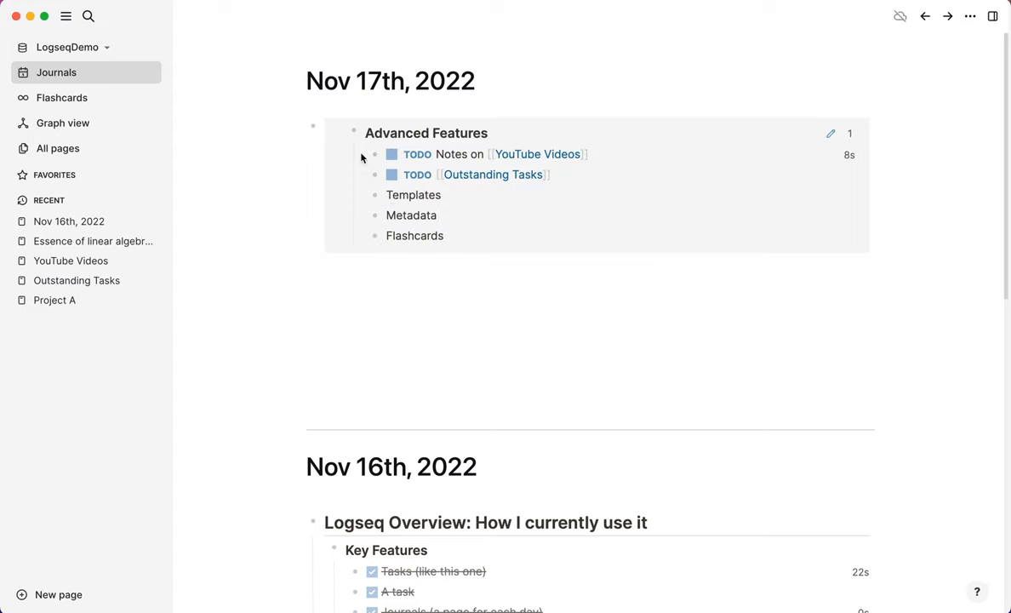
mouse_move(410, 133)
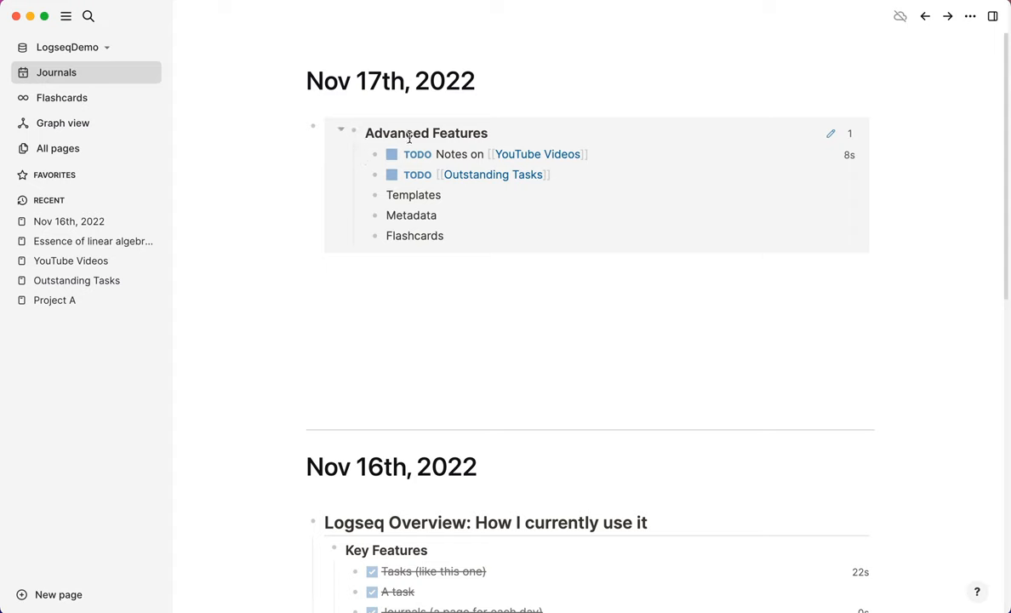
mouse_move(390, 161)
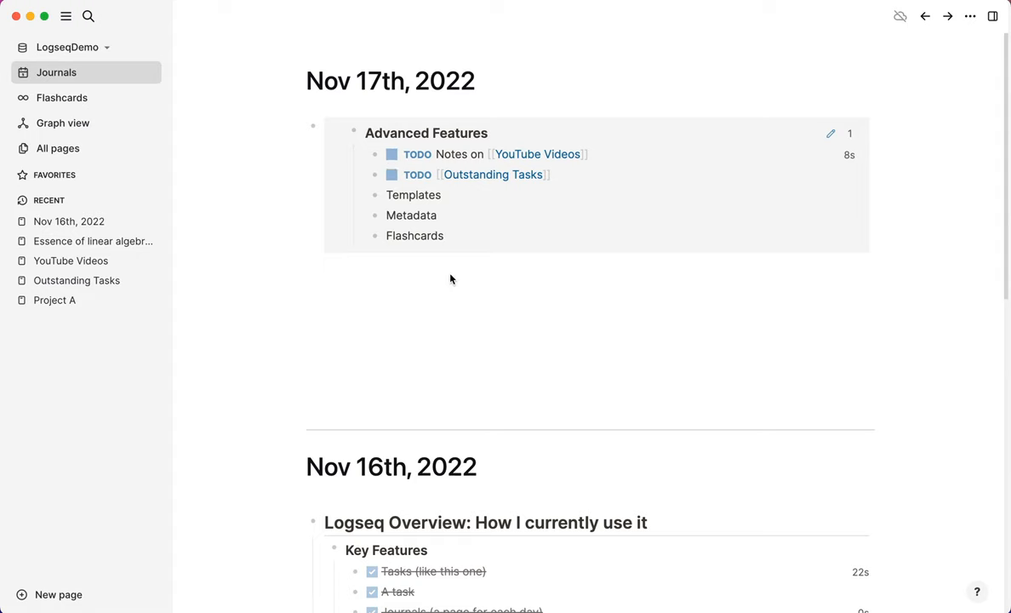
mouse_move(416, 364)
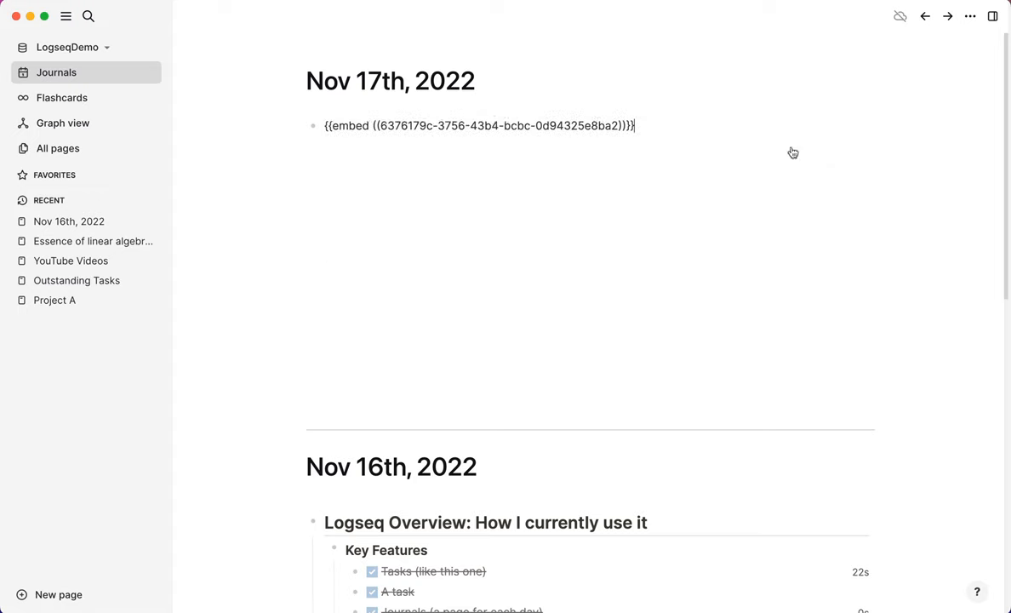
mouse_move(430, 138)
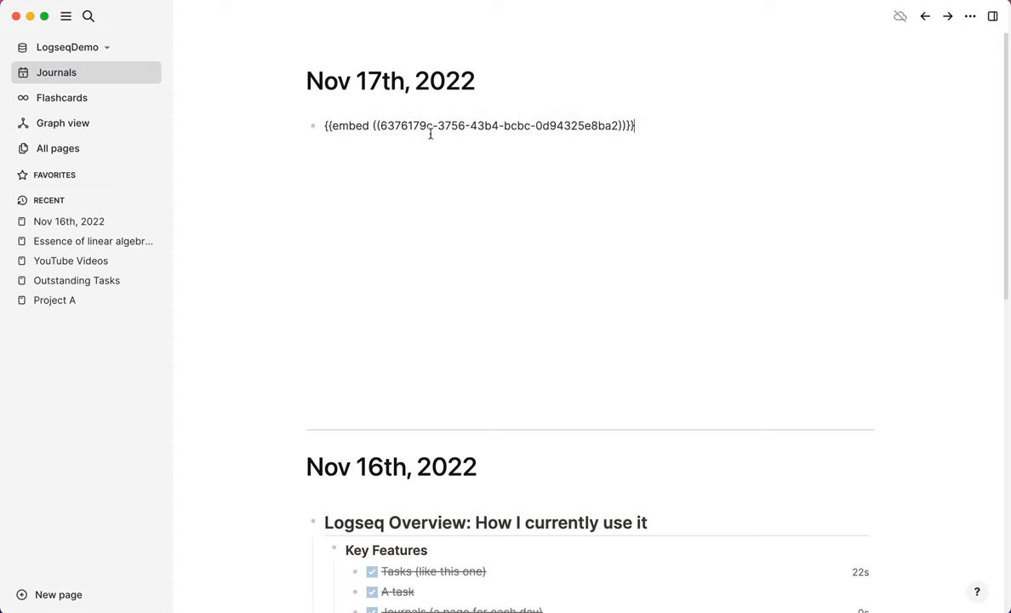
mouse_move(462, 259)
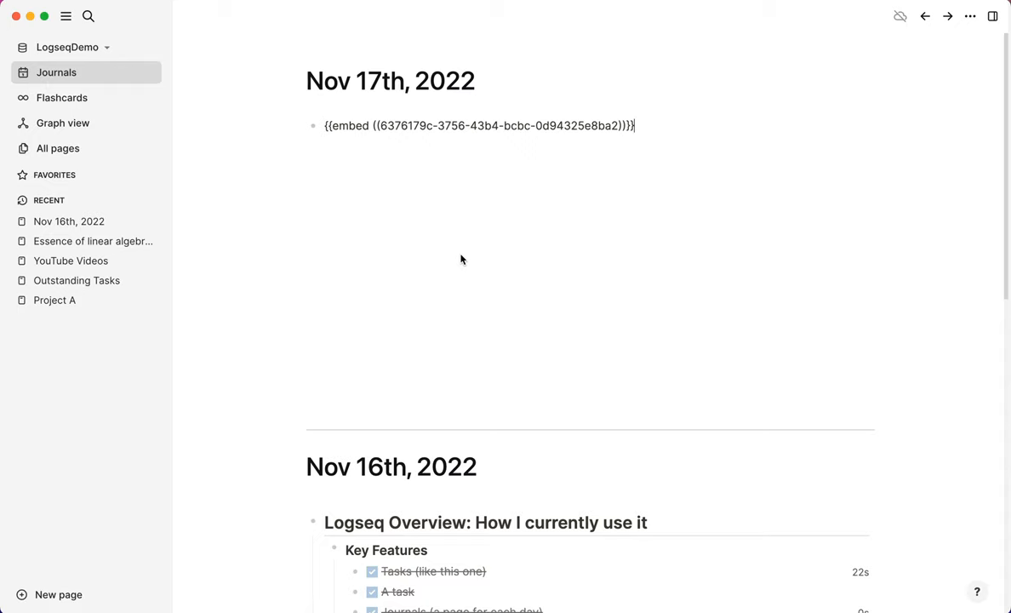
mouse_move(465, 316)
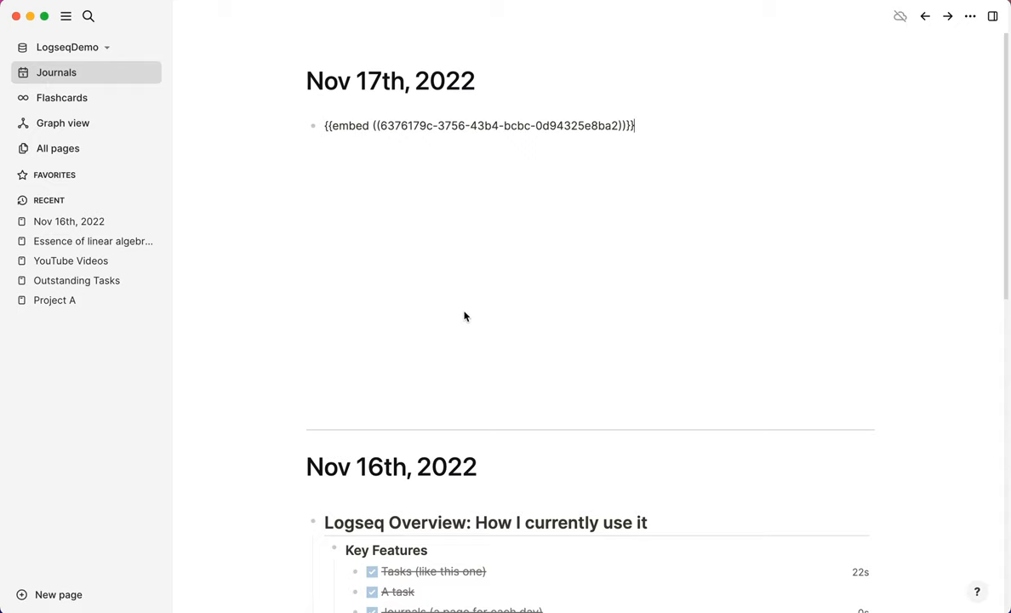
scroll("down", 3)
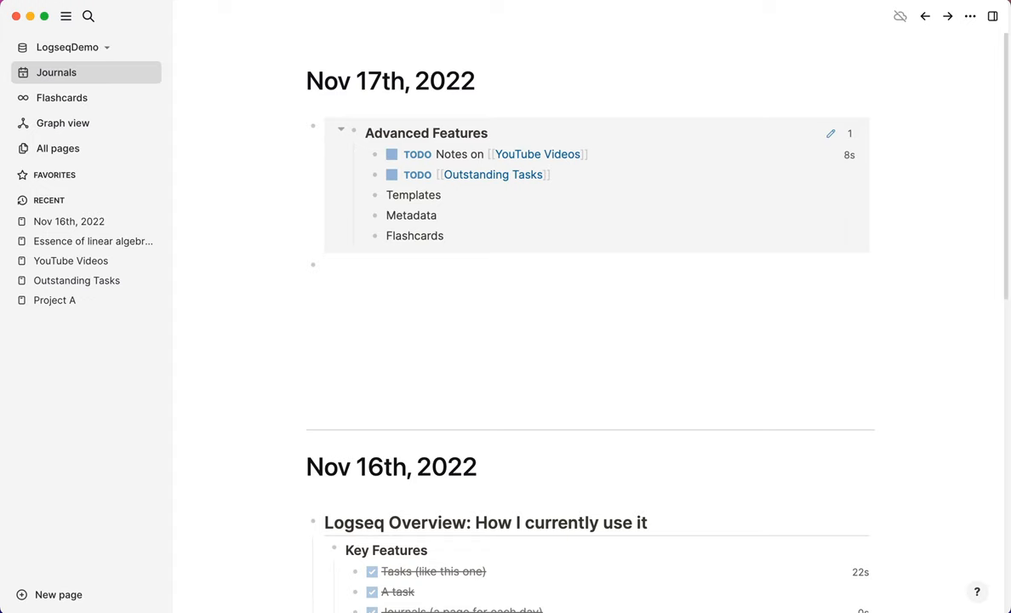
Step: Search 'adva' and insert a reference to the Advanced Features block below the embed
type("/block")
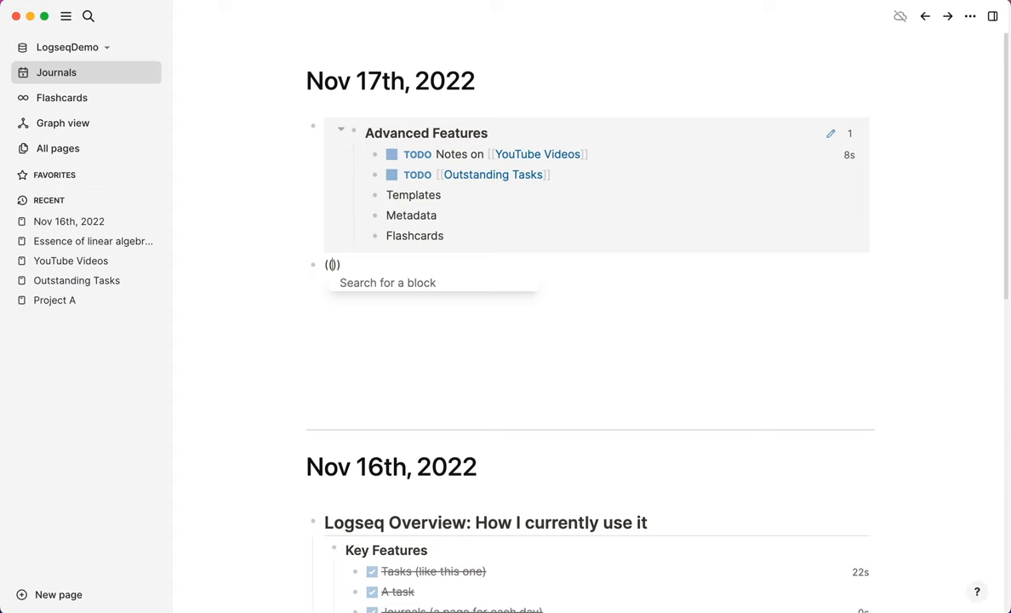
type("adva")
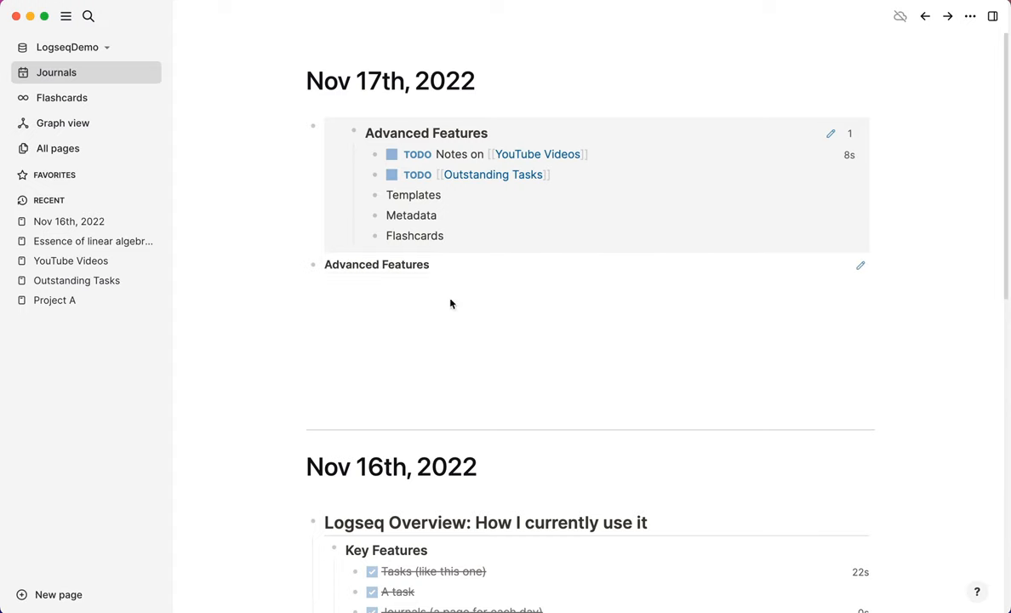
mouse_move(377, 265)
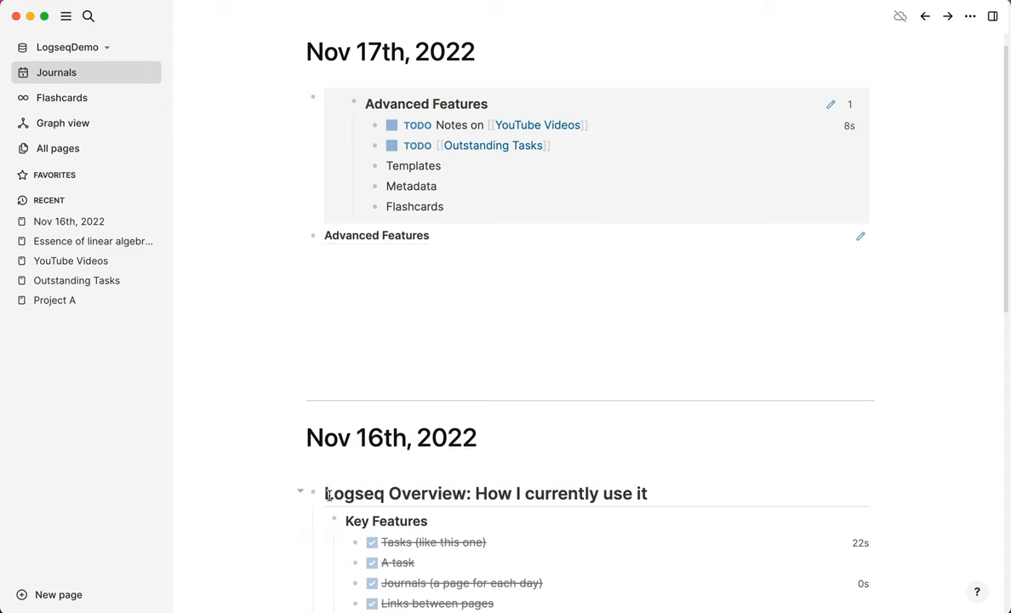
Step: Create a [[Tool A]] page link in a new bullet under Zettelkasten
scroll("down", 3)
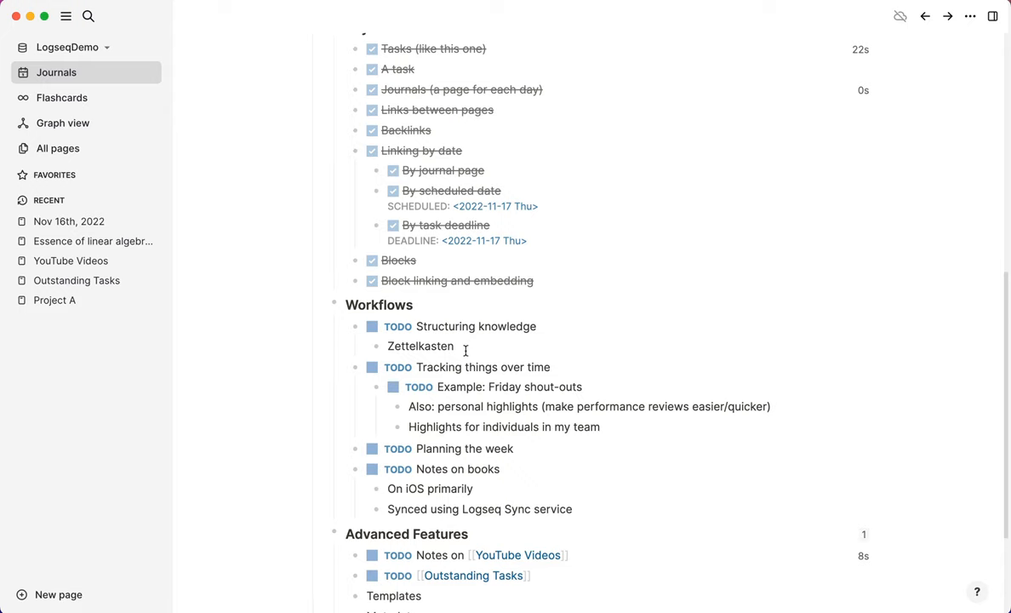
mouse_move(467, 346)
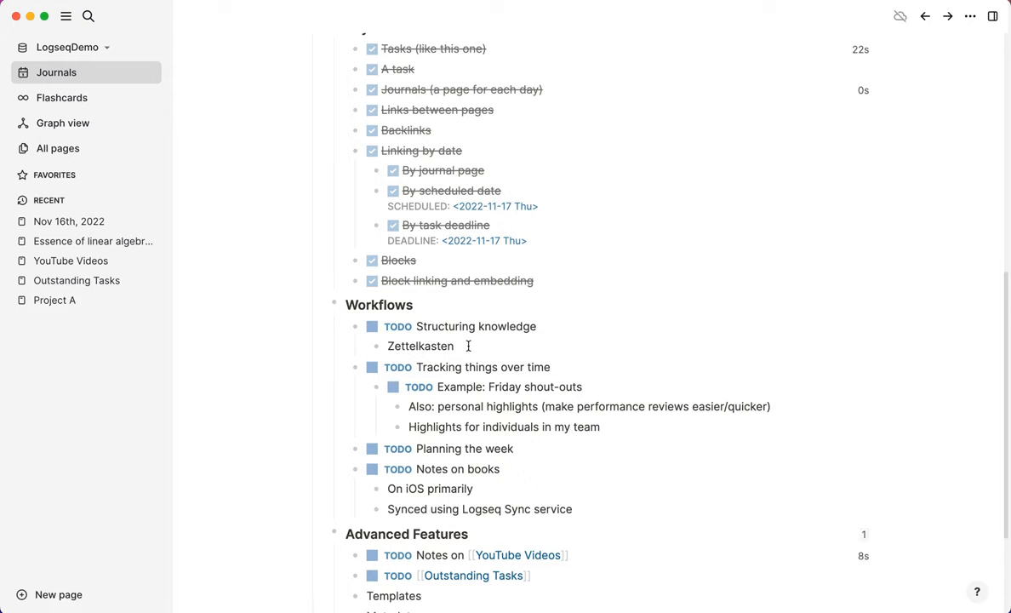
mouse_move(562, 352)
type("[[")
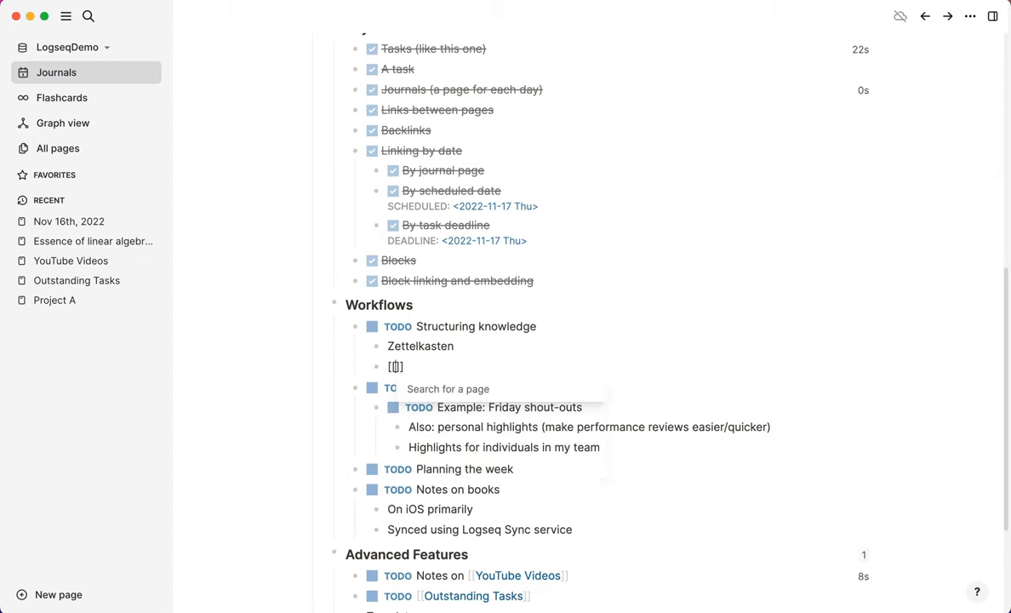
type("Tool A")
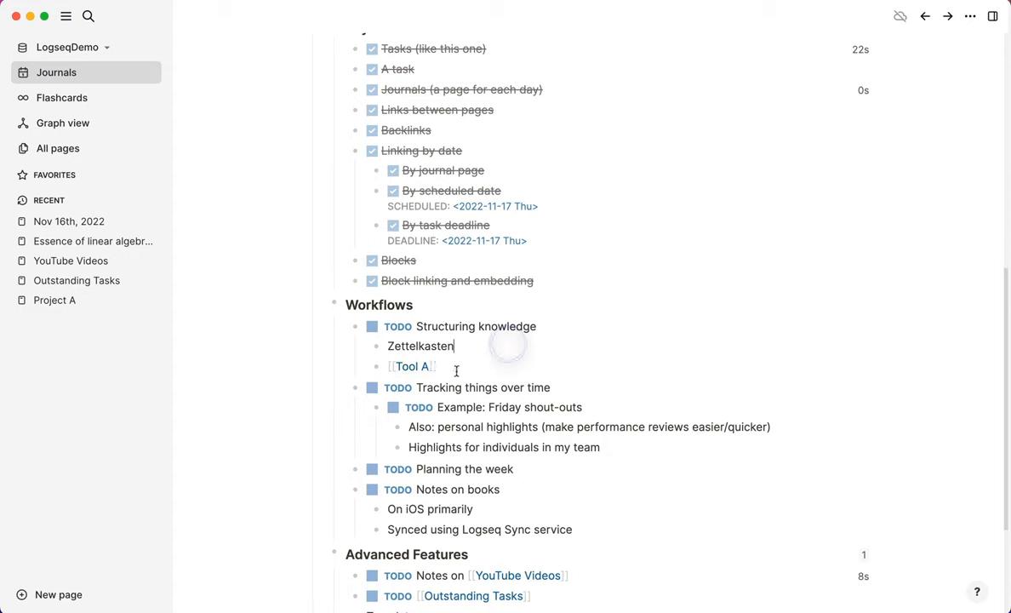
Step: On the Tool A page, add a 'Querying' heading with a nested 'Group by' sub-heading
left_click(408, 366)
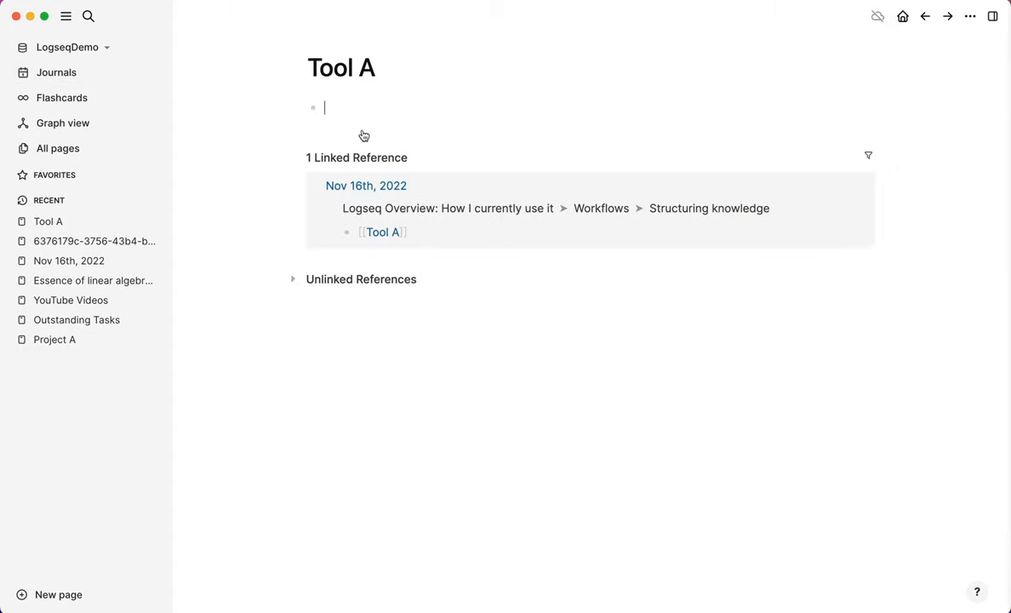
type("##")
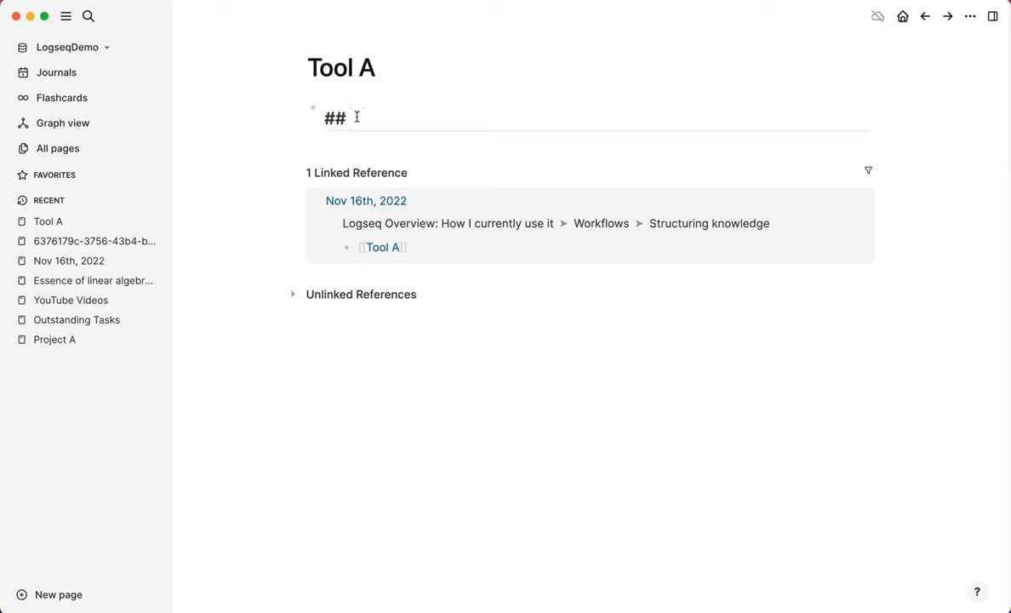
type("Querying")
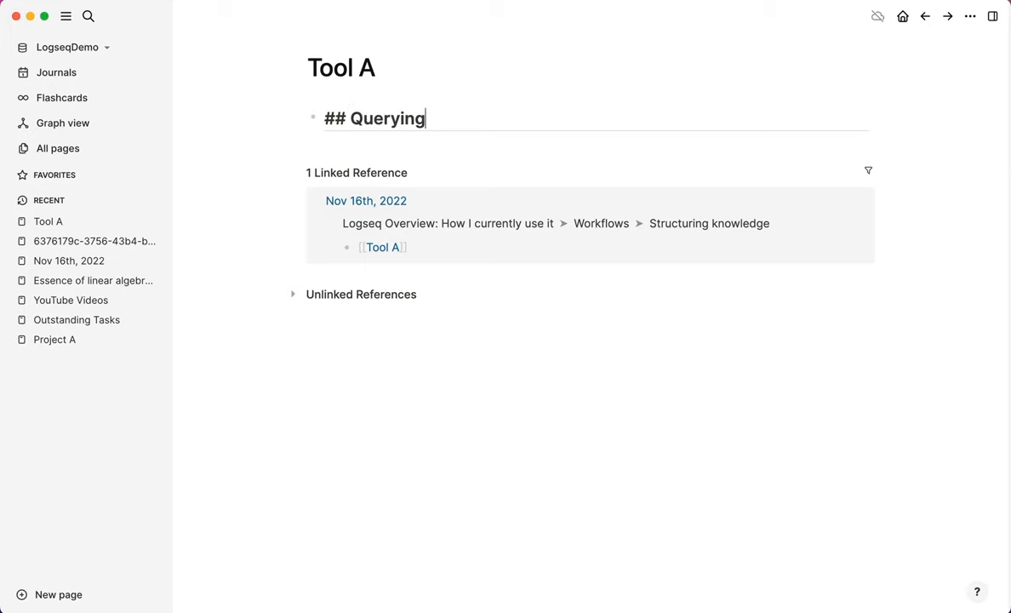
key("Enter")
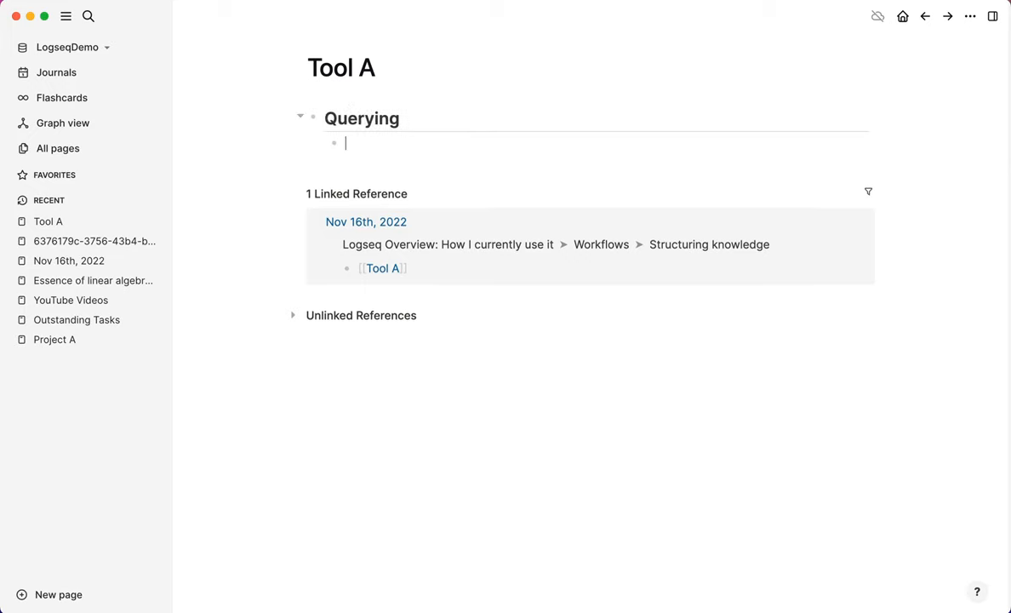
type("###")
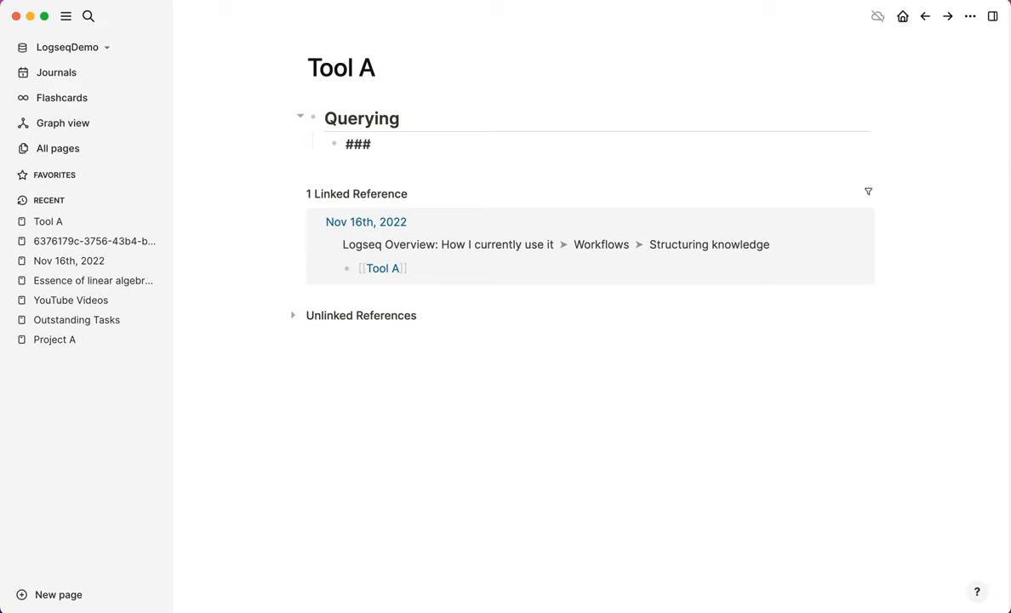
type("Group by")
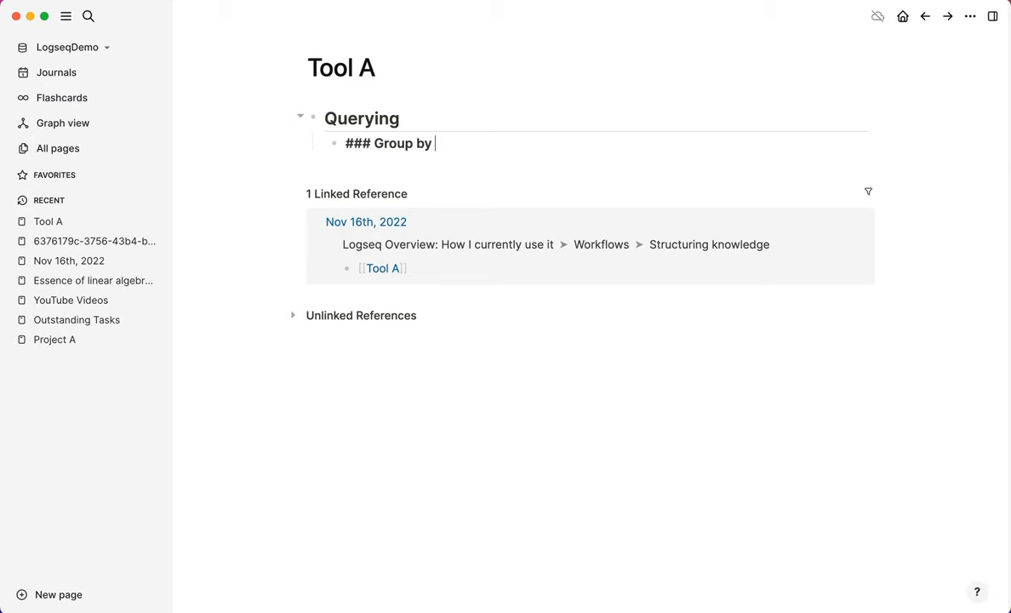
key("Enter")
type("`````")
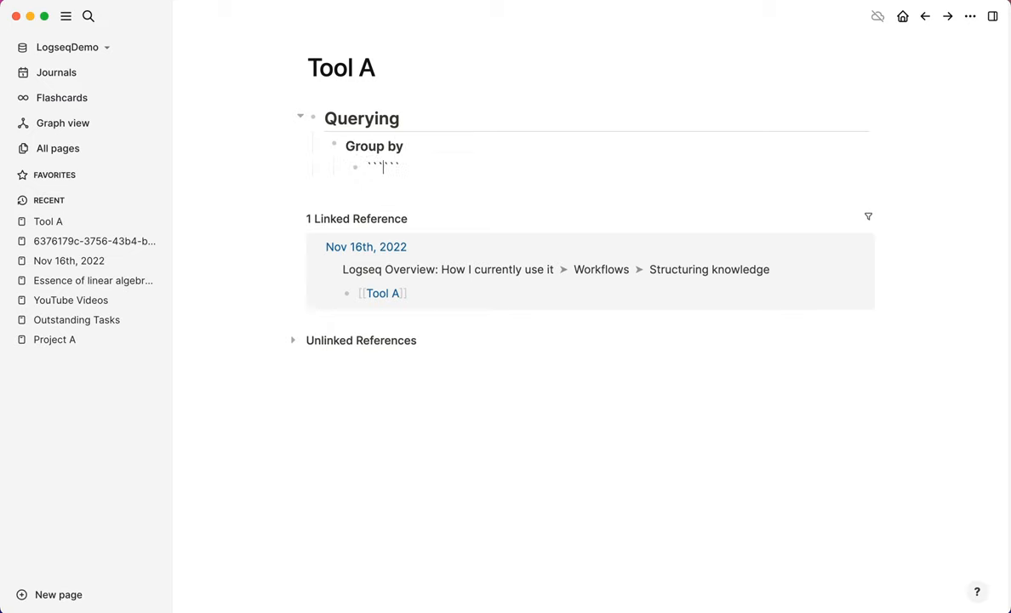
Step: Insert a Python code block containing data.groupBy('product_id').agg(F.collect_list())
type("python")
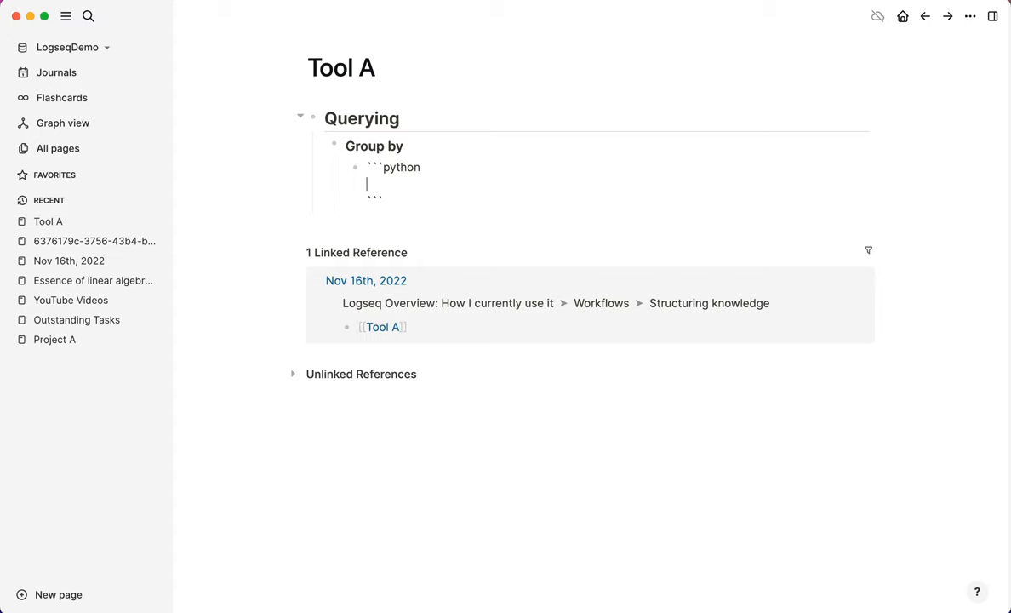
type("data.groupB")
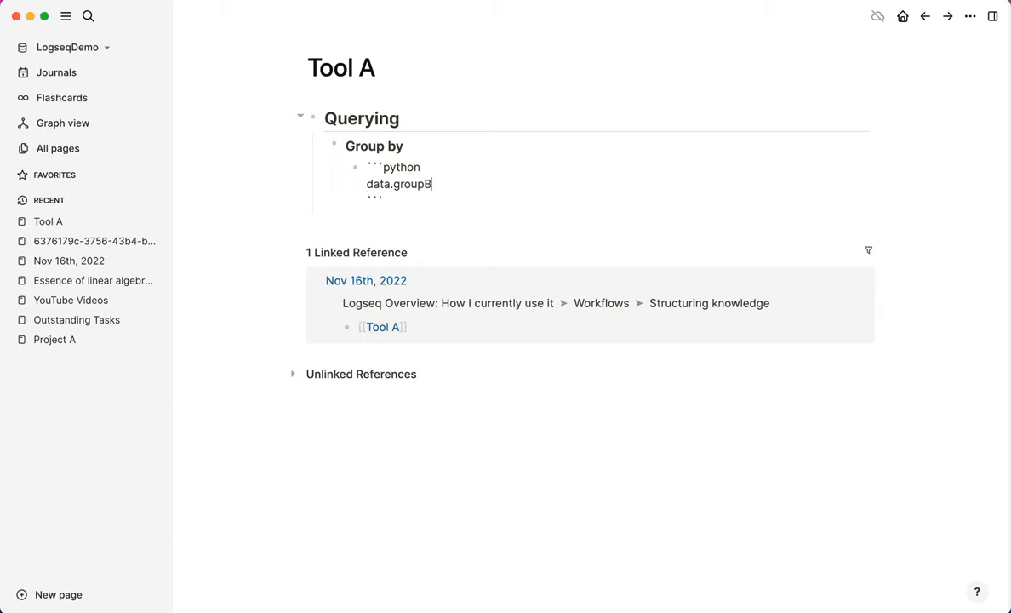
type("y()")
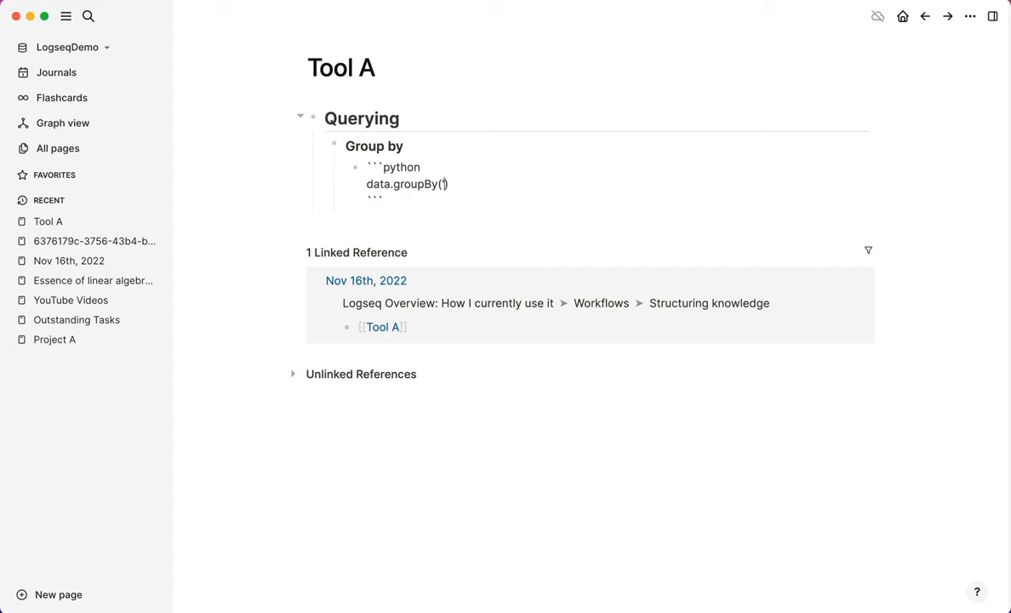
type("'product_id').")
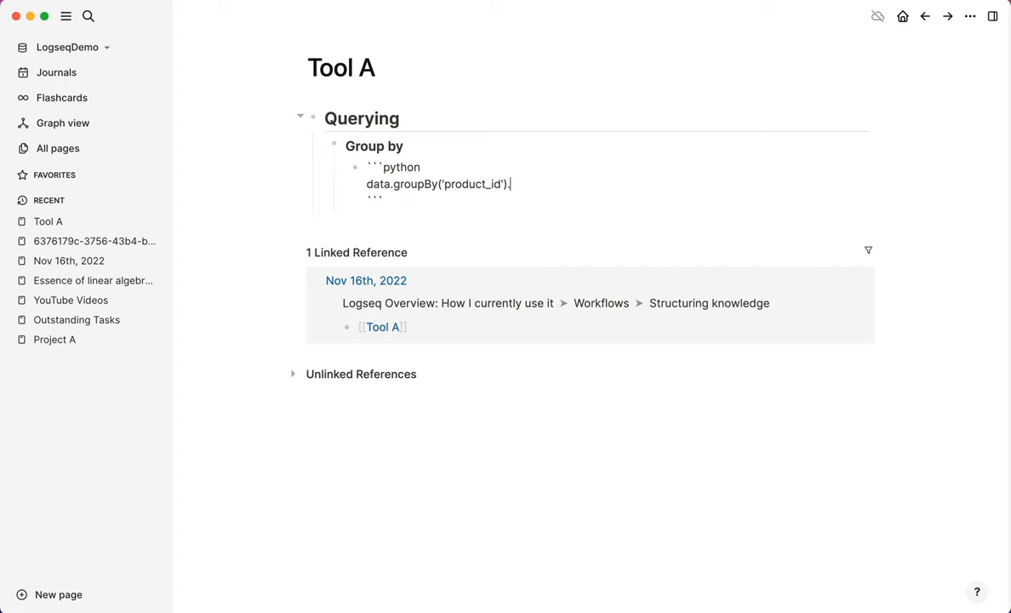
type(".agg")
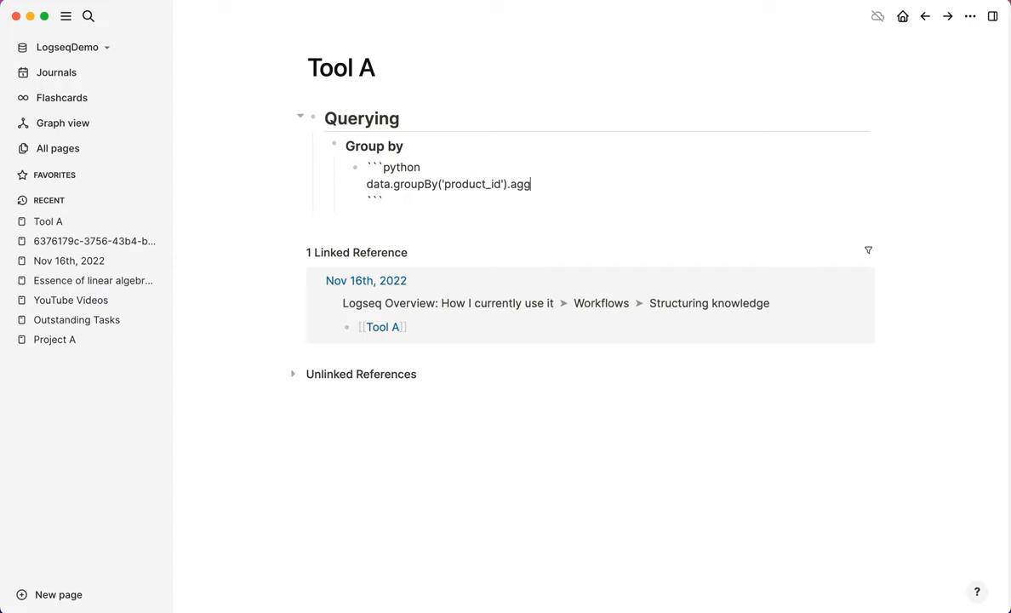
type("(F.collect_list())")
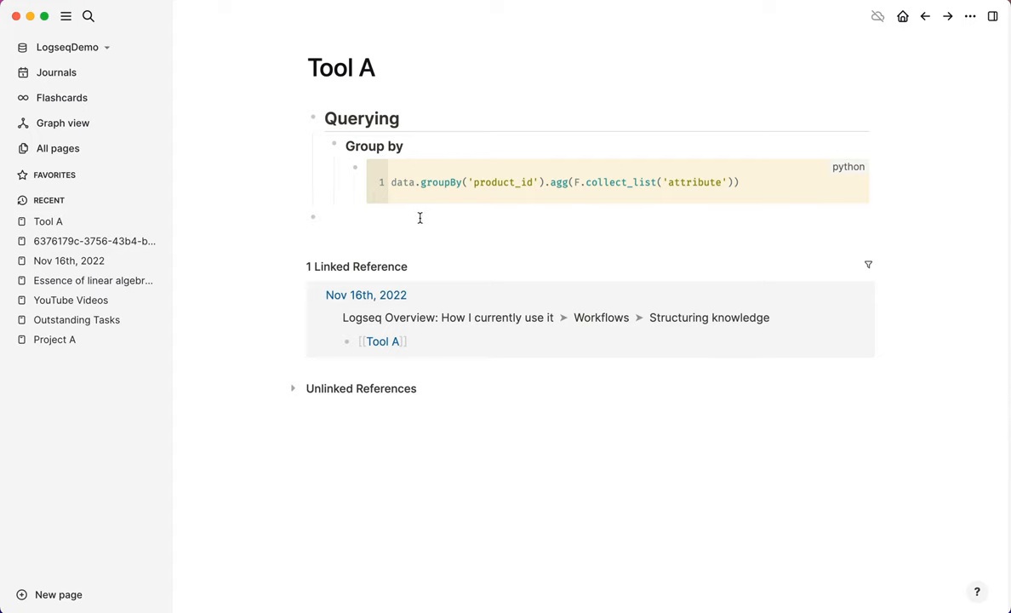
mouse_move(405, 237)
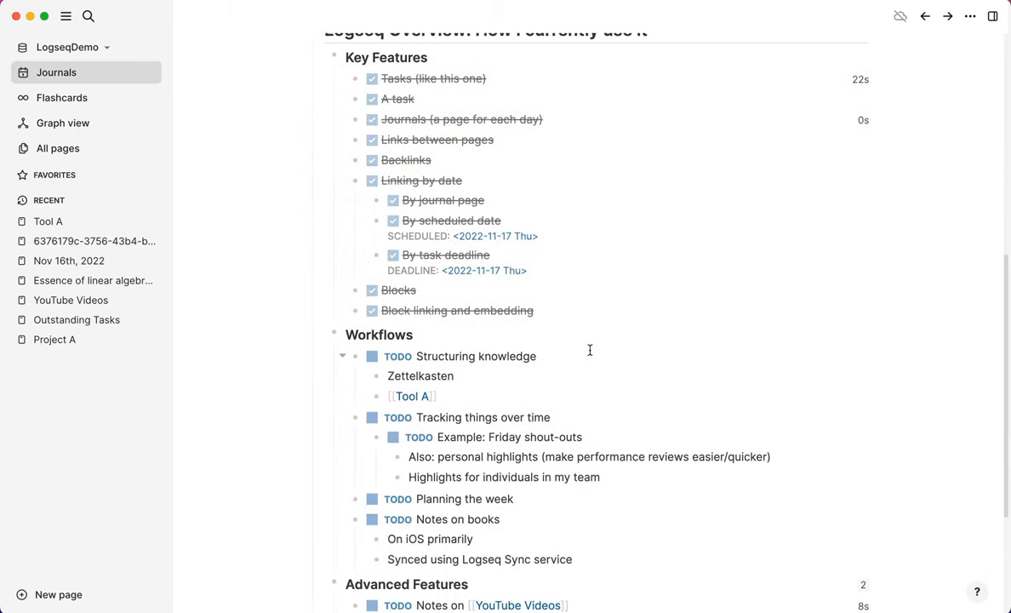
Step: Check off the Structuring knowledge task under Workflows in the Nov 16th journal
scroll("down", 3)
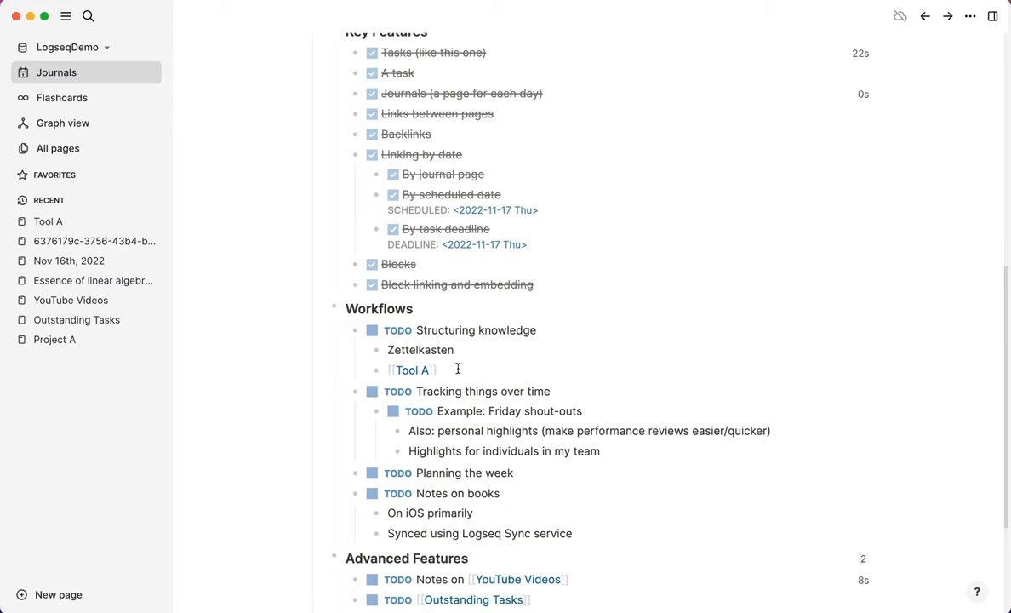
left_click(467, 351)
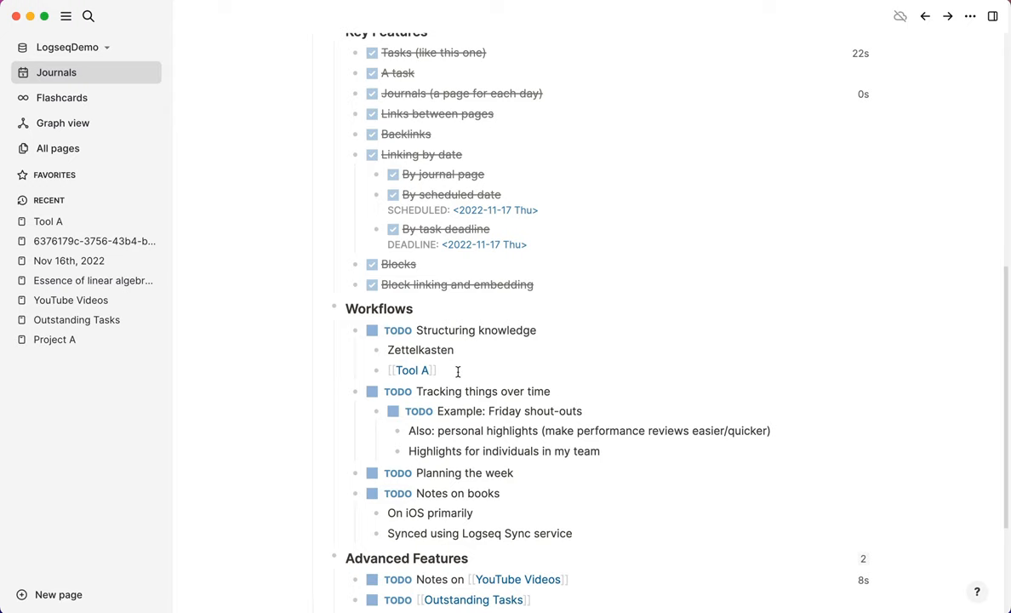
mouse_move(451, 367)
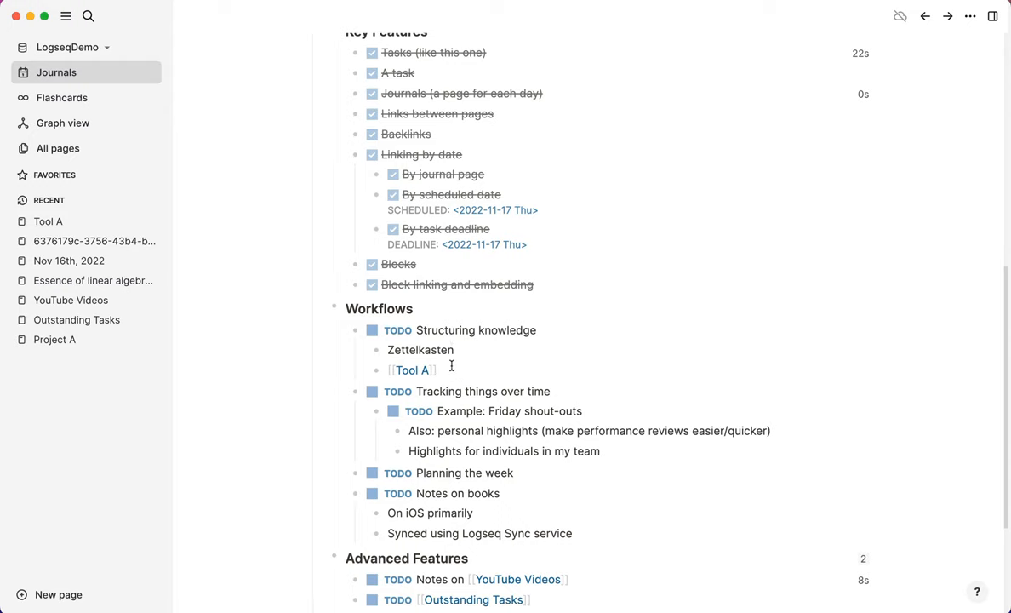
left_click(372, 330)
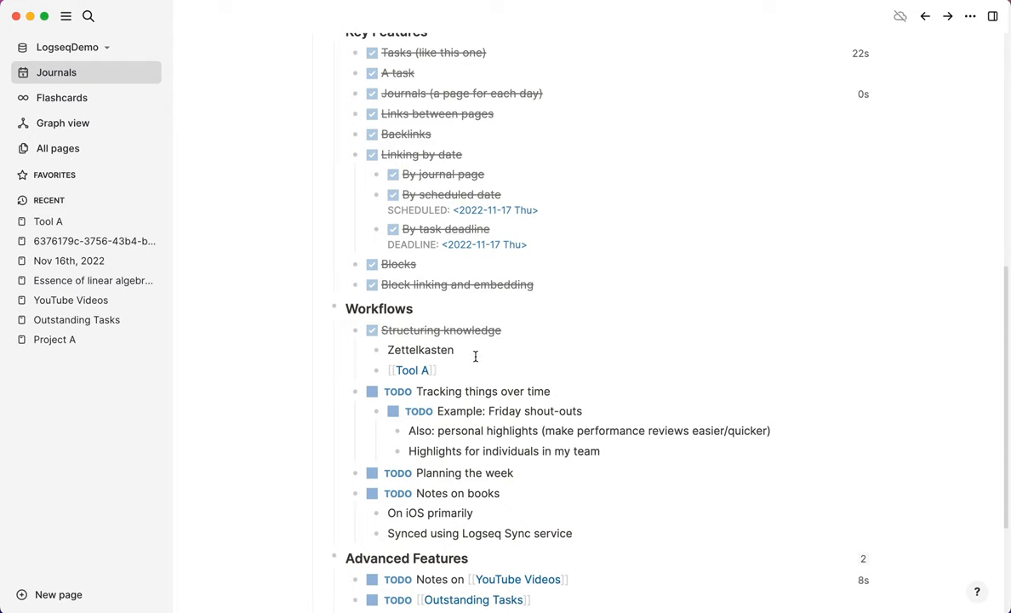
mouse_move(525, 362)
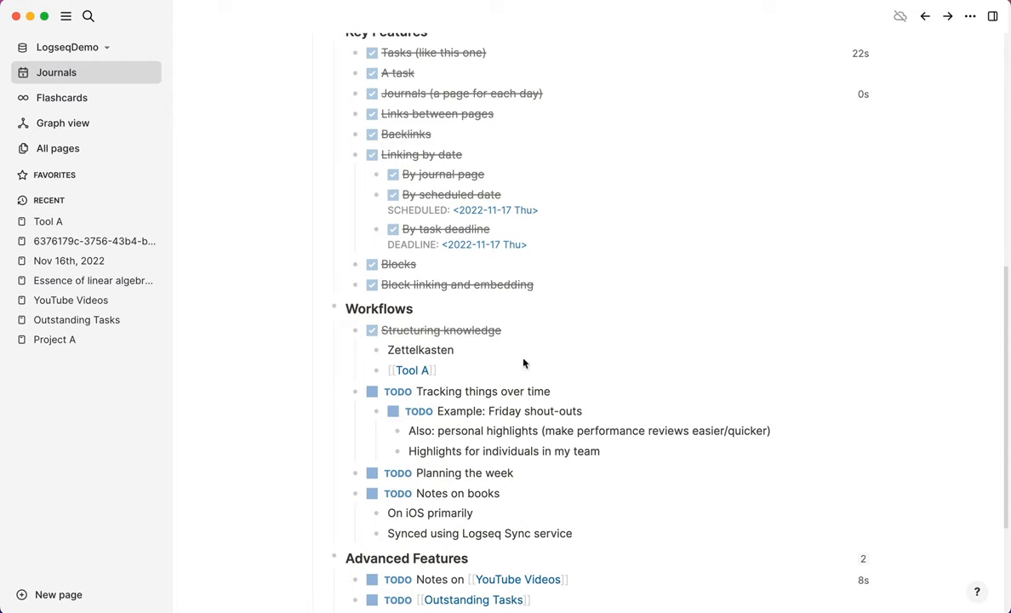
left_click(476, 349)
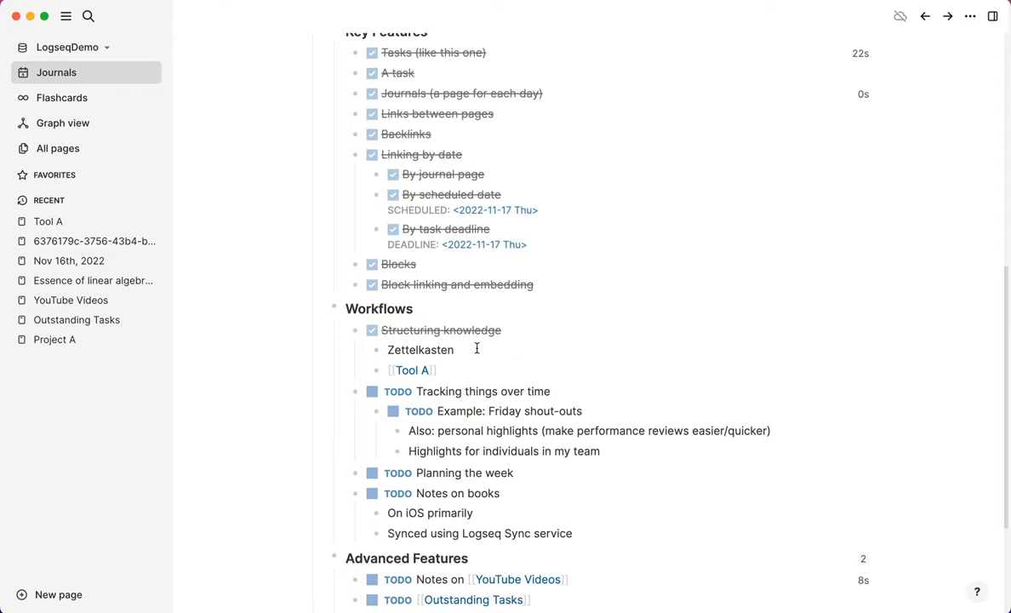
mouse_move(481, 374)
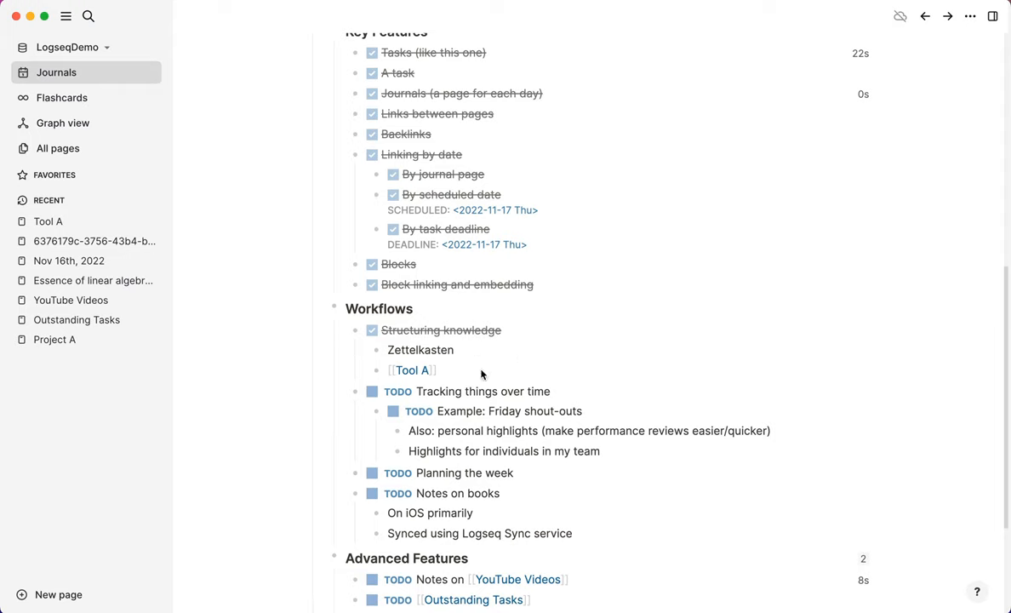
scroll("down", 3)
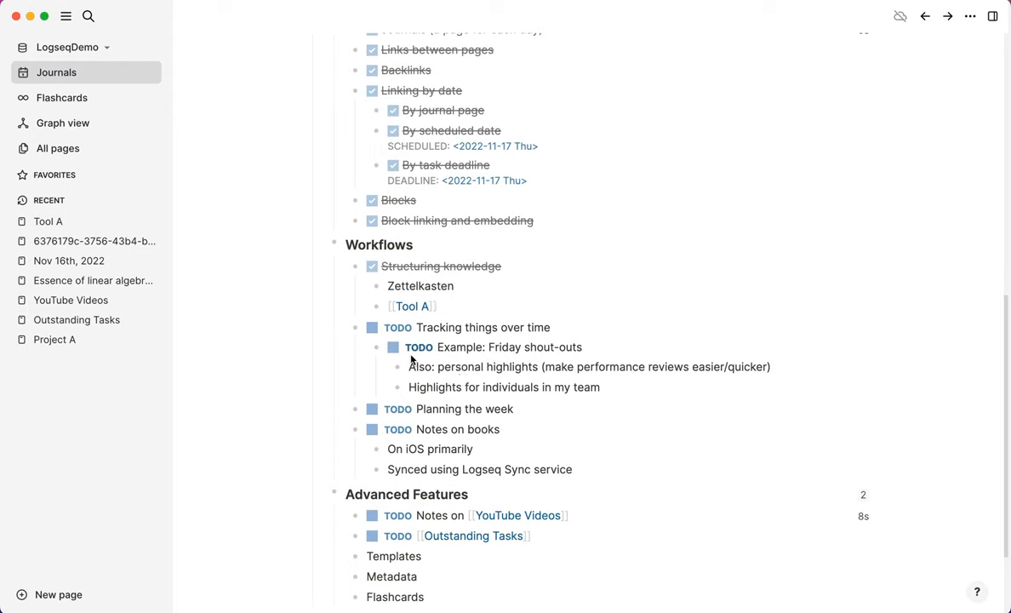
mouse_move(411, 357)
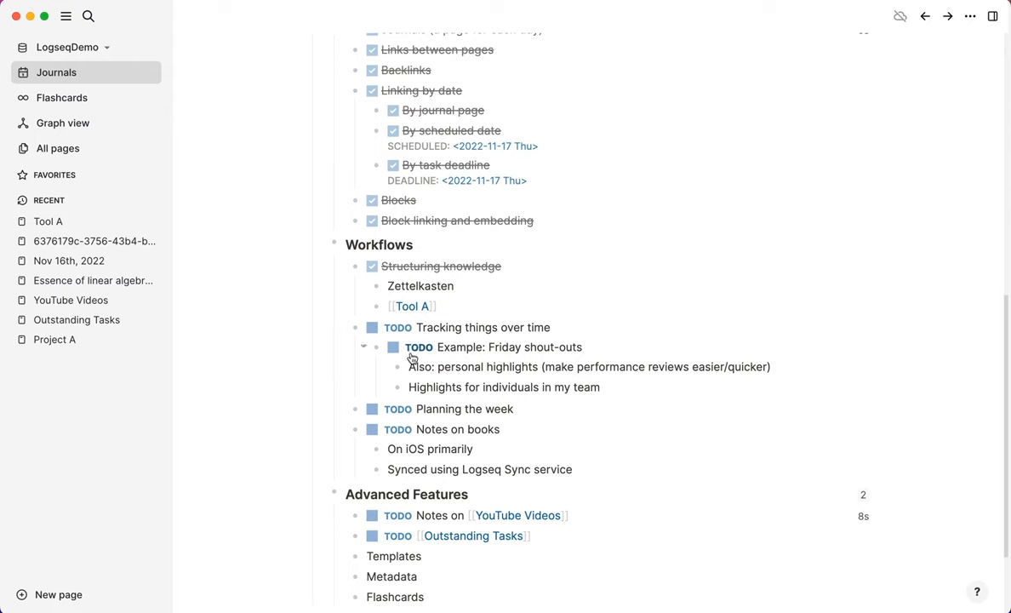
mouse_move(418, 347)
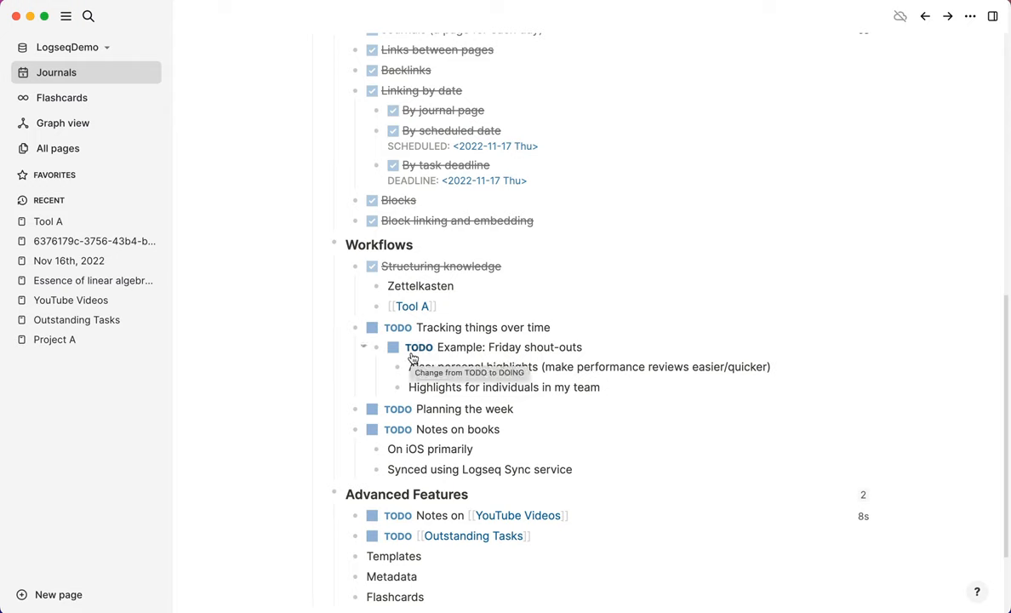
mouse_move(613, 351)
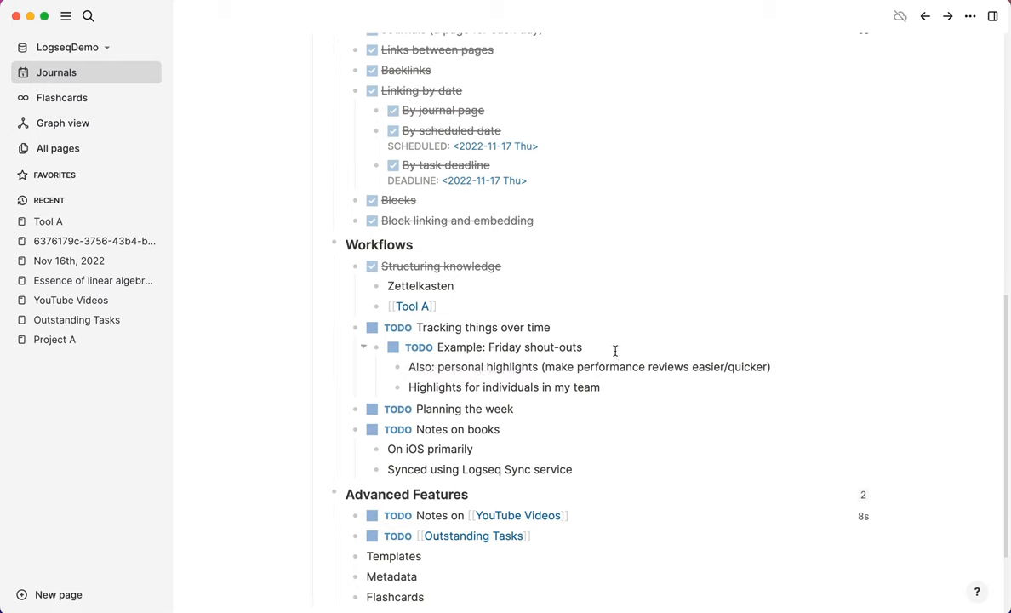
mouse_move(612, 348)
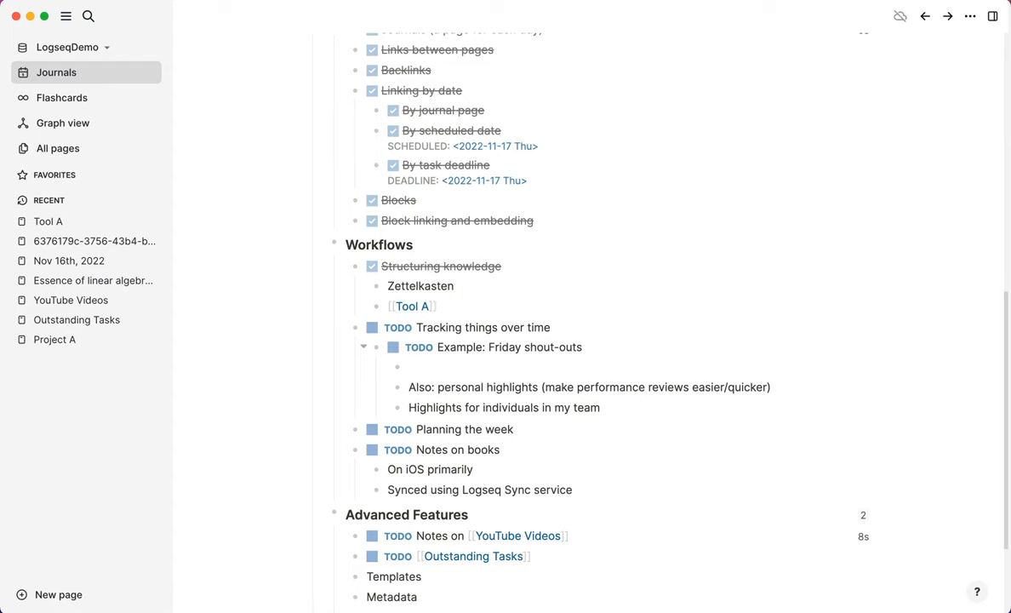
Step: Add a [[Shout outs]] block with a nested '[[John Doe]] great job with PR 123' note, then open Shout outs
type("[[Shout outs")
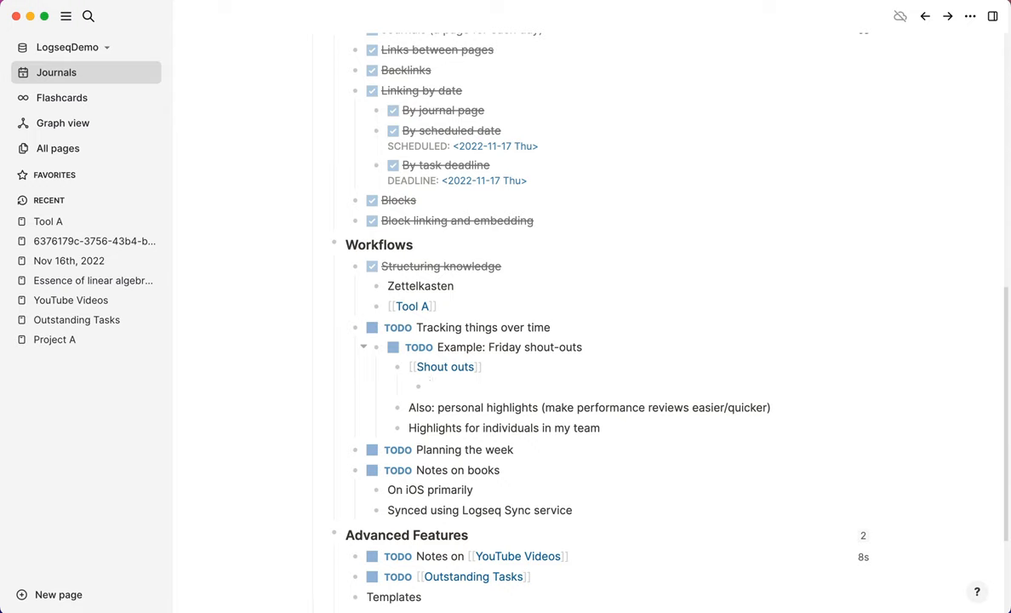
type("[[")
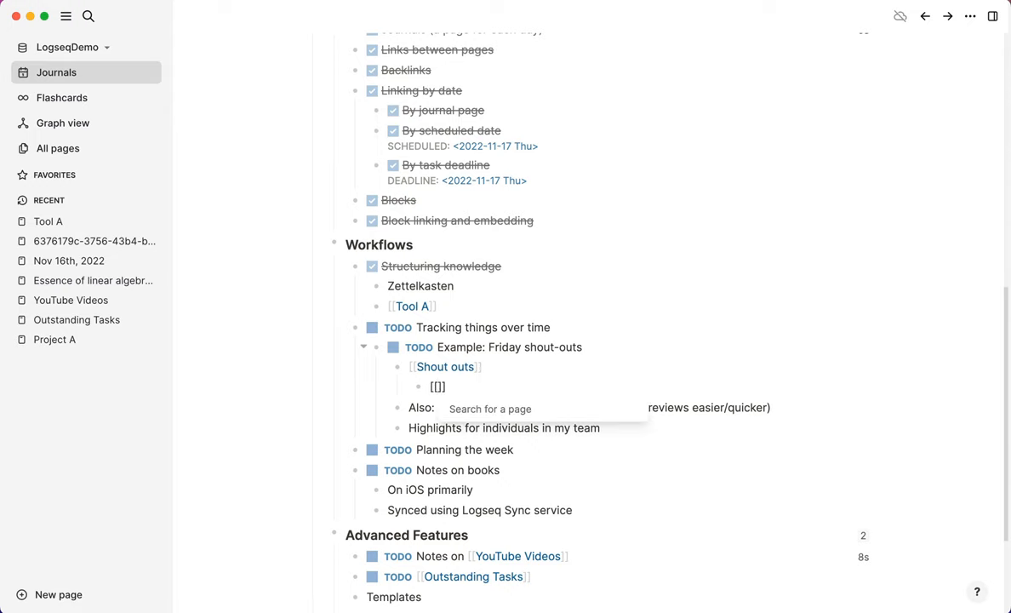
type("John Doe")
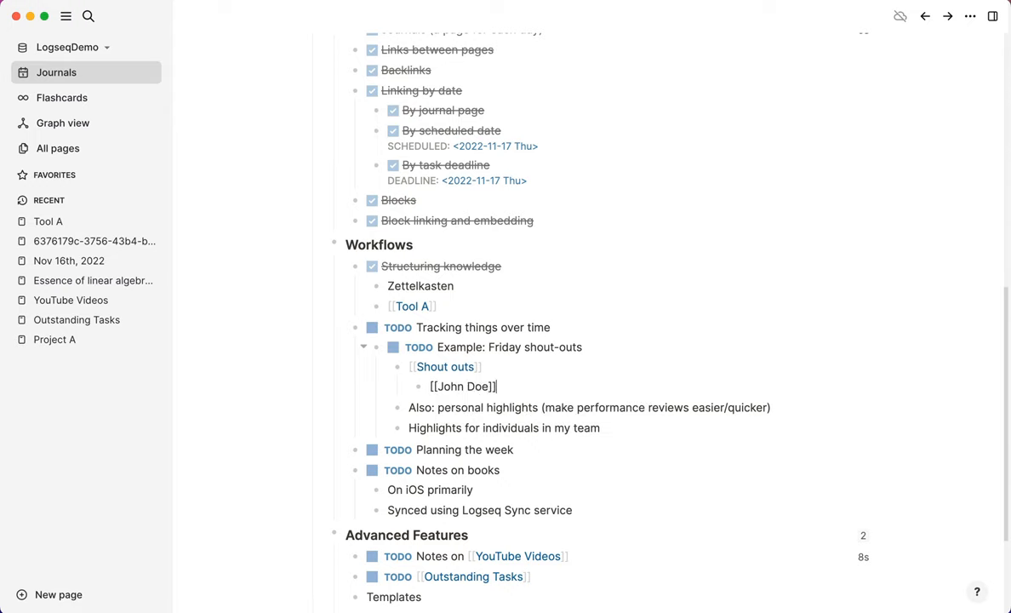
type("great job with PR")
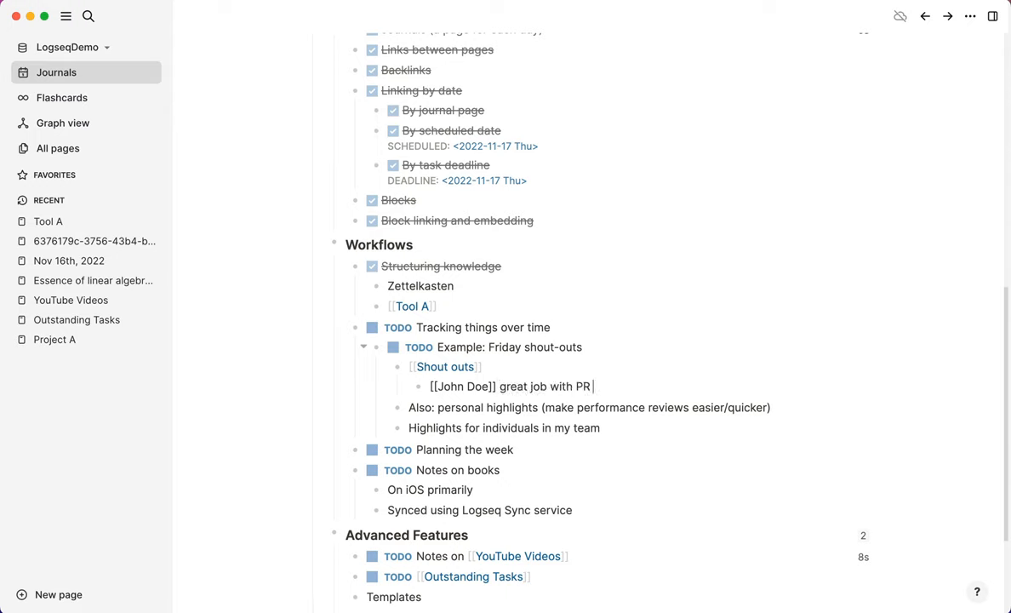
type("123")
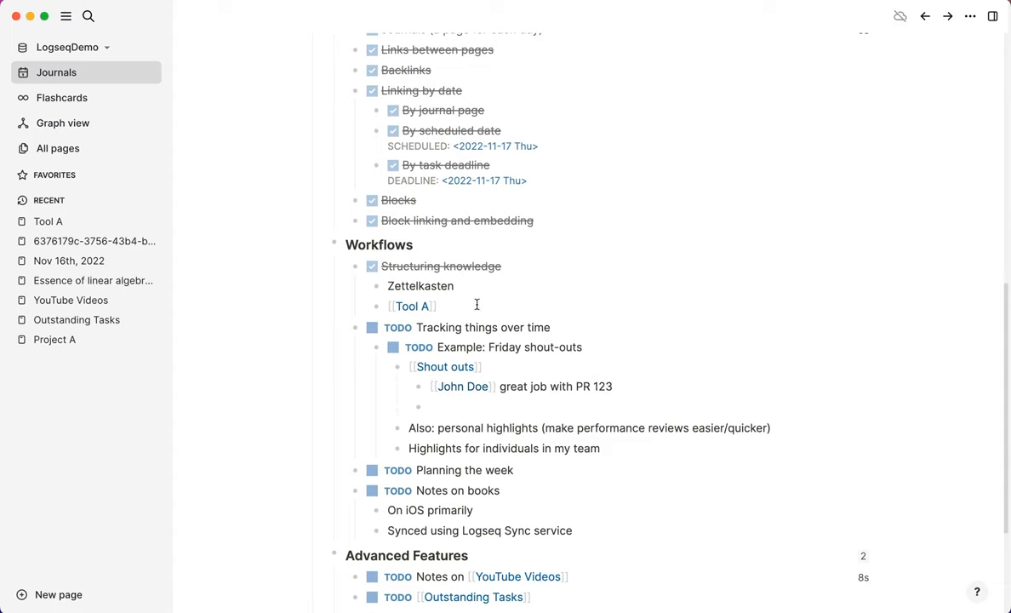
left_click(442, 366)
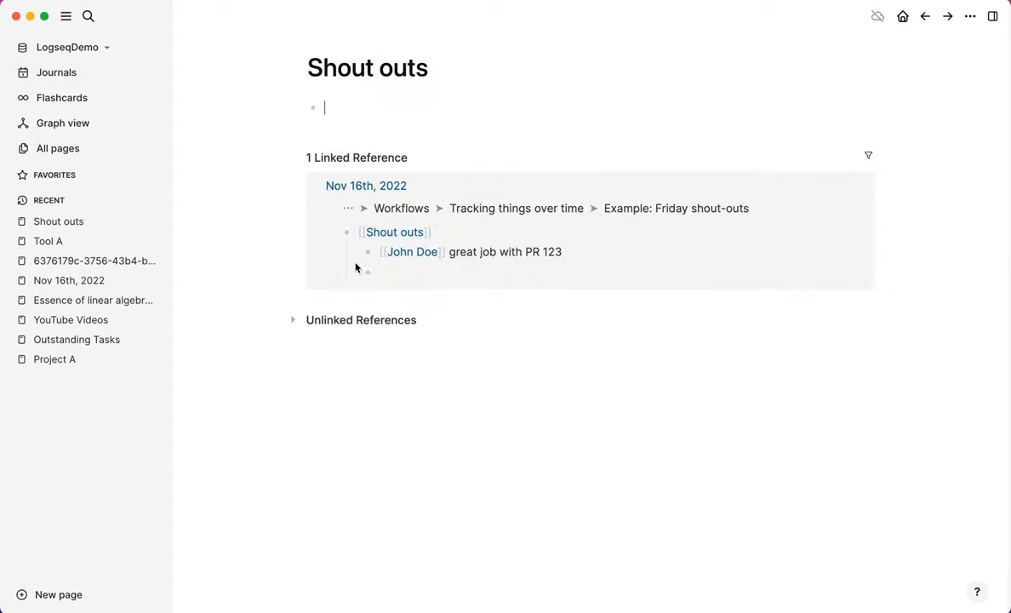
mouse_move(406, 256)
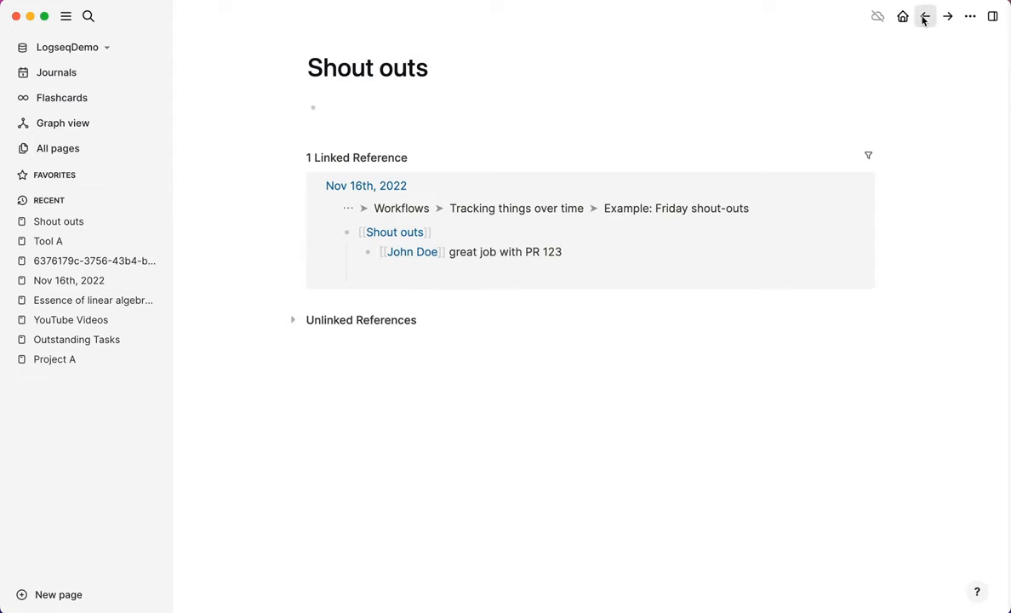
Step: Return from the Shout outs page to the Nov 16th journal via the back arrow
left_click(925, 16)
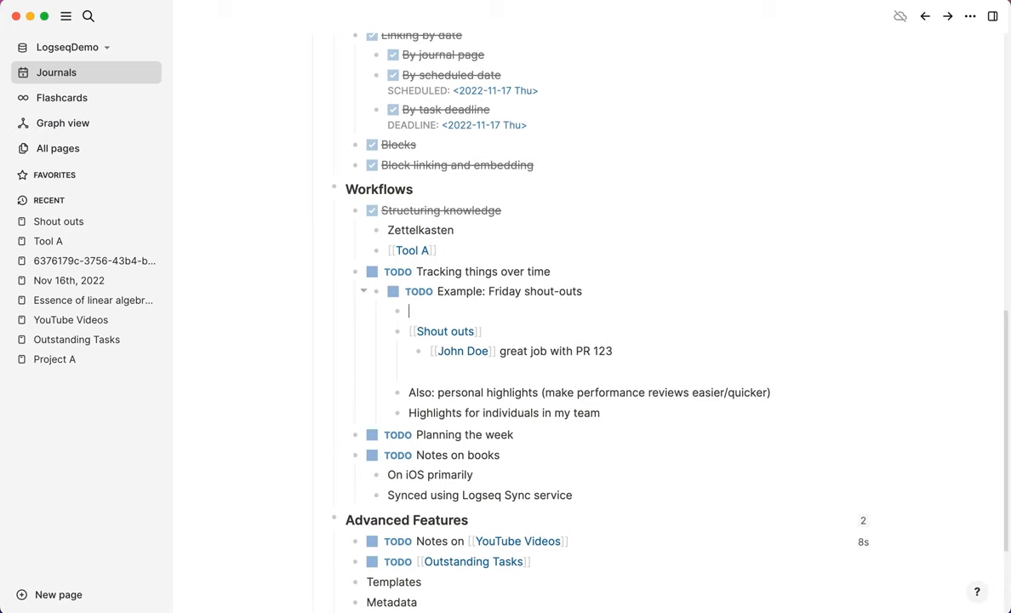
Step: Add '[[John Doe]] really helped with X #Shout outs' and open the Shout outs tag
type("[[John Doe]]")
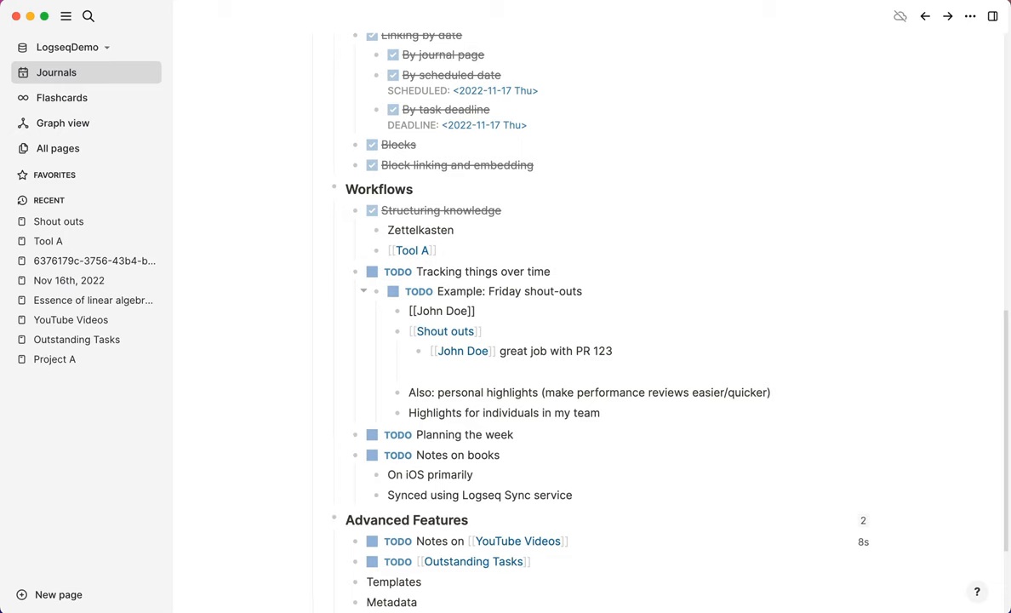
type("really helped with X")
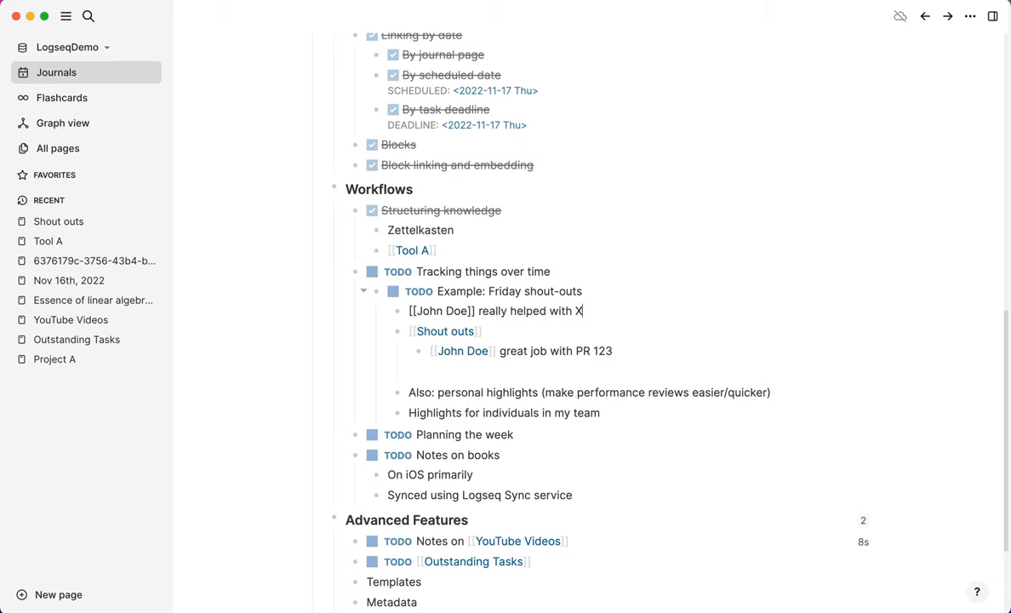
type("#shou")
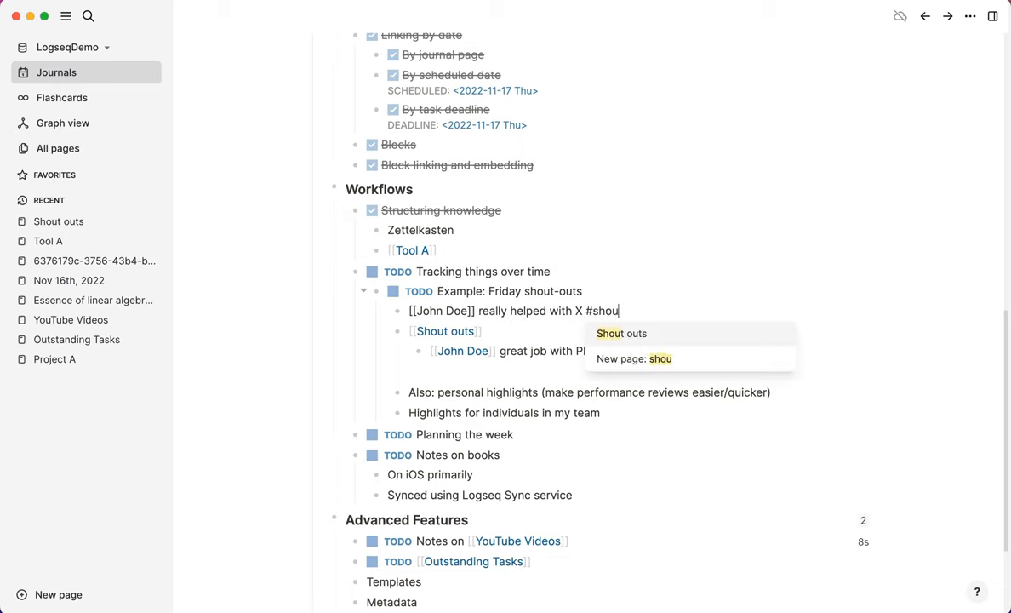
left_click(620, 333)
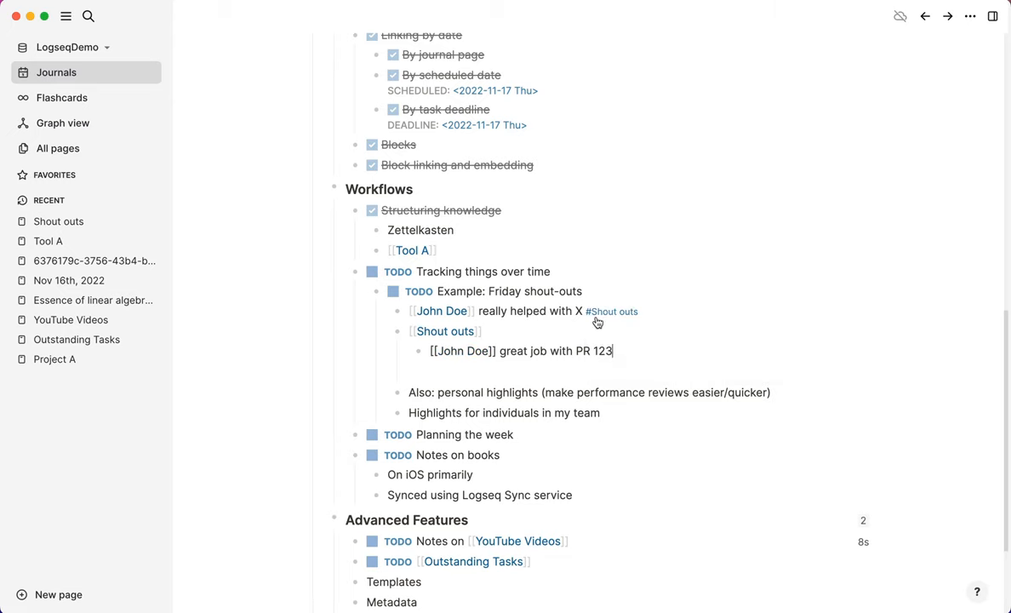
left_click(444, 331)
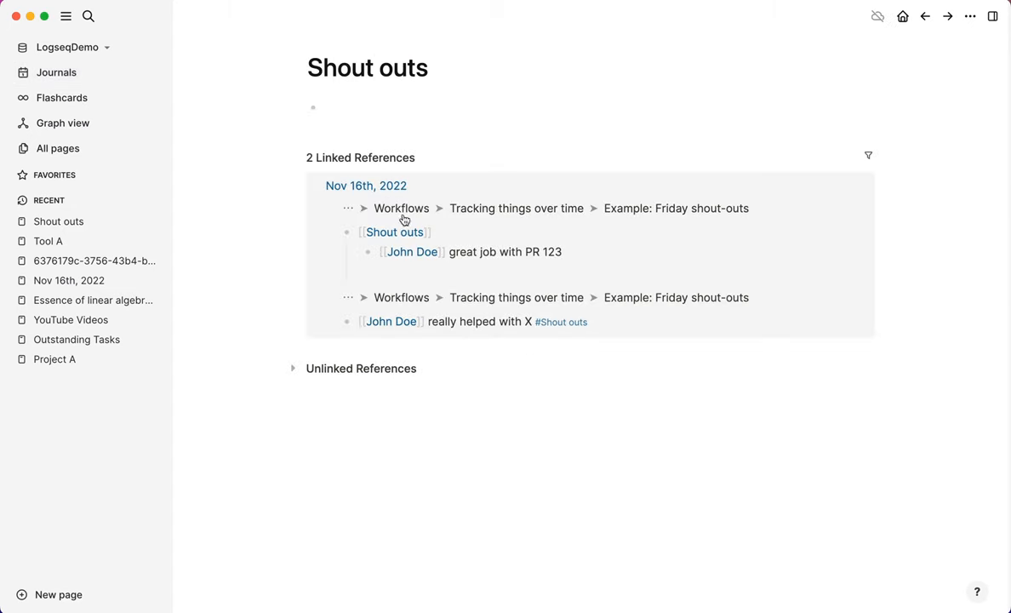
mouse_move(529, 314)
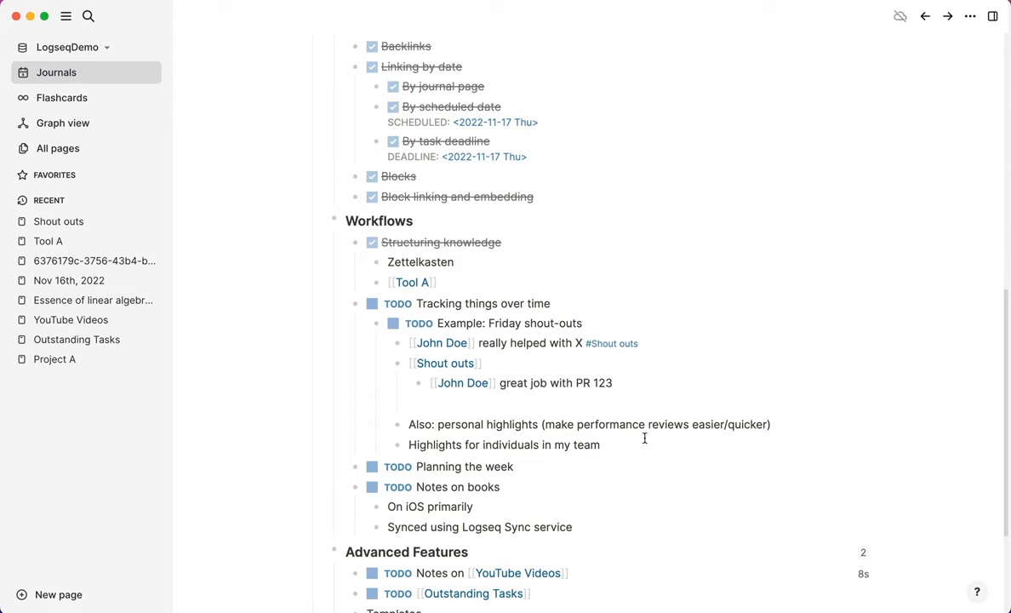
mouse_move(527, 424)
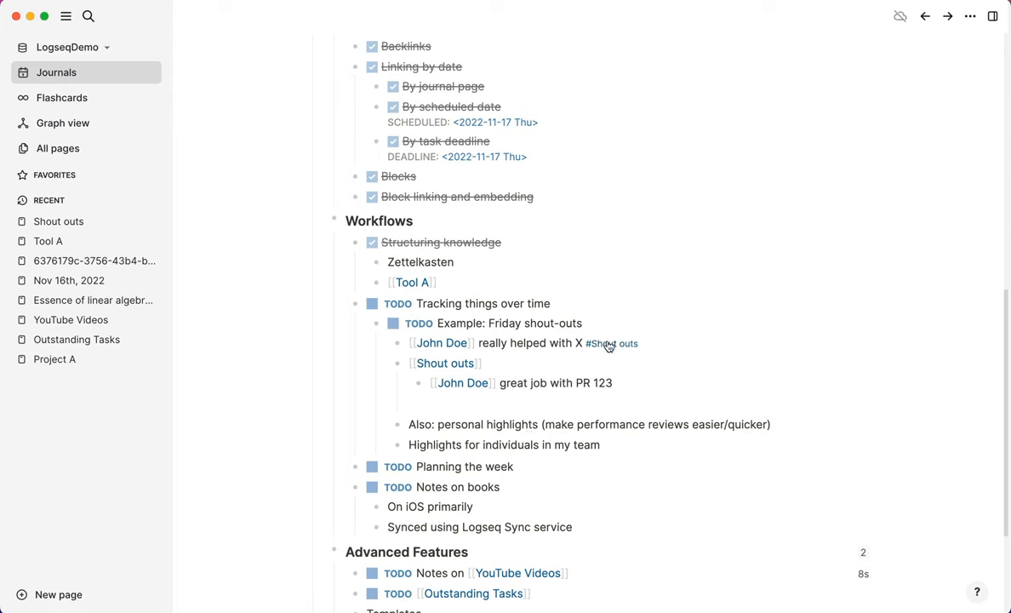
mouse_move(609, 342)
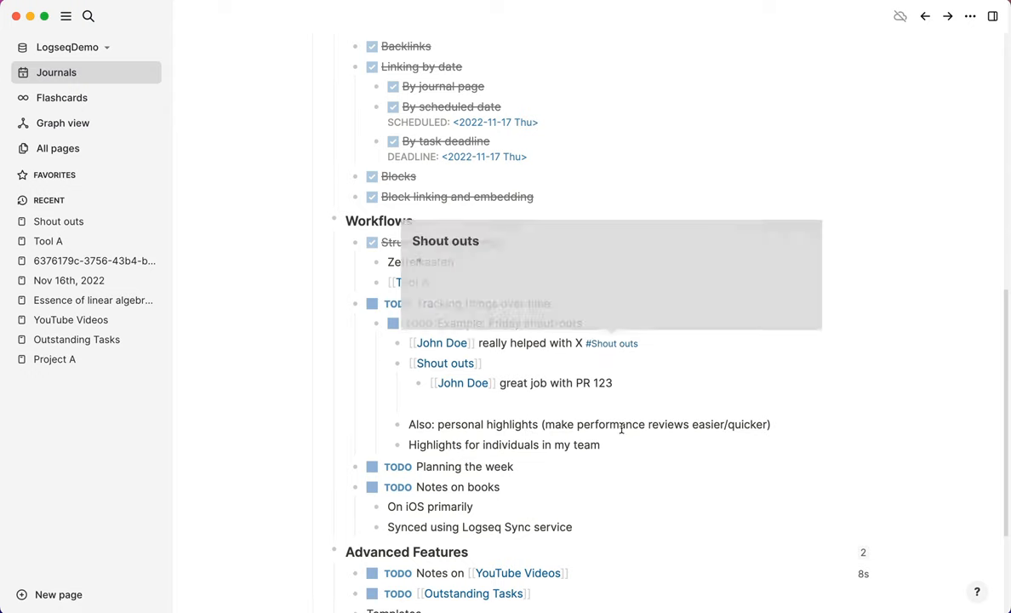
mouse_move(635, 436)
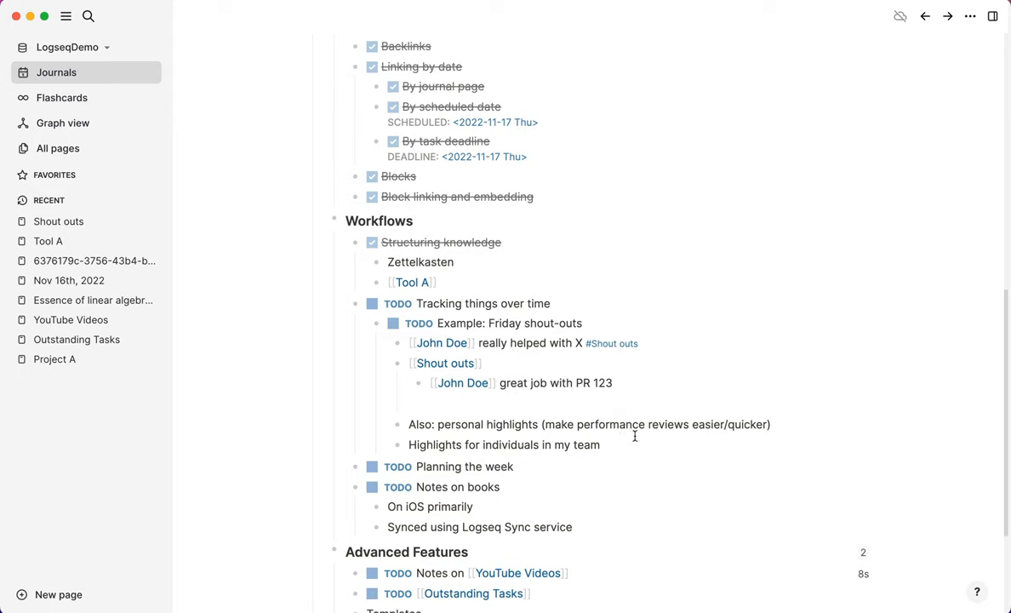
mouse_move(609, 444)
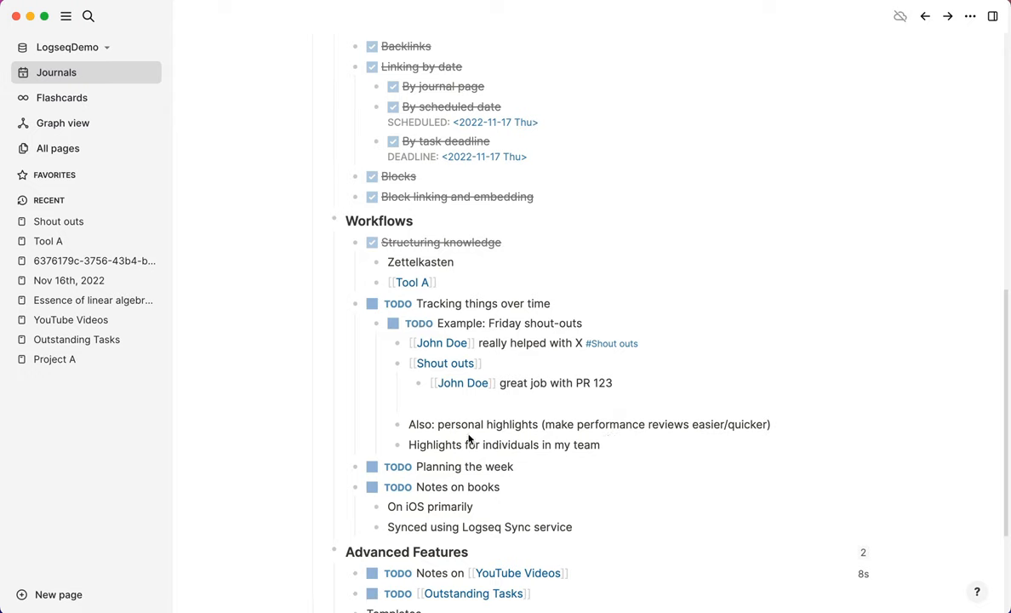
mouse_move(463, 389)
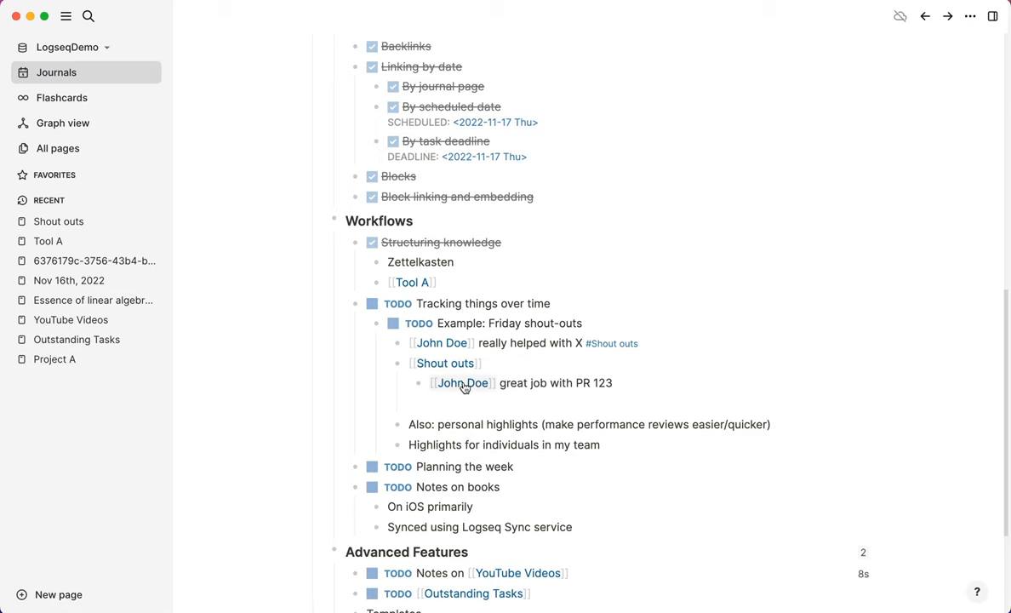
Step: Open the John Doe page from the 'great job with PR 123' block
left_click(461, 382)
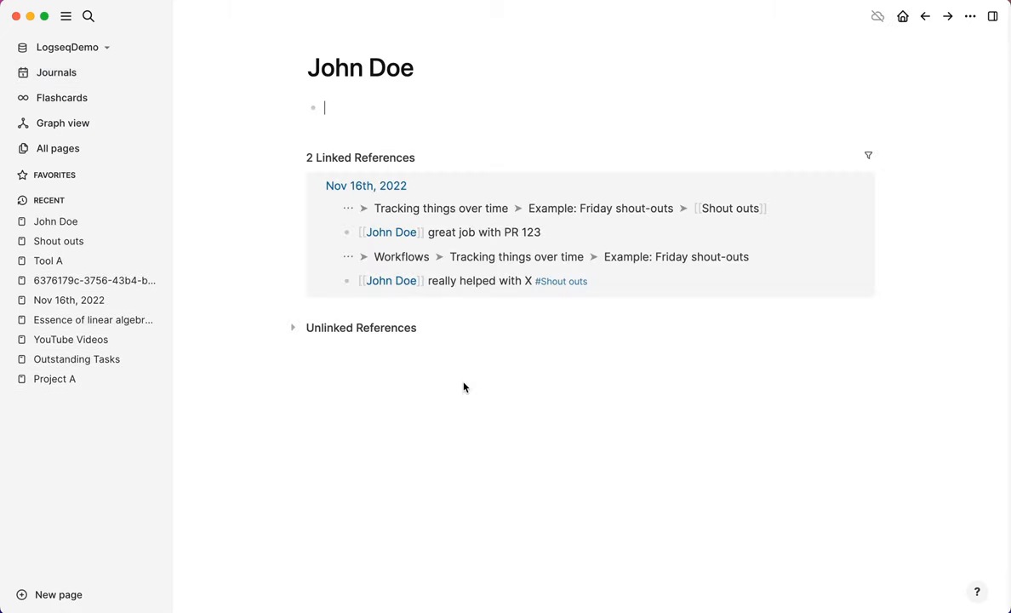
mouse_move(345, 136)
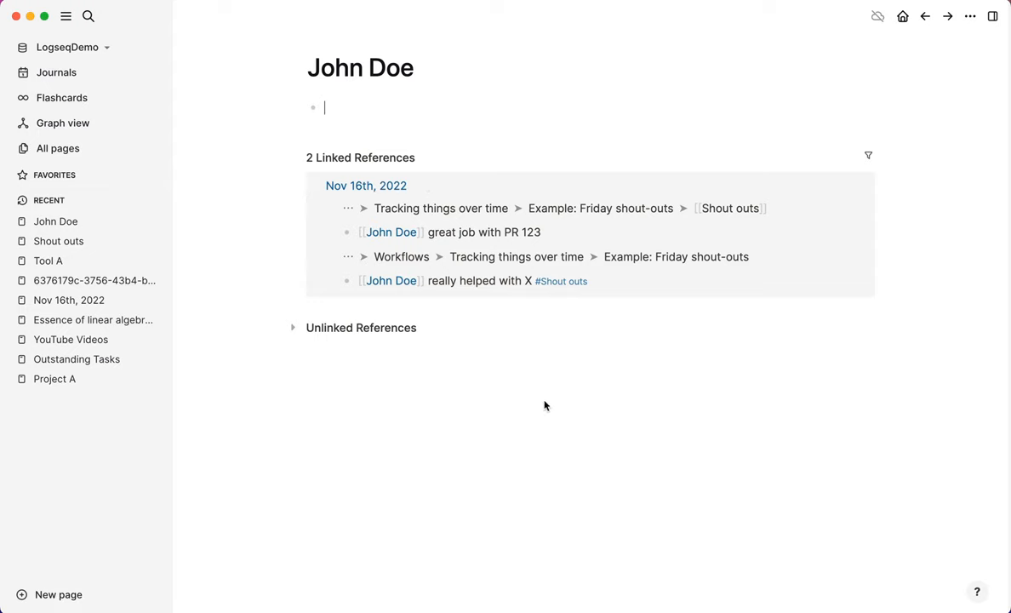
mouse_move(549, 401)
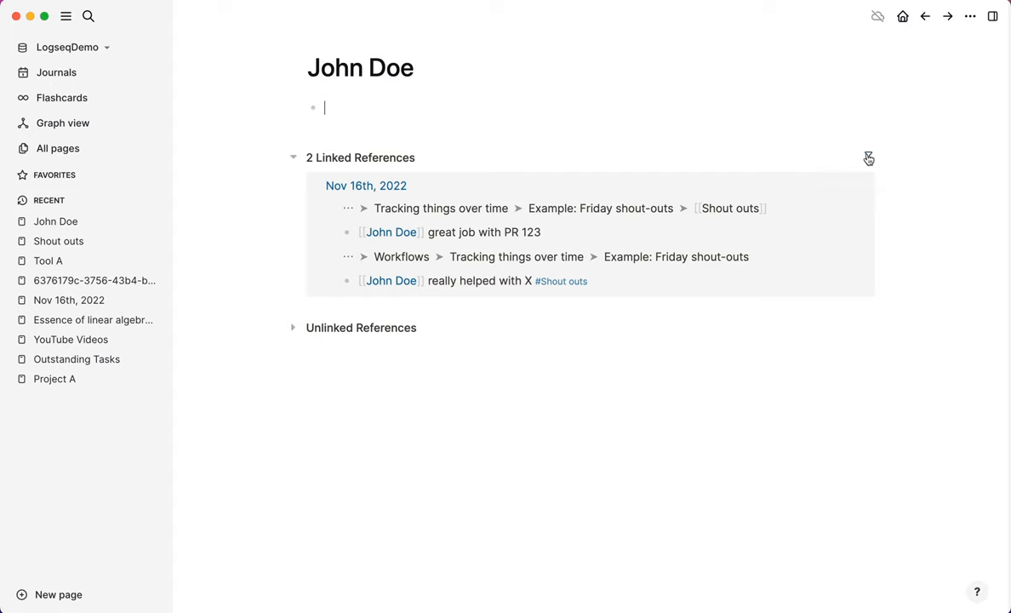
mouse_move(866, 158)
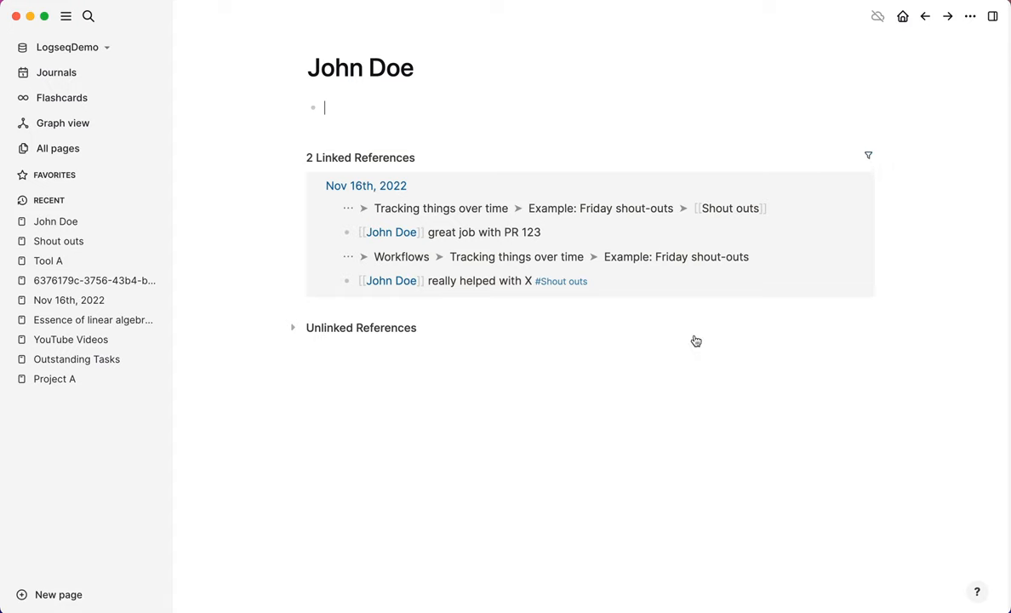
mouse_move(660, 358)
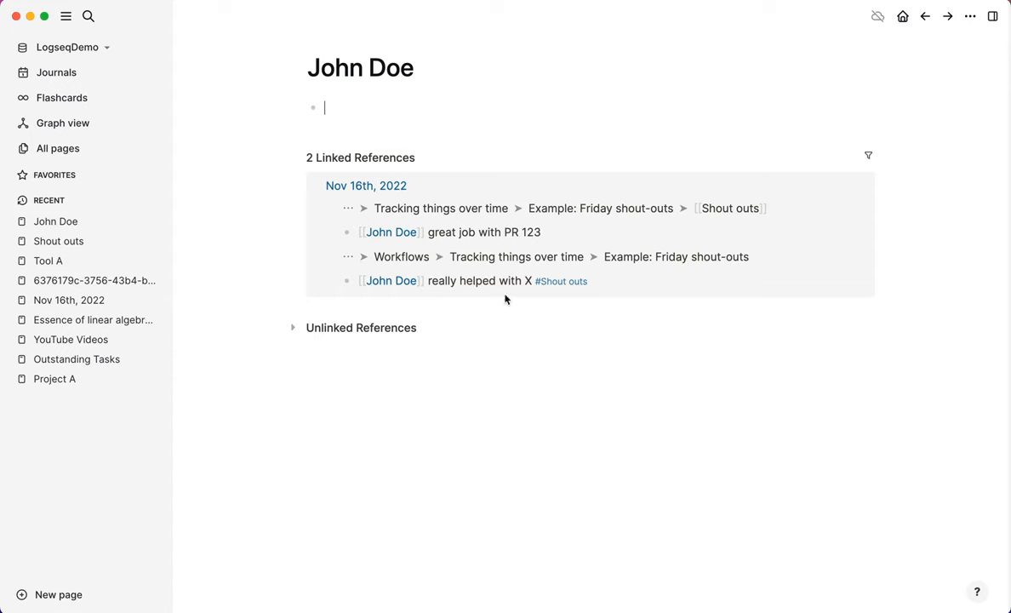
mouse_move(57, 73)
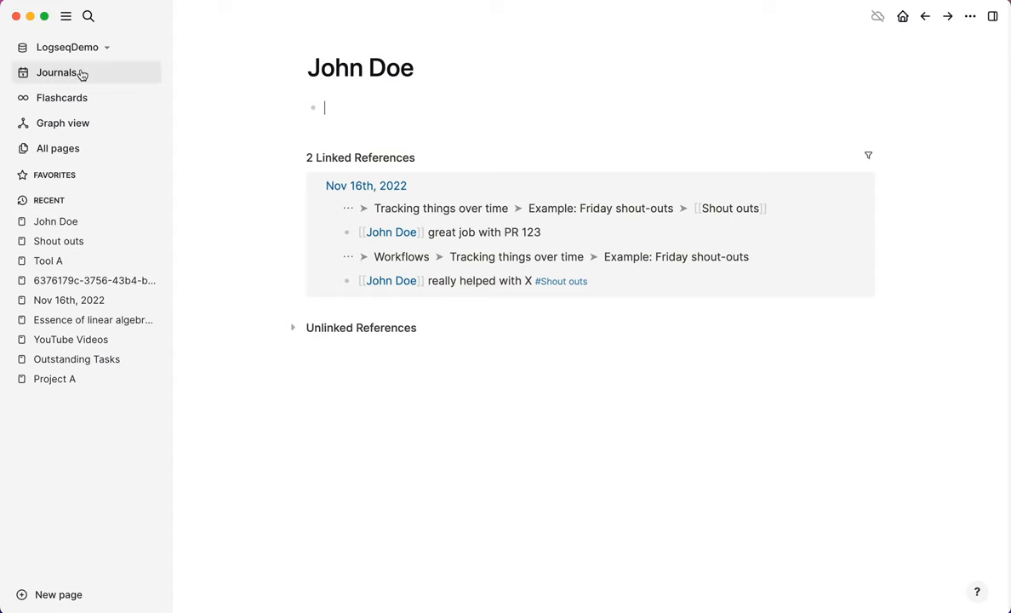
mouse_move(82, 76)
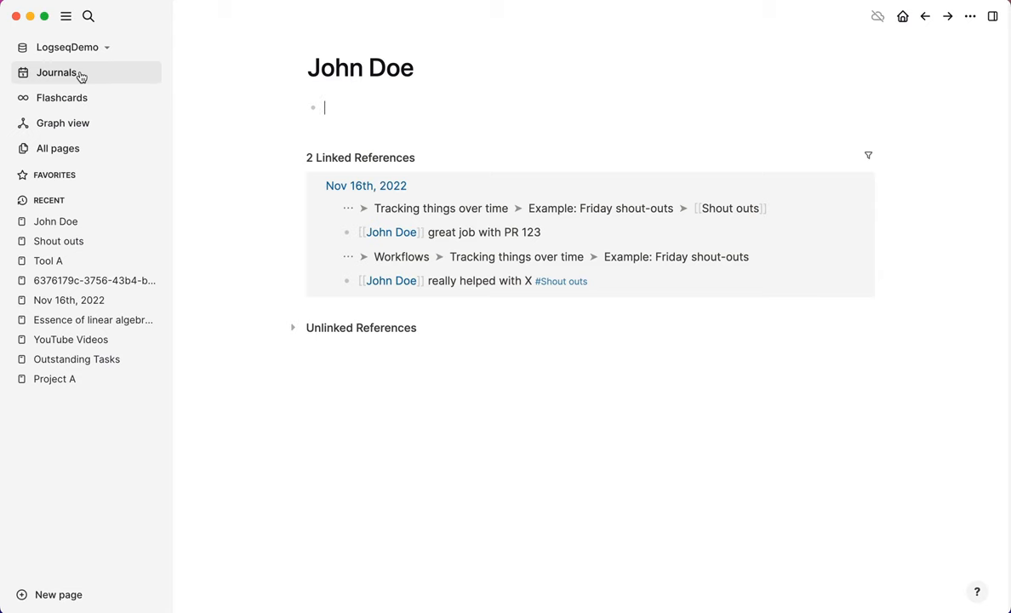
Step: Tick the Friday shout-outs task and add a [[Week Commencing 2022-11-17]] link under Planning the week
left_click(56, 72)
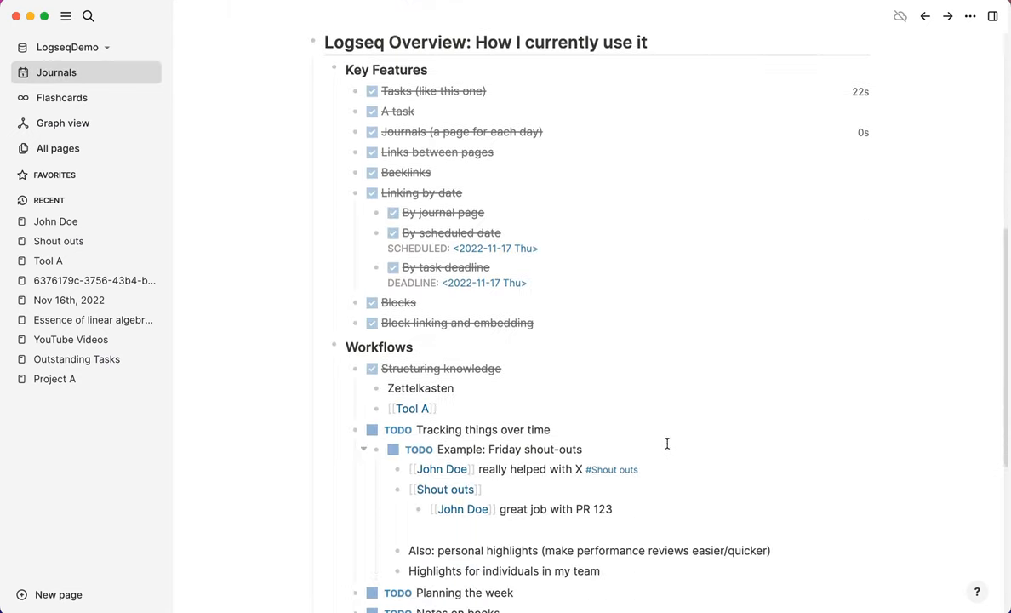
scroll("down", 3)
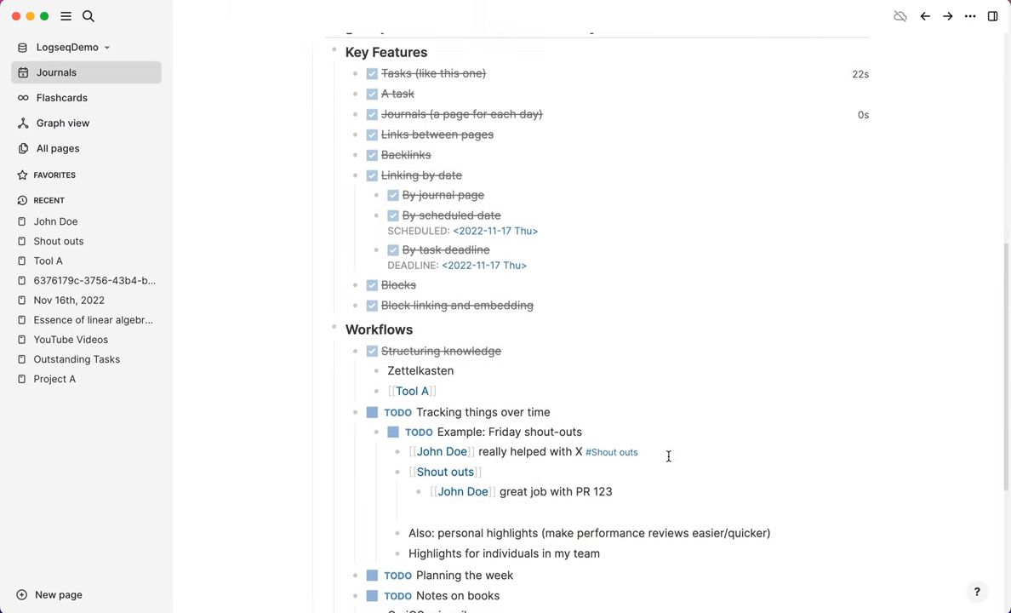
scroll("down", 3)
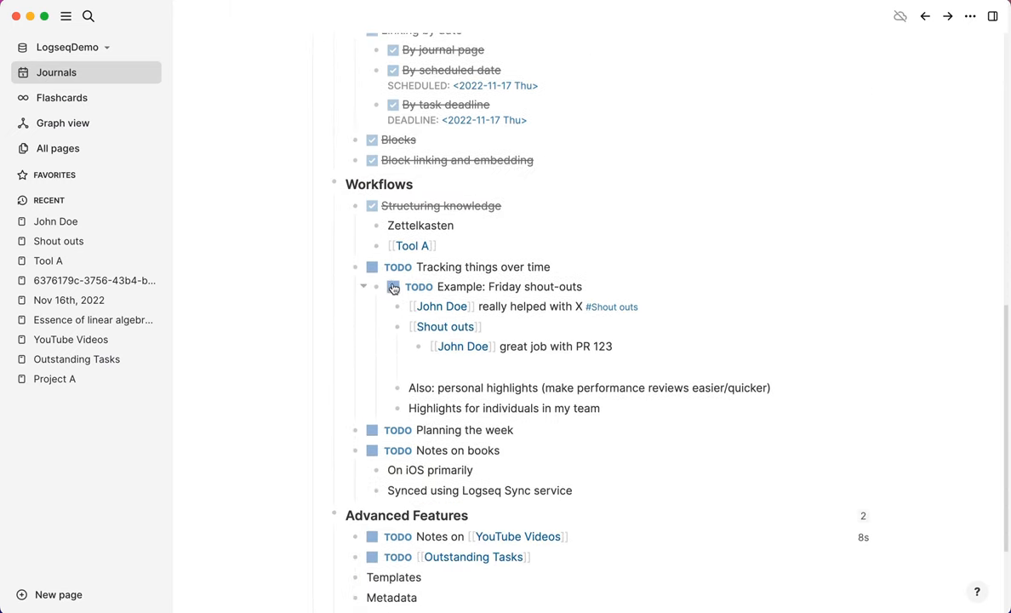
left_click(393, 287)
type("[[W")
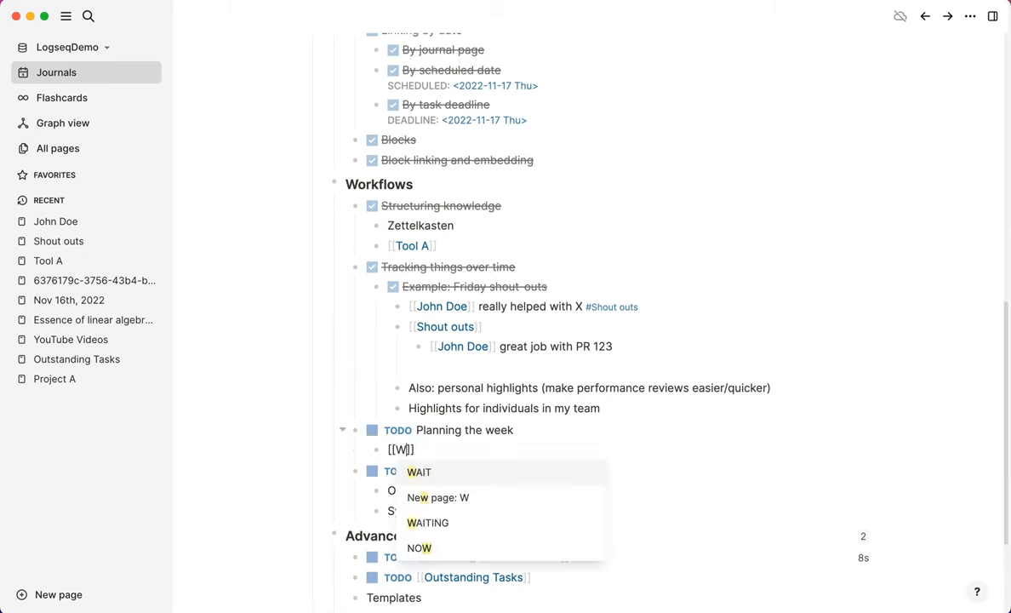
type("eek Commencing")
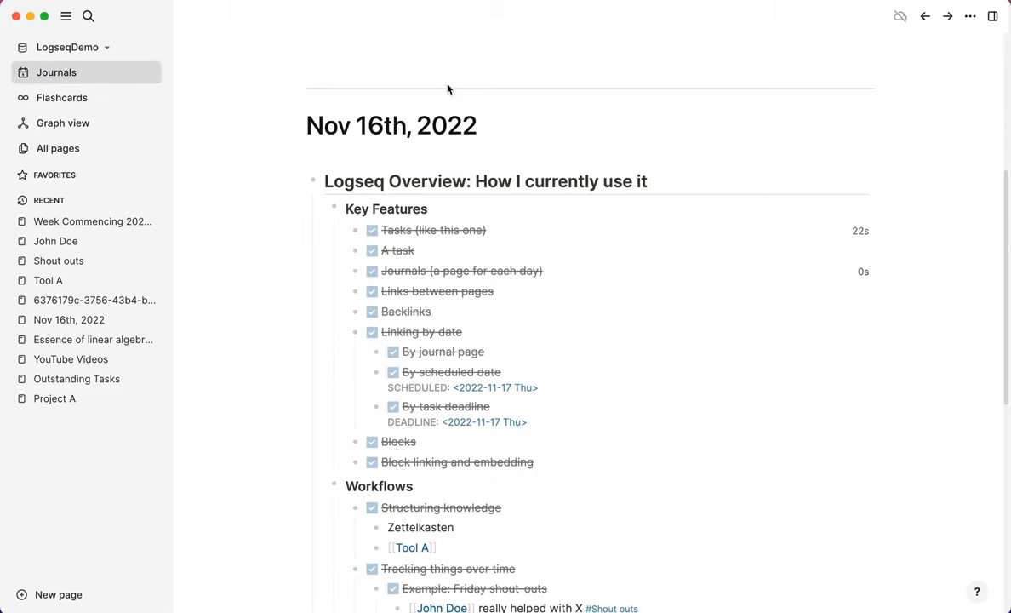
Step: Check off the Planning the week task in the journal
scroll("down", 3)
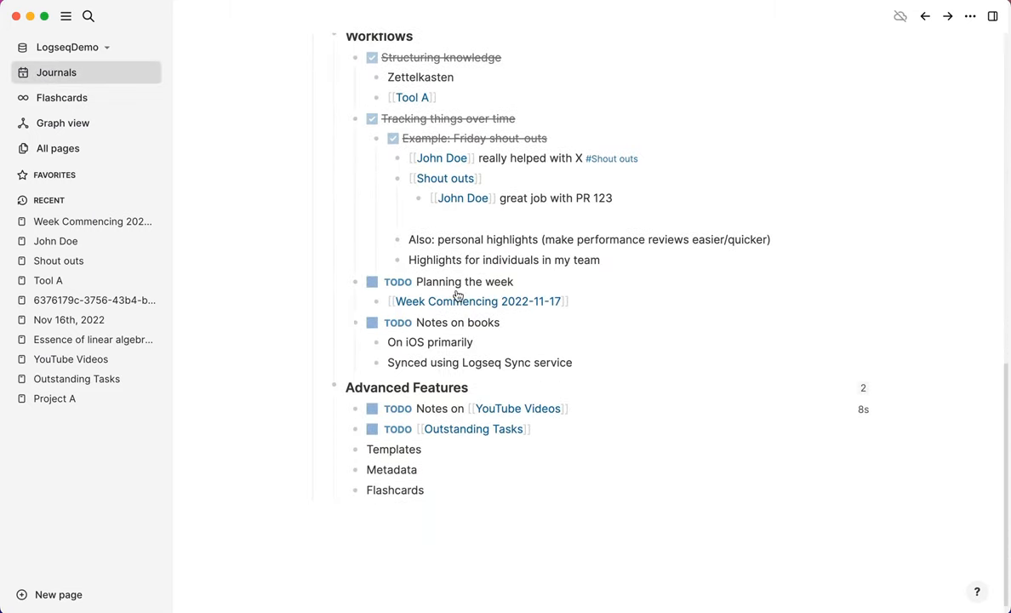
left_click(371, 282)
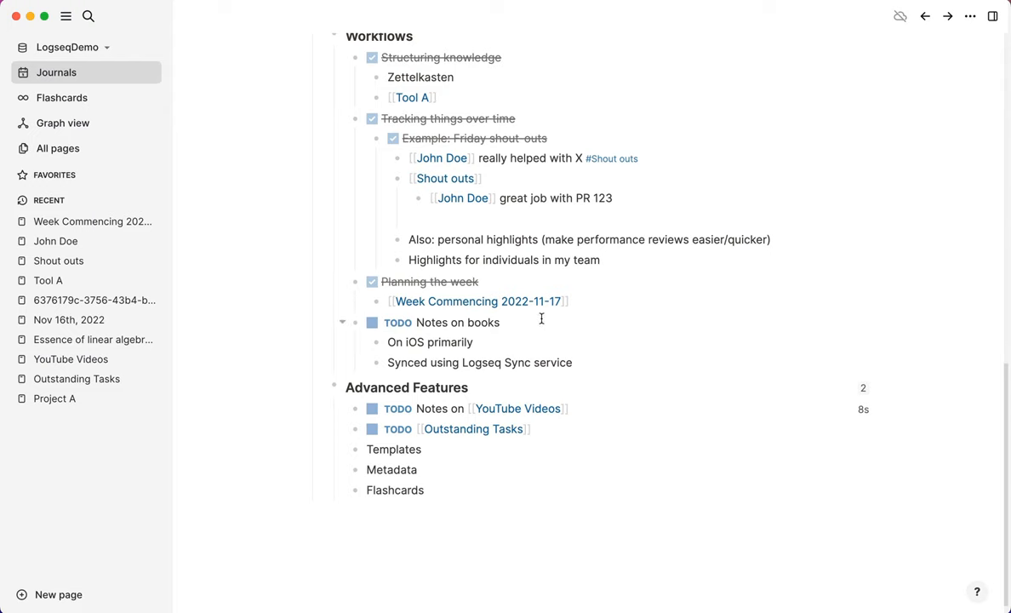
mouse_move(526, 326)
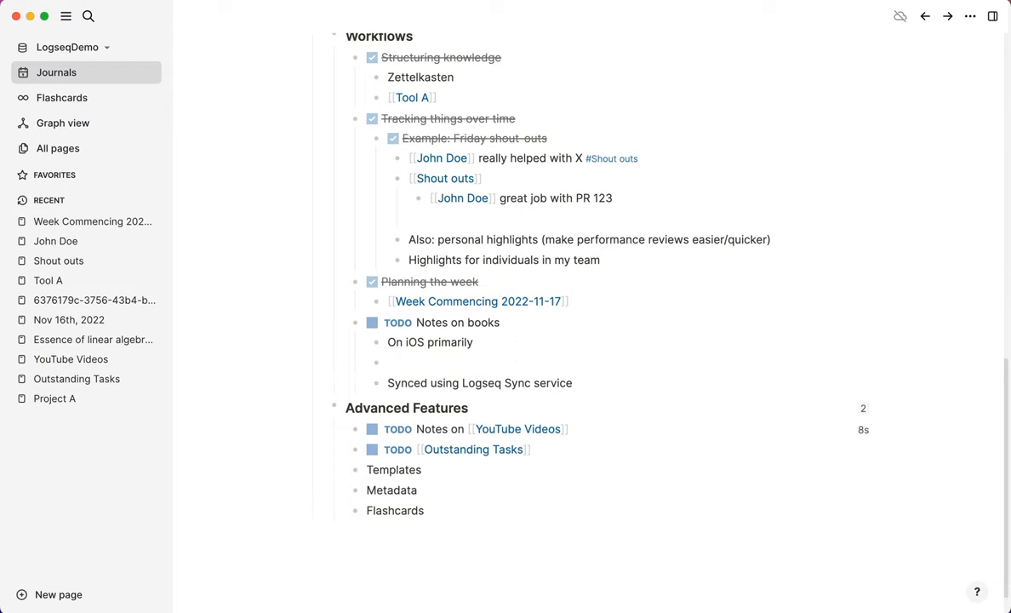
Step: Link and open a new Managing Oneself page, adding a [[Books]] link and a fresh bullet
type("[[")
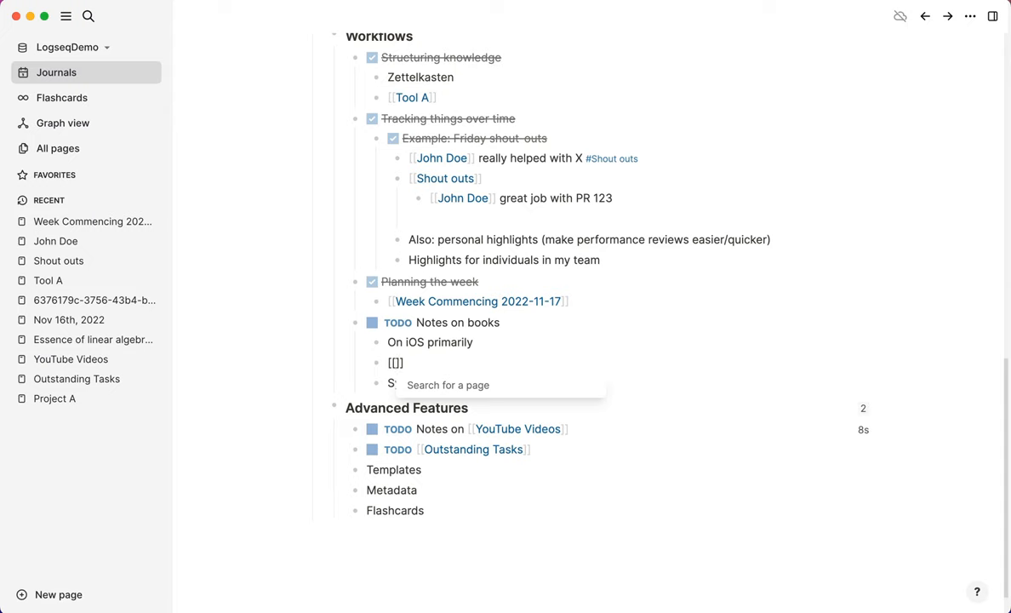
type("Managin")
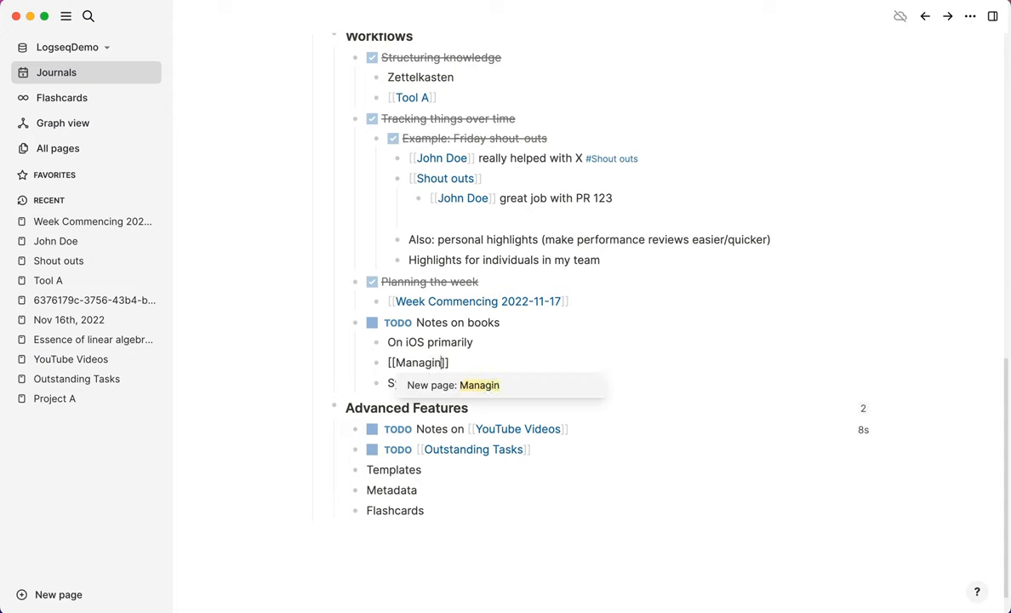
type("g Oneself")
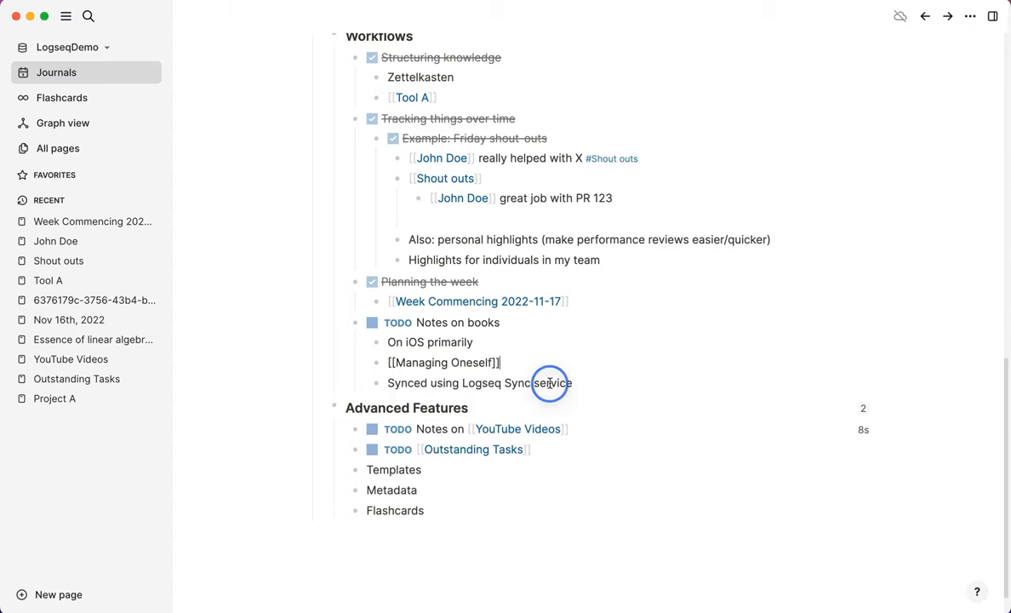
left_click(439, 362)
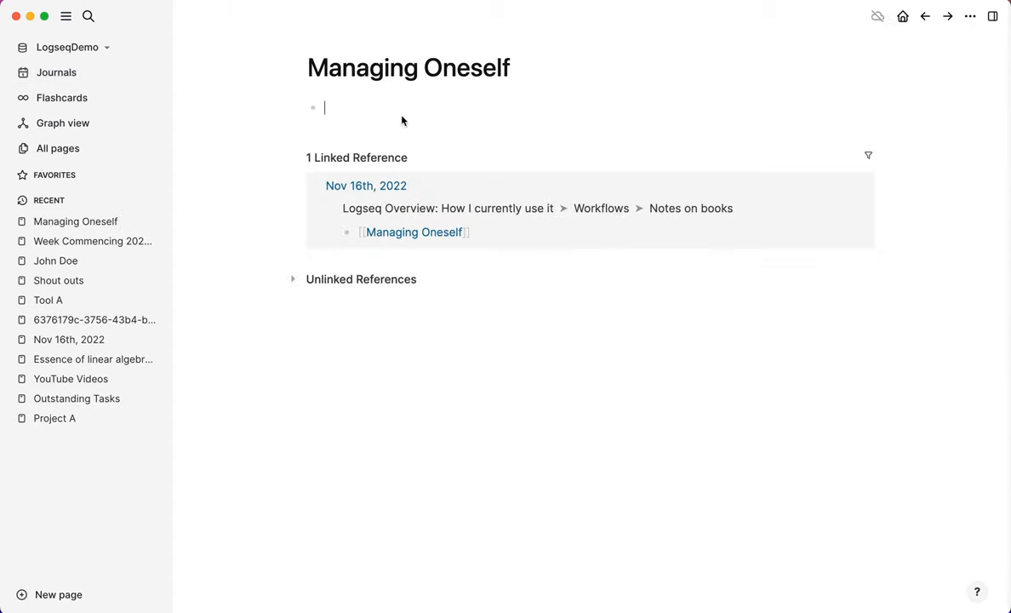
type("[[")
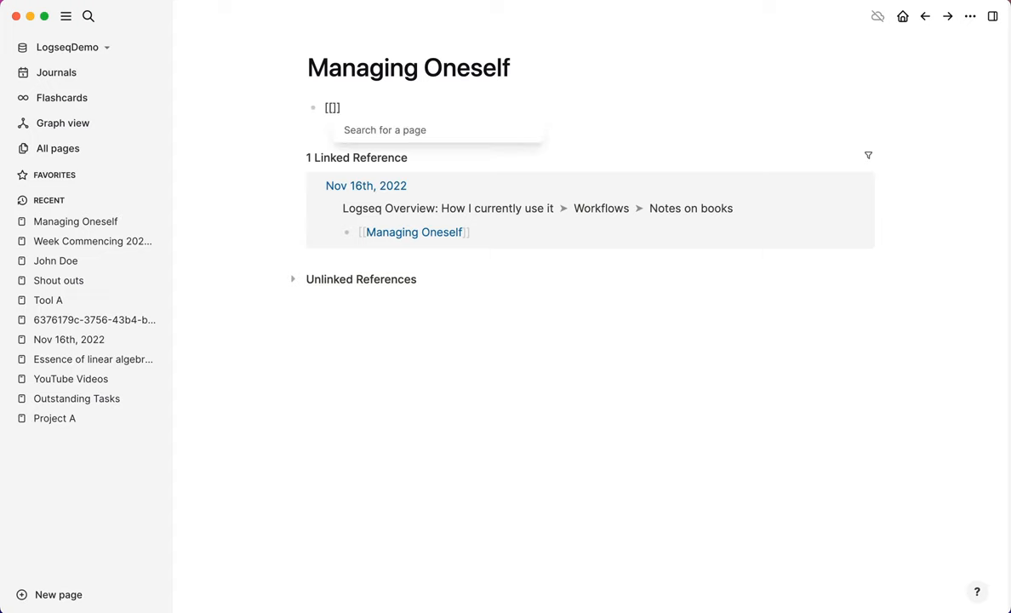
type("Books")
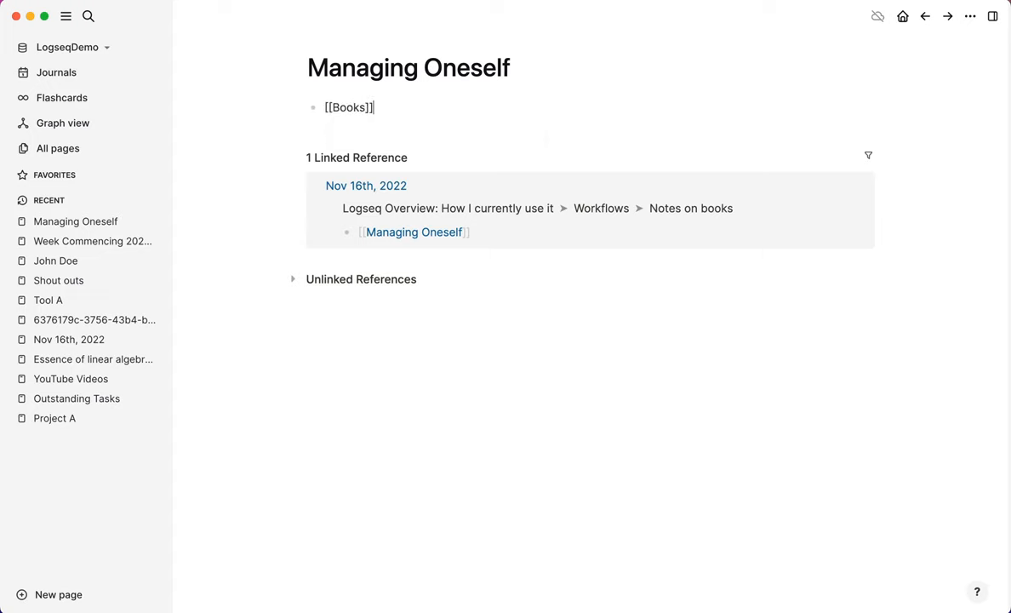
key("Enter")
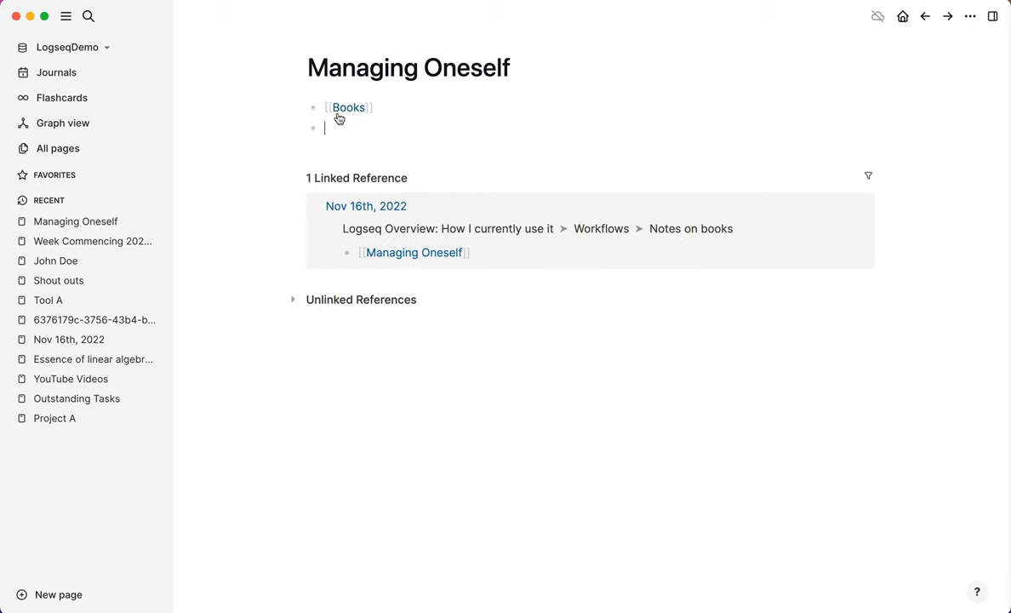
Step: Open the Books page to see Managing Oneself as its linked reference
left_click(347, 107)
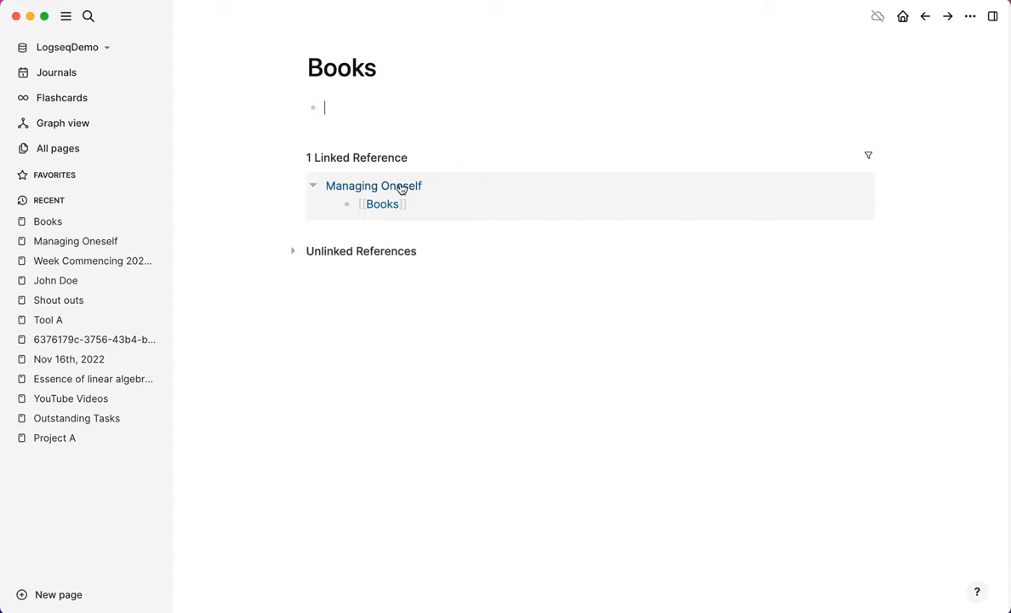
mouse_move(451, 358)
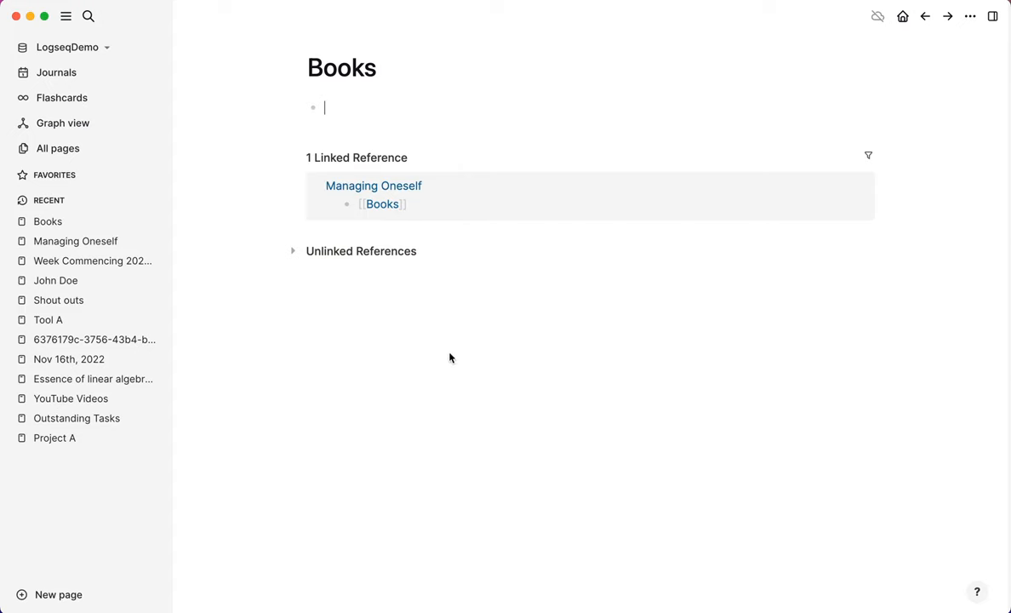
mouse_move(420, 224)
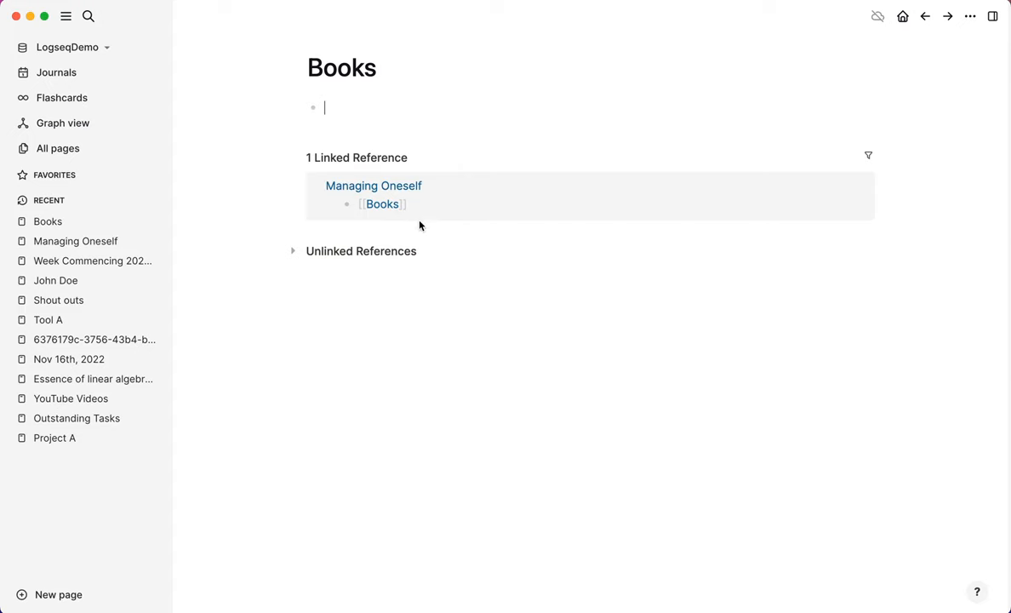
mouse_move(423, 230)
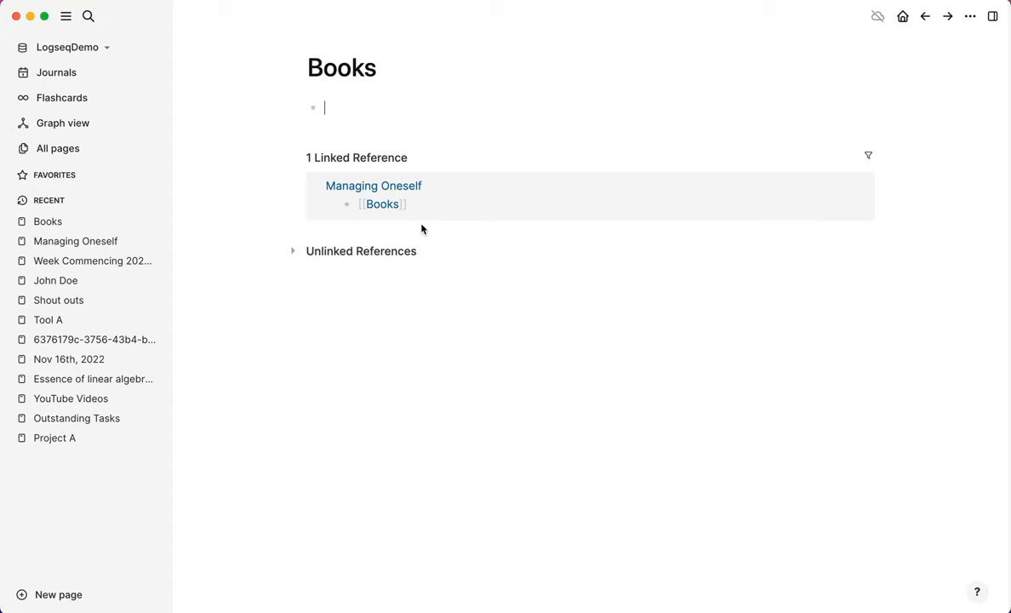
mouse_move(251, 125)
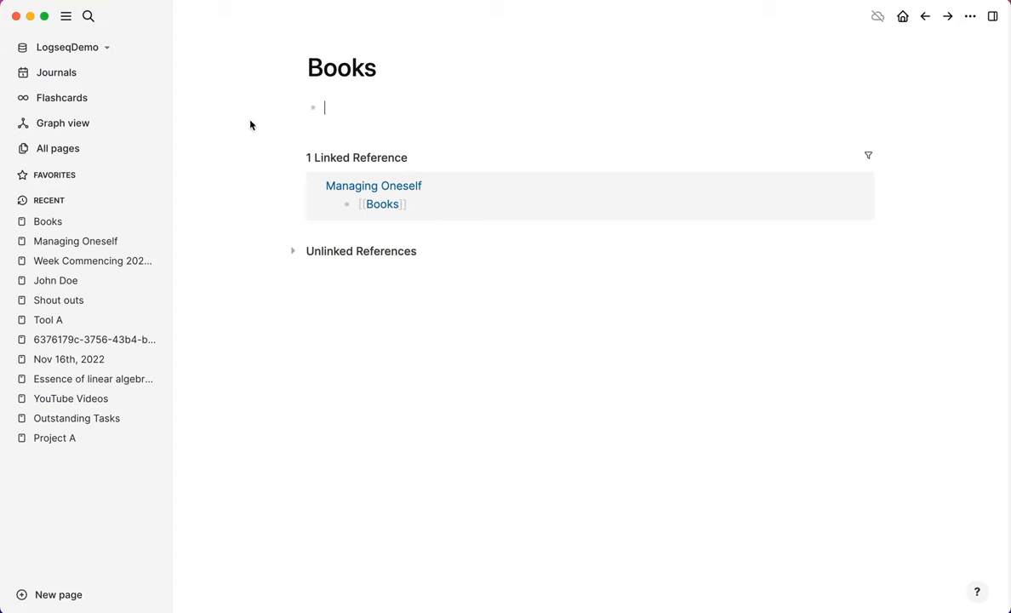
mouse_move(364, 125)
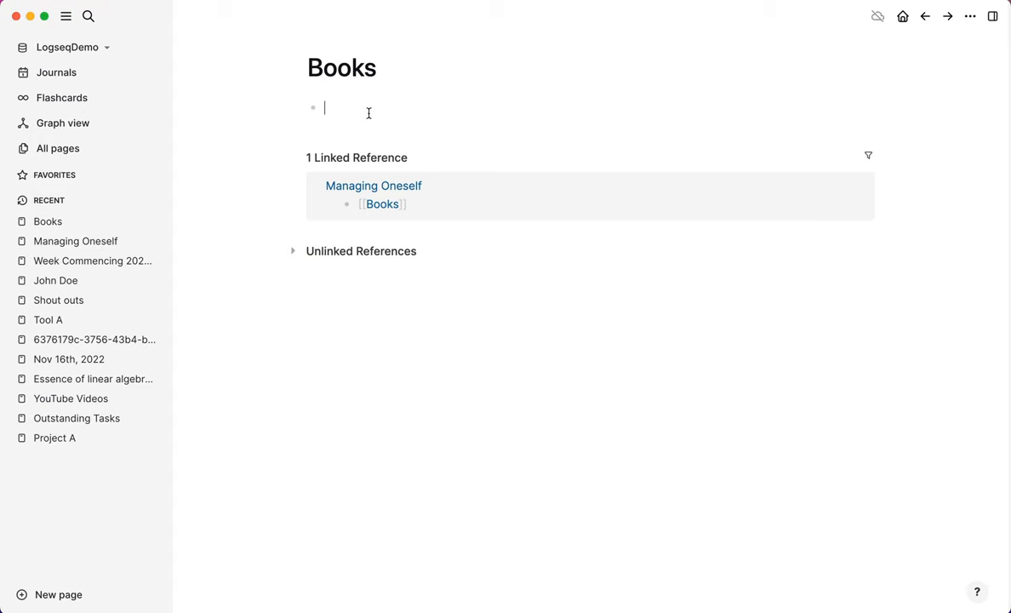
mouse_move(371, 186)
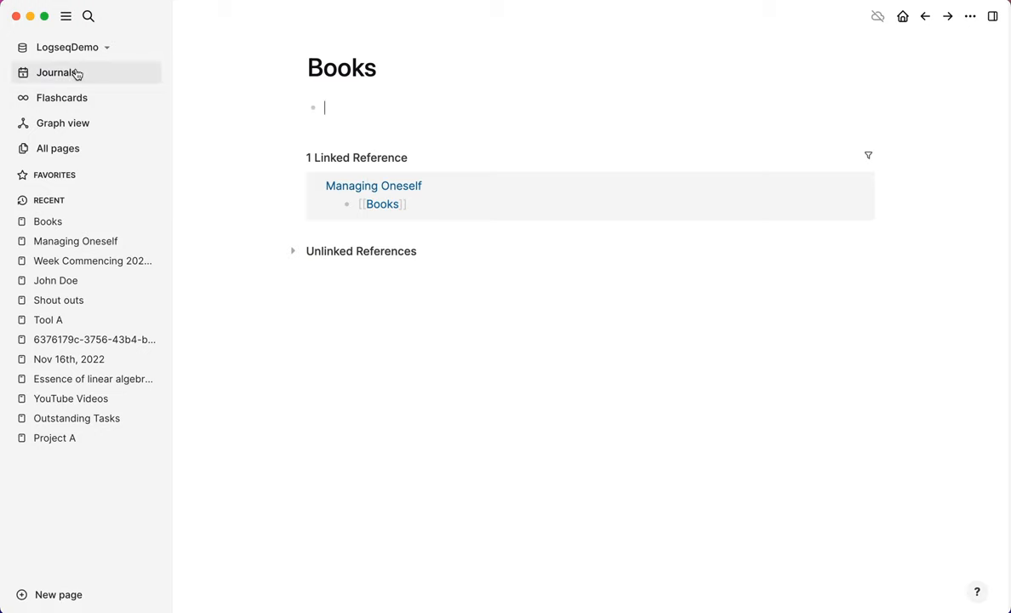
Step: Back in the journal, check off the Notes on books TODO under Workflows
left_click(57, 72)
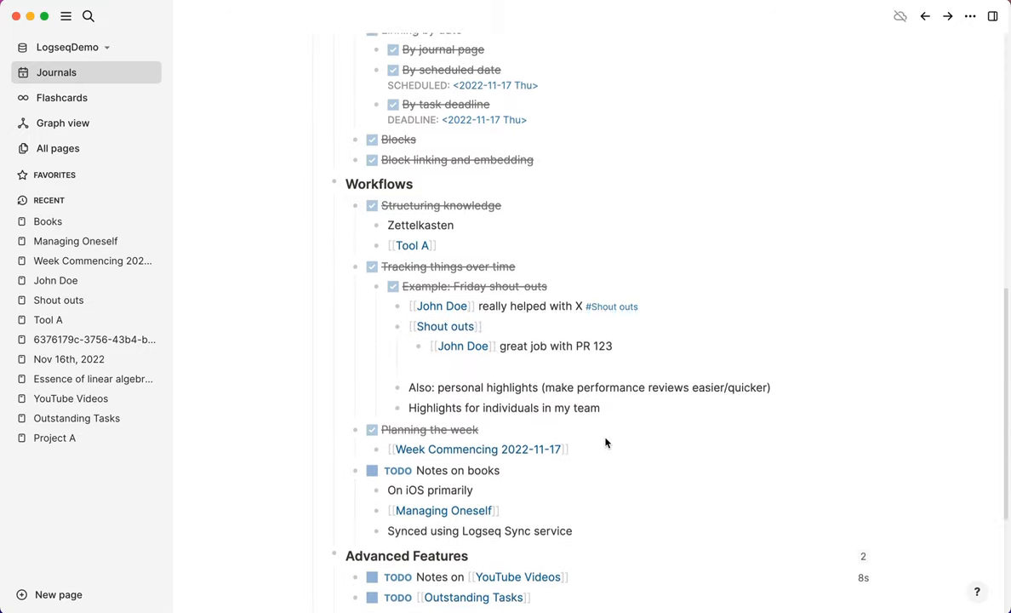
scroll("down", 3)
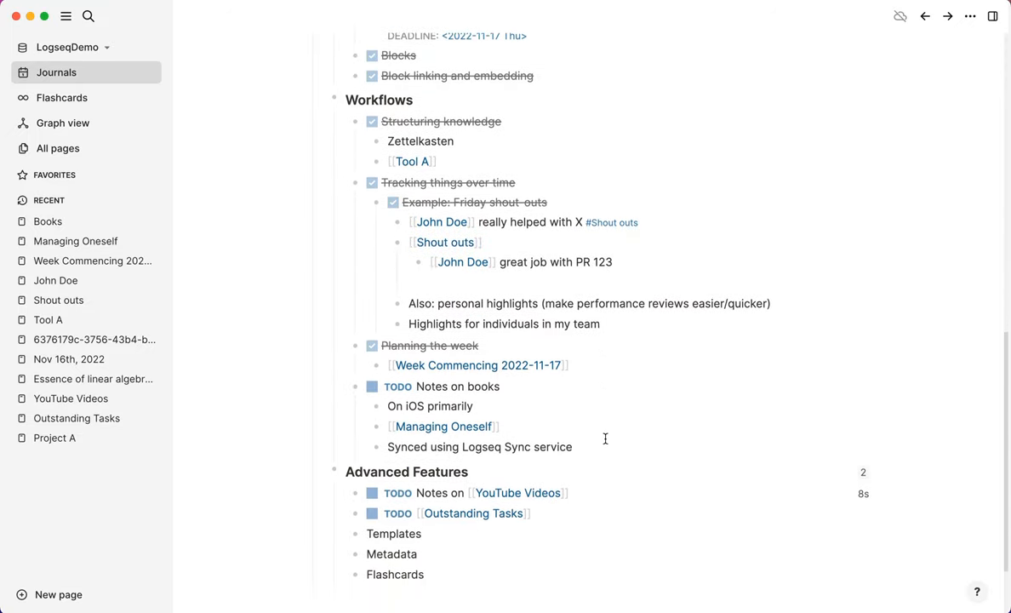
mouse_move(606, 433)
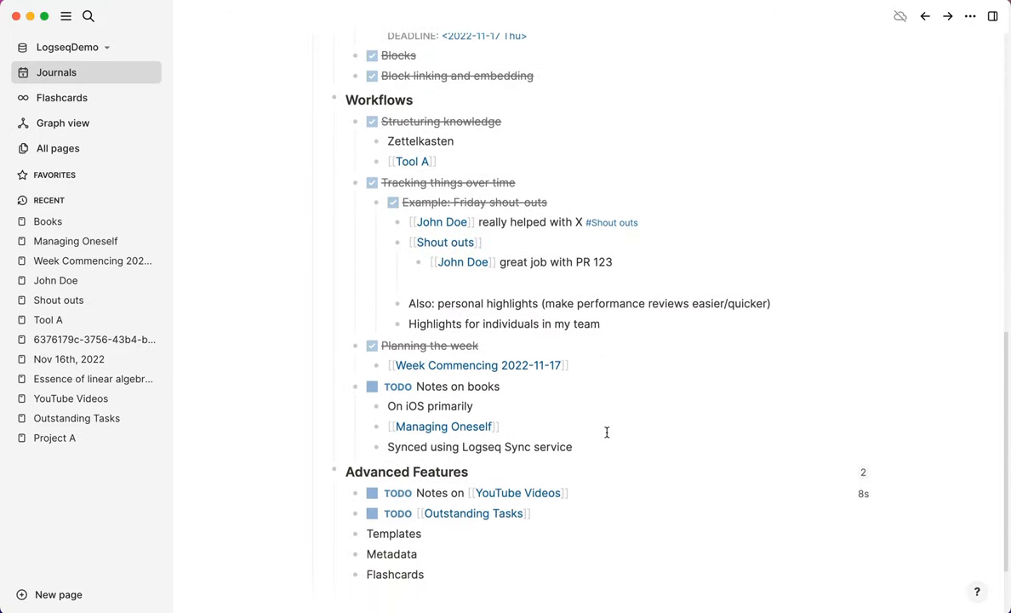
mouse_move(603, 440)
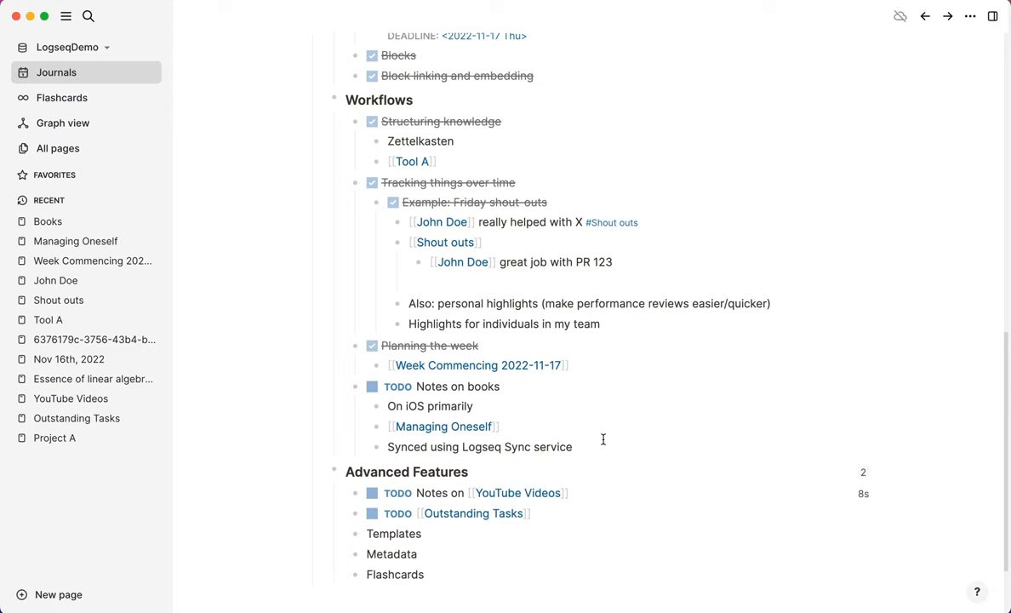
mouse_move(603, 440)
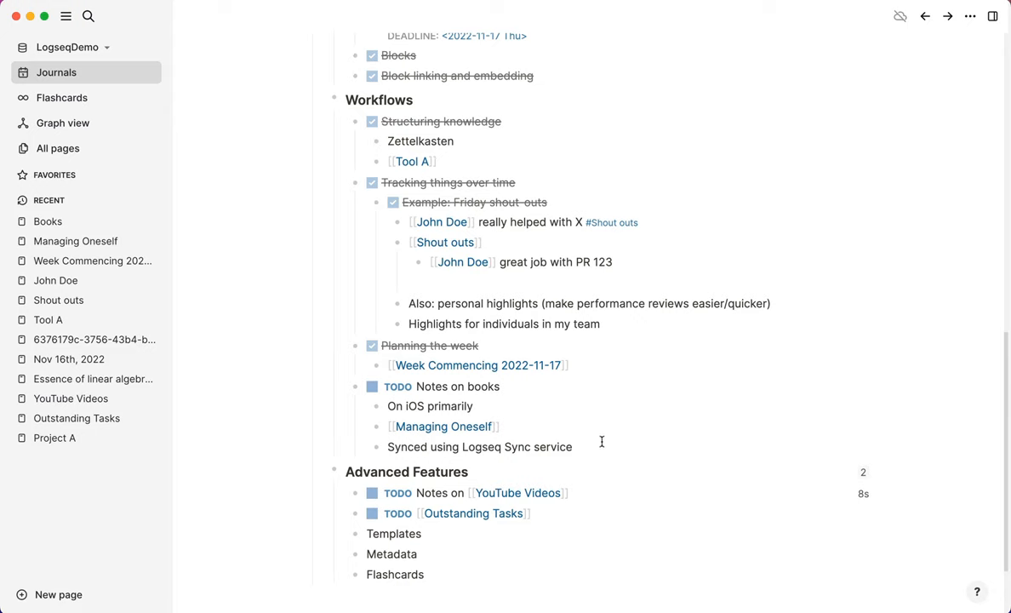
mouse_move(597, 453)
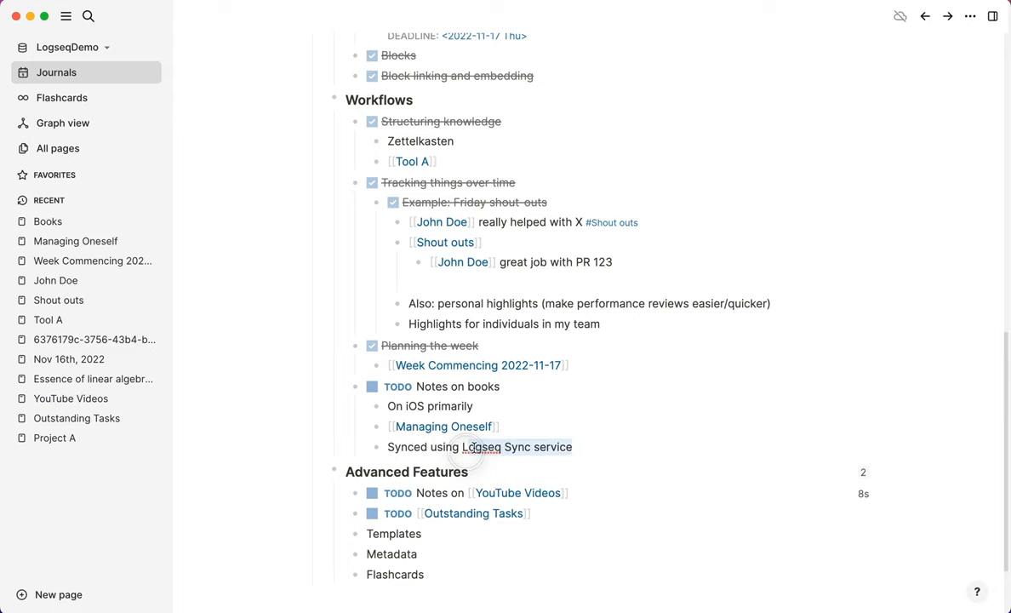
left_click(589, 446)
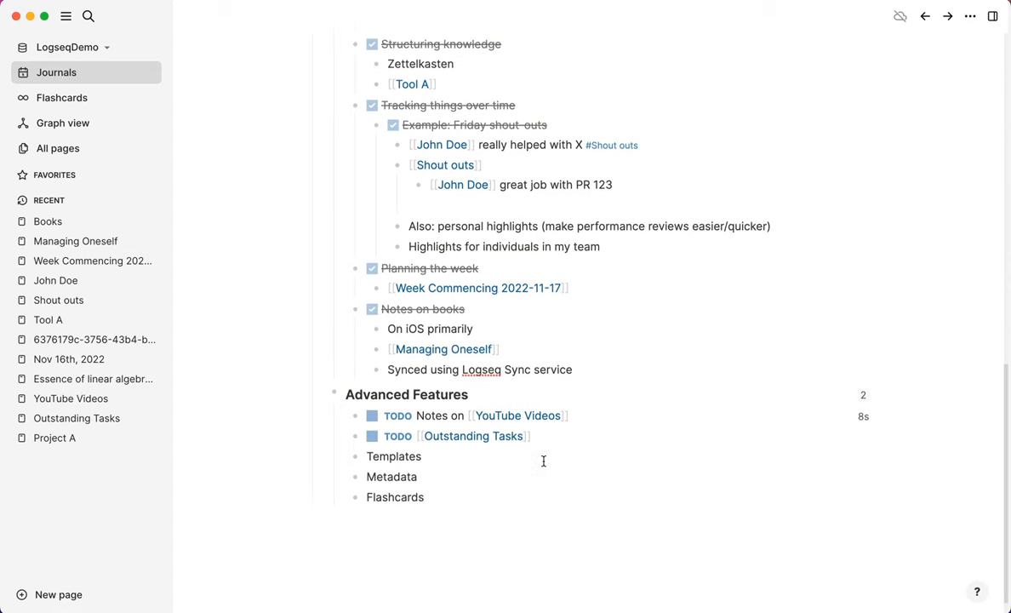
mouse_move(695, 382)
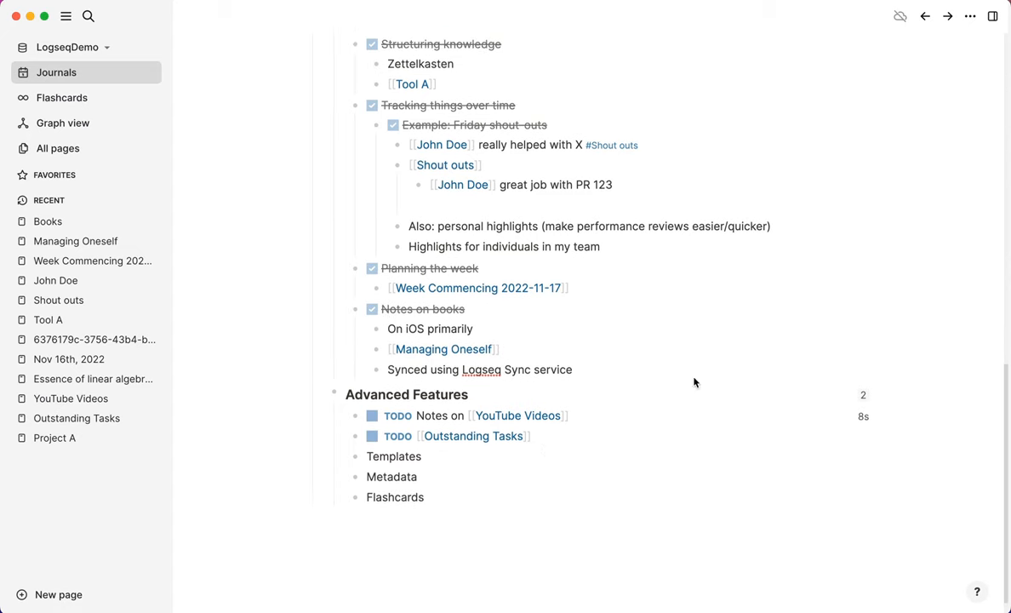
mouse_move(847, 19)
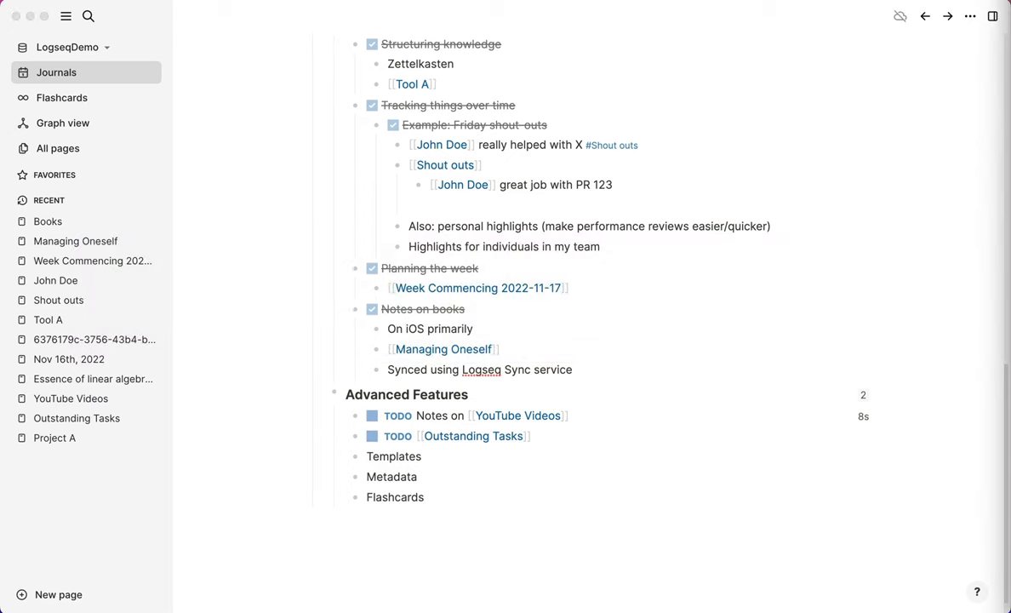
mouse_move(596, 423)
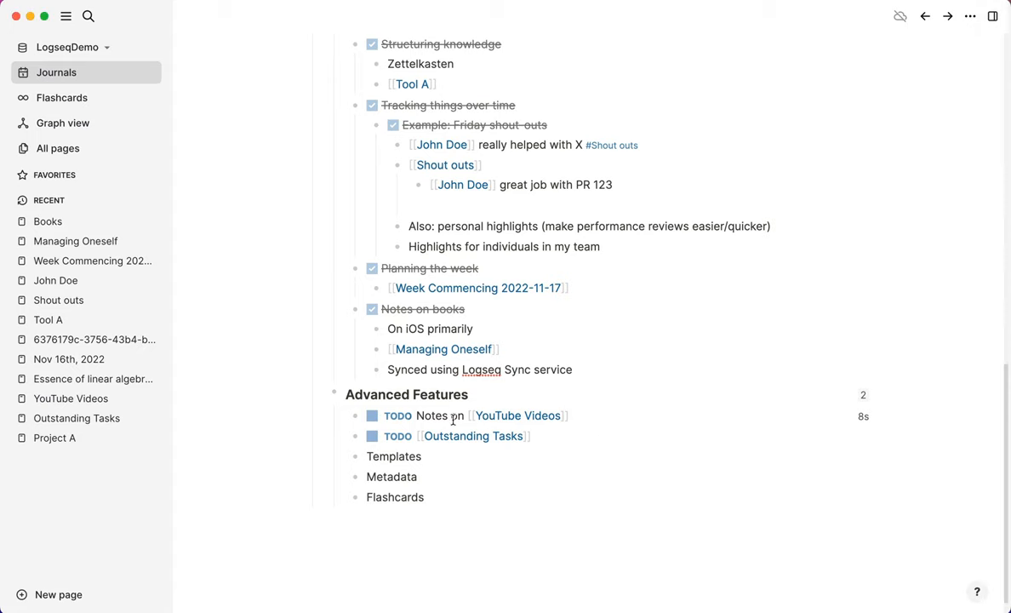
Step: Go via YouTube Videos to Essence of linear algebra 1 - Vectors and embed its video URL
left_click(519, 415)
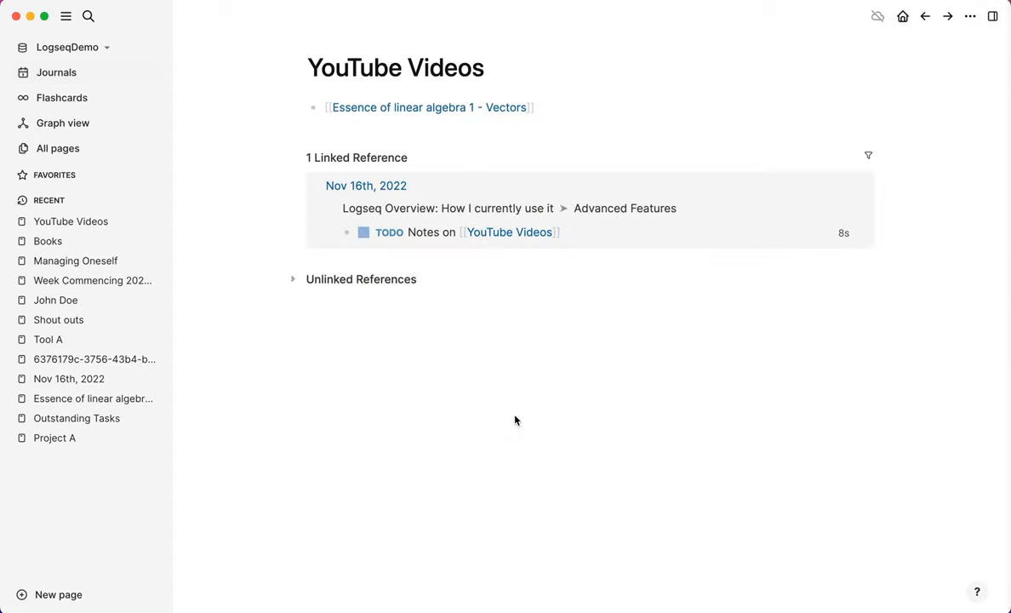
mouse_move(384, 115)
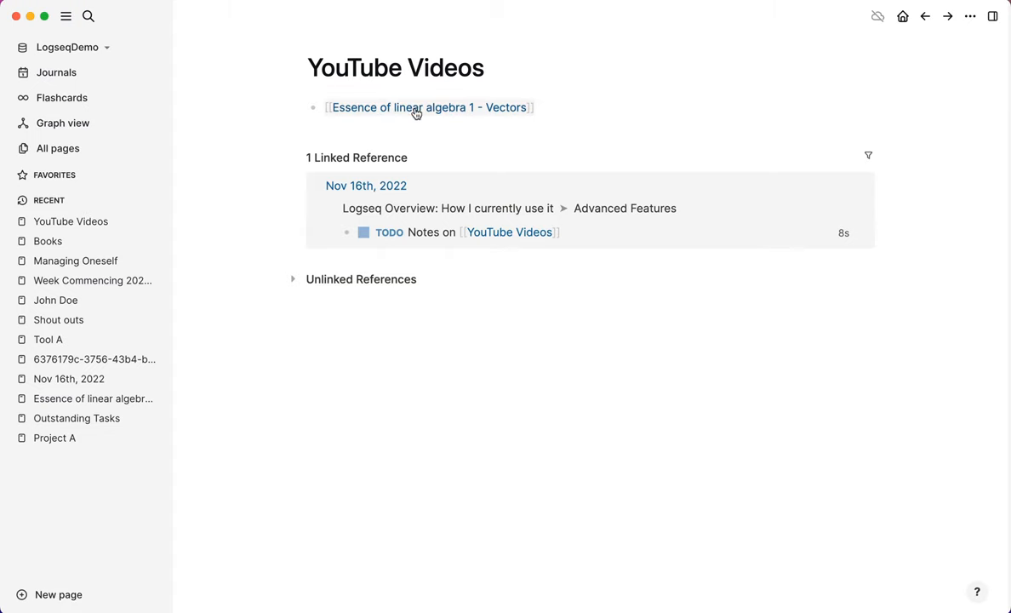
left_click(417, 108)
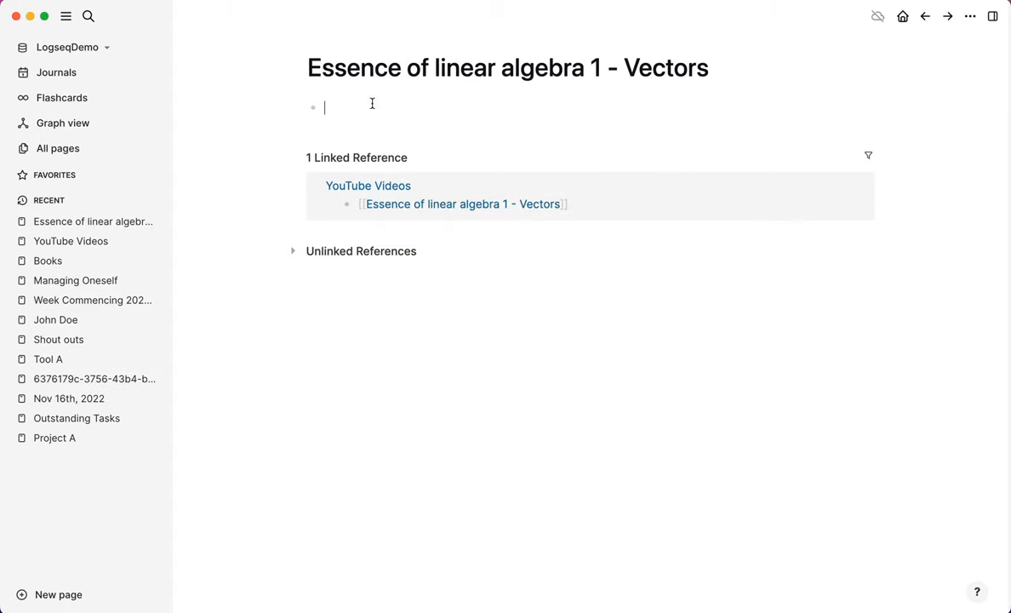
type("/you")
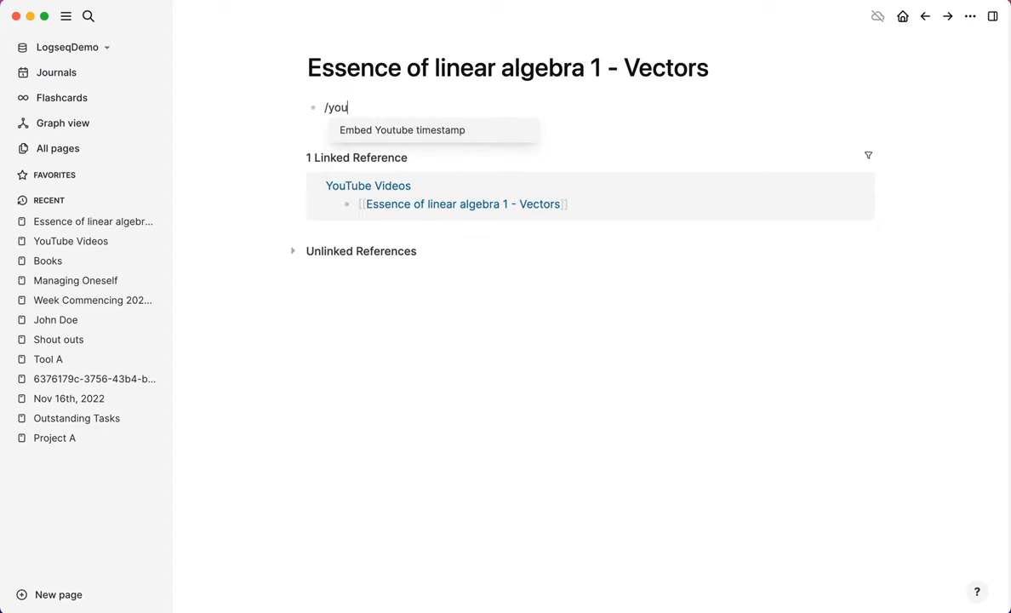
type("embe")
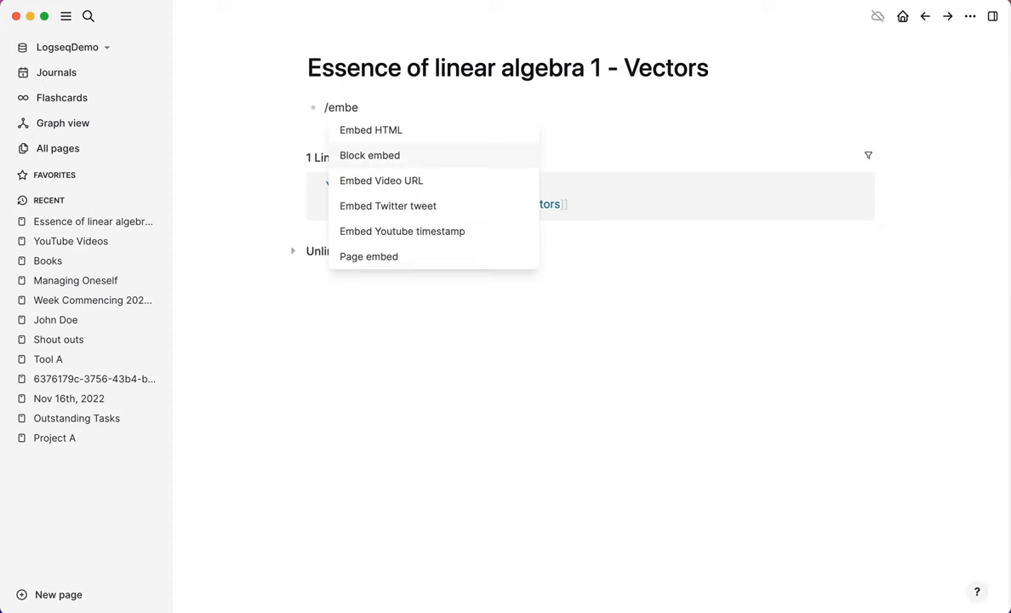
left_click(380, 180)
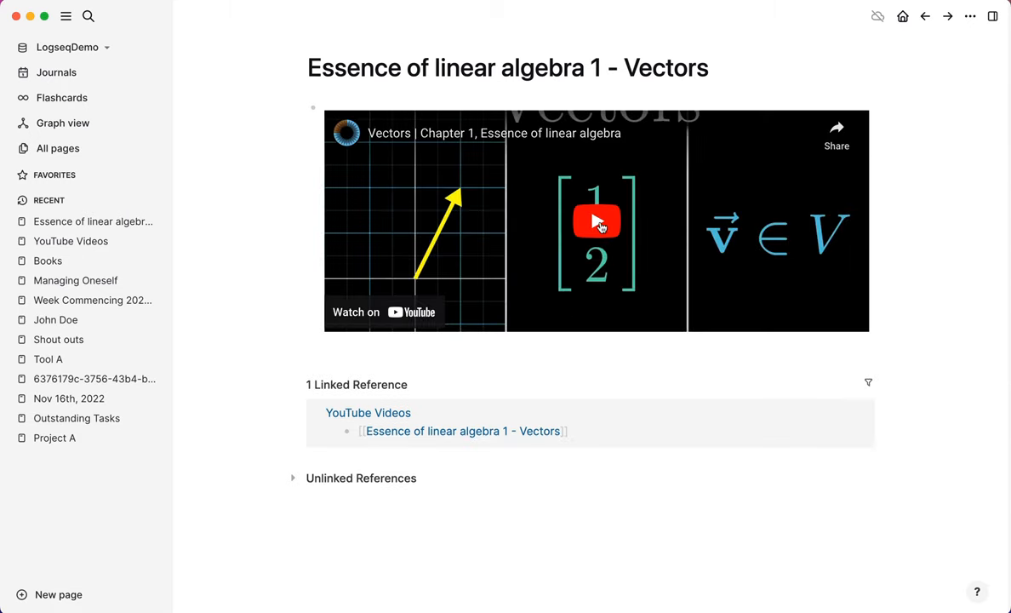
Step: Pause the Vectors video at 1:10 and add a {{youtube-timestamp 70}} 'Great intro' note
left_click(597, 221)
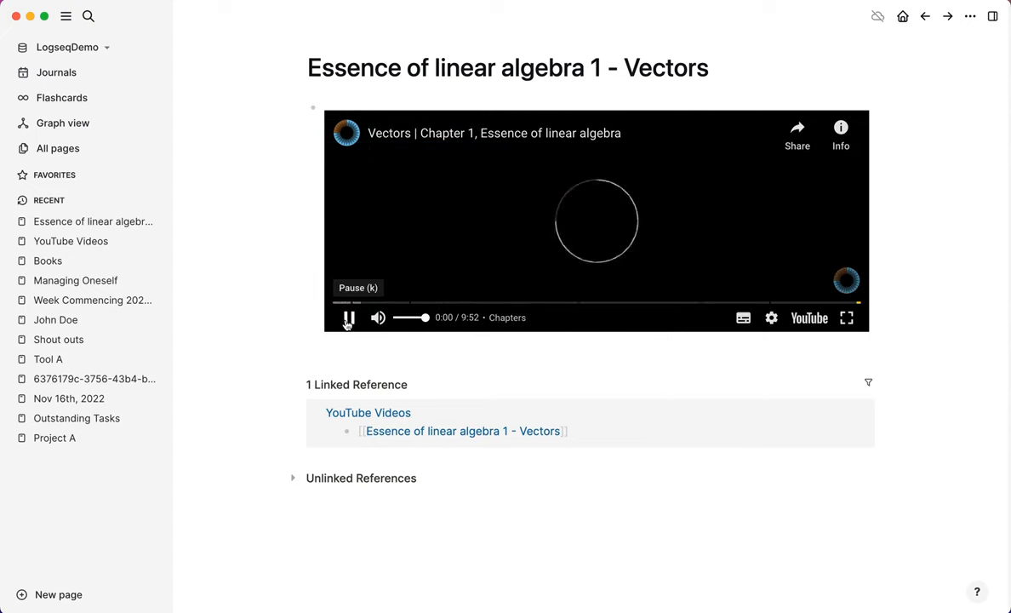
left_click(347, 318)
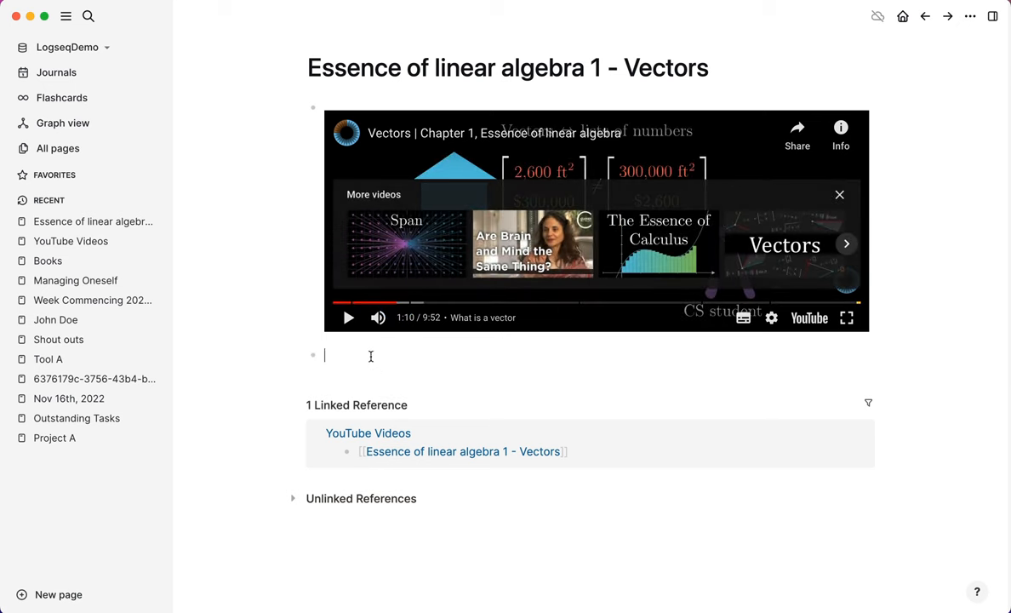
mouse_move(386, 373)
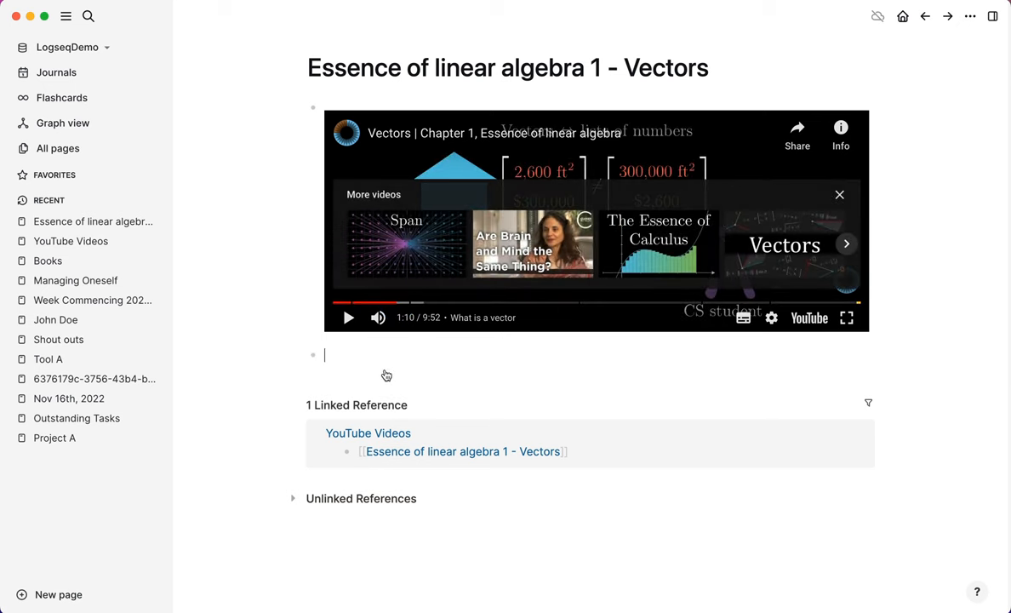
type("{{youtube-timestamp 70}}")
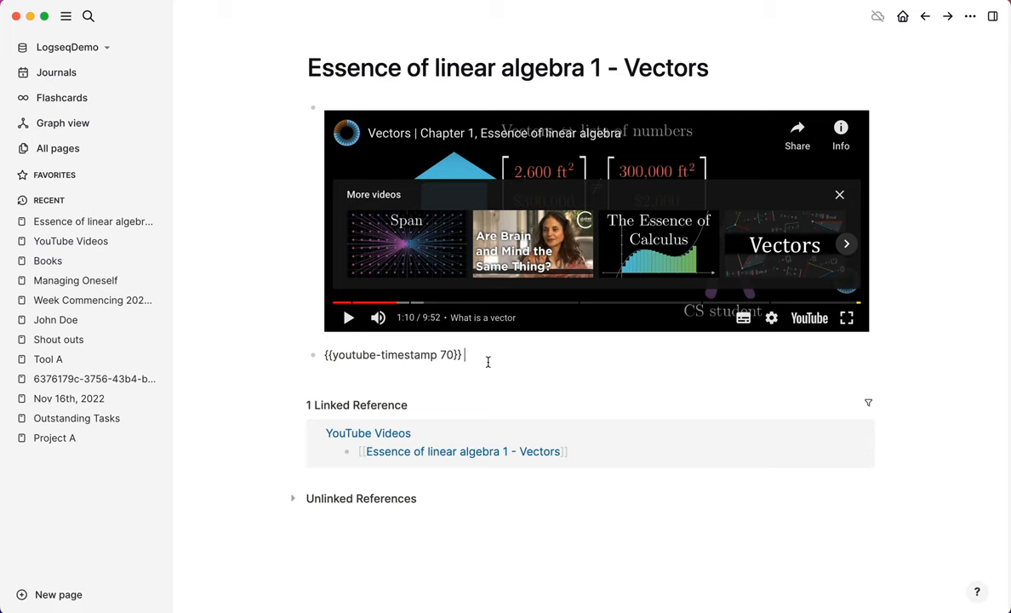
type("Great intro")
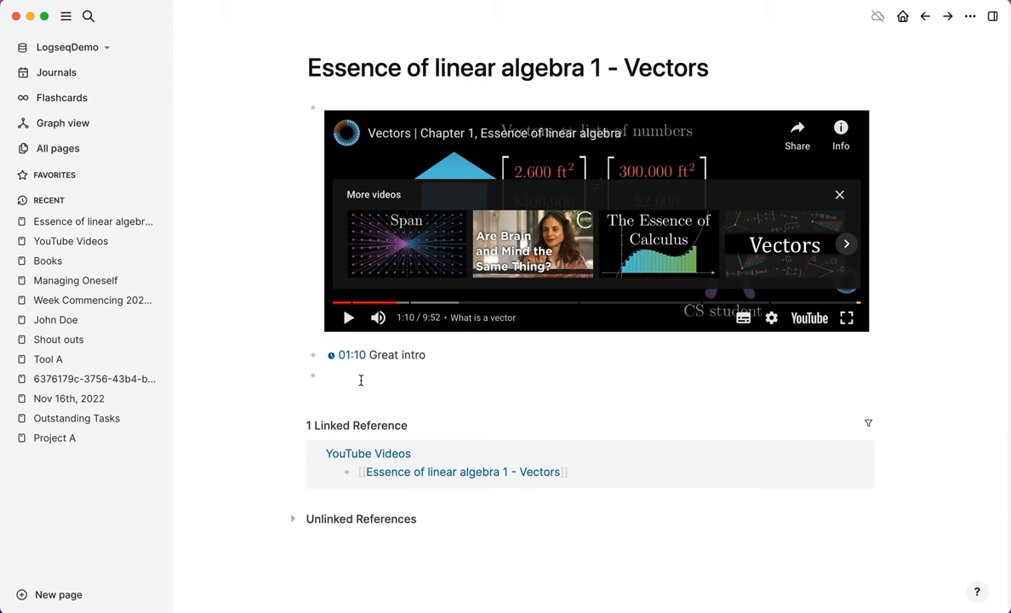
Step: Add a 06:53 timestamp (413 s) note starting 'Typo, should be' and test the jump
left_click(360, 378)
type("{{youtube-timestamp ")
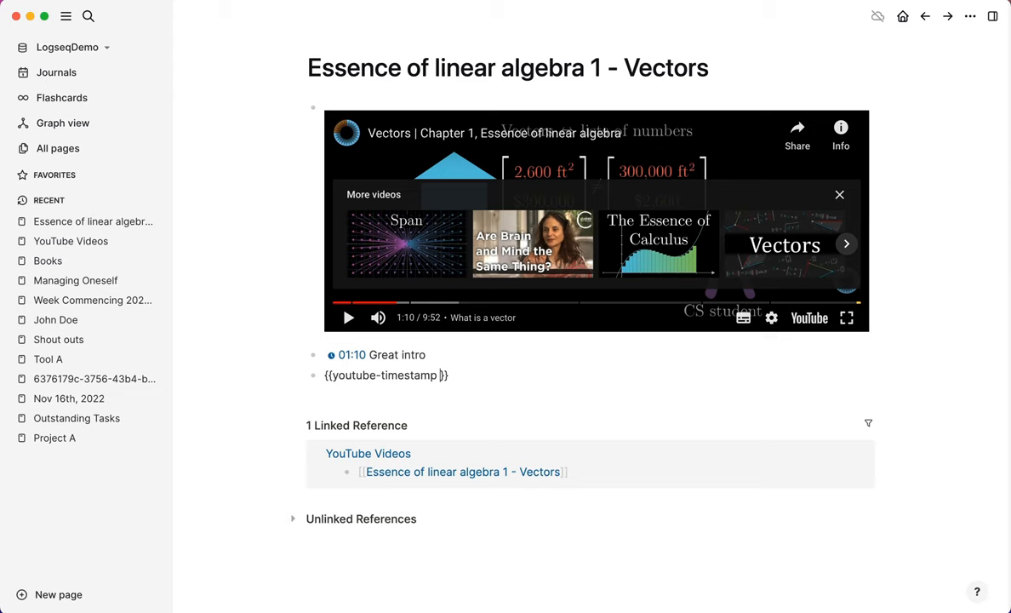
type("413")
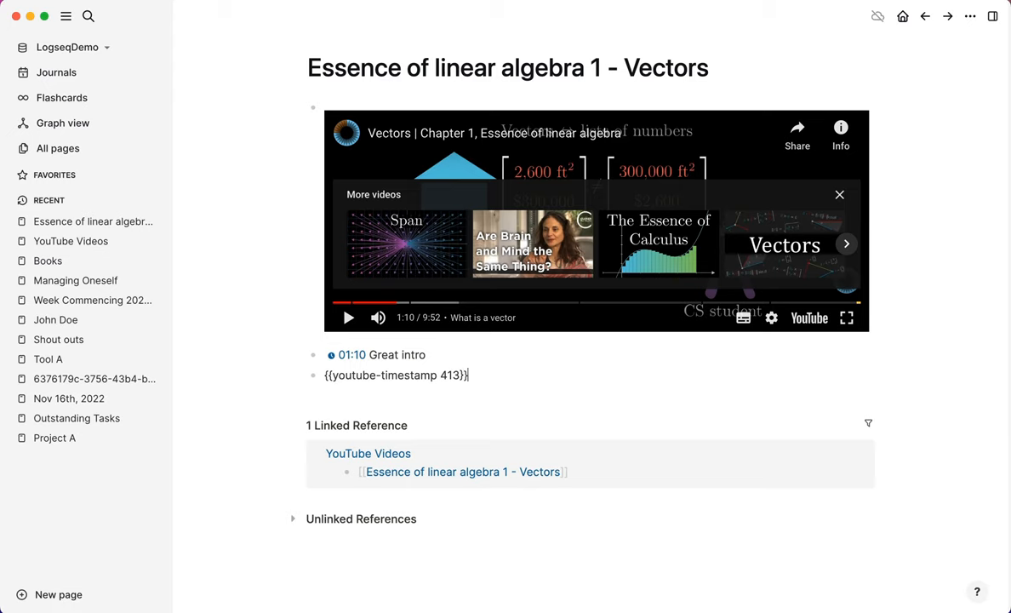
type("Typo, should be")
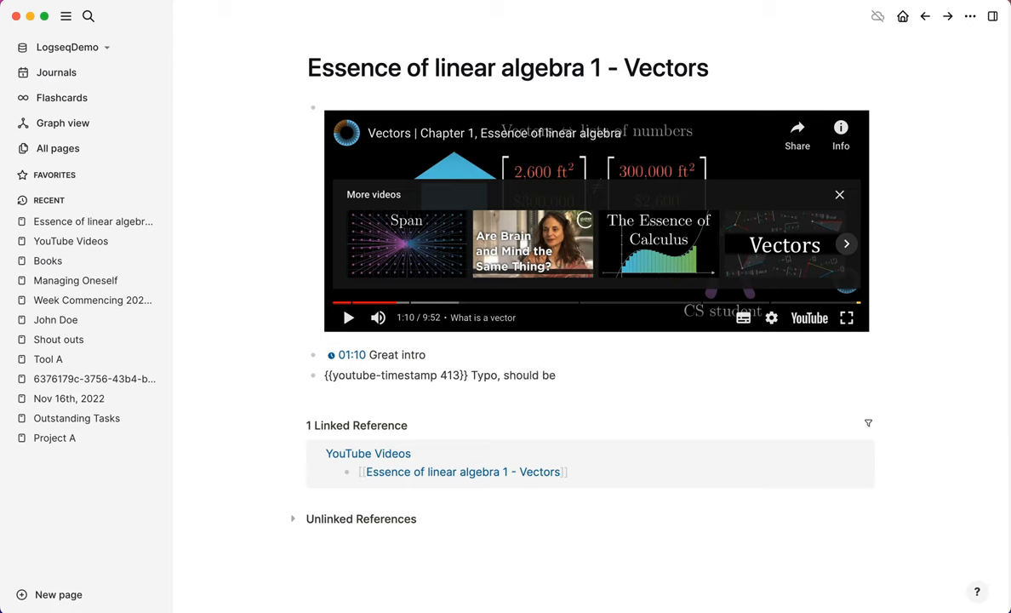
left_click(352, 375)
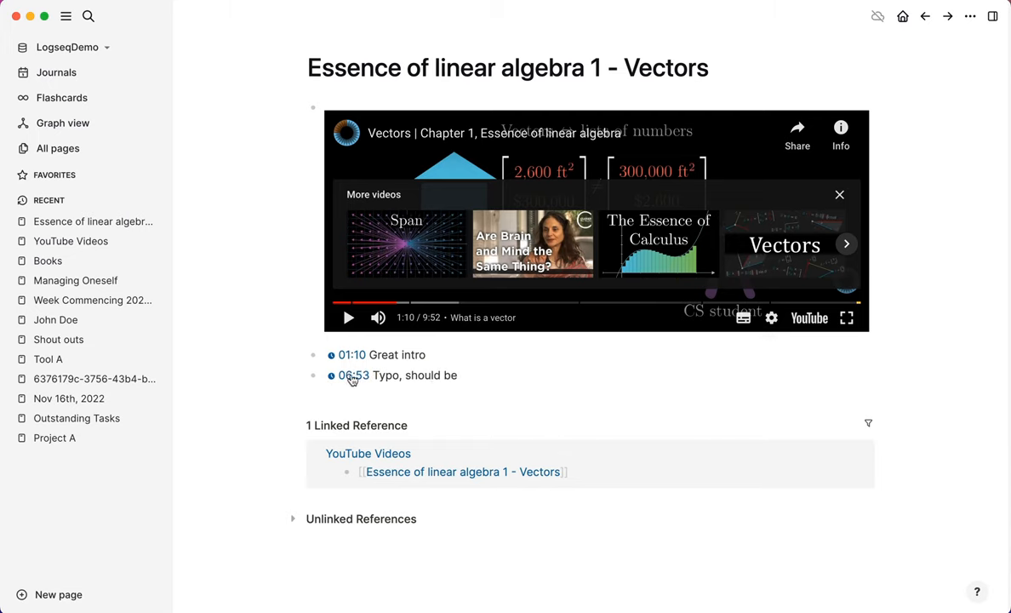
left_click(353, 376)
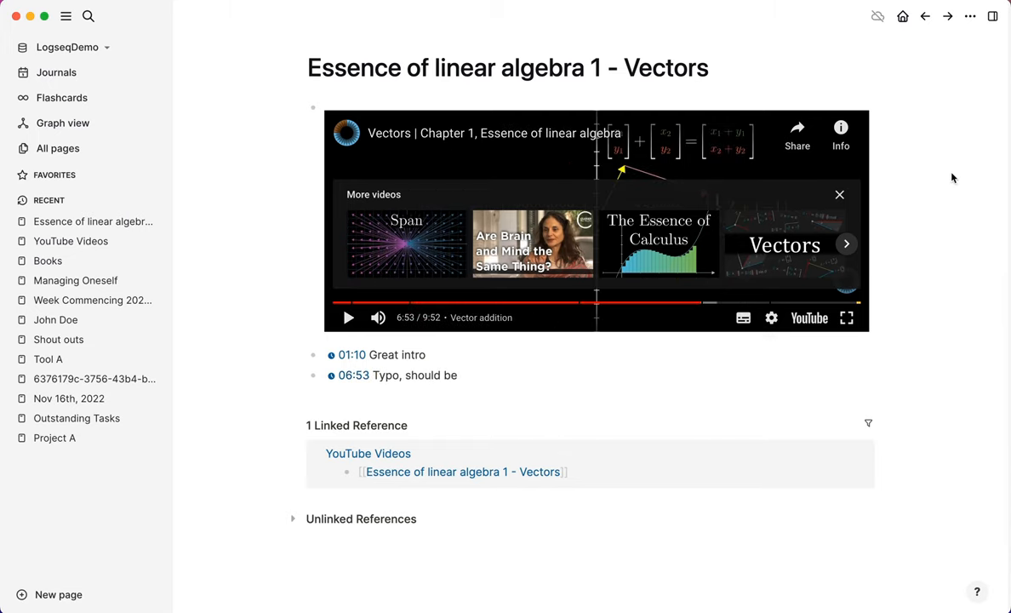
Step: Finish the Typo note with the LaTeX vector sum $[x_1 + x_2, ...]$
left_click(838, 194)
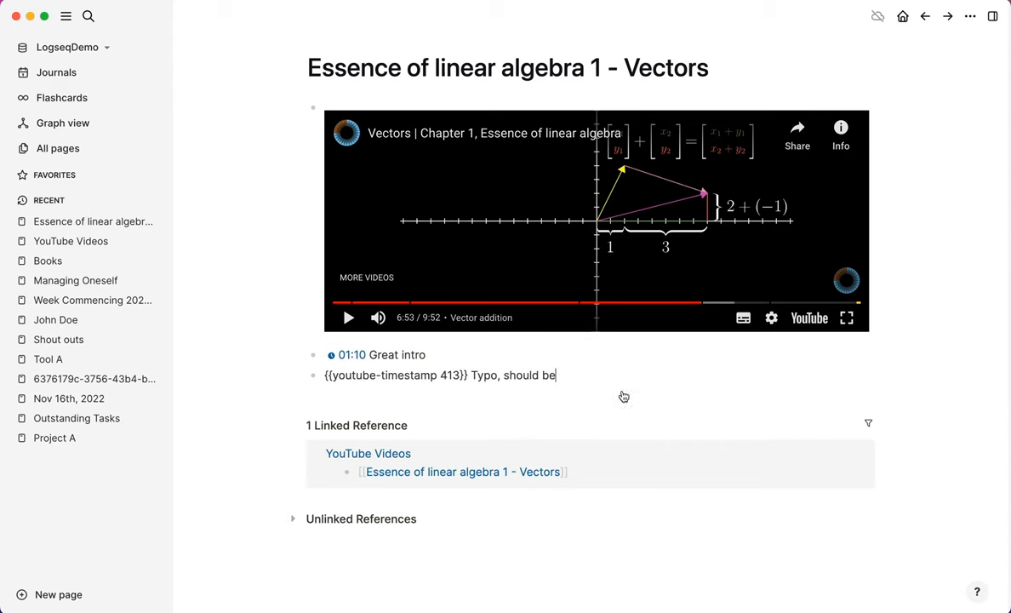
type("$[")
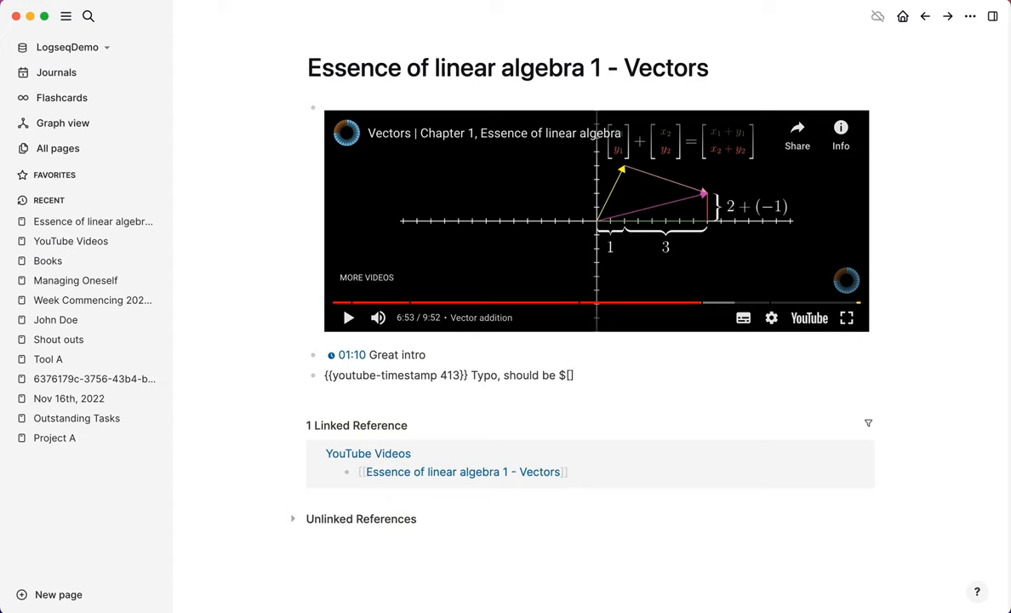
type("x_1")
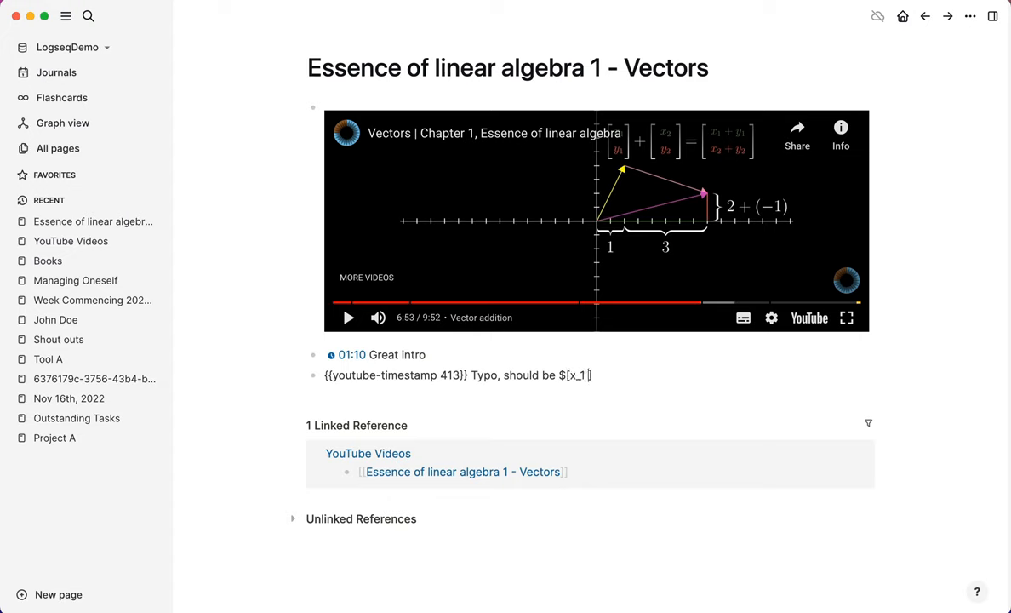
type("+ x_2, y_1 + y_2")
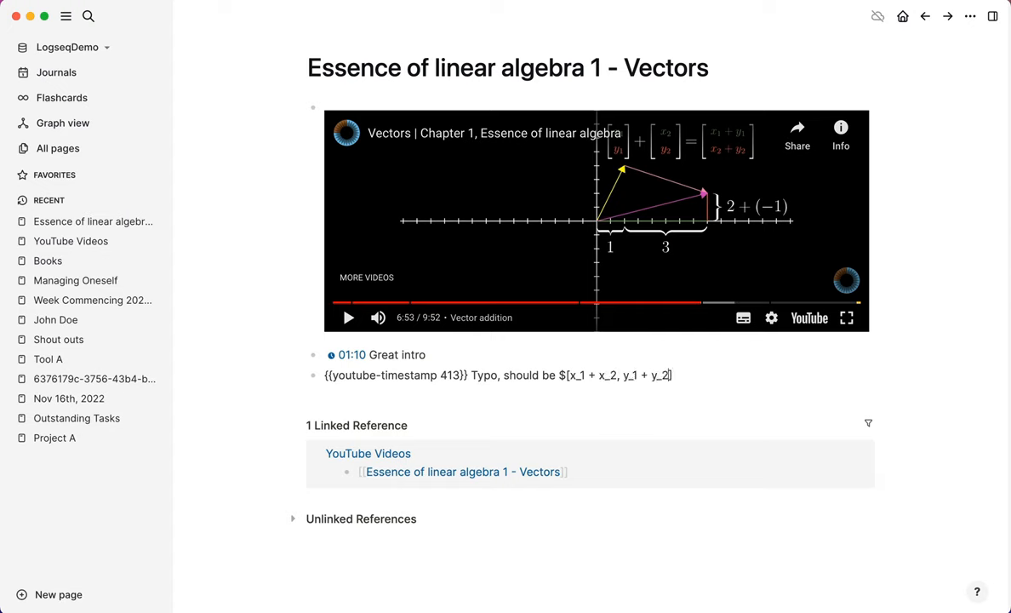
type("]$")
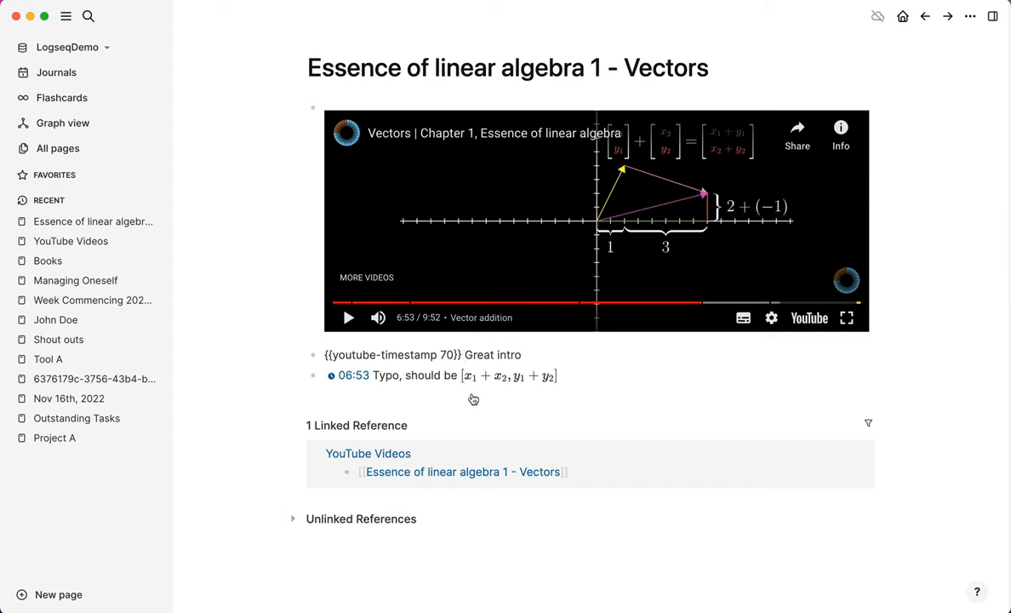
mouse_move(234, 383)
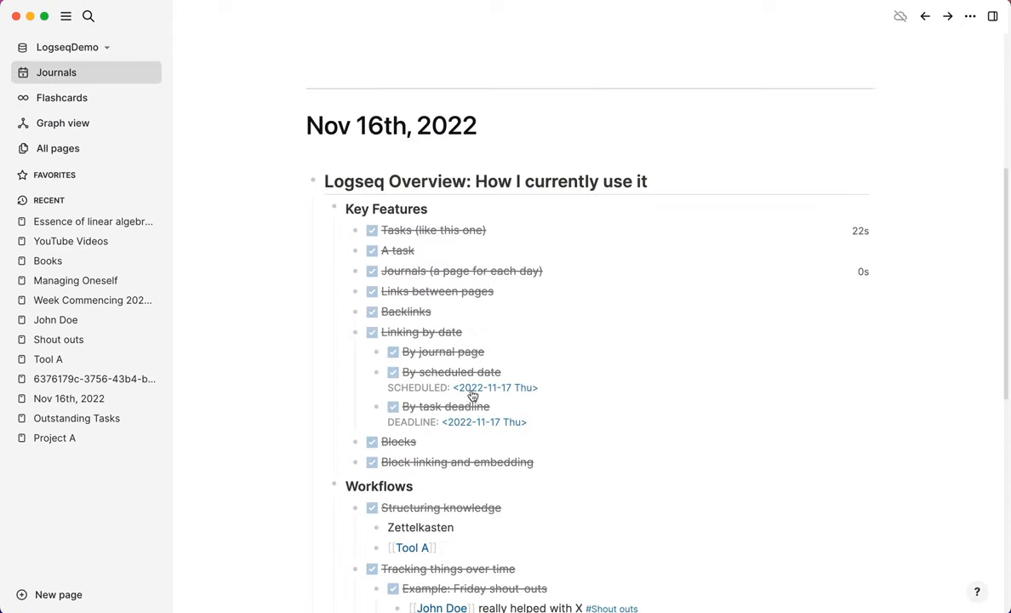
Step: Check off Notes on YouTube Videos in the journal, then open Outstanding Tasks
scroll("down", 3)
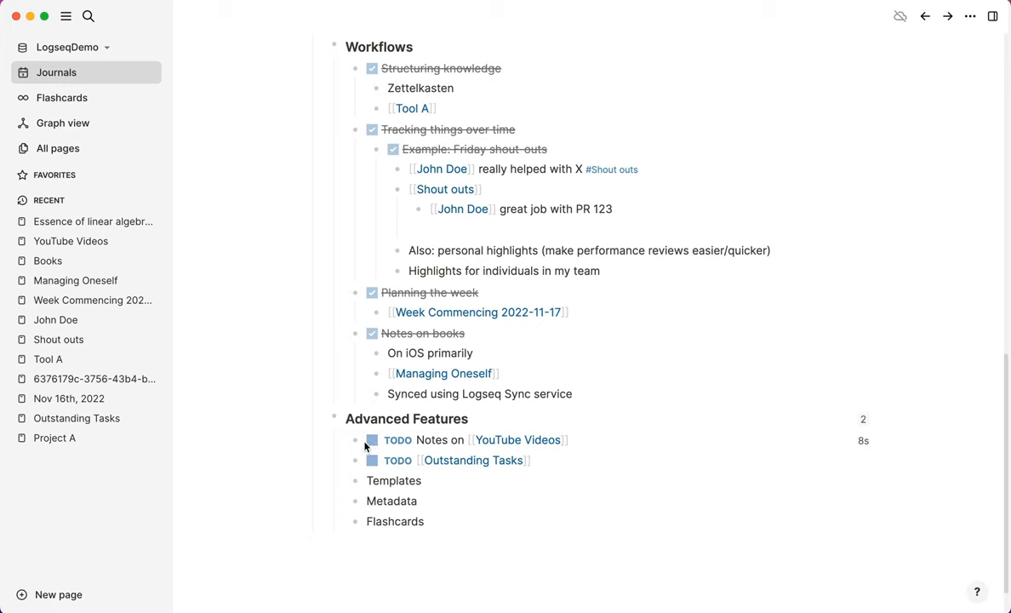
left_click(372, 440)
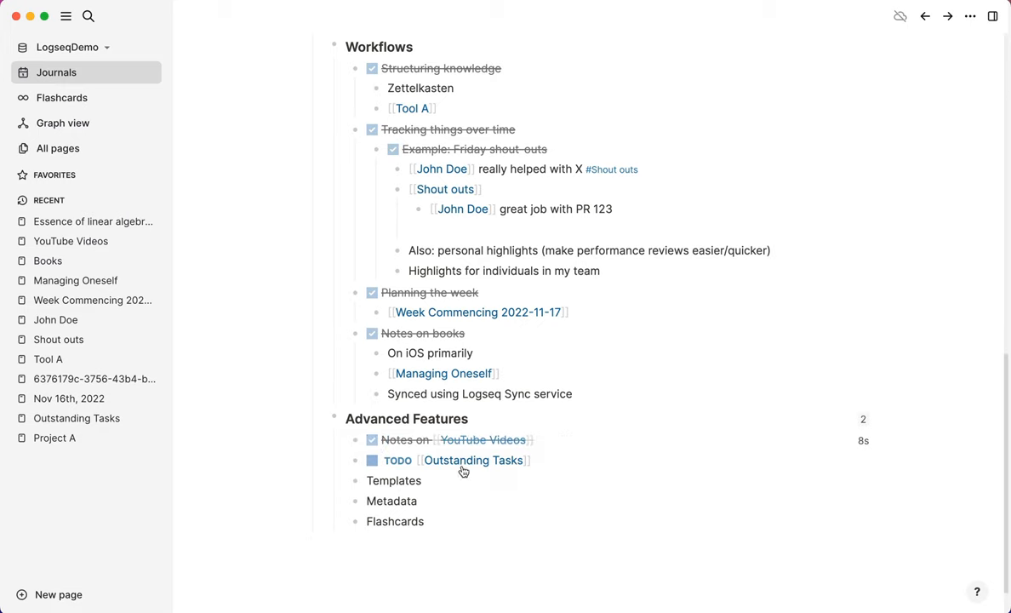
mouse_move(463, 466)
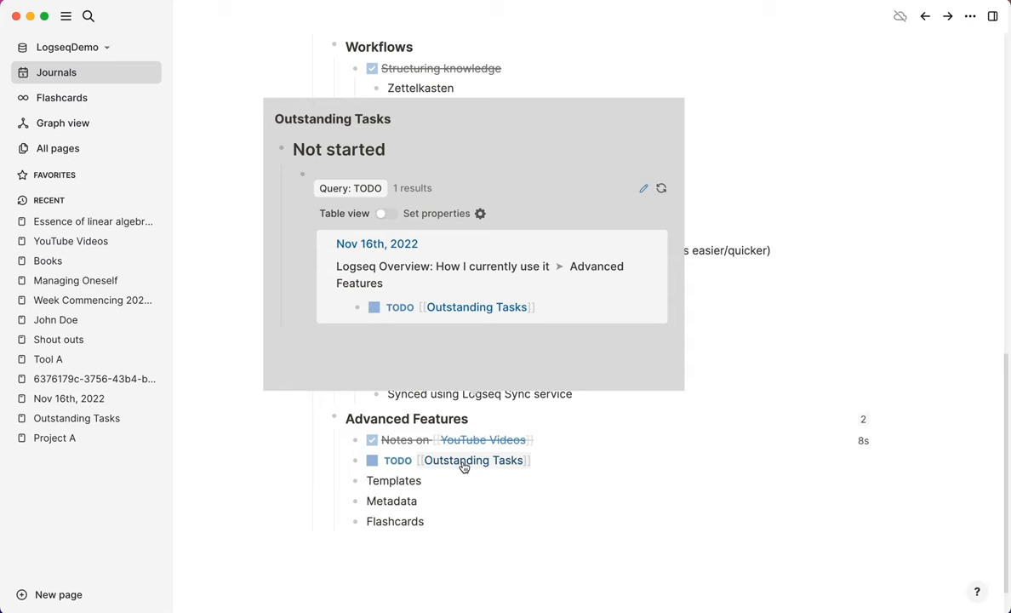
left_click(481, 493)
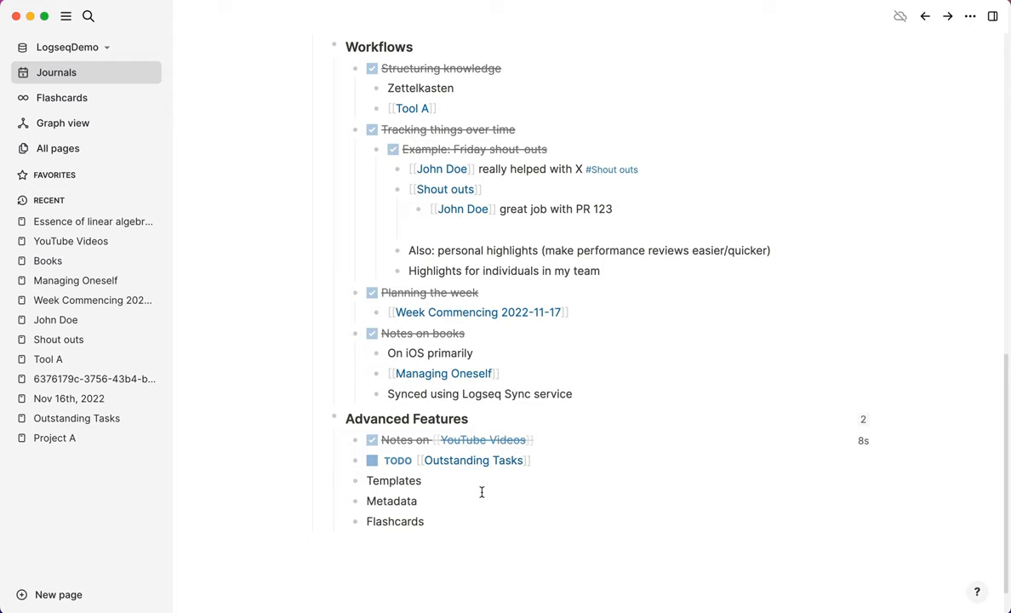
mouse_move(483, 495)
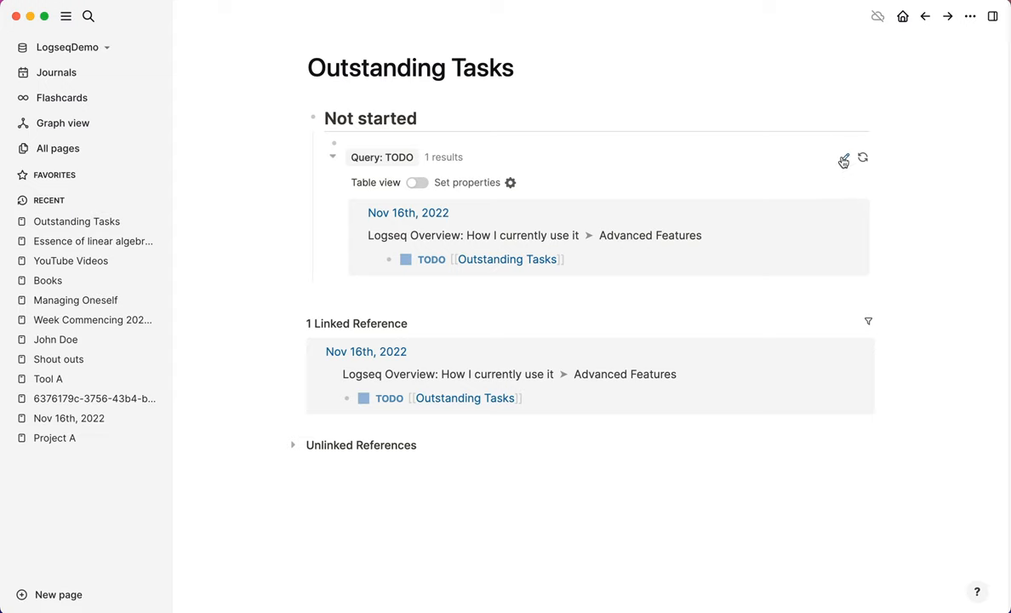
left_click(382, 157)
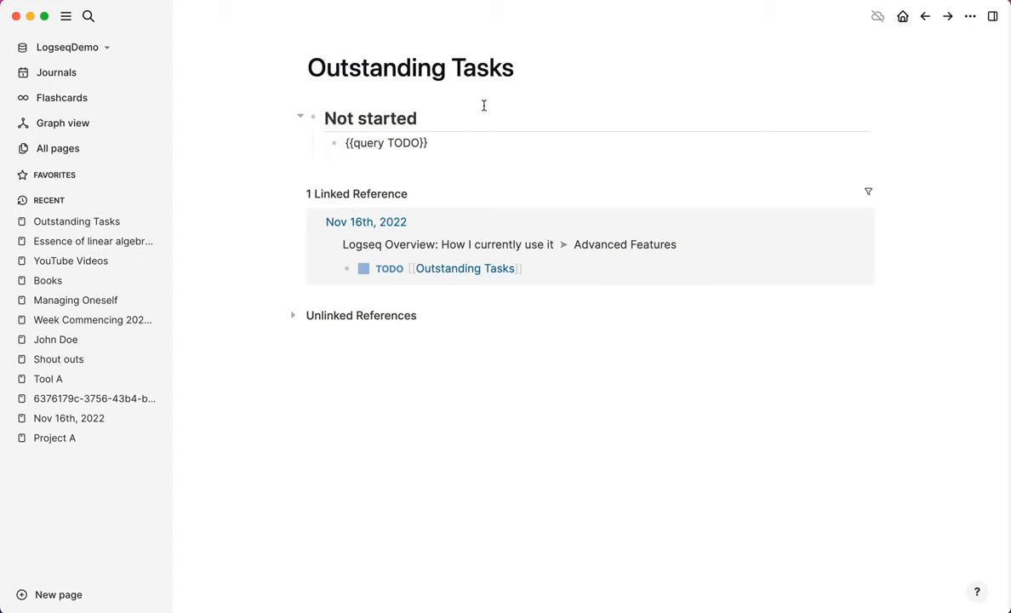
left_click(386, 143)
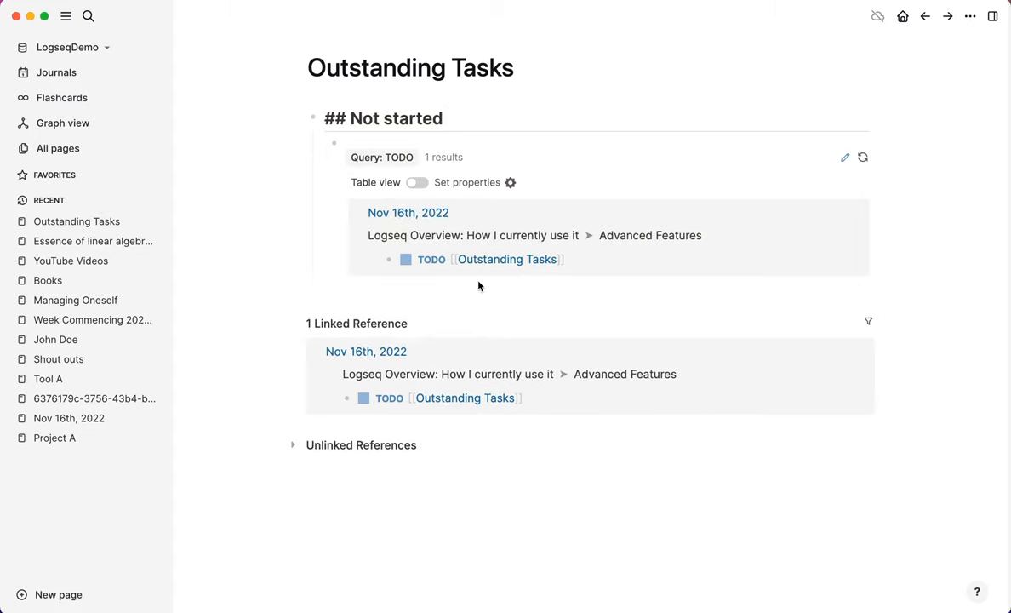
left_click(385, 118)
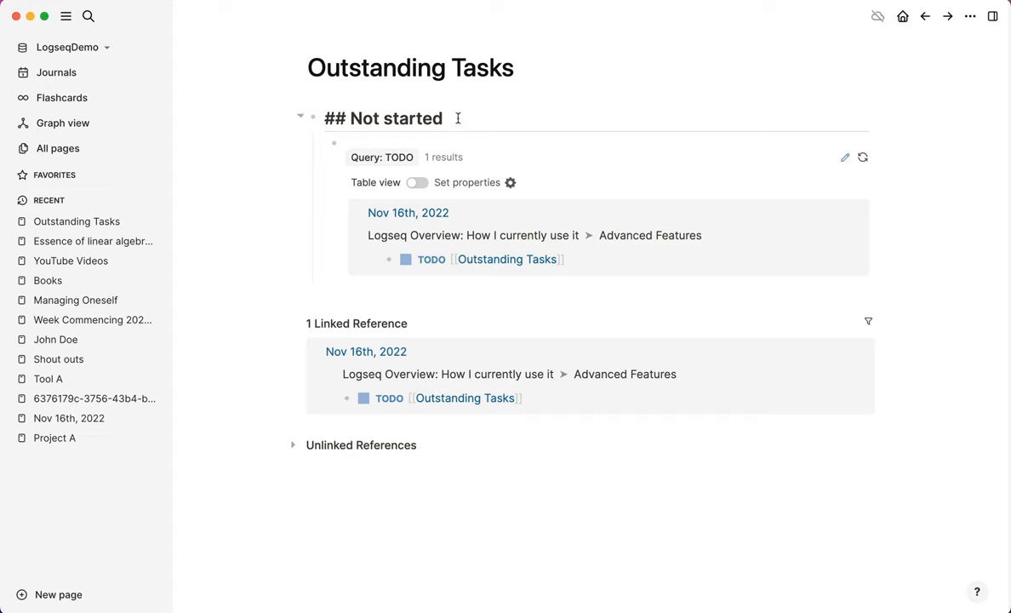
mouse_move(452, 134)
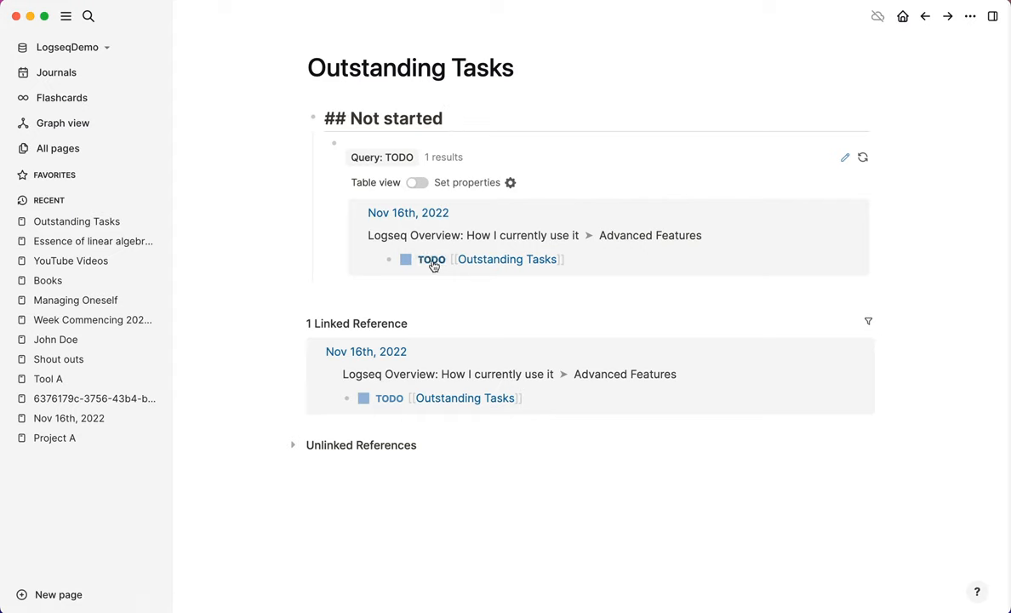
mouse_move(422, 267)
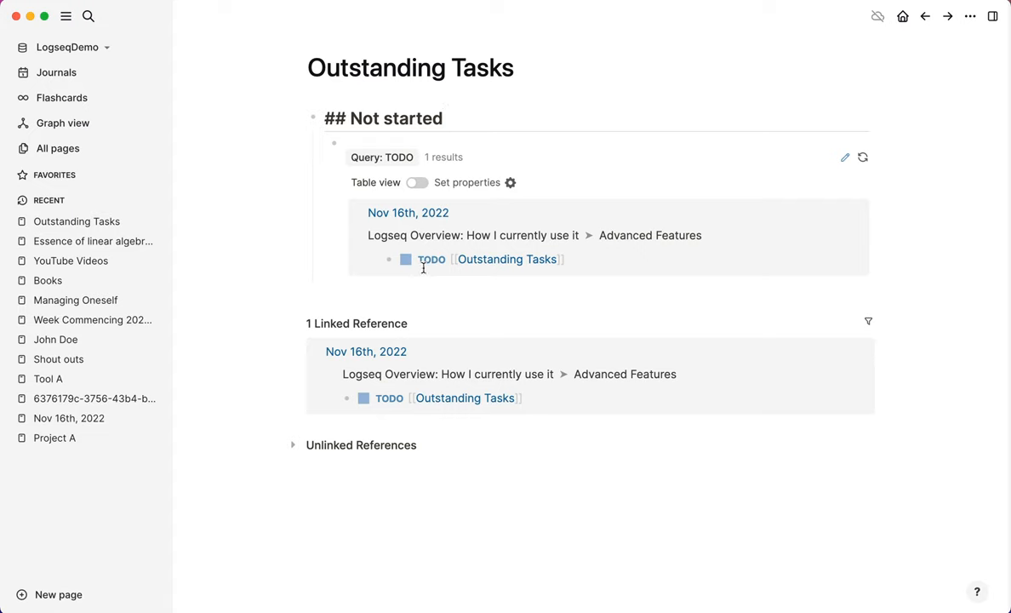
Step: In Editor settings, keep TODO/DOING as the preferred workflow and close settings
left_click(965, 15)
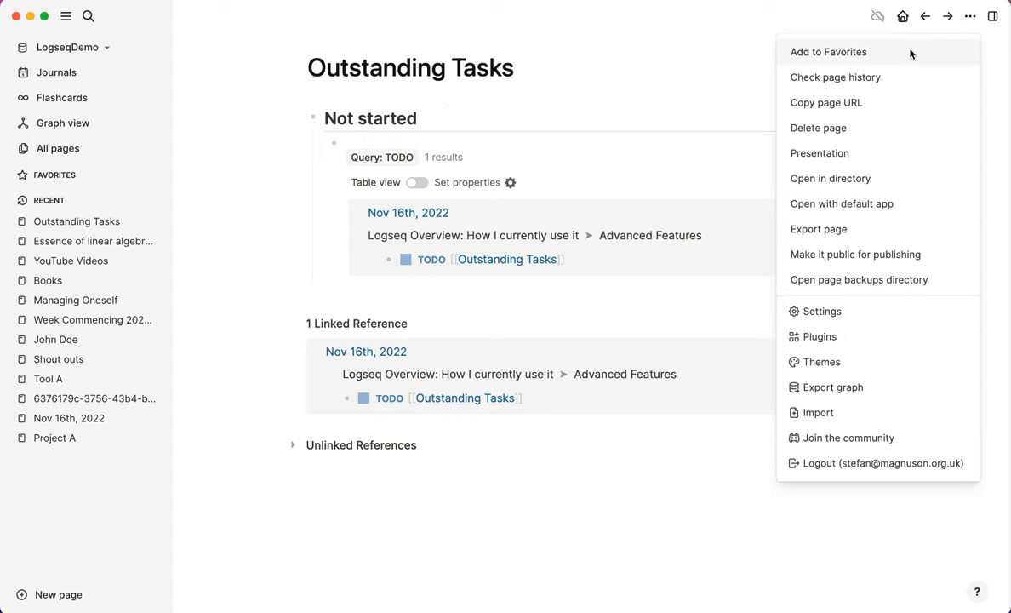
left_click(821, 311)
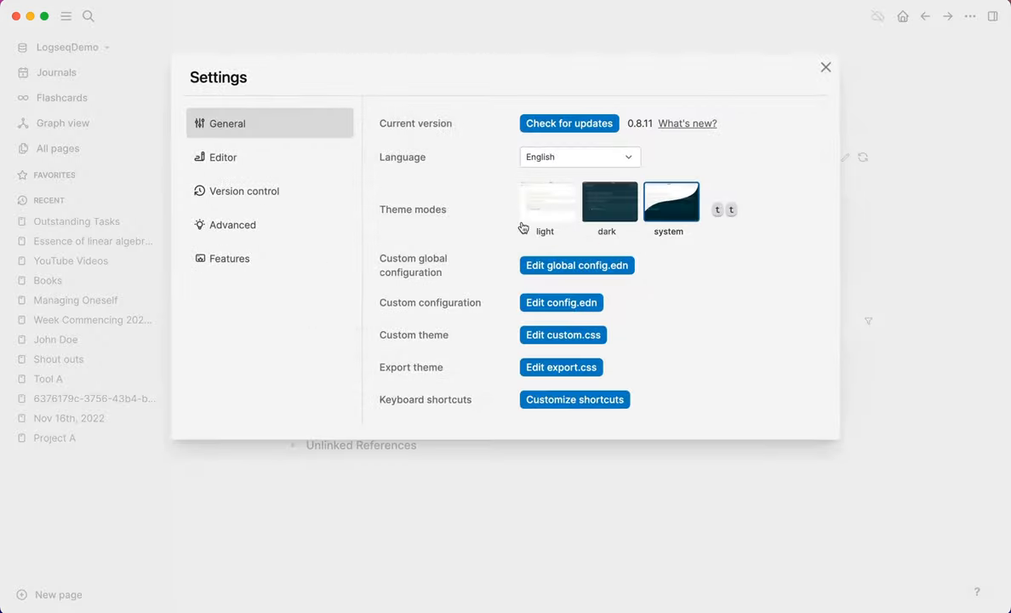
left_click(224, 156)
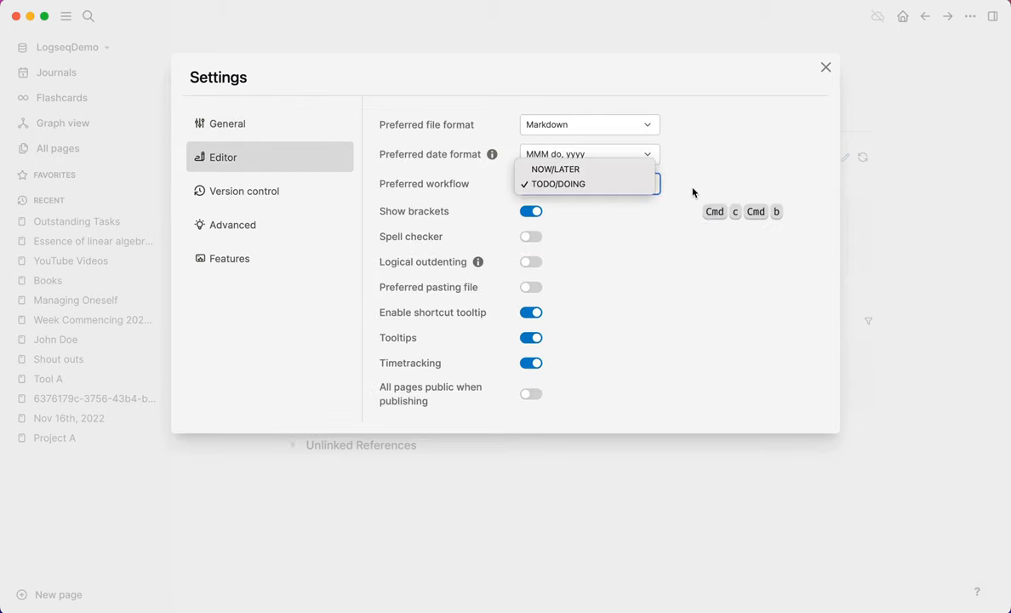
left_click(558, 184)
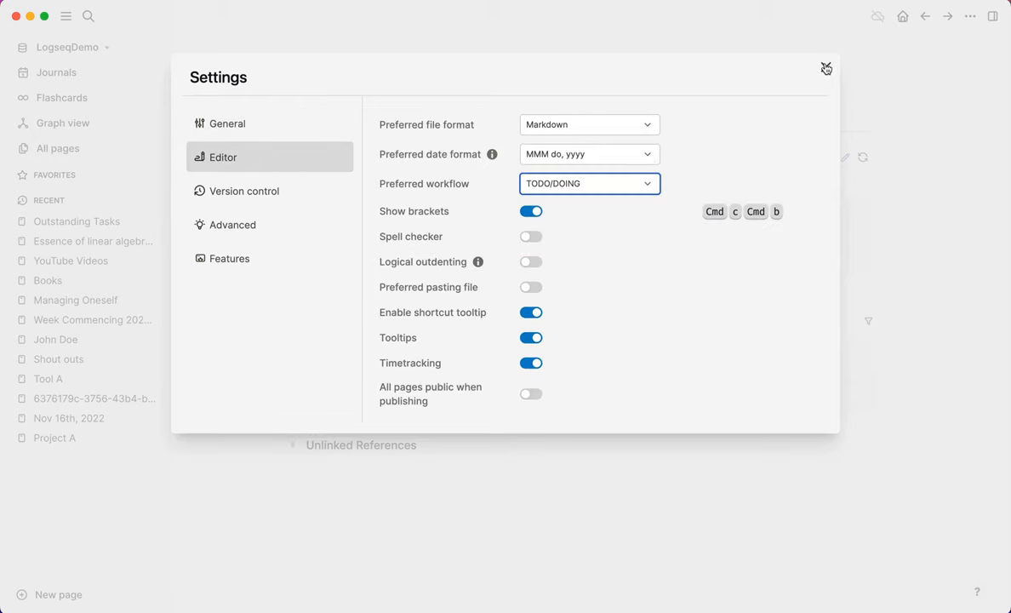
left_click(589, 183)
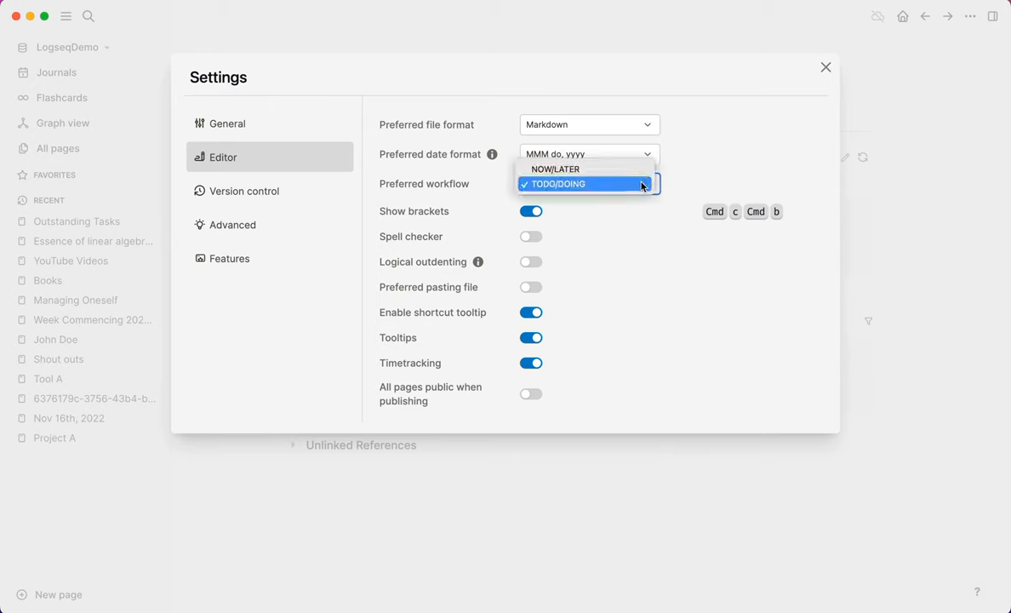
left_click(588, 183)
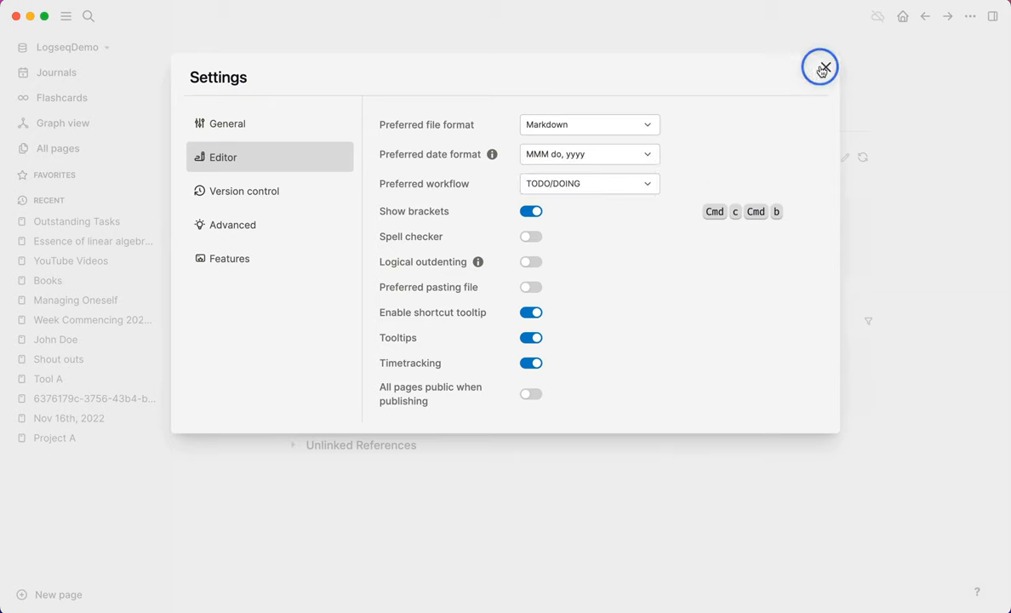
left_click(820, 68)
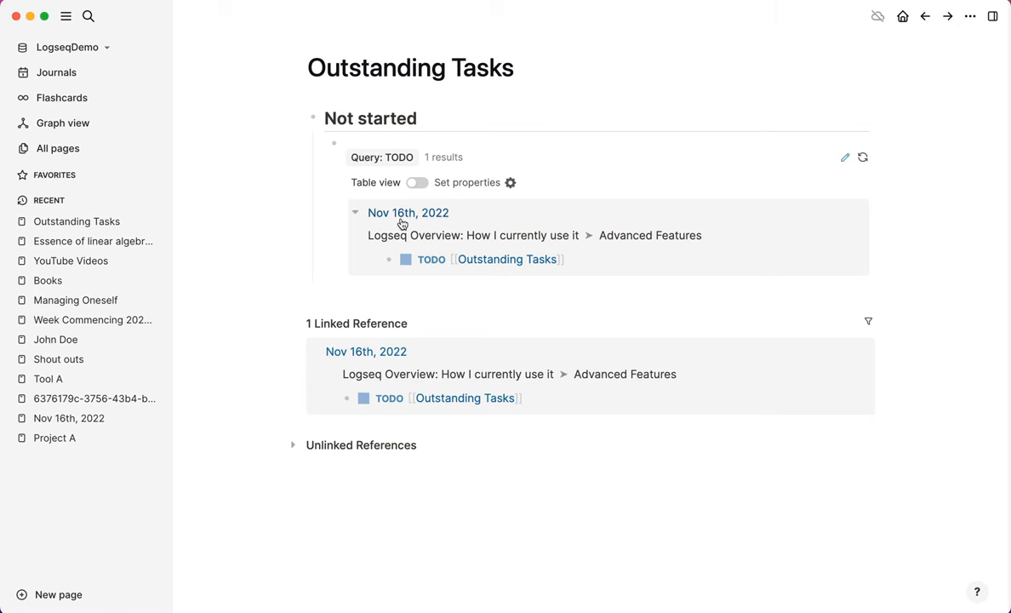
Step: Reopen the app settings from the options menu and close the window again
left_click(970, 17)
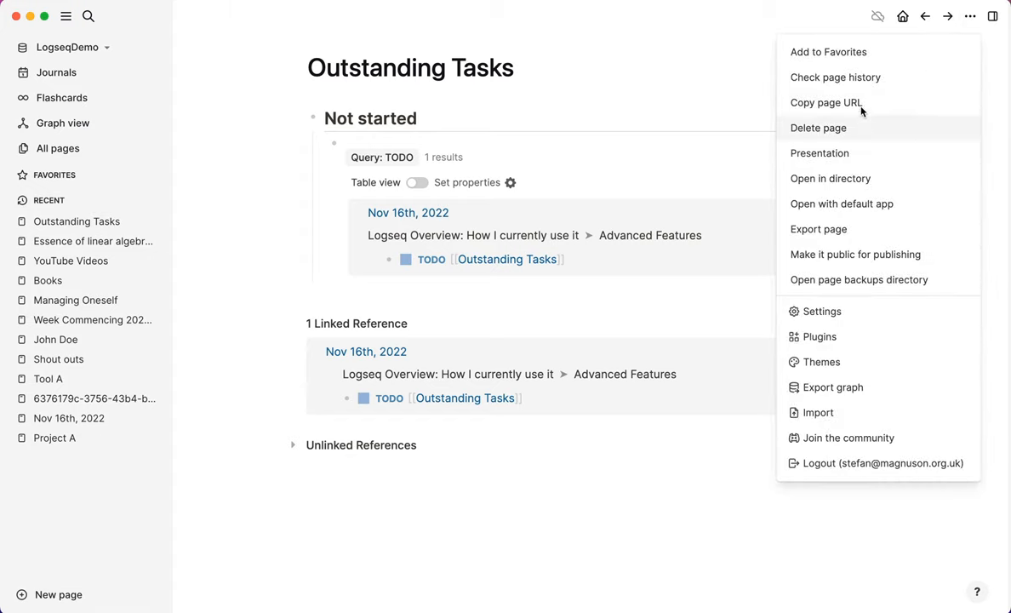
left_click(822, 311)
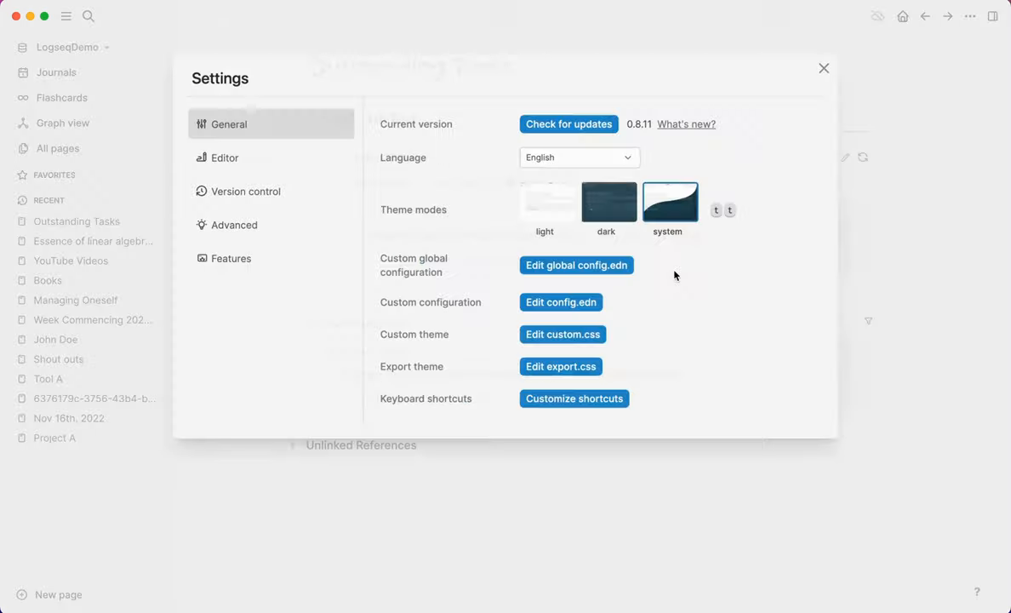
left_click(225, 157)
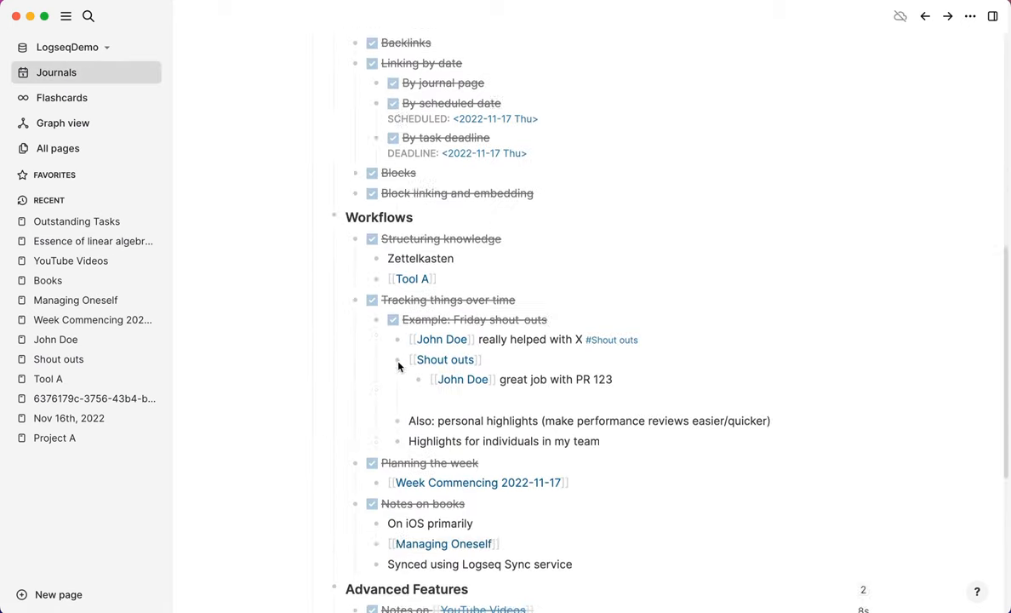
Step: Switch the Outstanding Tasks block from TODO to LATER and open its page from Recent
scroll("down", 3)
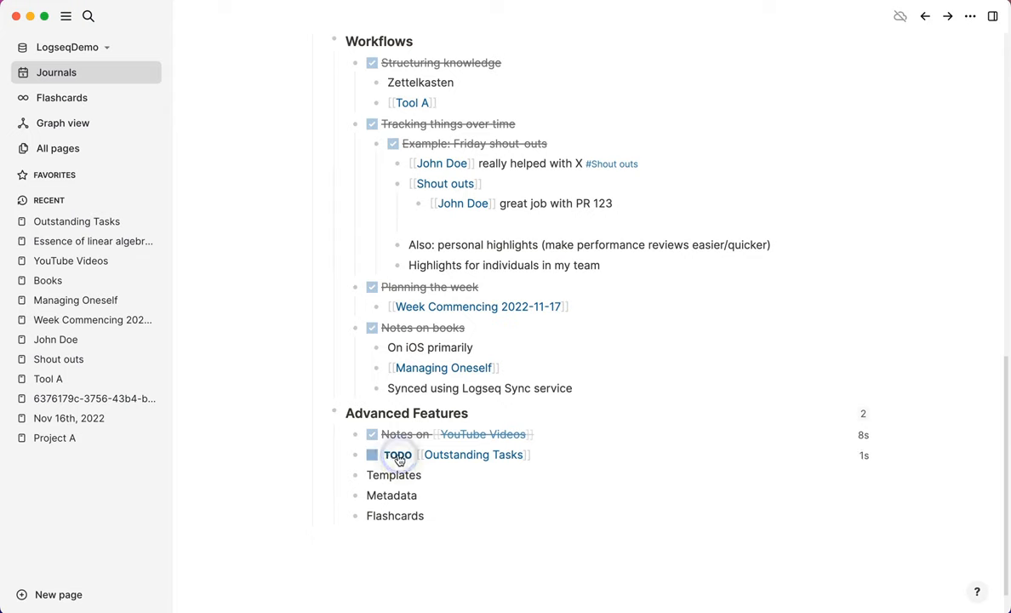
left_click(371, 454)
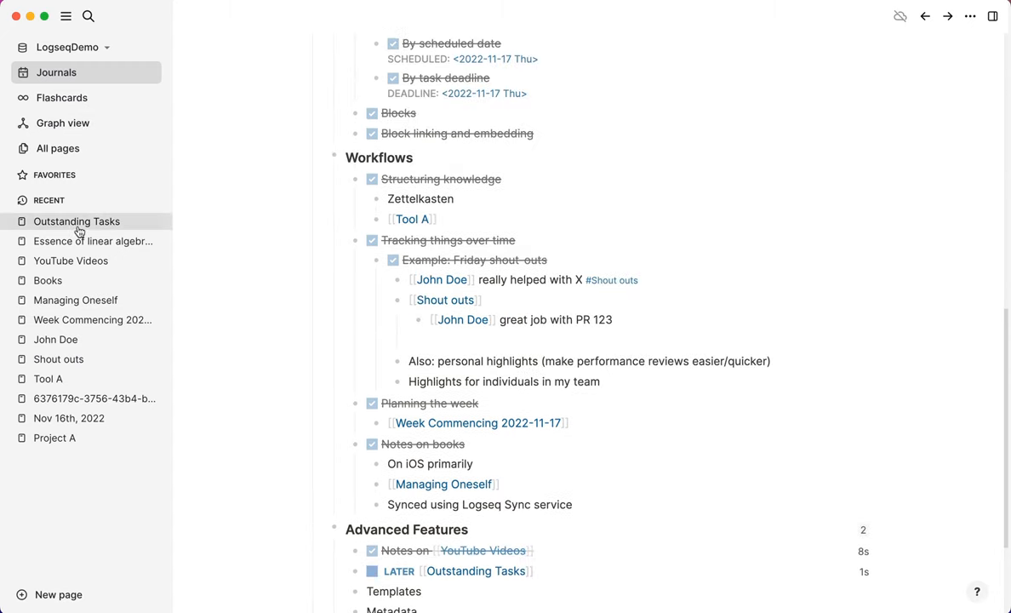
left_click(77, 222)
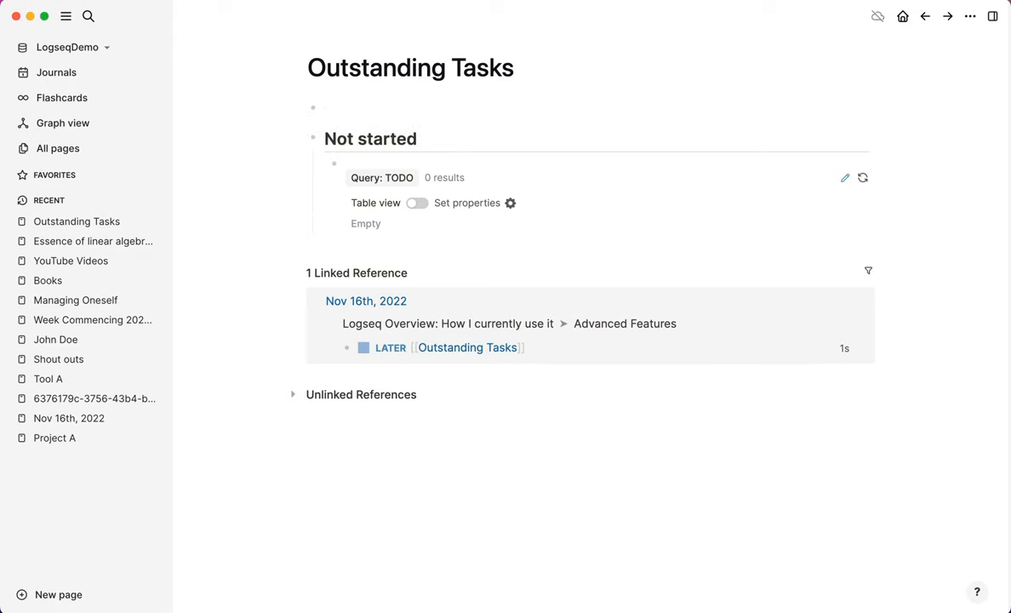
Step: Type a '## Deferred' heading followed by a {{query LATER}} block on Outstanding Tasks
type("## De")
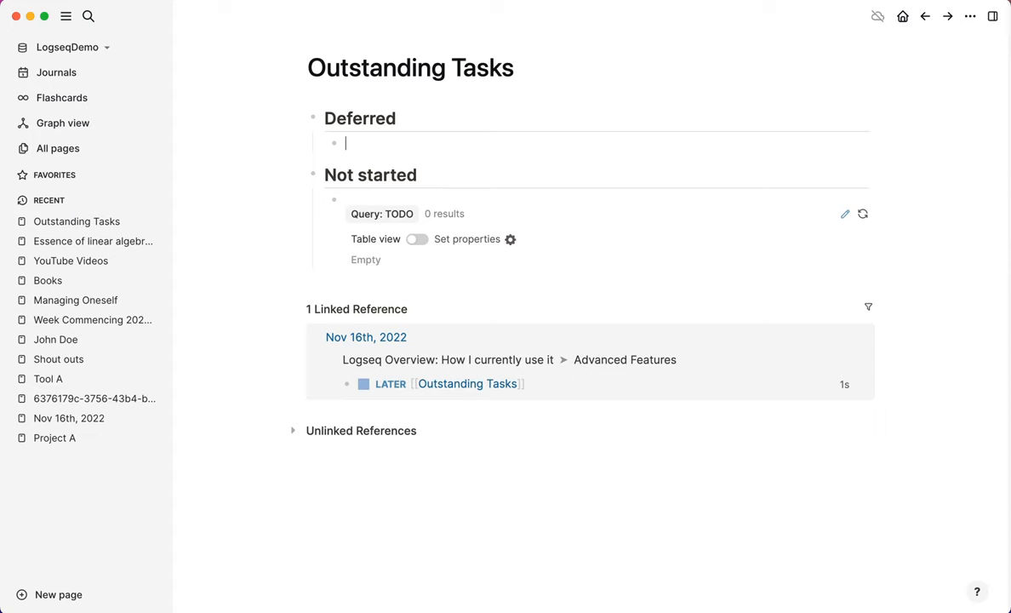
type("{{query }}")
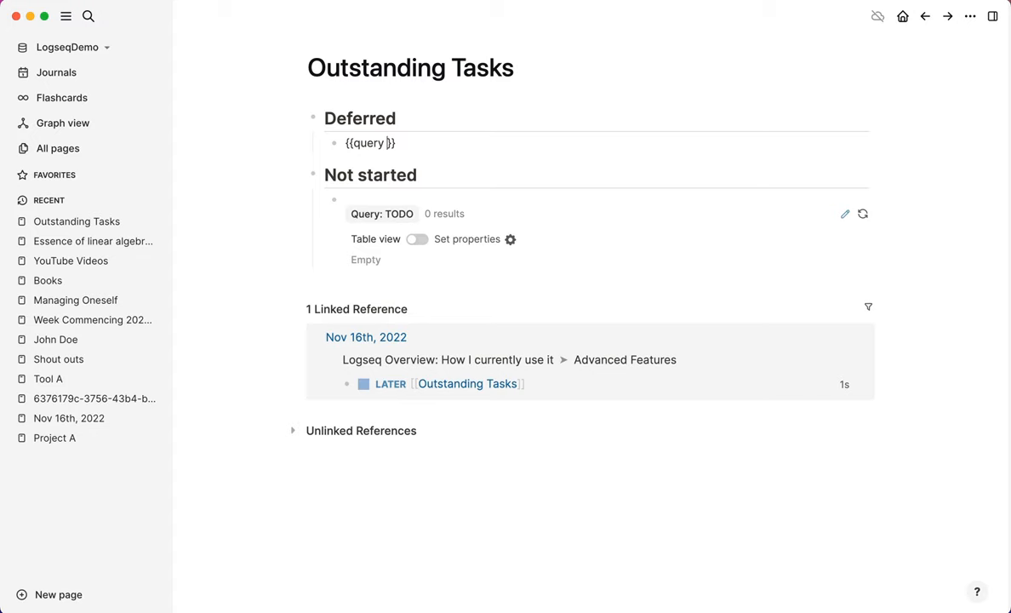
type("LATER")
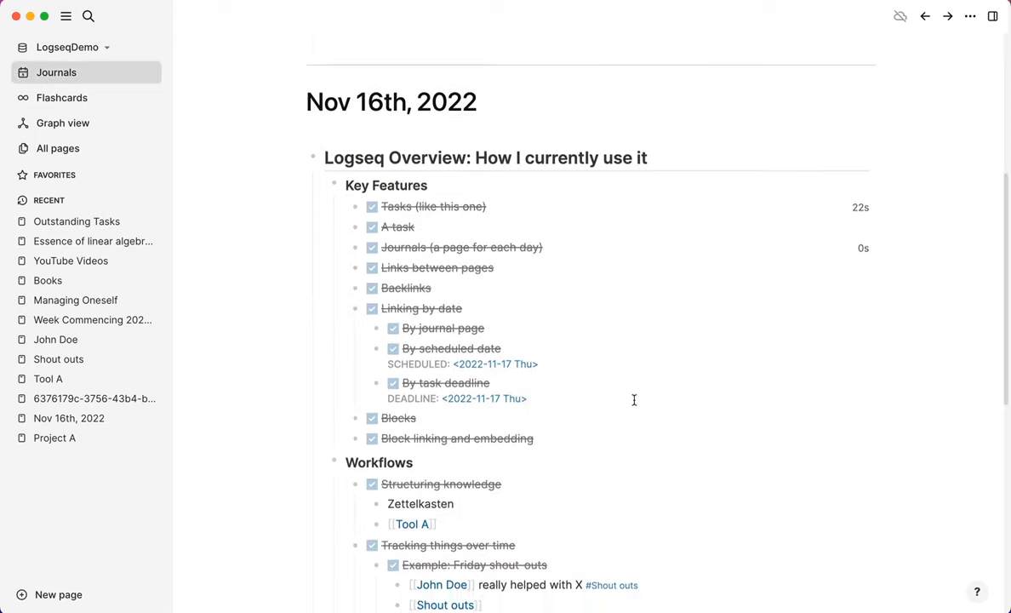
Step: Tick the LATER Outstanding Tasks checkbox under Advanced Features to mark it DONE
scroll("down", 3)
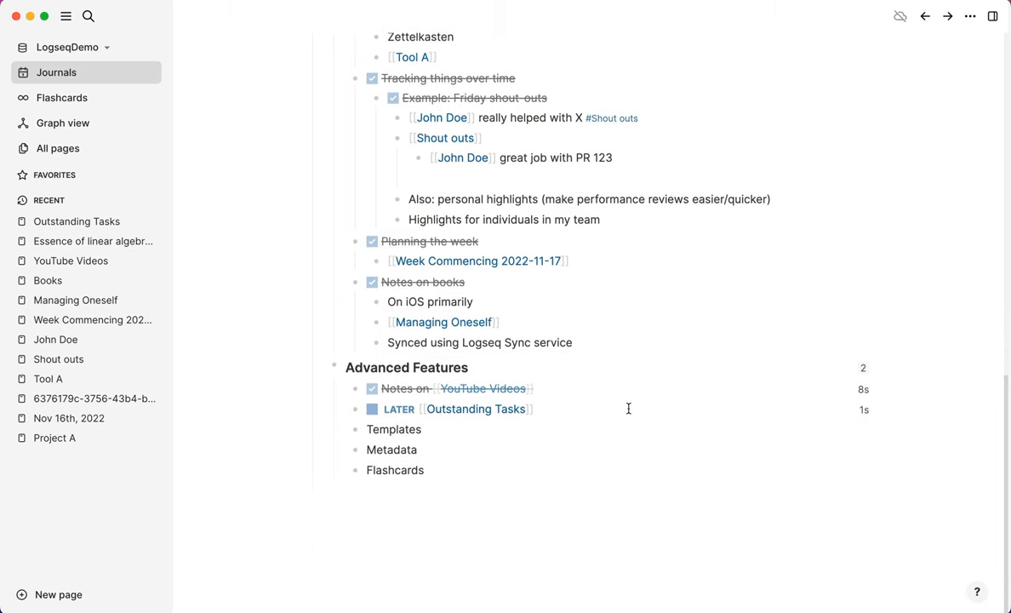
left_click(373, 409)
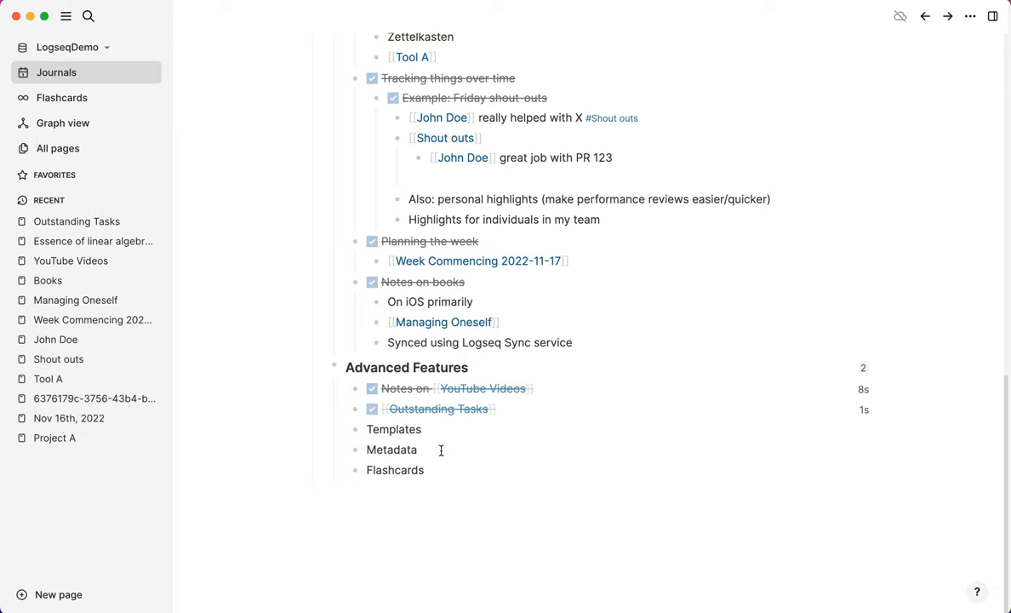
mouse_move(463, 450)
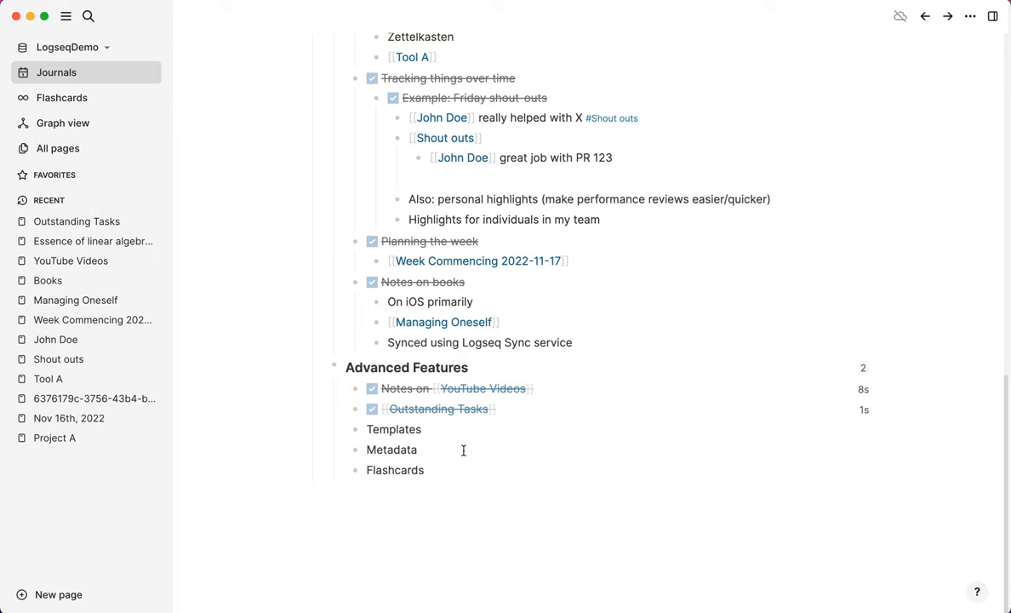
mouse_move(443, 470)
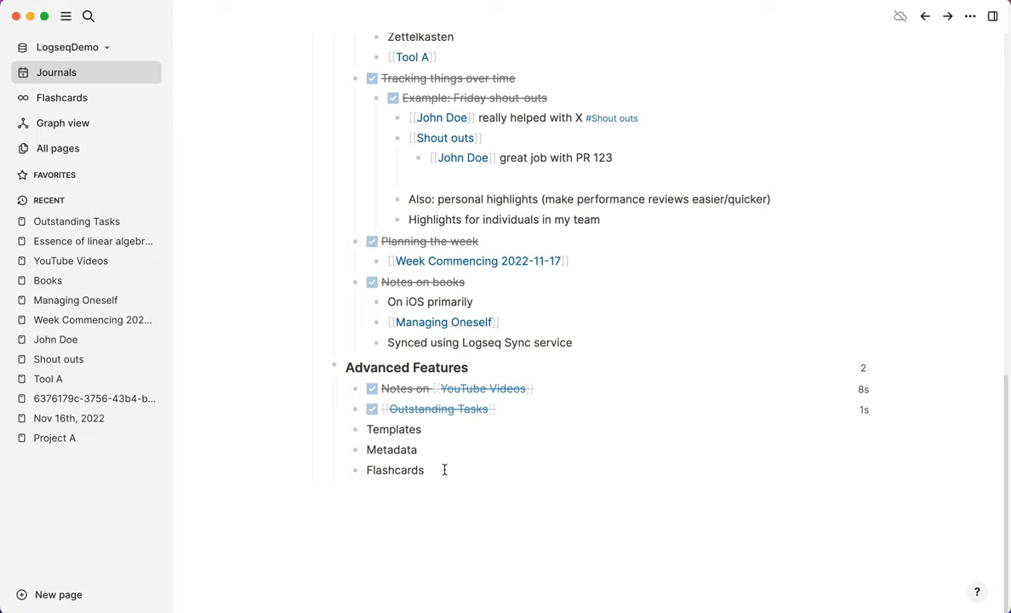
mouse_move(85, 97)
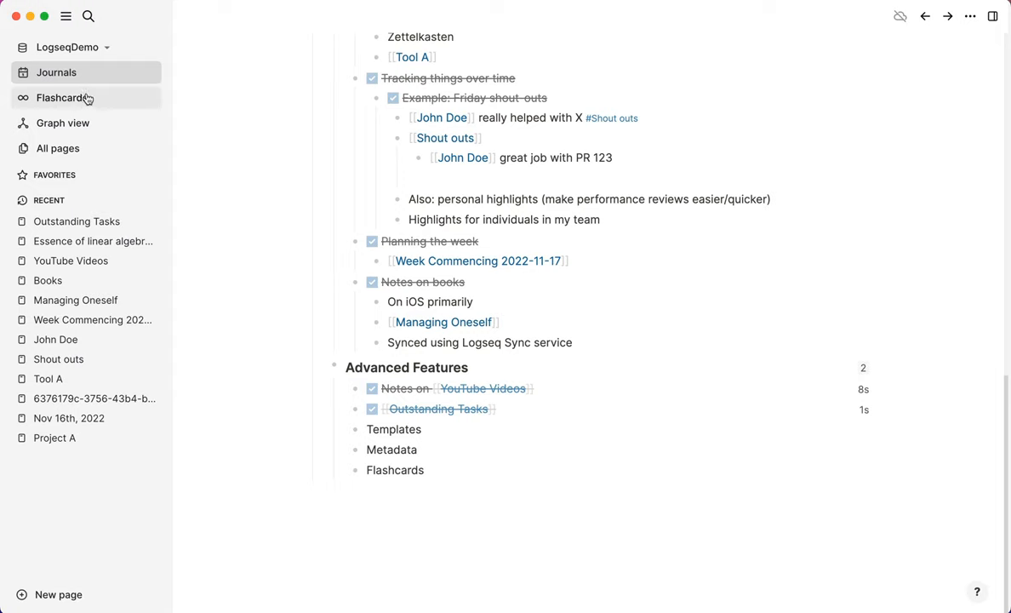
left_click(61, 97)
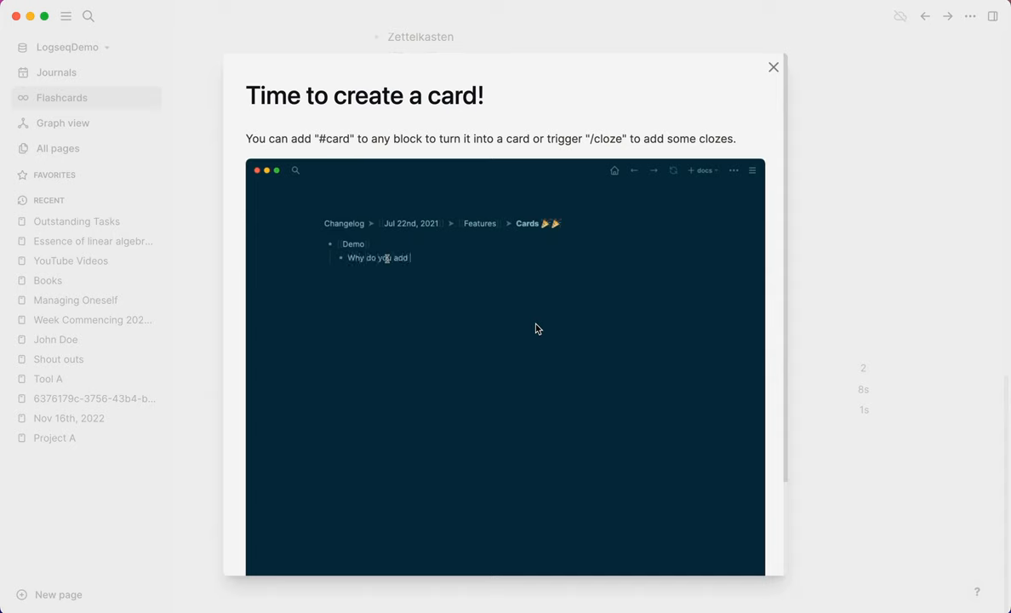
type("cards?")
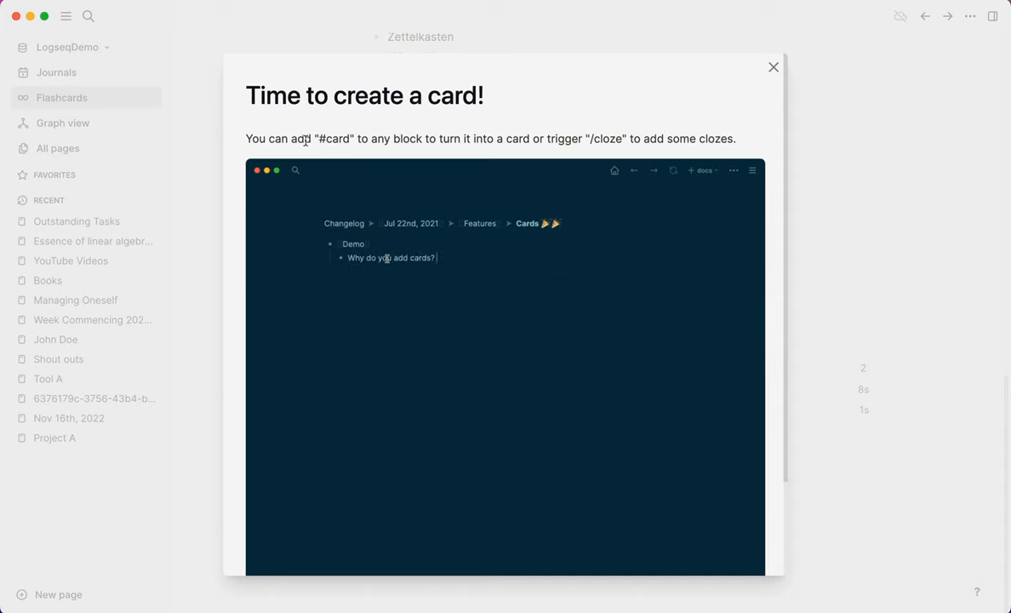
type("#card #")
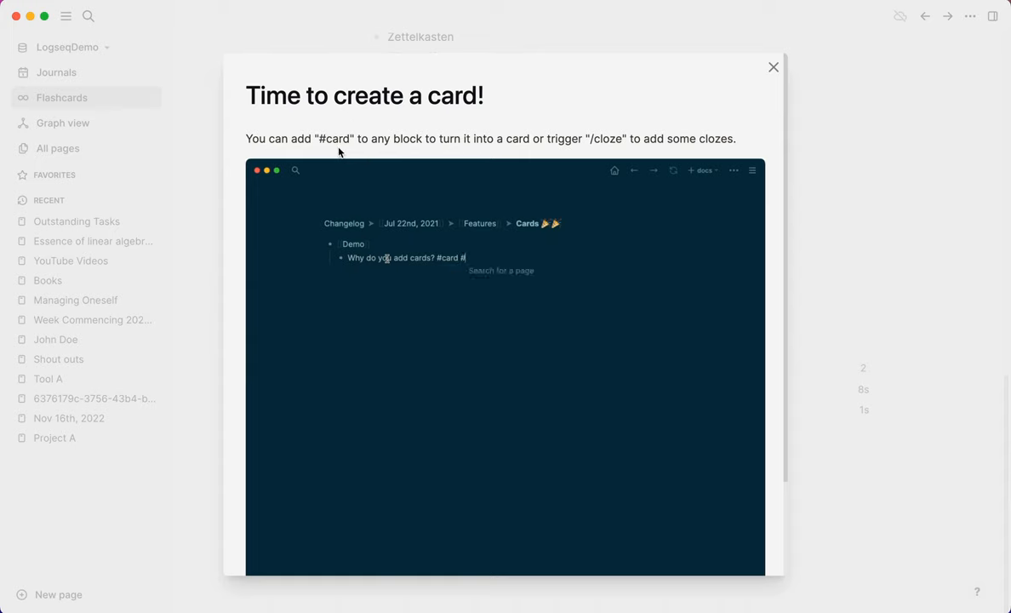
type("logseq")
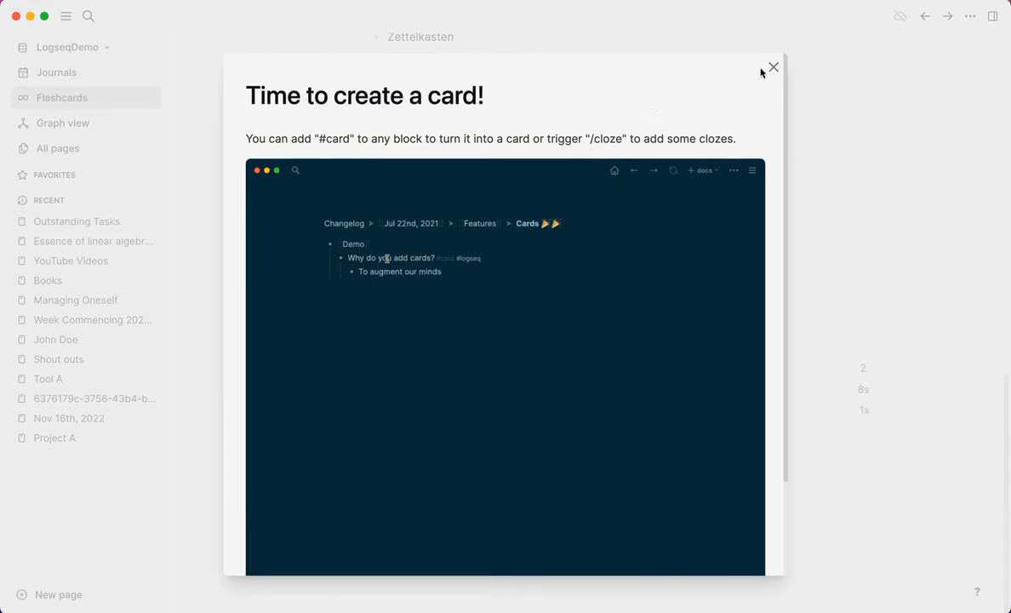
left_click(772, 67)
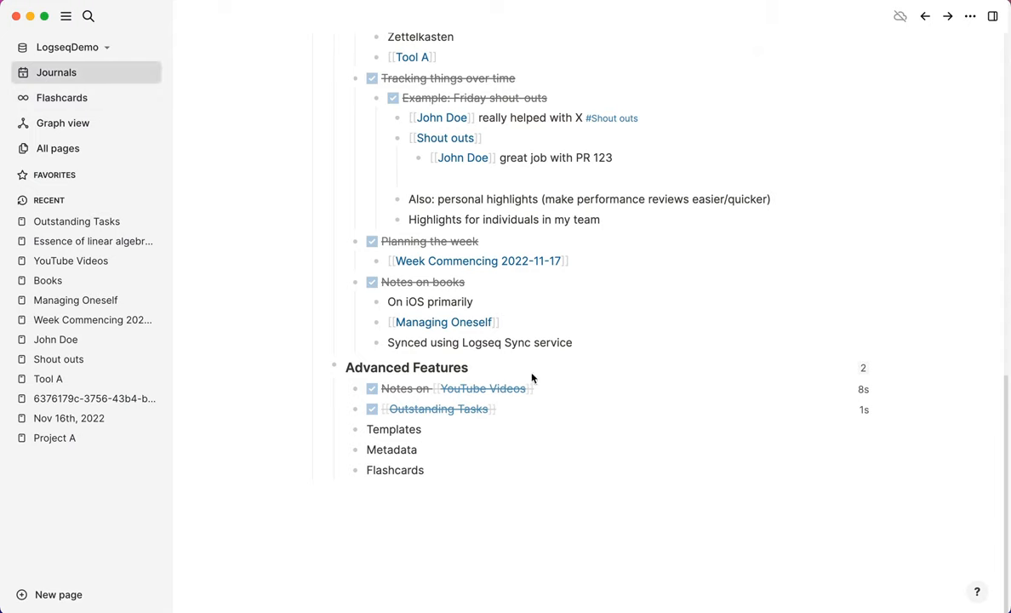
mouse_move(548, 382)
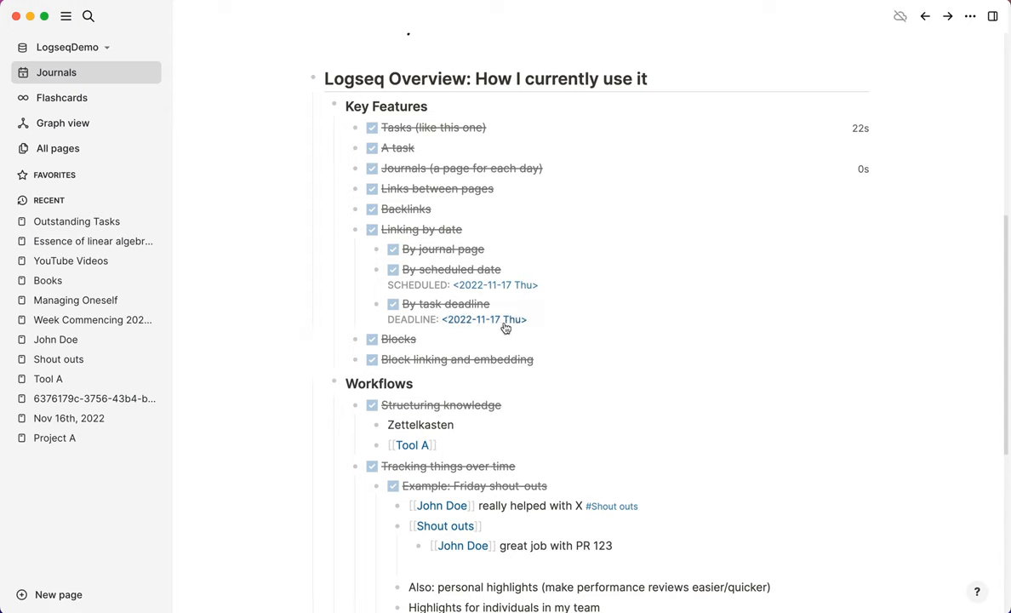
mouse_move(501, 325)
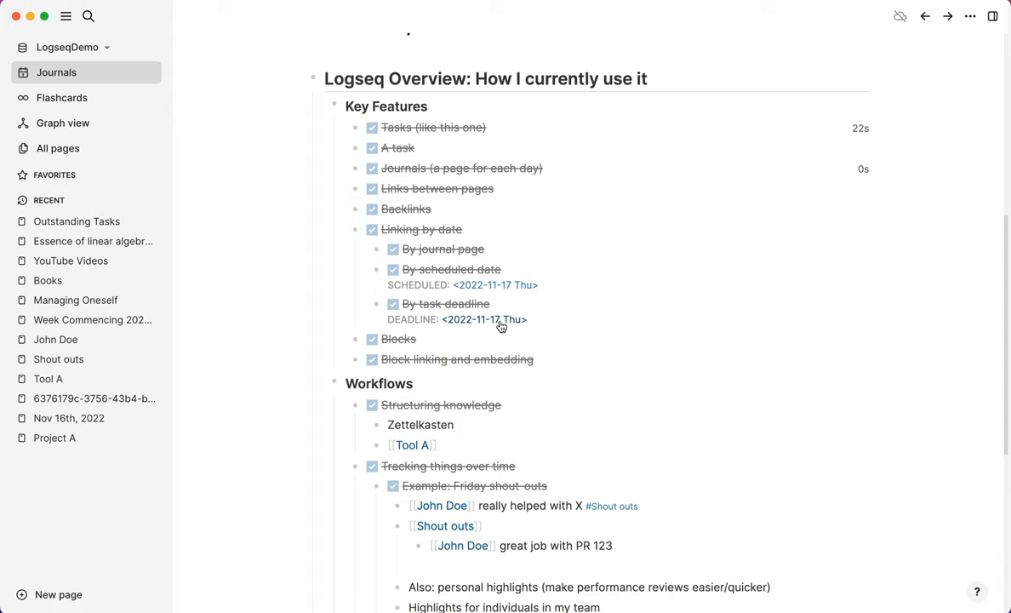
mouse_move(514, 325)
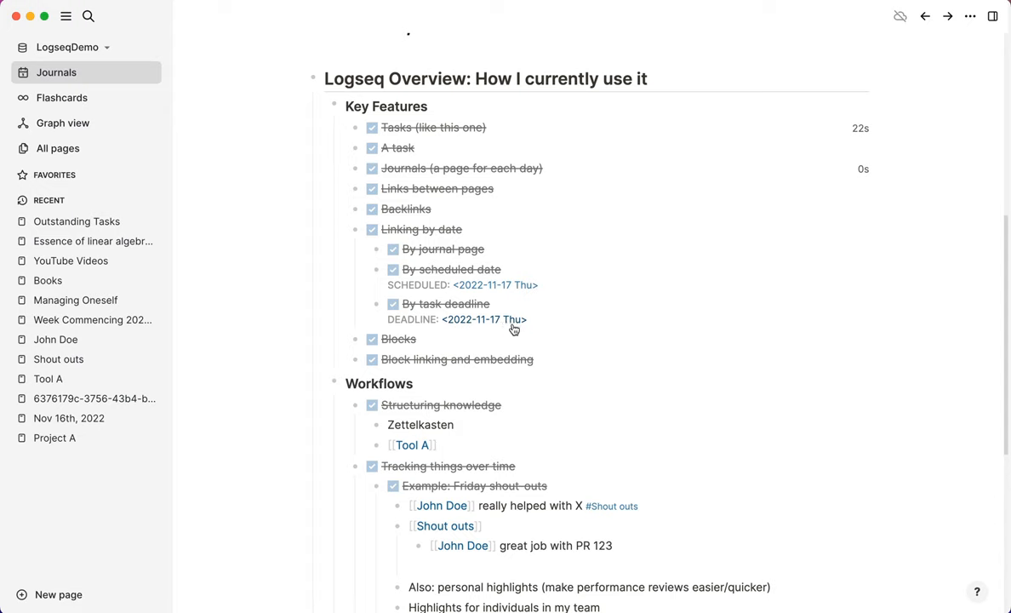
mouse_move(513, 323)
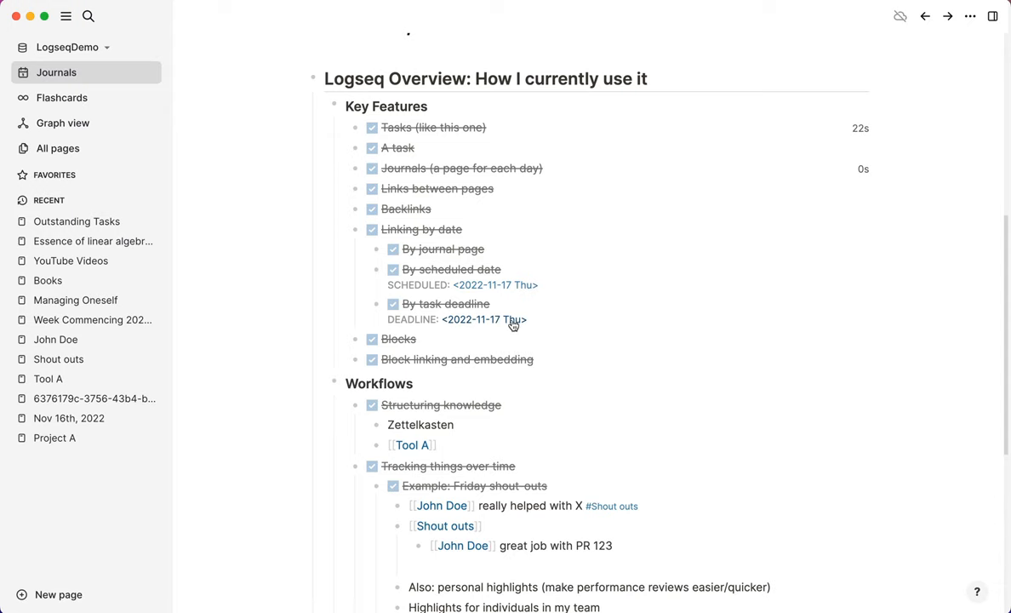
mouse_move(515, 319)
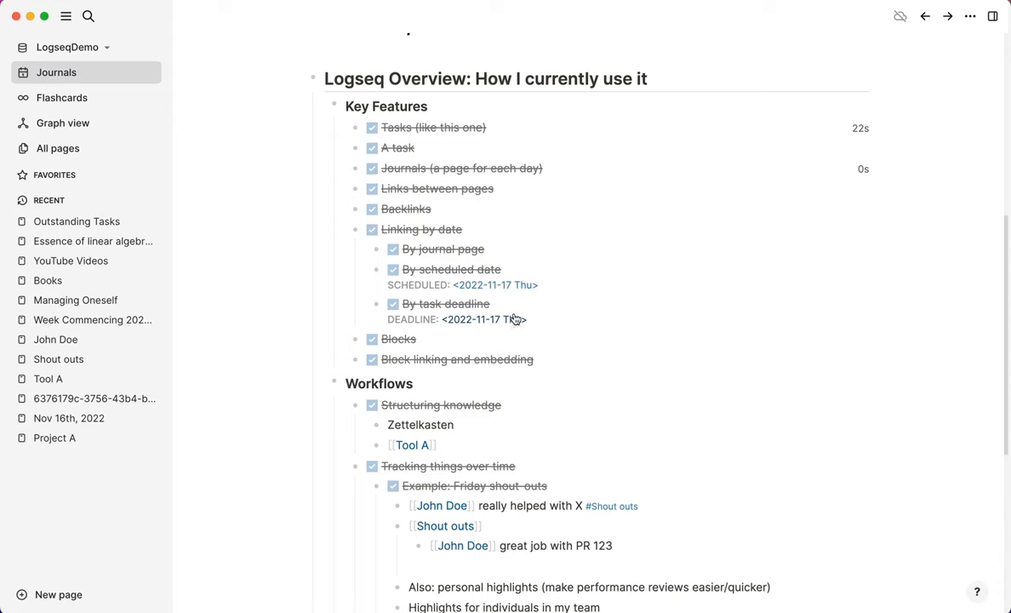
mouse_move(110, 133)
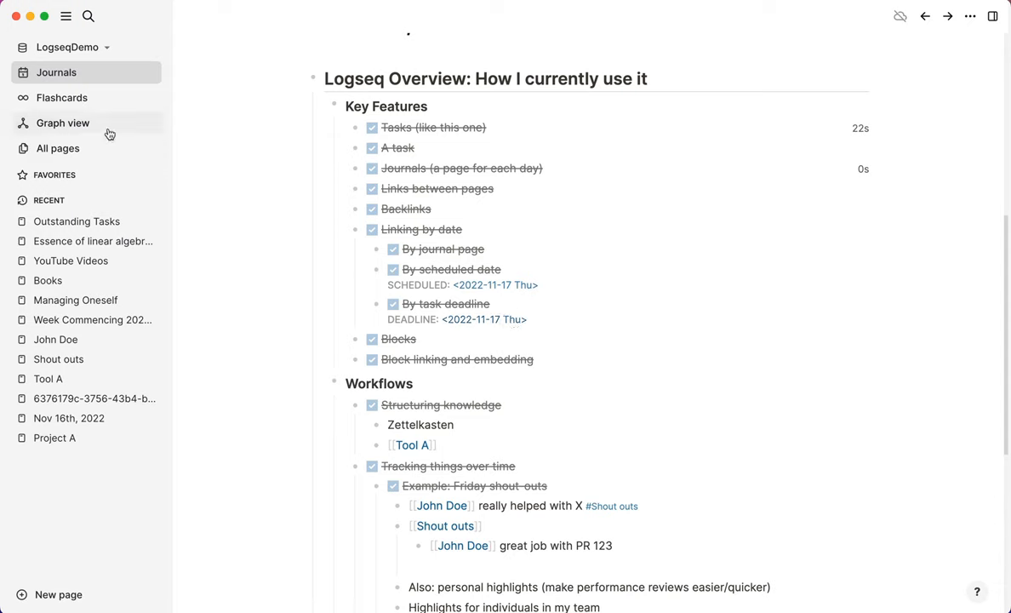
mouse_move(105, 109)
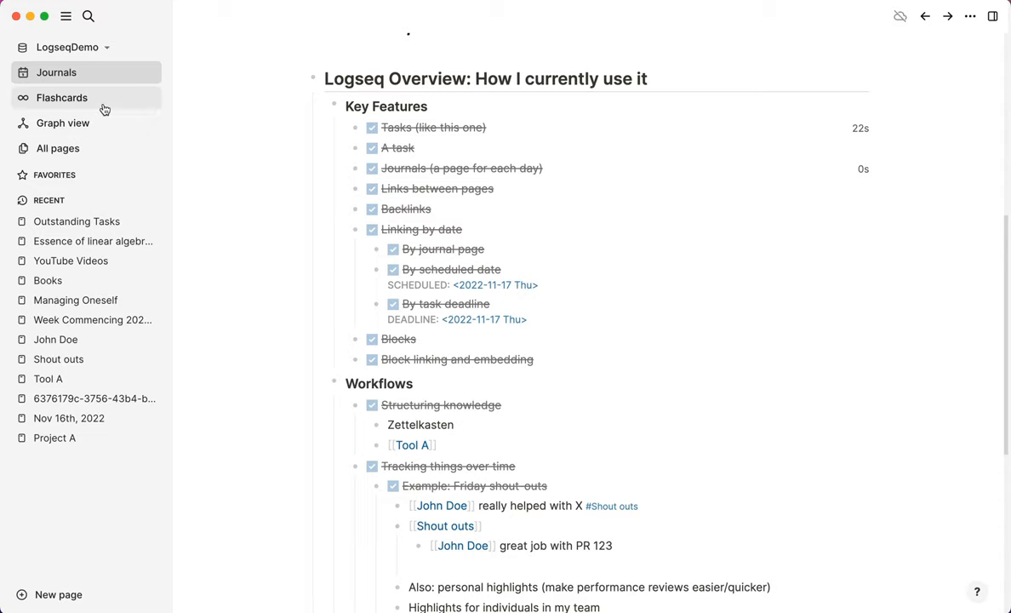